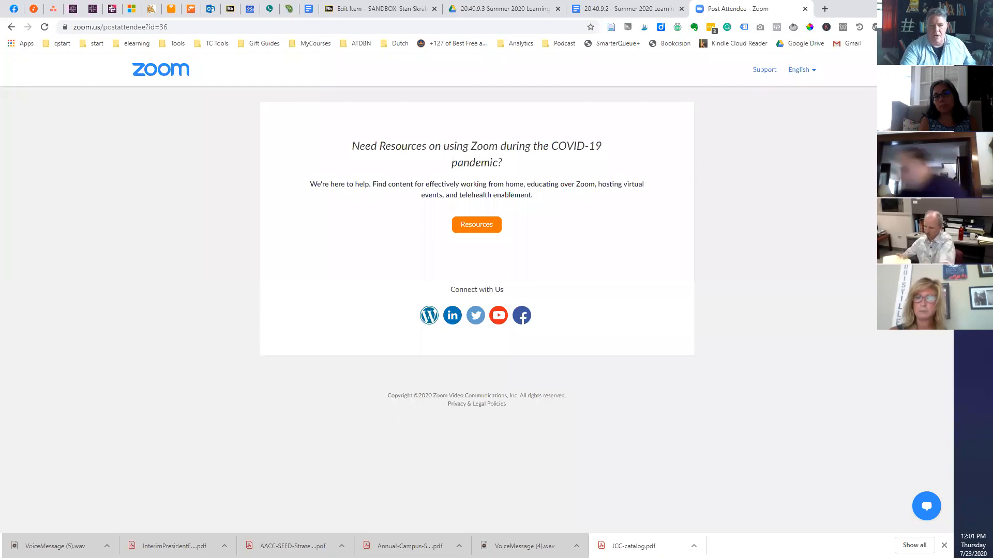
Step: Switch from the Zoom tab to the Blackboard Edit Item page for Accessibility 2
left_click(377, 10)
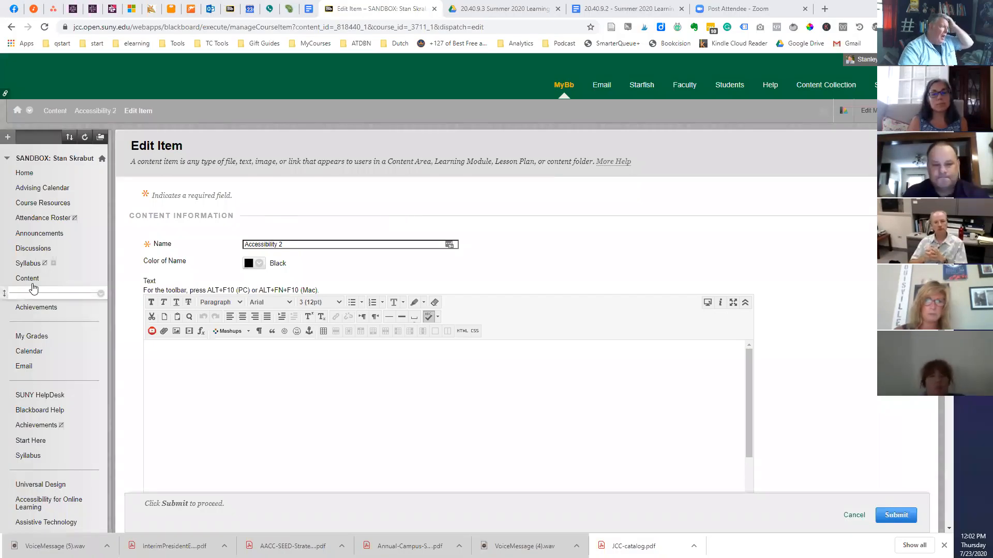
Step: Return to the course Content area and start a new Item from Build Content
left_click(27, 278)
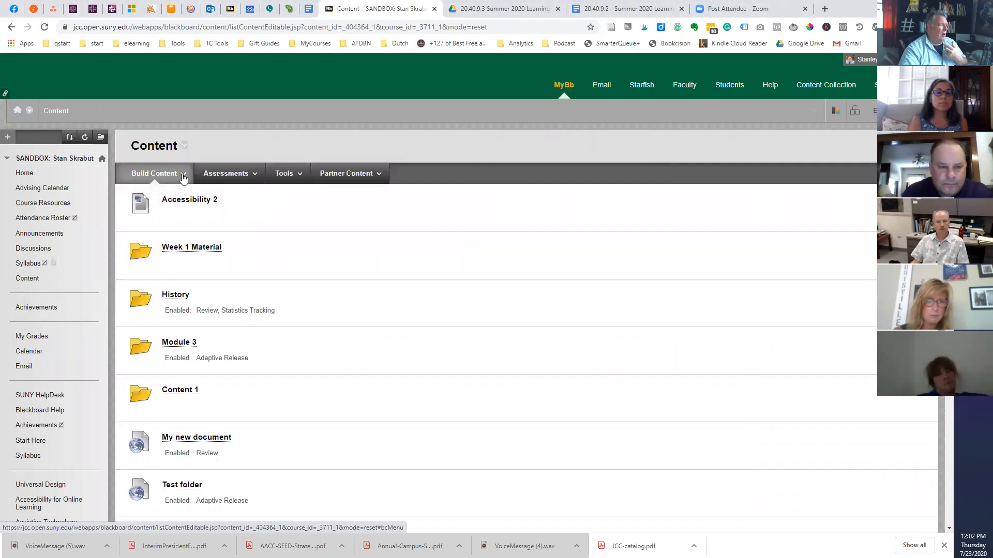
left_click(154, 172)
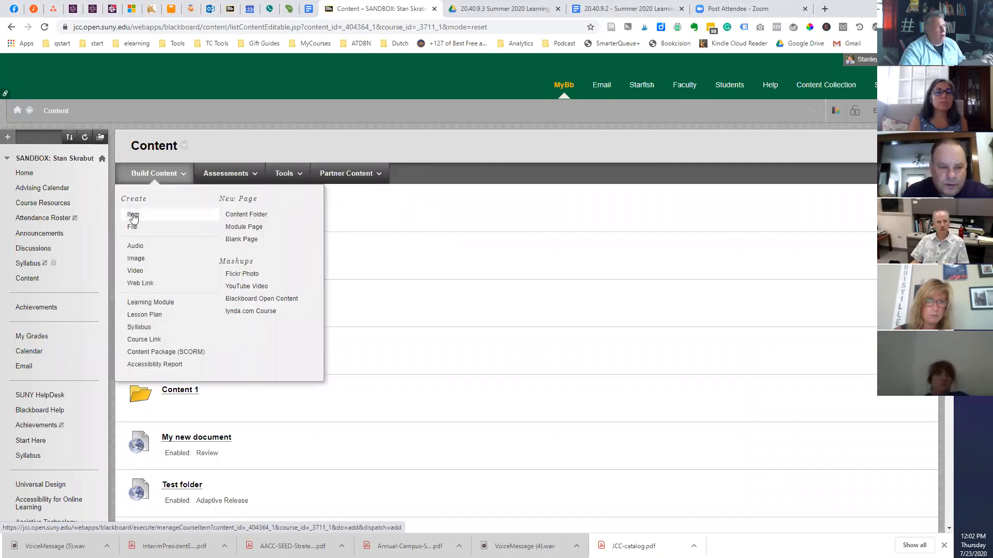
mouse_move(241, 239)
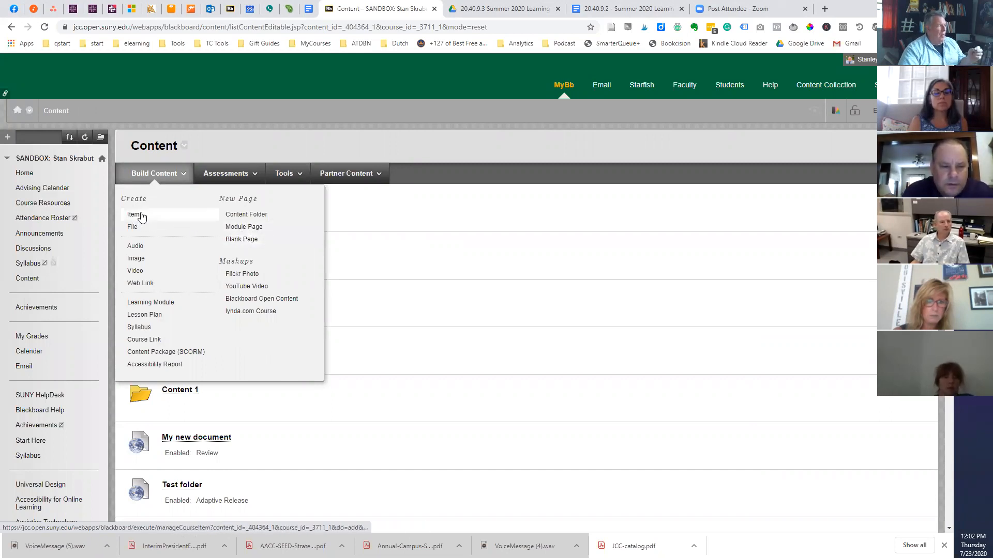
left_click(133, 215)
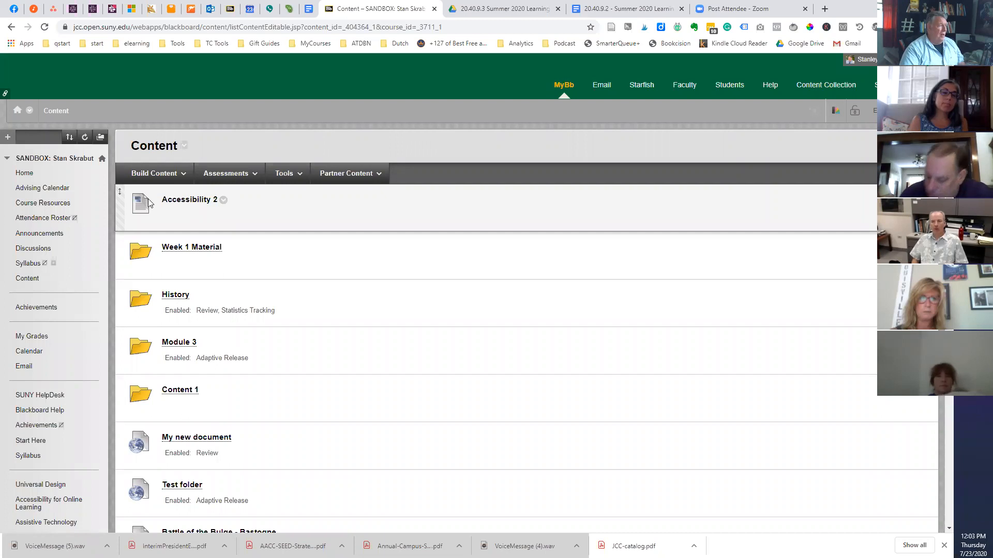
mouse_move(165, 201)
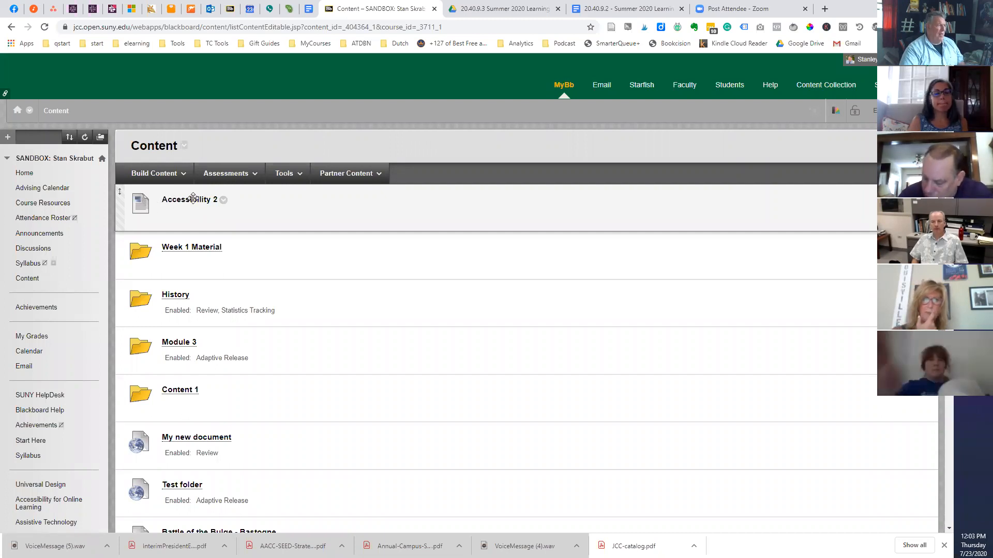
Step: Open Accessibility 2's Edit form and bring the Google Docs directions forward
left_click(223, 200)
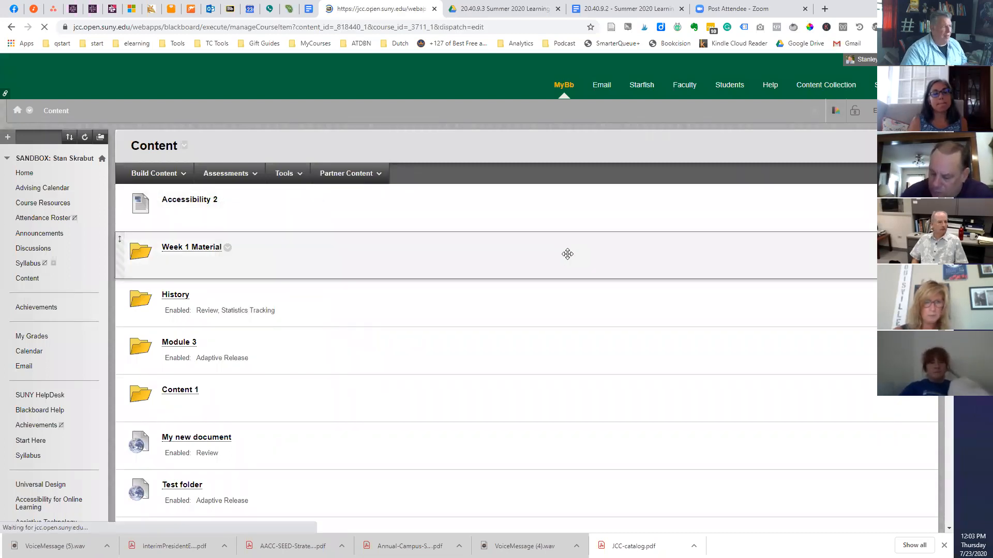
left_click(189, 198)
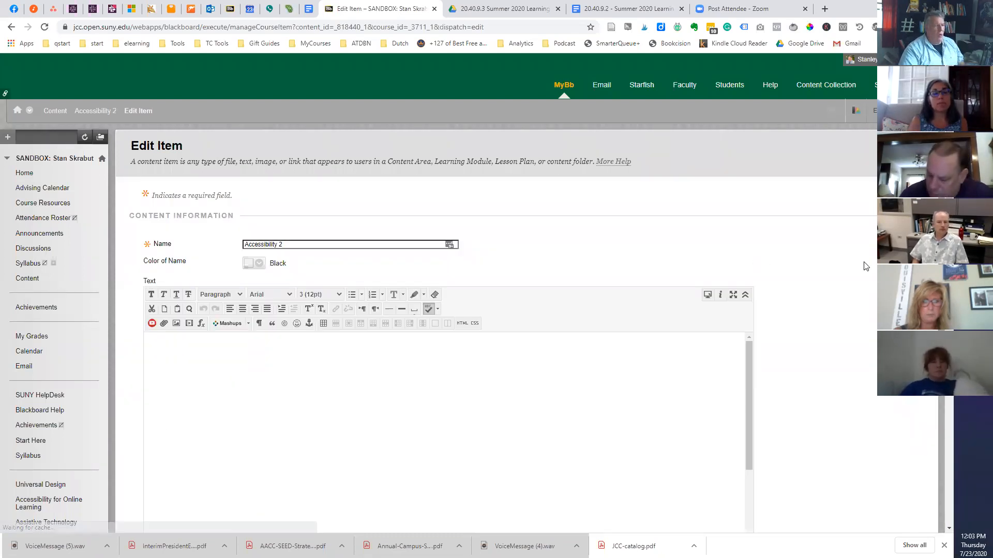
scroll("down", 3)
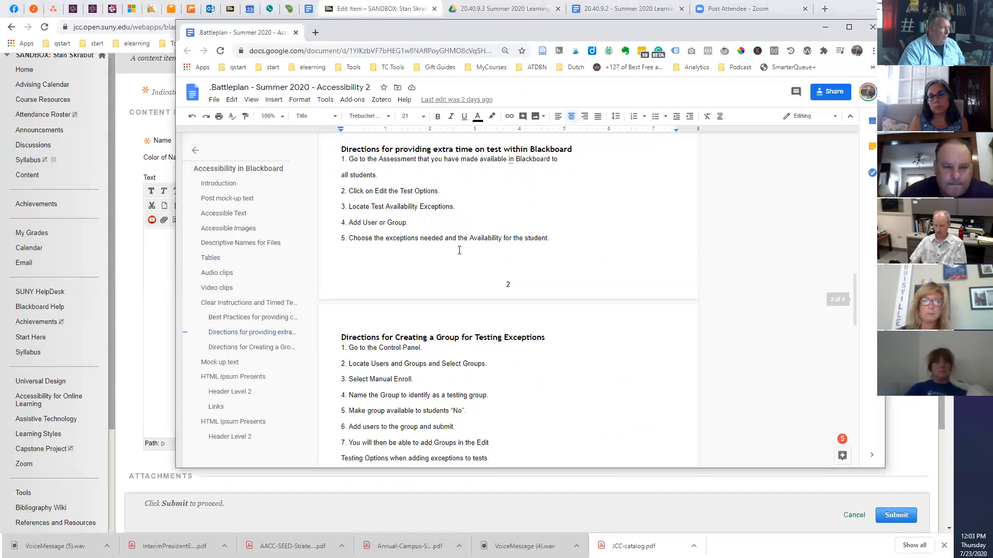
Step: Scroll the Google Docs directions before returning to the Edit Item page
scroll("down", 3)
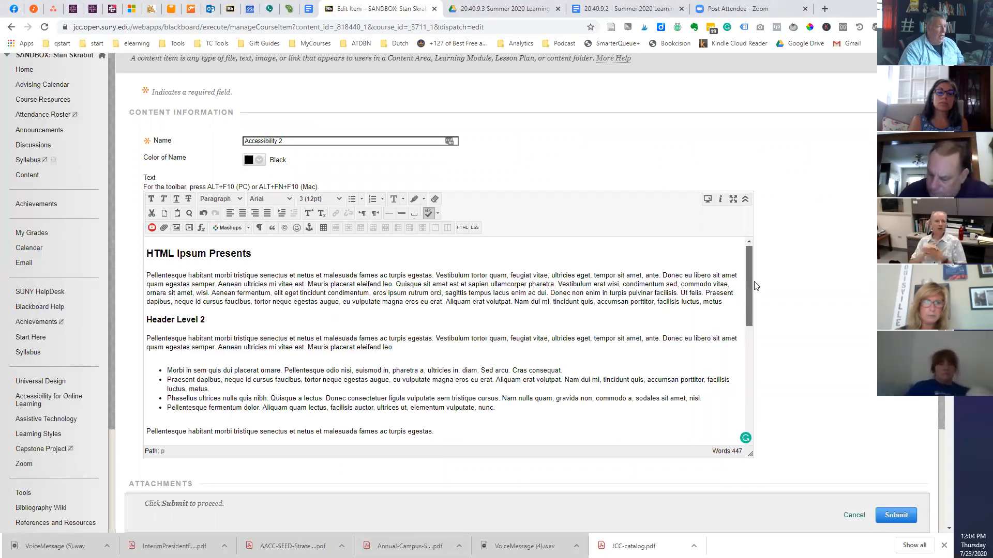
scroll("down", 3)
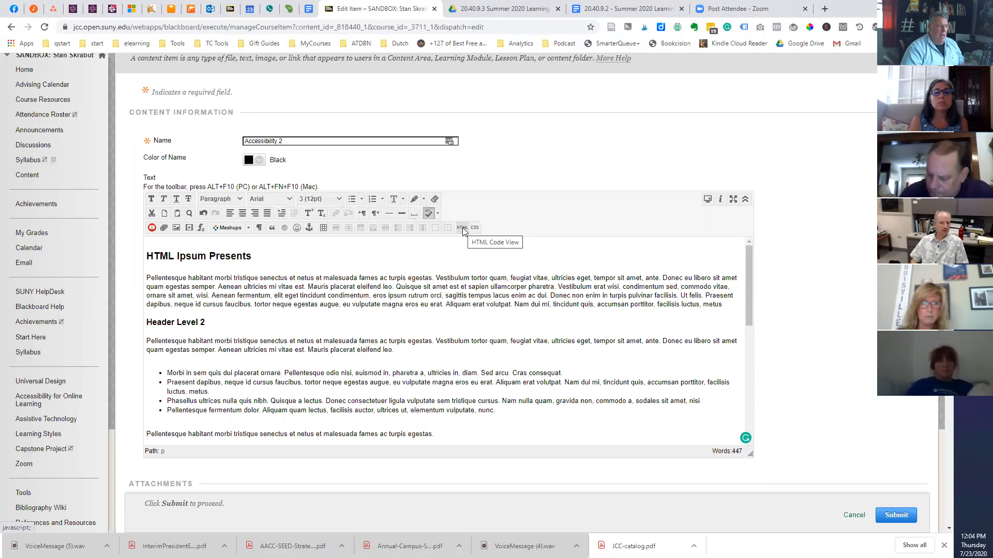
left_click(463, 227)
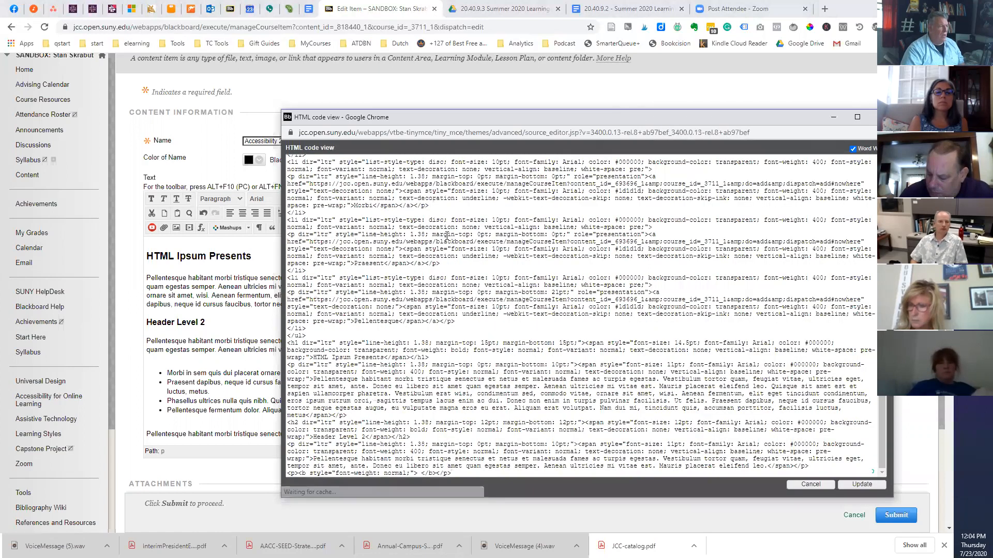
scroll("down", 3)
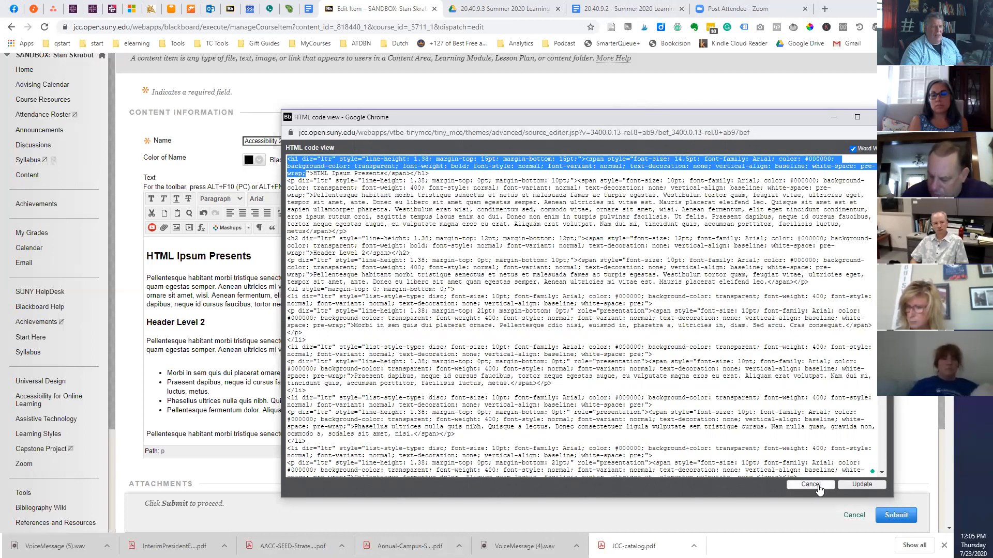
mouse_move(801, 506)
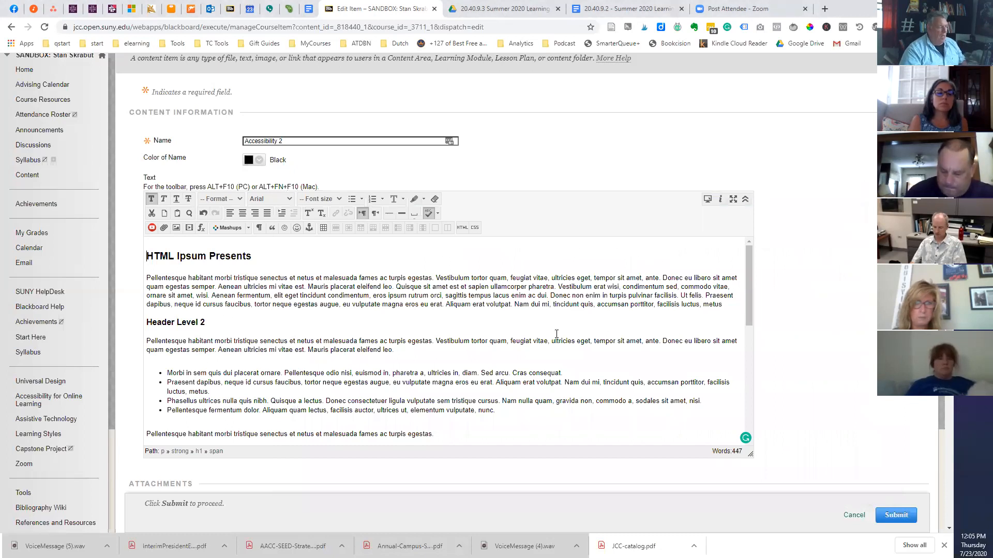
Step: Flatten the Accessibility 2 body text to one plain paragraph and select all of it
key("Backspace")
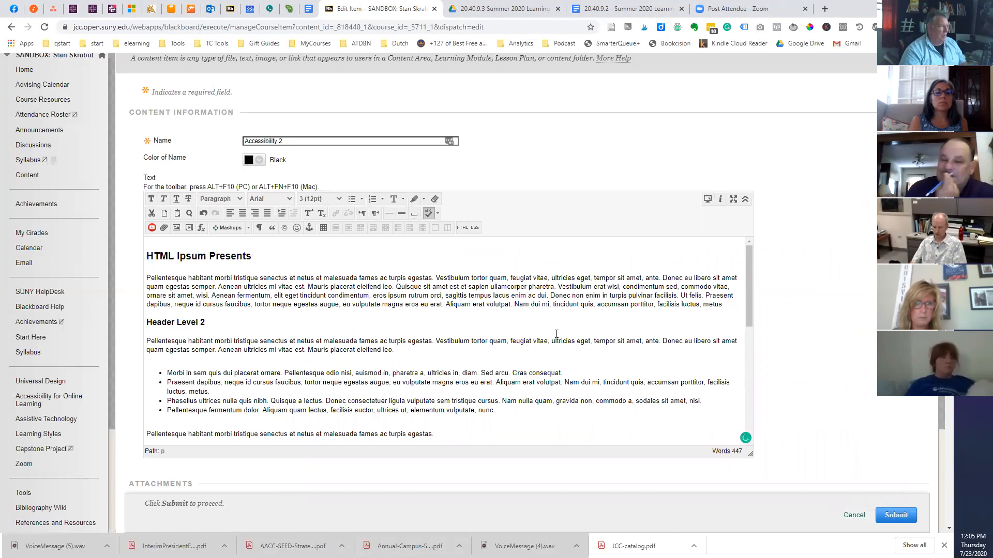
mouse_move(365, 323)
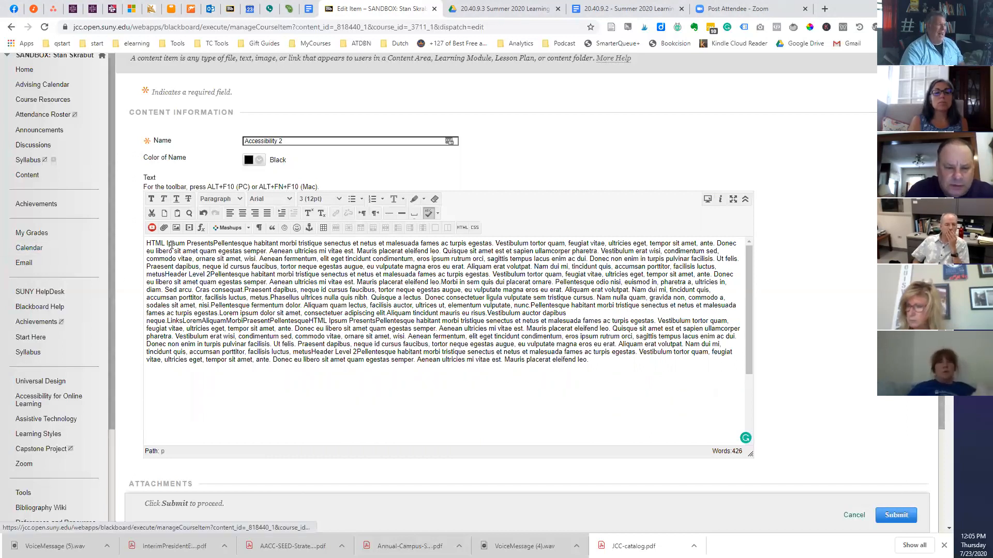
key("ctrl+a")
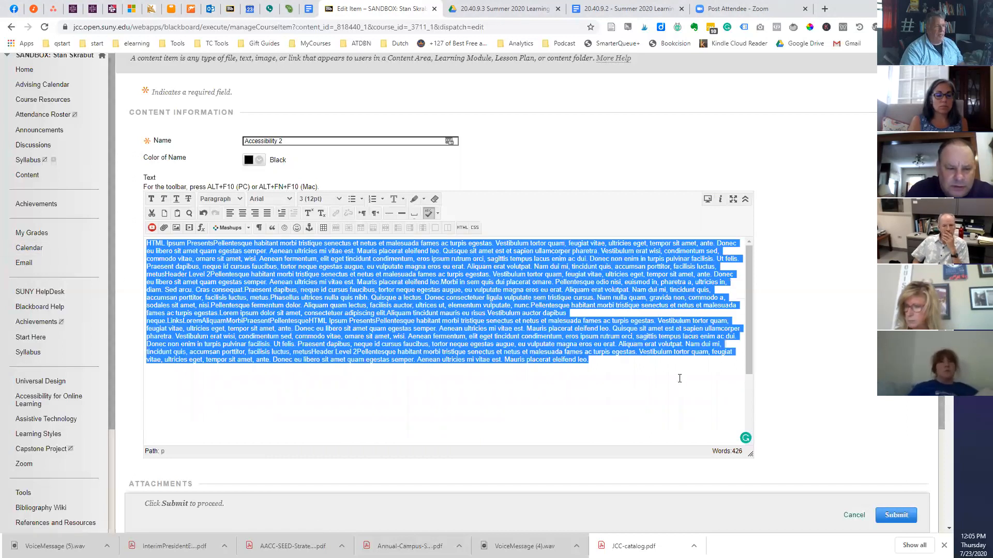
left_click(443, 380)
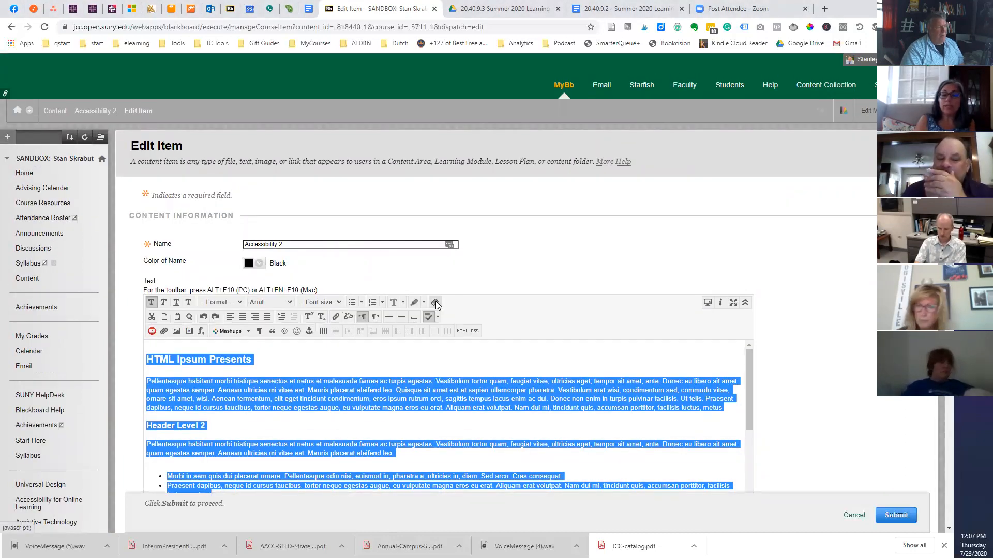
mouse_move(436, 302)
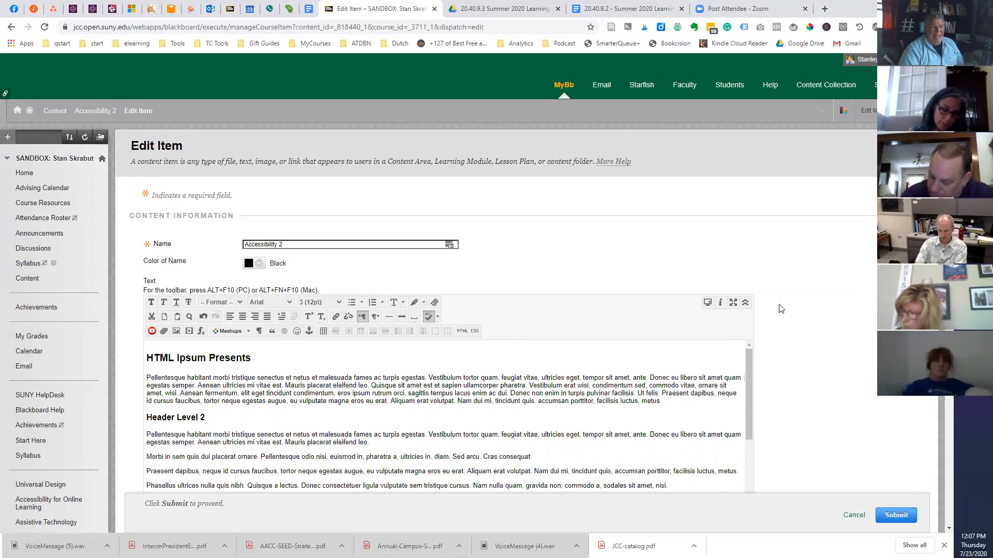
scroll("down", 3)
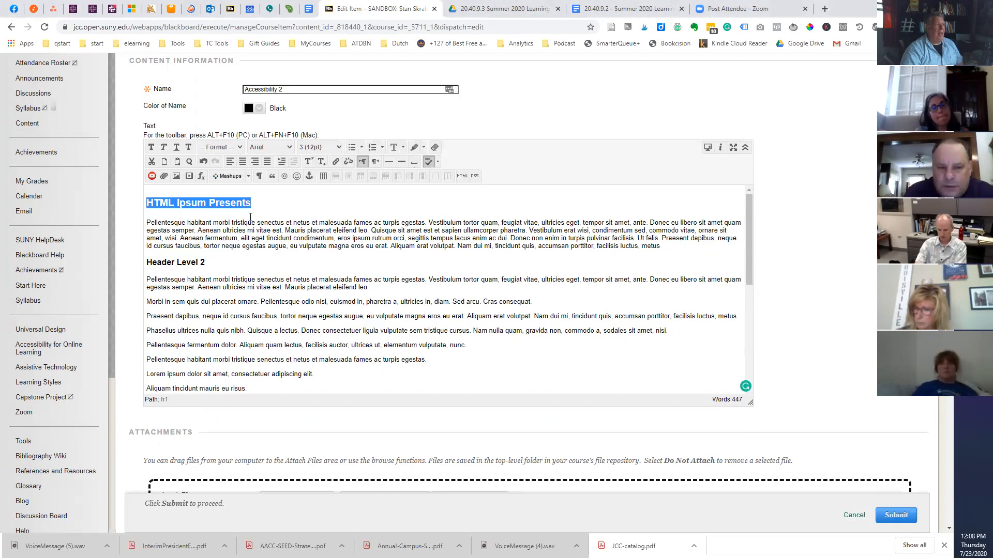
mouse_move(254, 167)
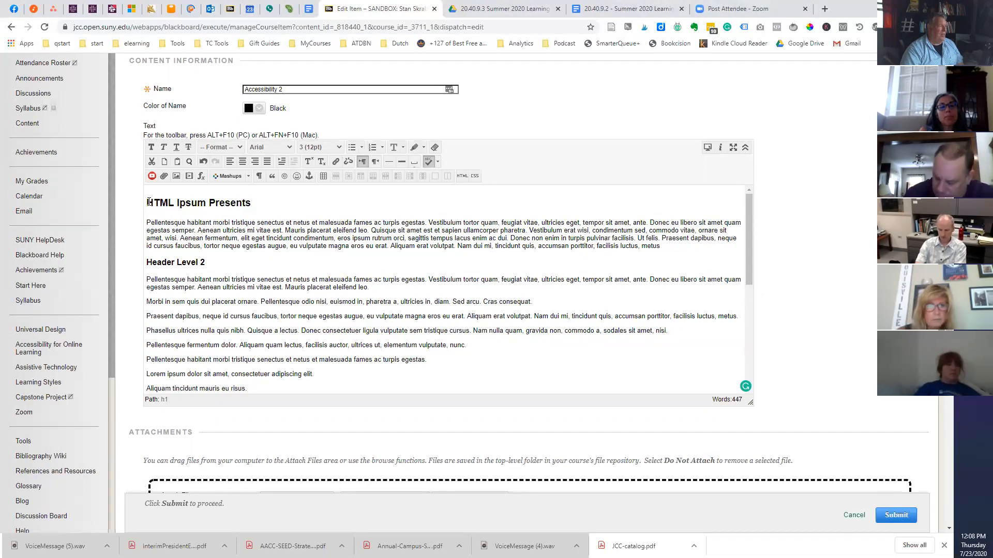
Step: Format the 'HTML Ipsum Presents' title line as Heading from the Format dropdown
triple_click(197, 202)
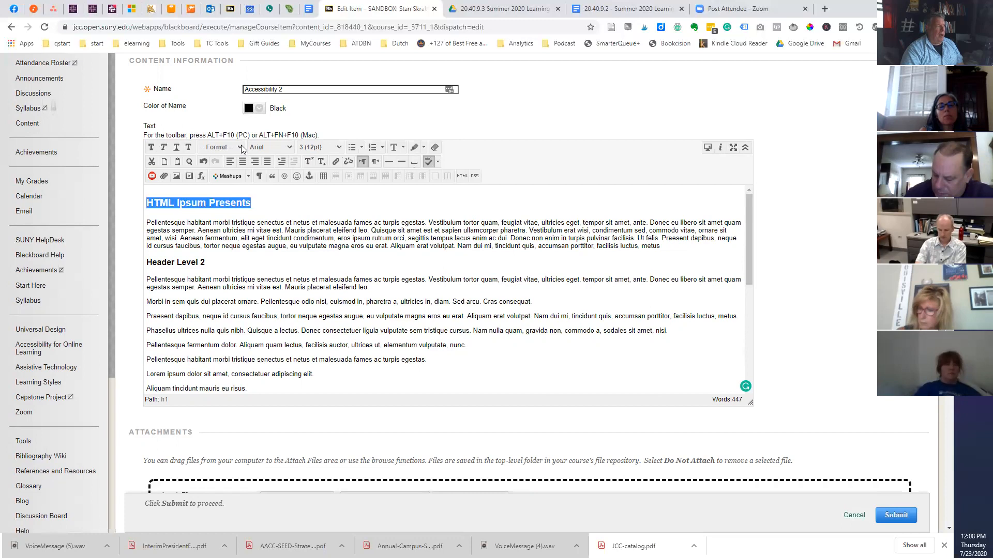
left_click(239, 147)
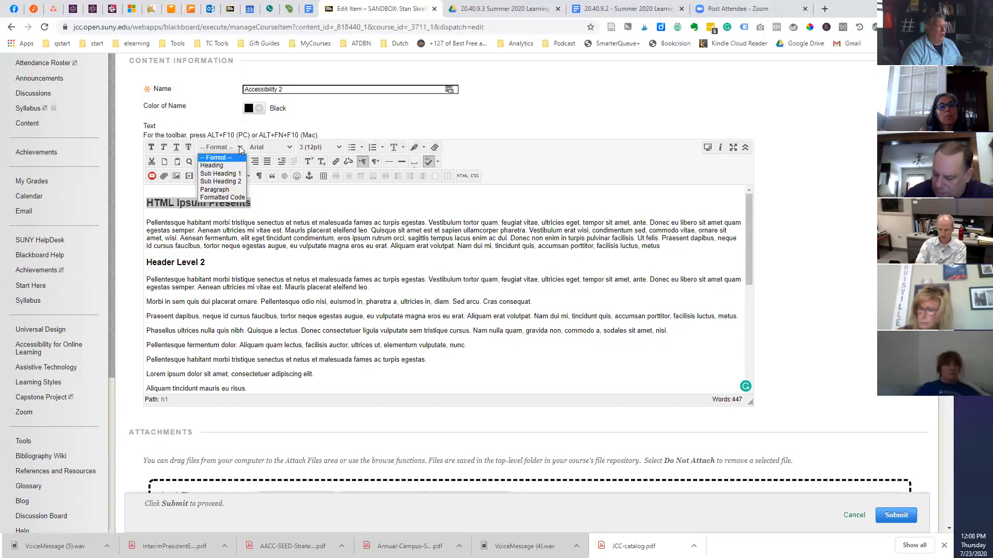
mouse_move(222, 197)
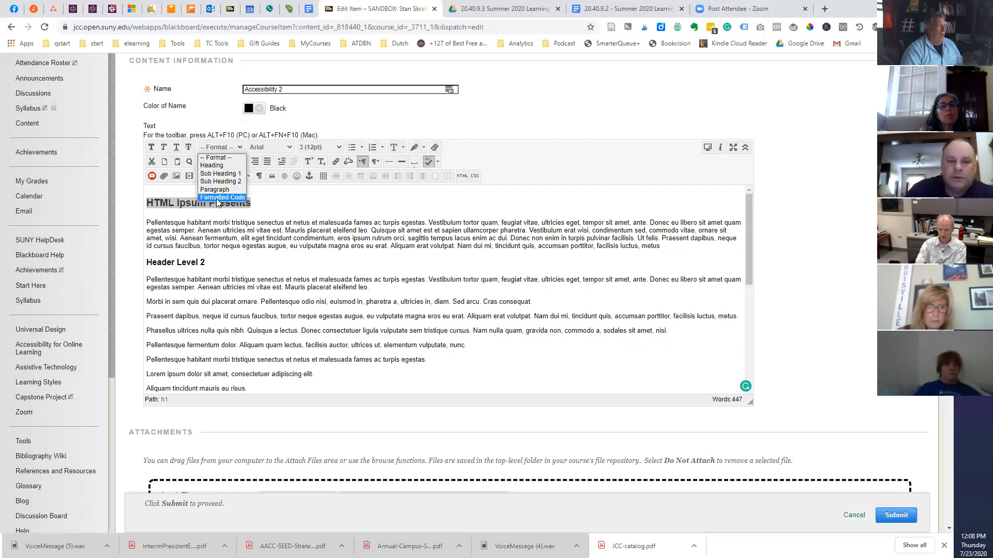
mouse_move(212, 165)
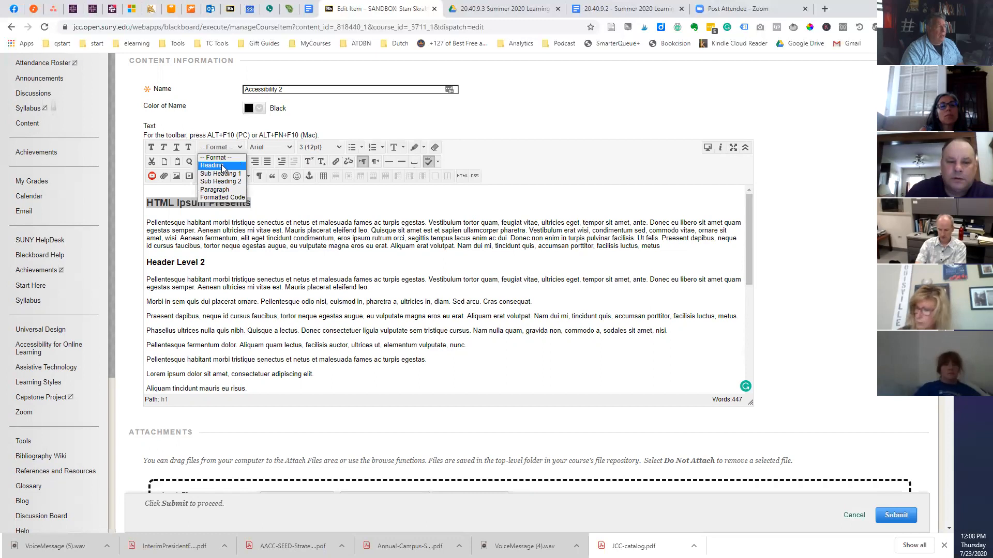
left_click(212, 165)
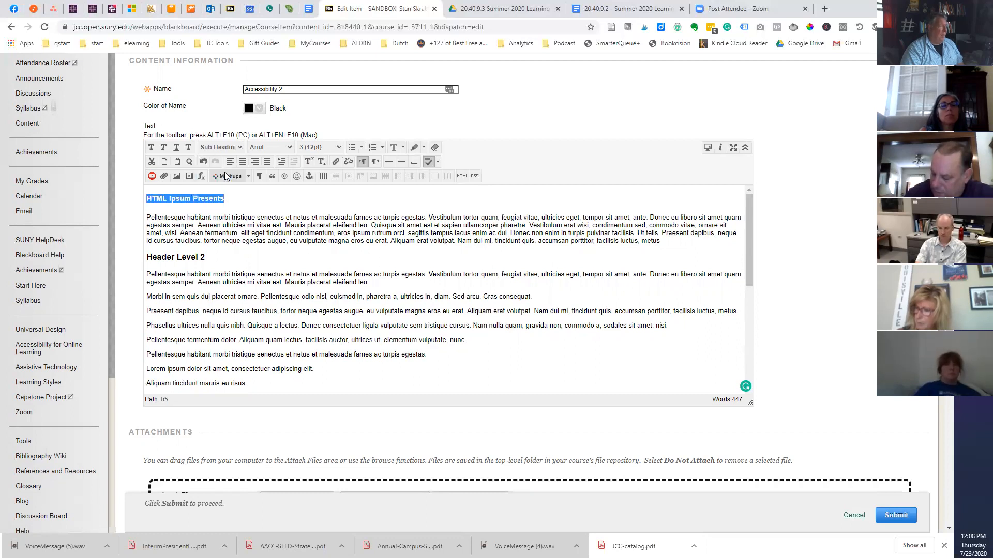
left_click(221, 147)
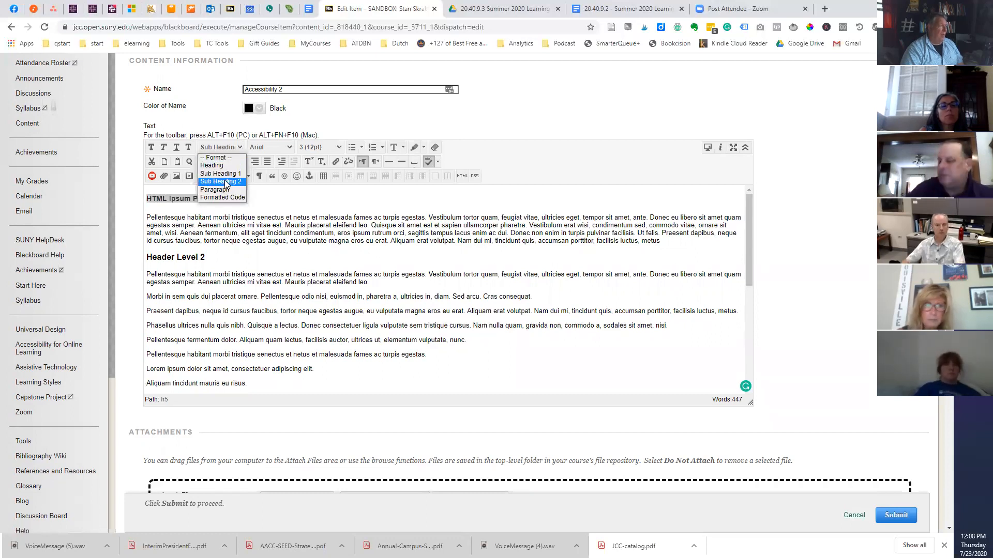
mouse_move(212, 166)
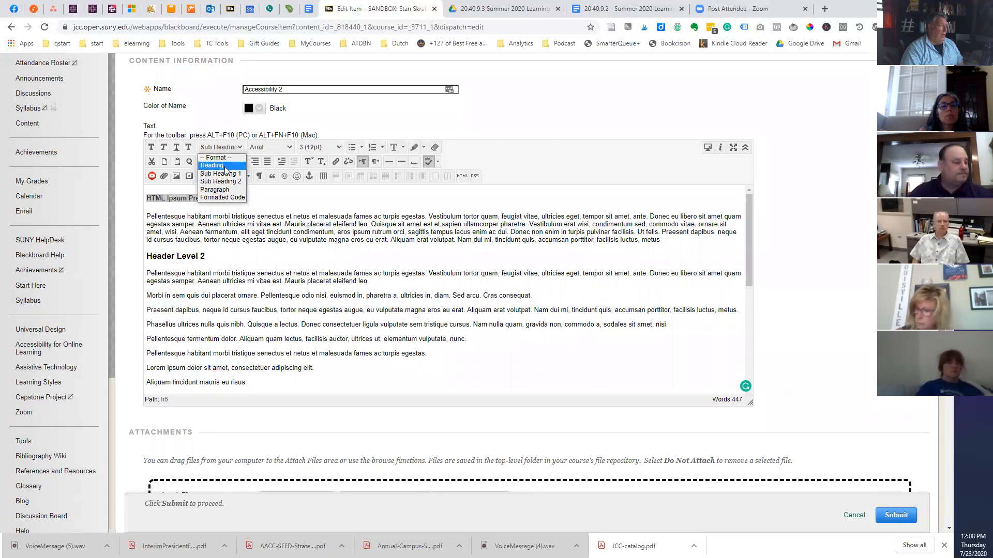
left_click(212, 166)
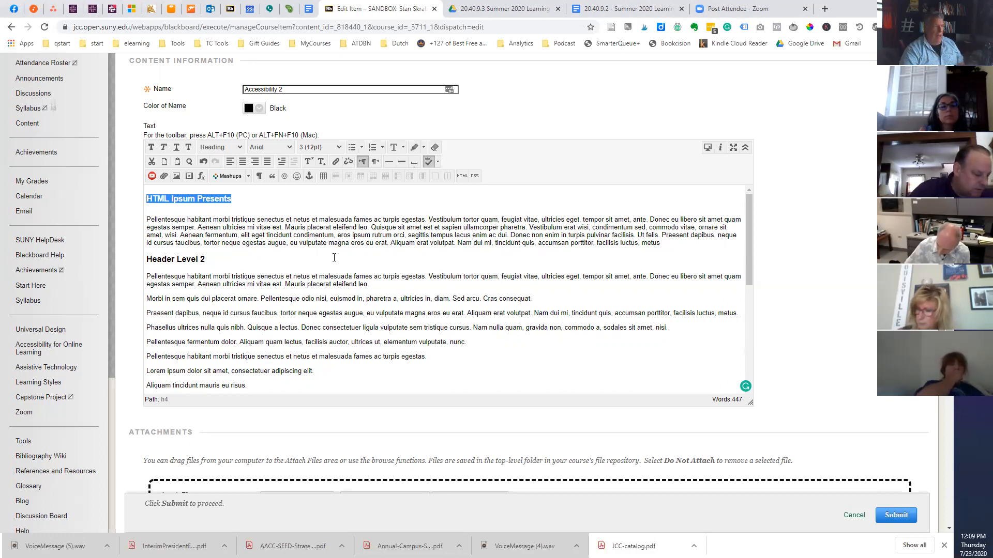
mouse_move(298, 256)
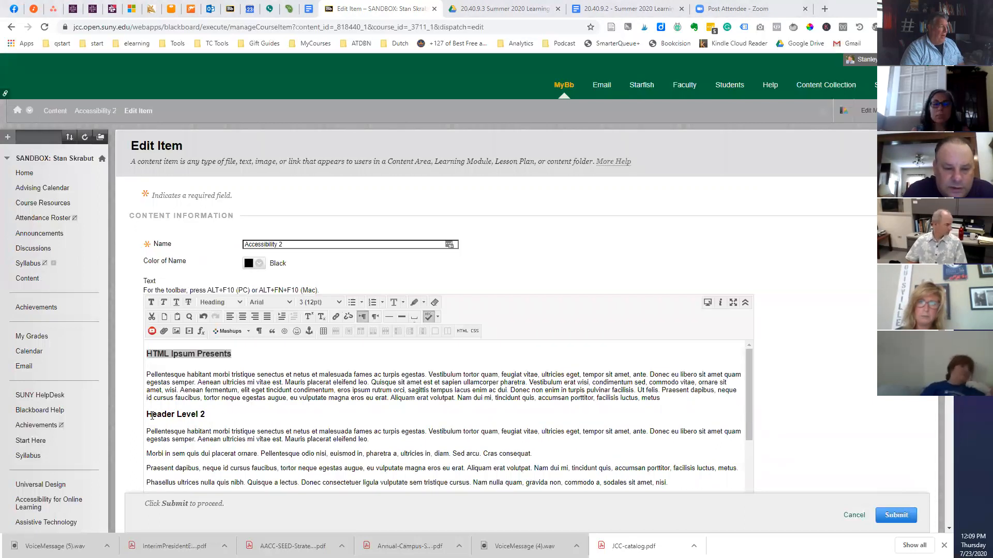
Step: Set 'Header Level 2' and 'Links' to Heading format and review the text below
left_click(219, 301)
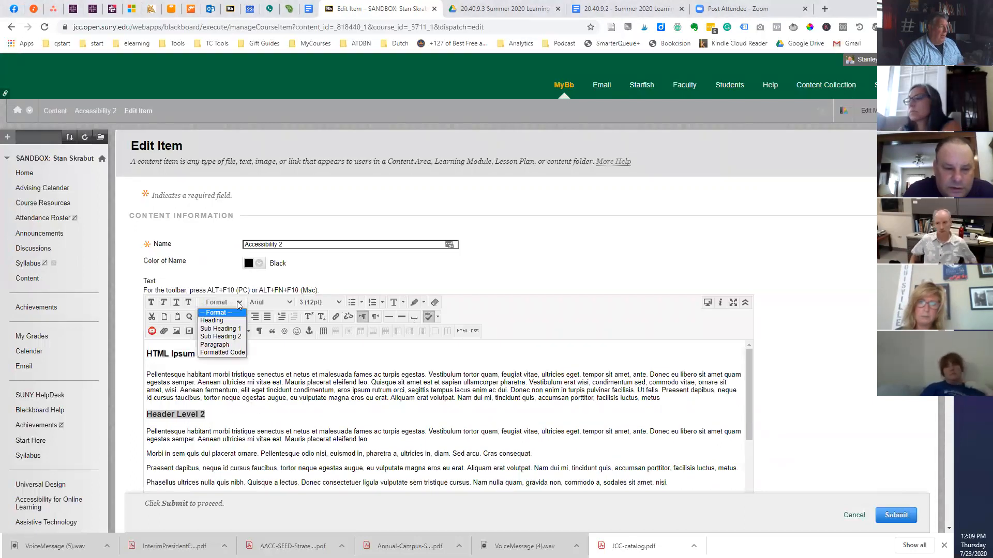
mouse_move(221, 328)
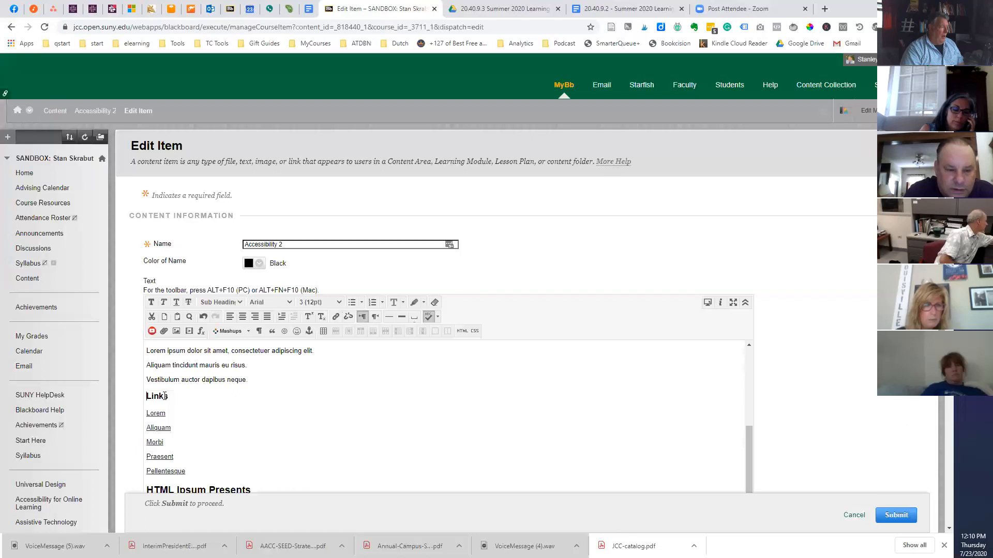
left_click(220, 301)
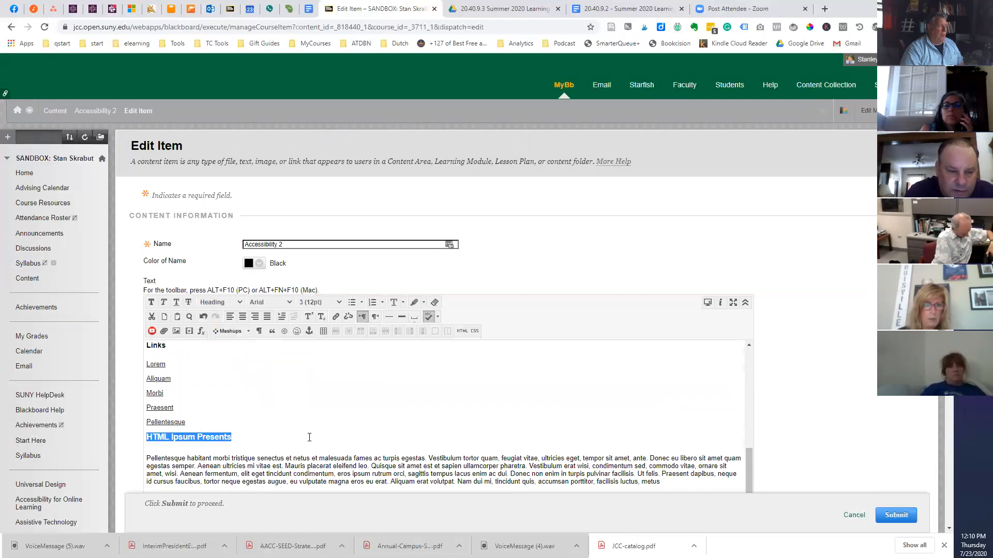
scroll("down", 3)
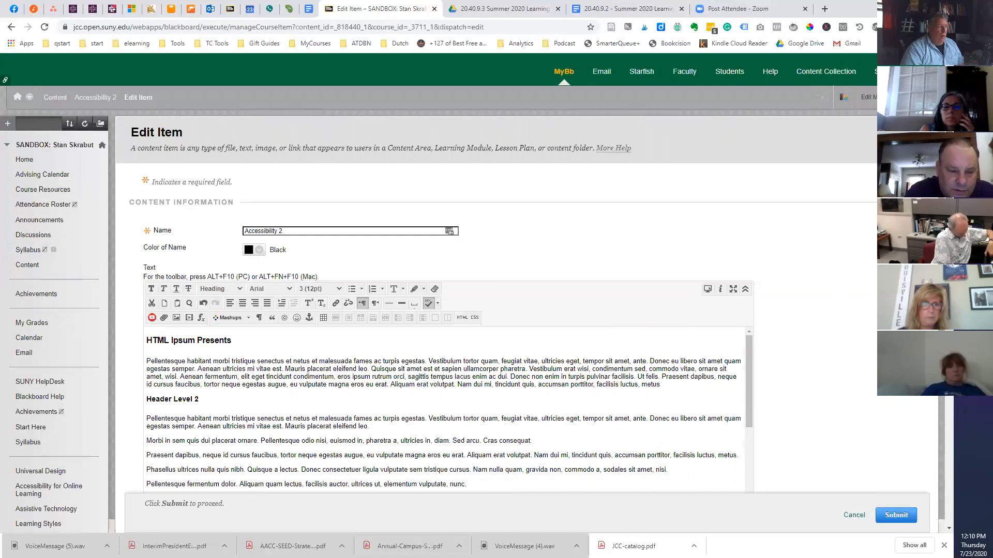
scroll("down", 3)
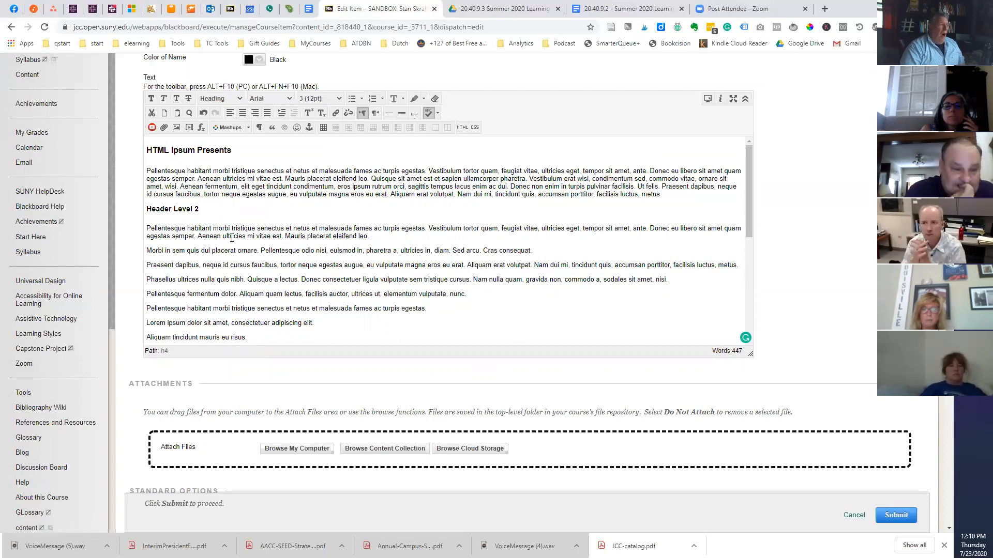
Step: Make 'Vestibulum auctor dapibus neque.' bold at font size 6 (24pt)
scroll("down", 3)
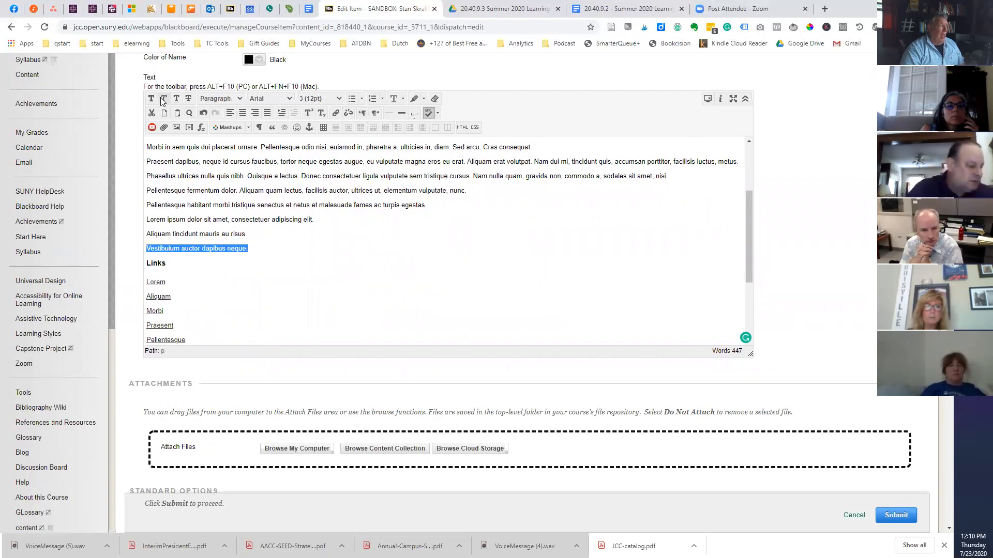
left_click(151, 98)
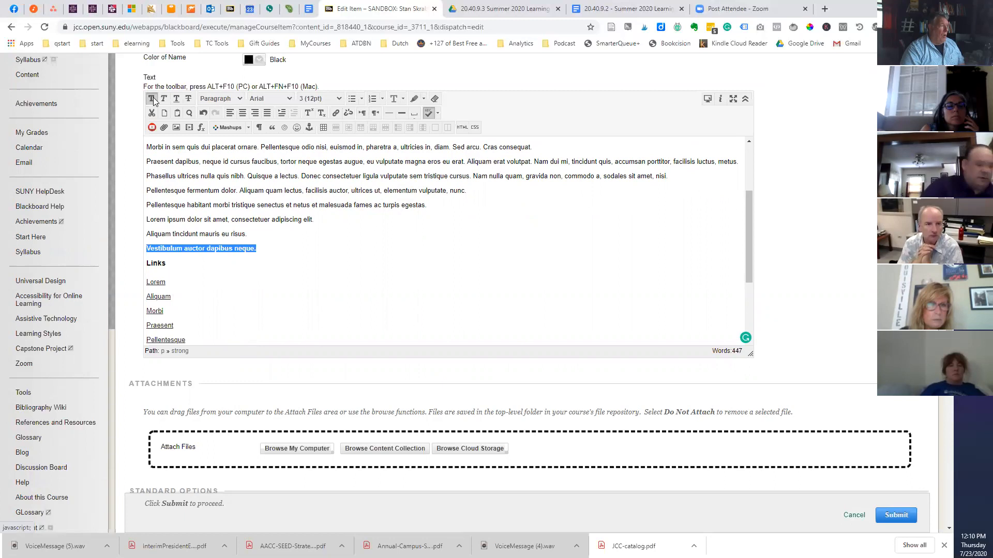
left_click(338, 98)
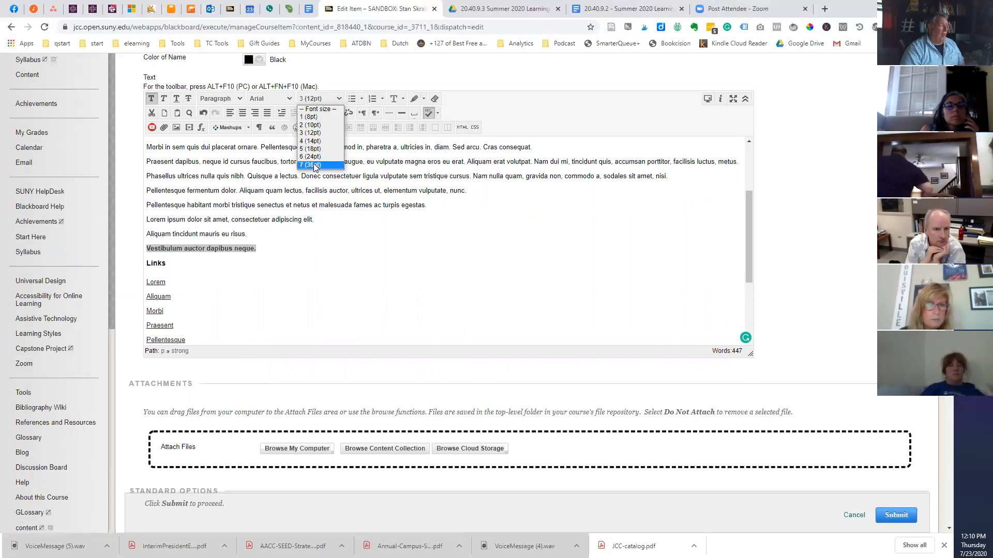
left_click(311, 156)
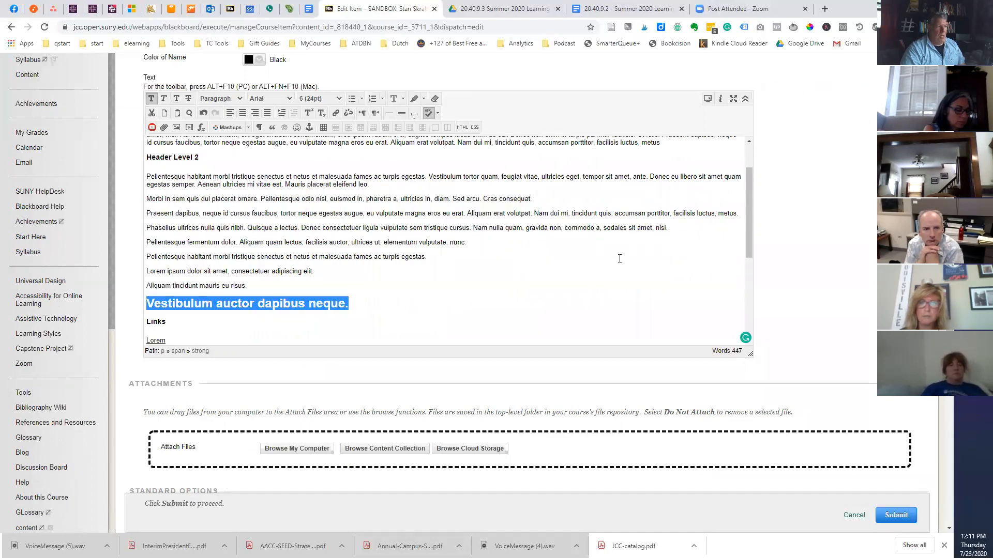
mouse_move(607, 273)
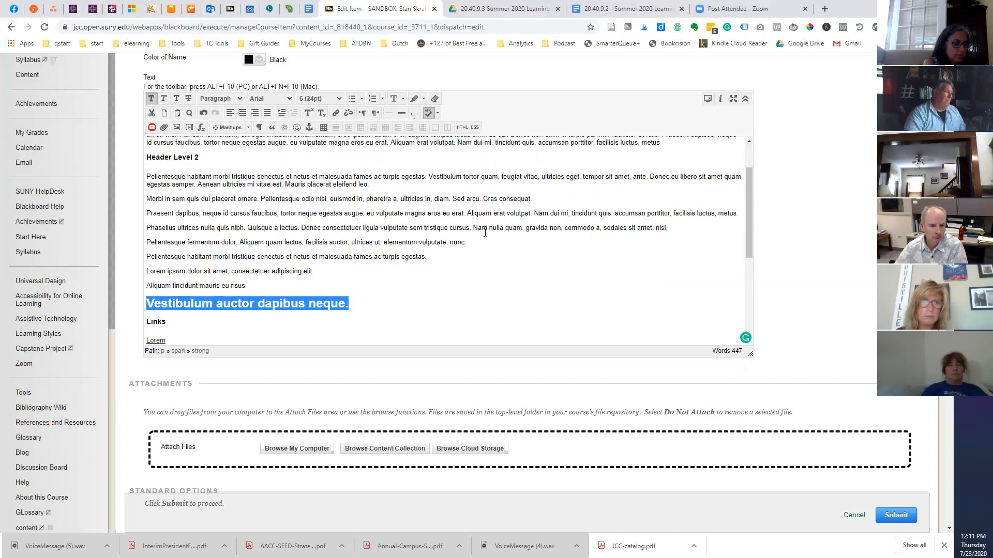
mouse_move(655, 288)
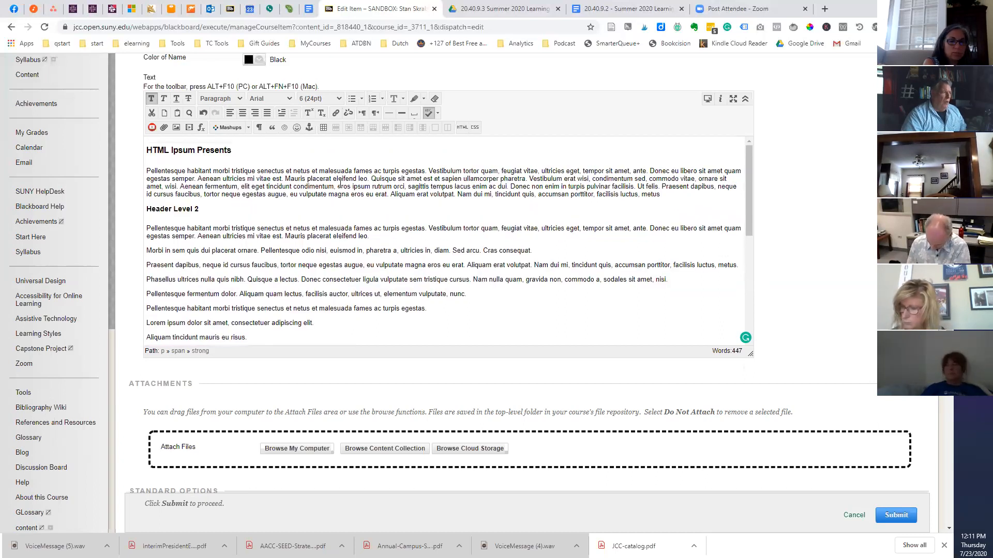
Step: Apply bold, italic and underline to selected phrases in the first paragraph
left_click_drag(293, 170, 355, 171)
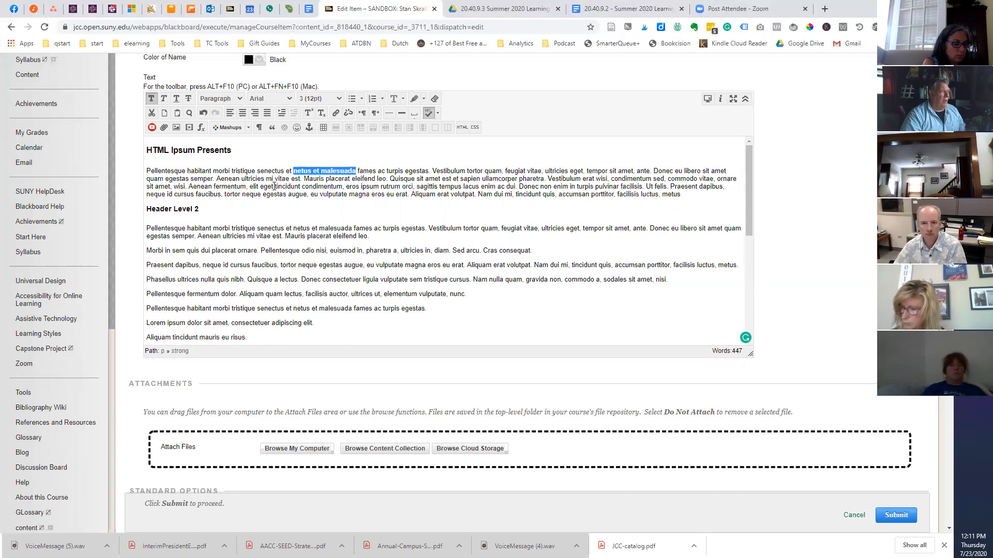
double_click(307, 186)
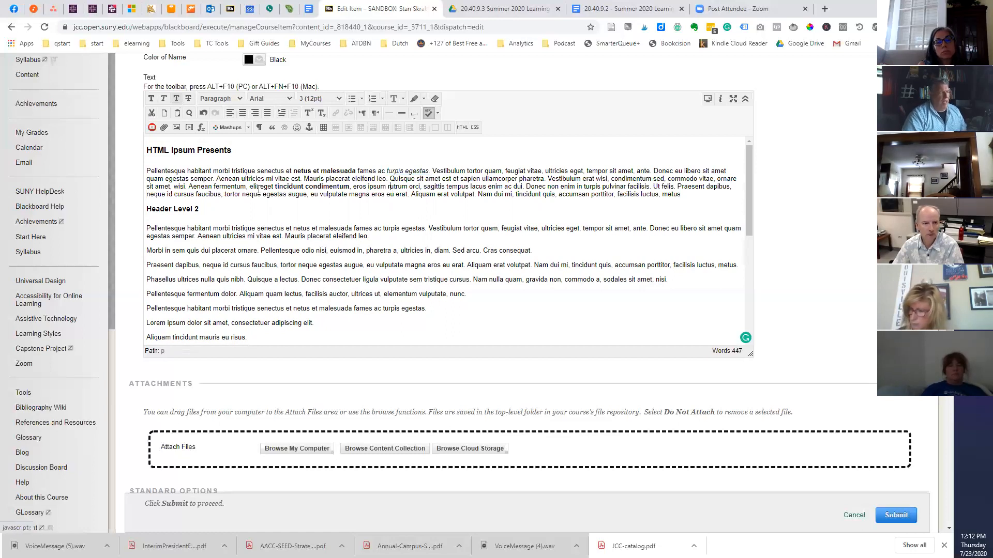
left_click_drag(348, 194, 408, 195)
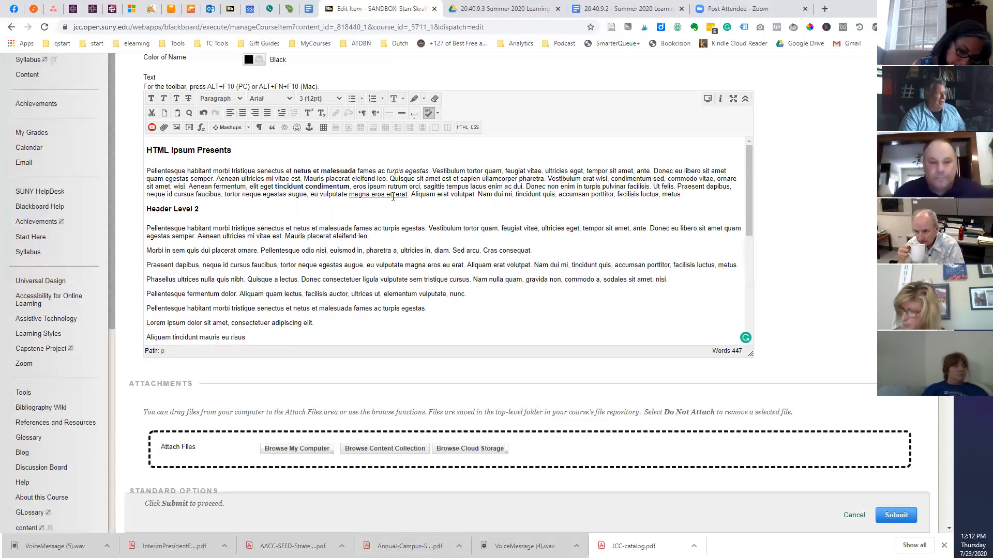
left_click_drag(146, 170, 680, 195)
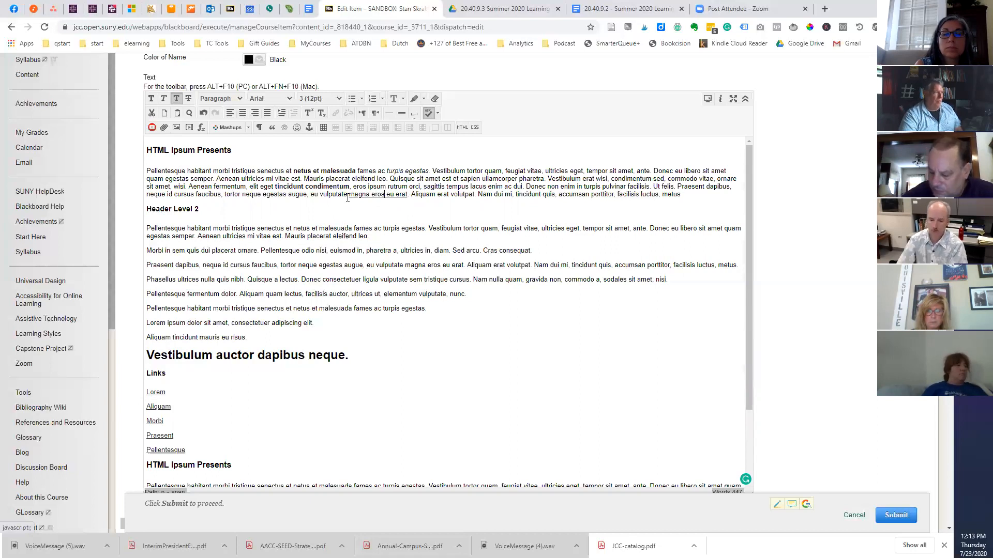
left_click_drag(348, 194, 408, 194)
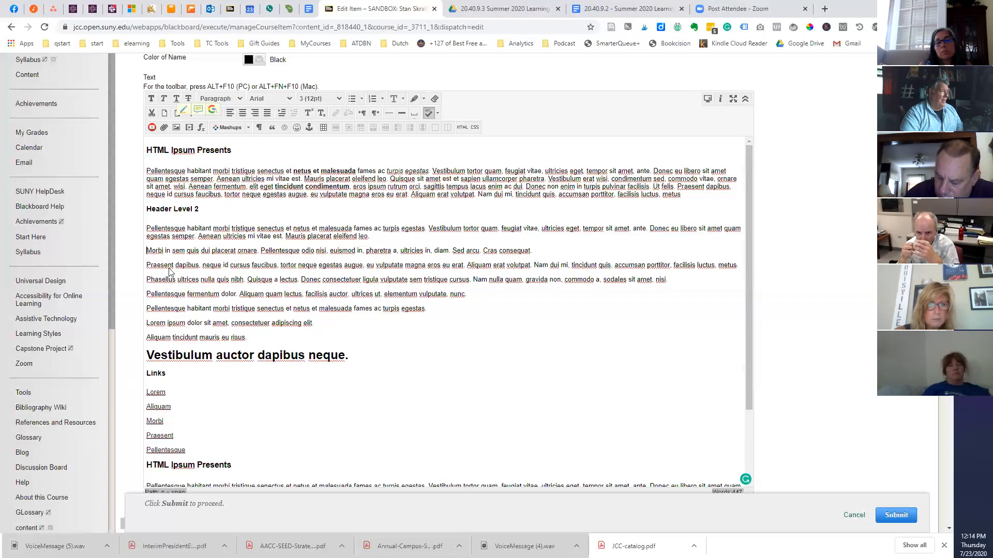
Step: Turn the Morbi, Praesent and Phasellus lines into a numbered list with lowercase letters
left_click_drag(145, 250, 667, 279)
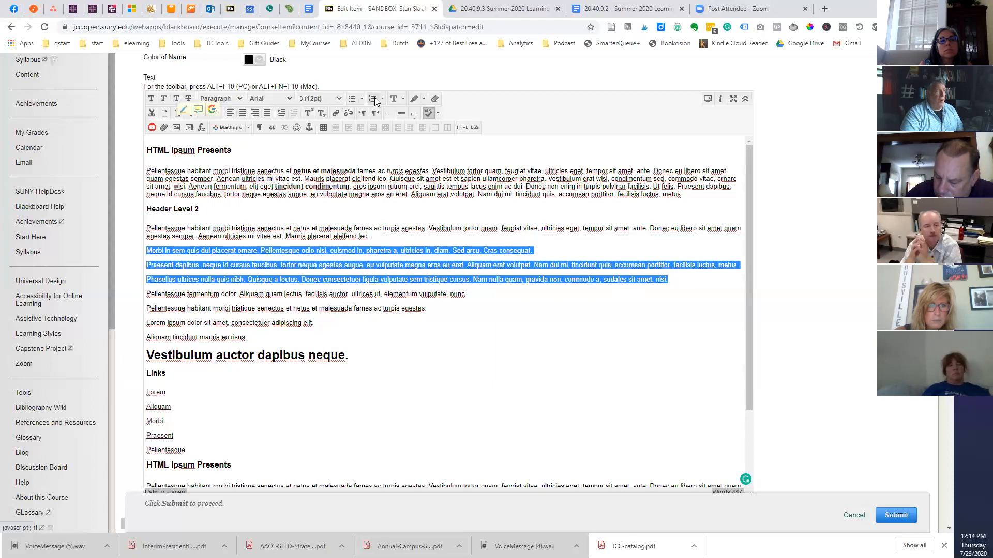
left_click(362, 98)
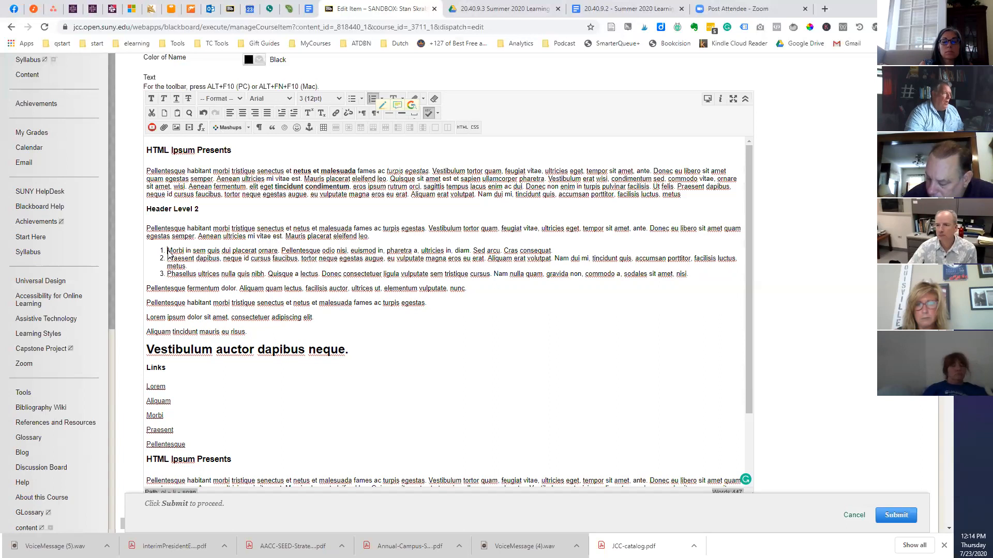
left_click_drag(167, 250, 687, 273)
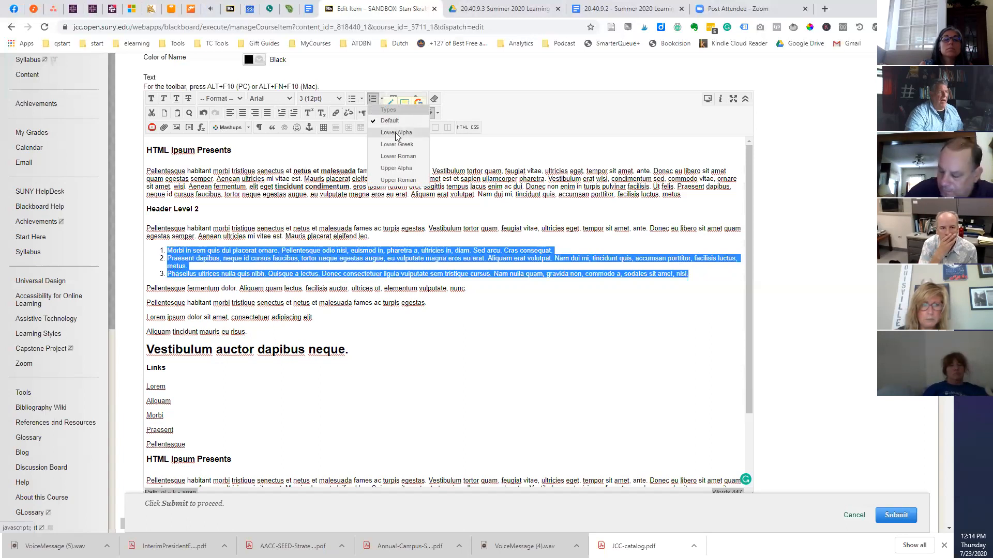
left_click(396, 132)
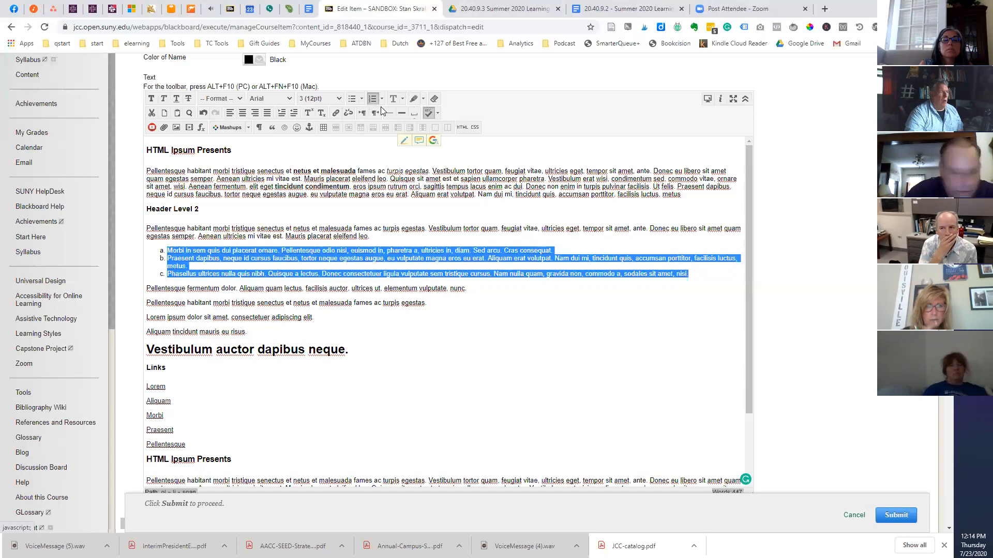
Step: Cycle the list through lowercase and uppercase Roman numerals, then back to default numbering
left_click(373, 98)
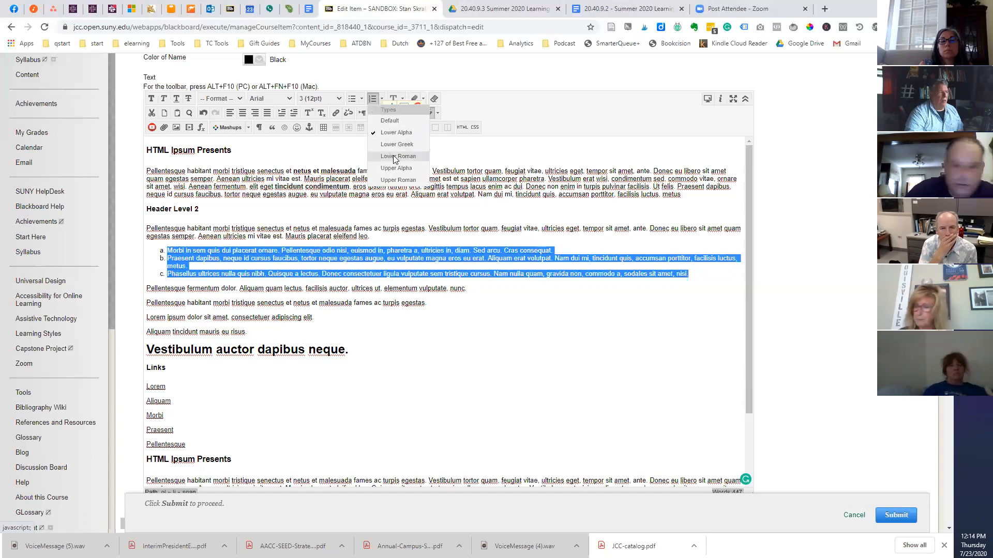
left_click(399, 156)
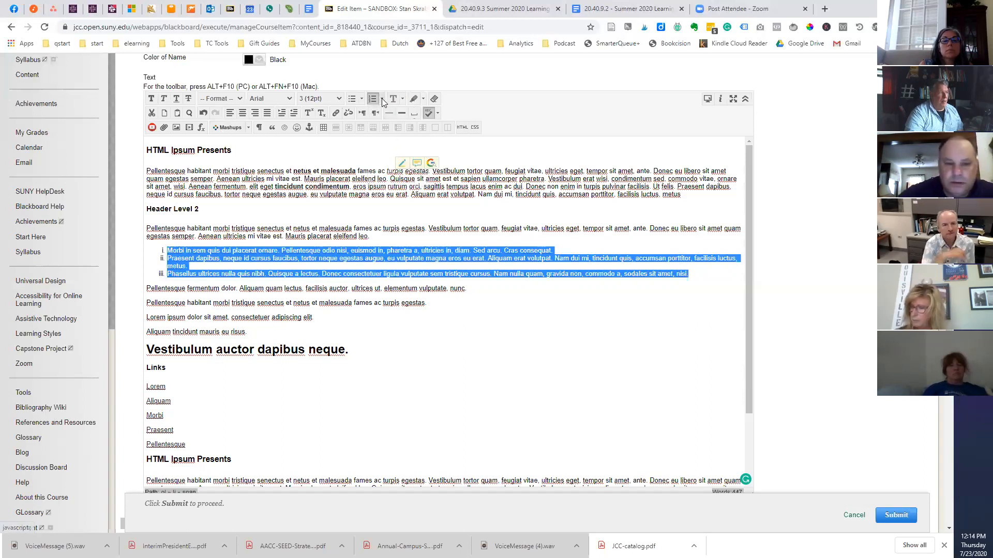
left_click(372, 99)
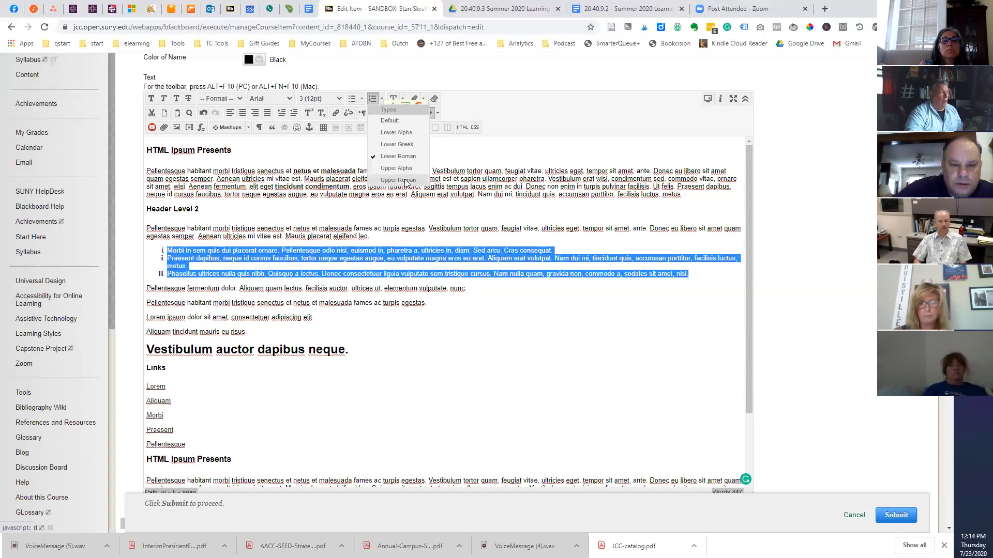
left_click(399, 180)
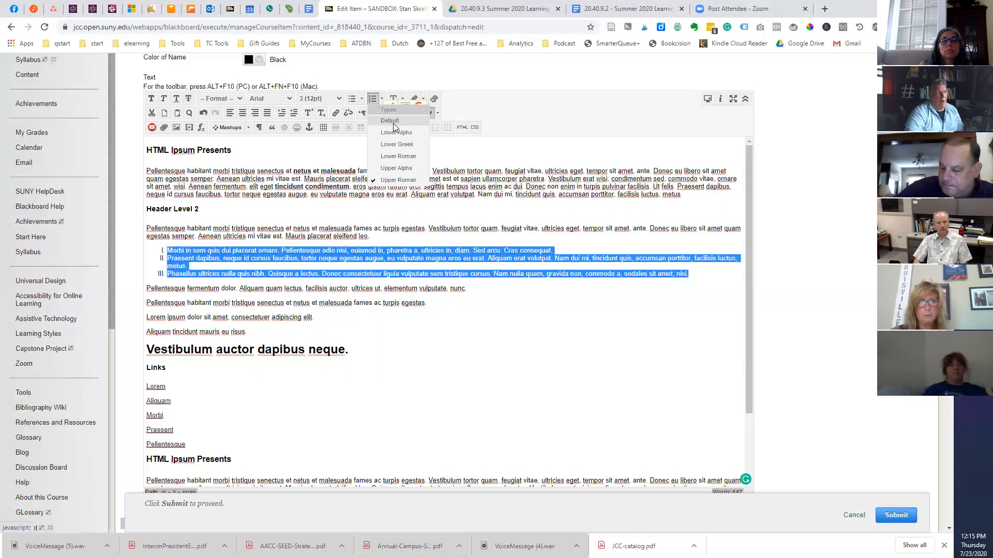
left_click(390, 120)
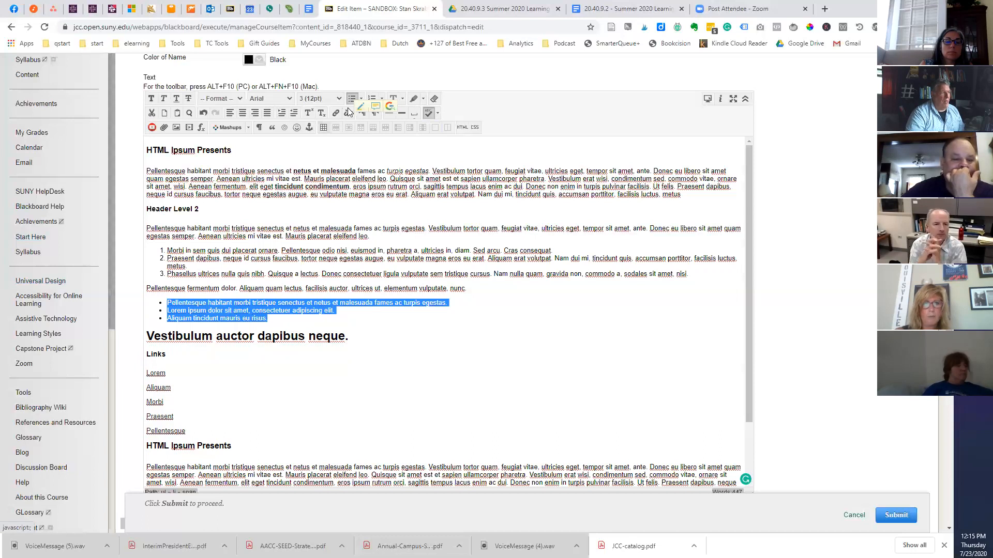
left_click(360, 99)
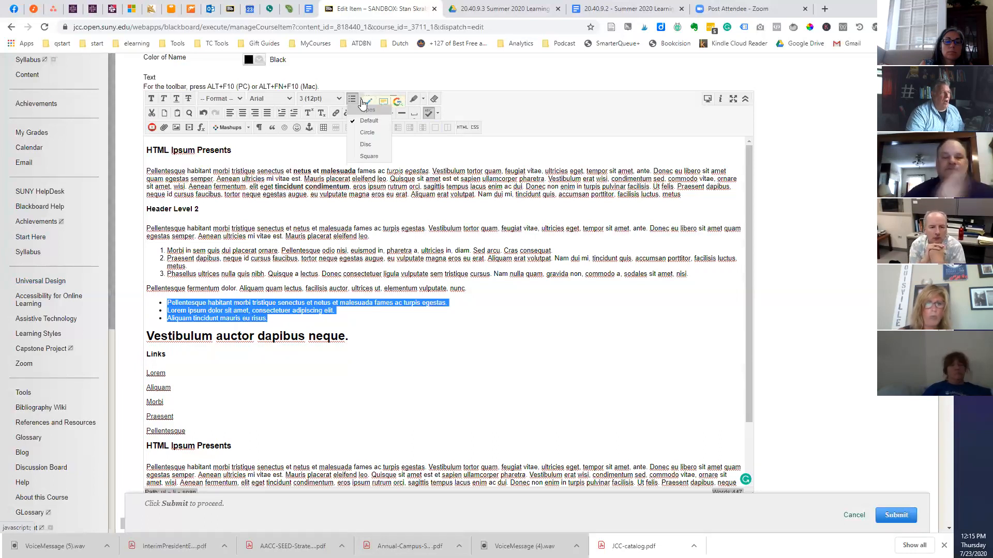
mouse_move(368, 156)
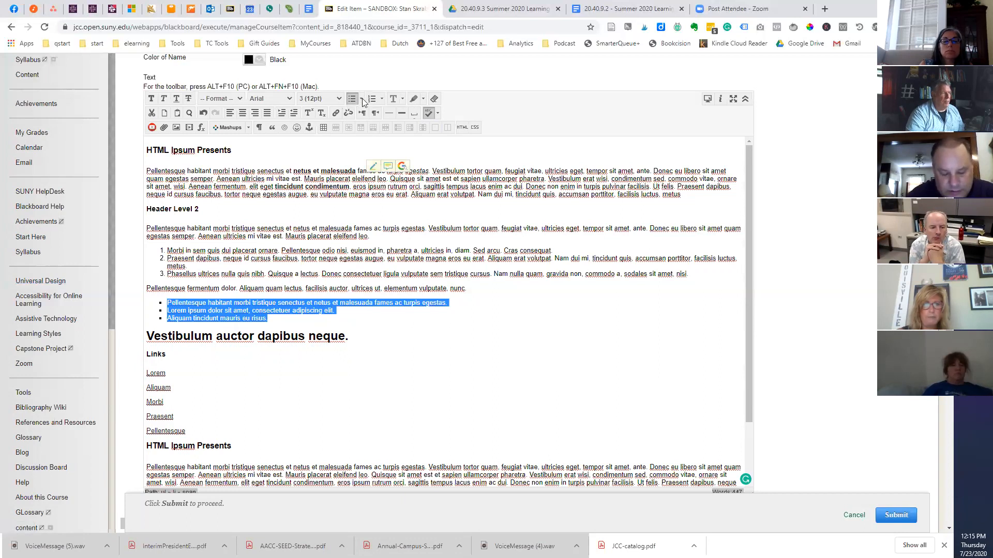
left_click(361, 99)
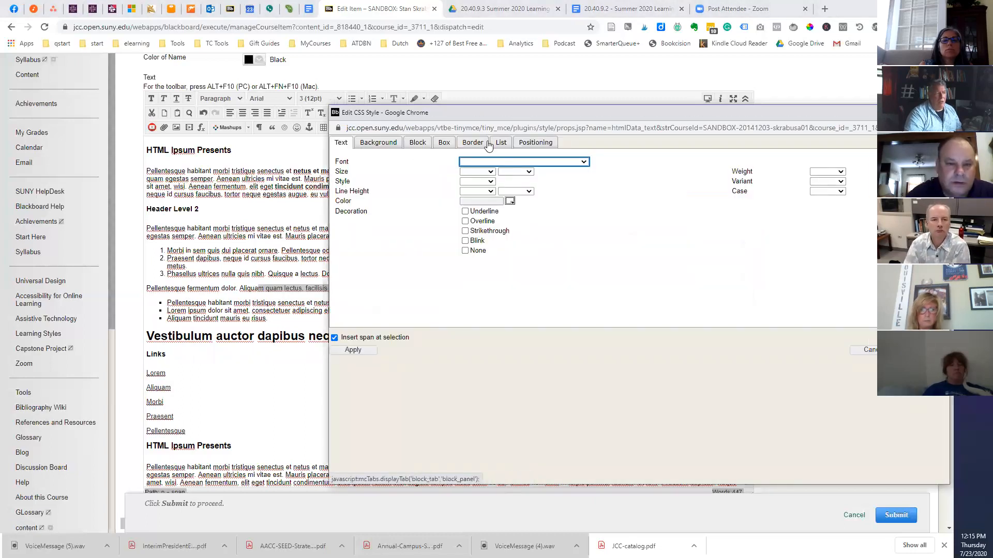
Step: Review the list styling choices, keeping square as the bullet Type
left_click(500, 142)
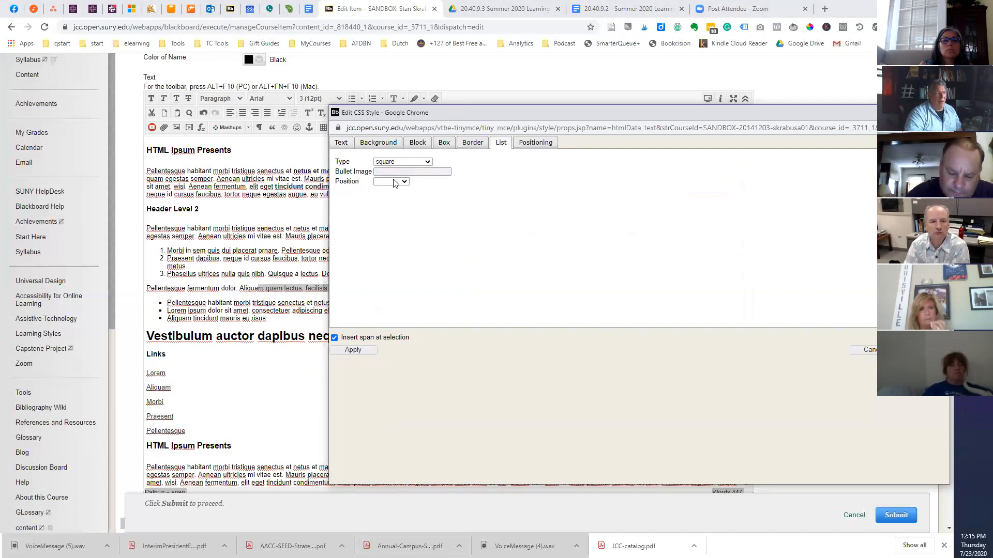
left_click(404, 182)
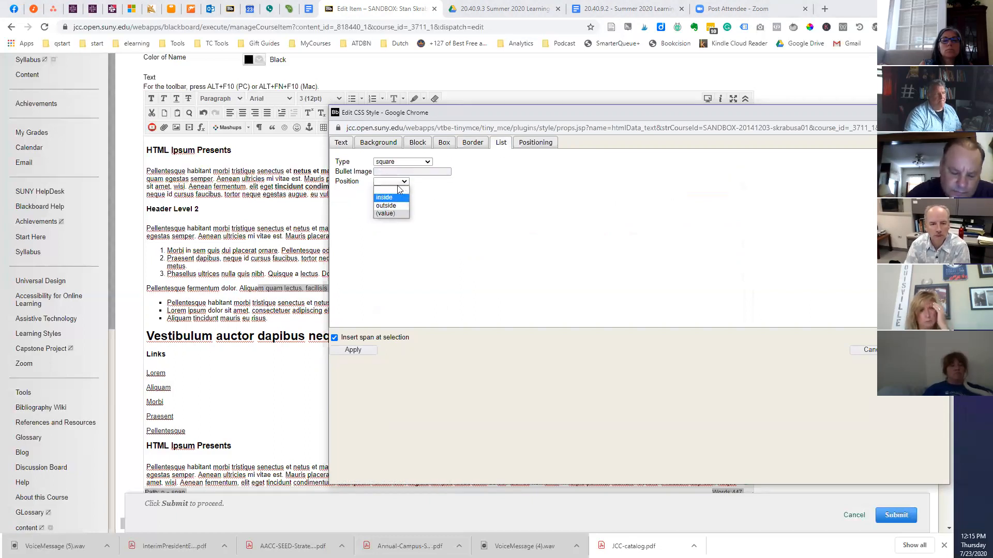
left_click(403, 162)
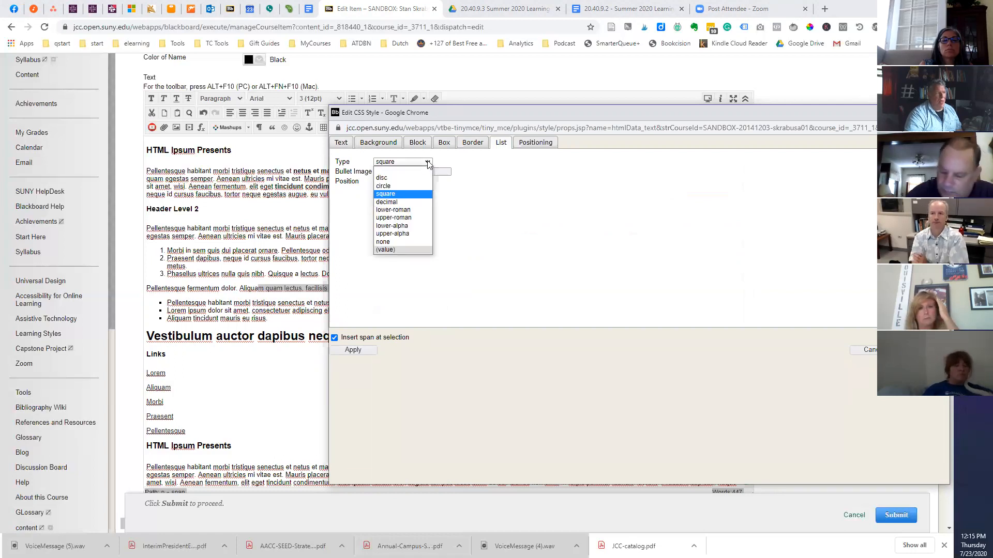
left_click(384, 194)
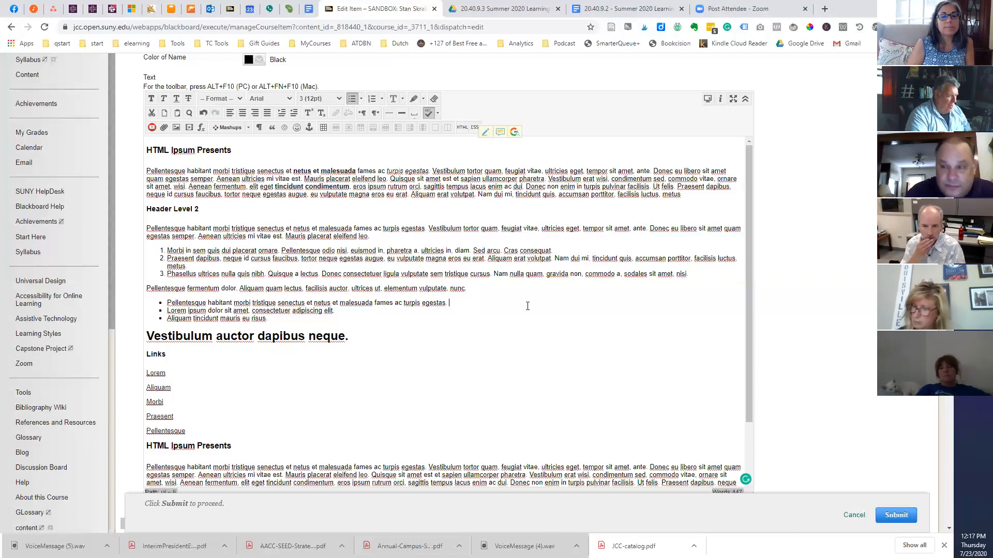
Step: Add 'Read more' at the end of the first bullet and select it for linking
type("Read m")
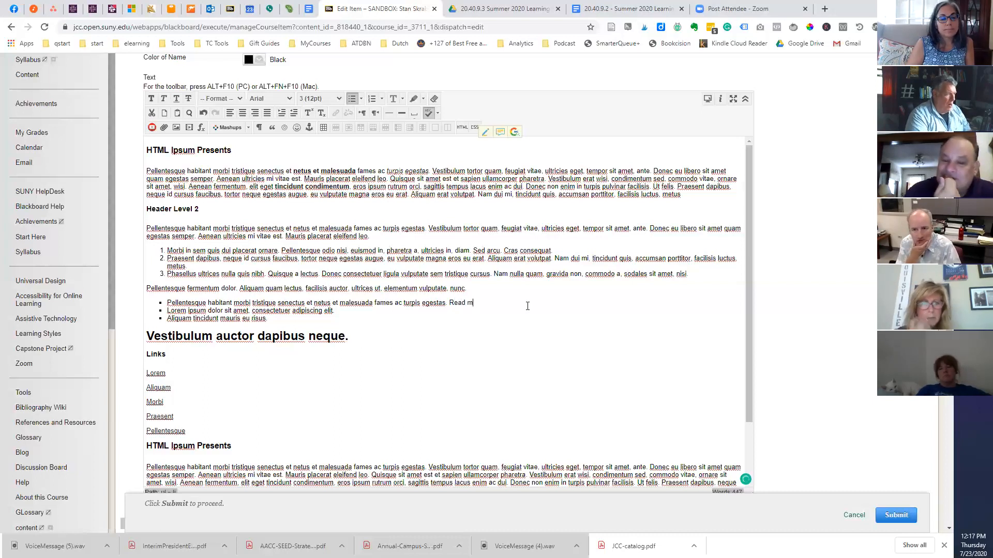
type("ore")
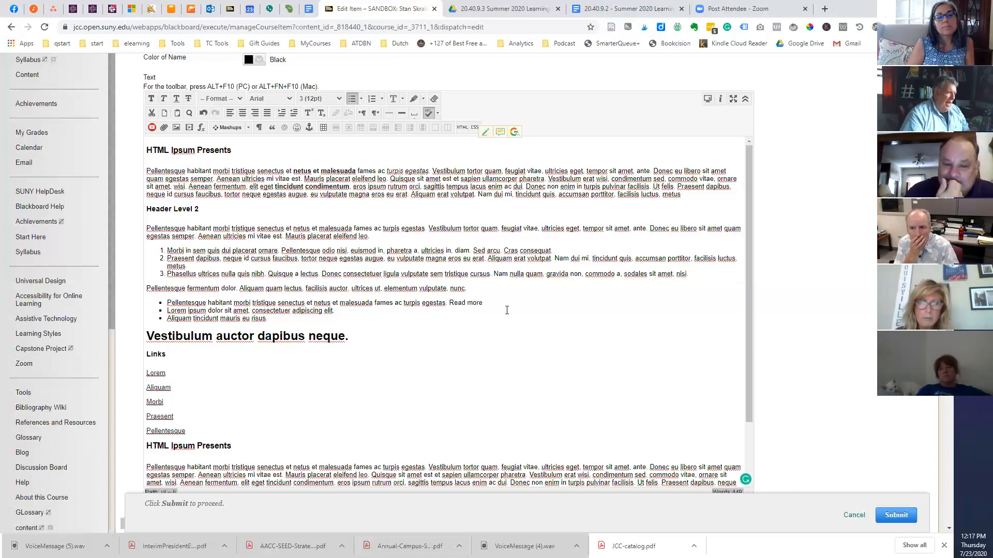
double_click(465, 302)
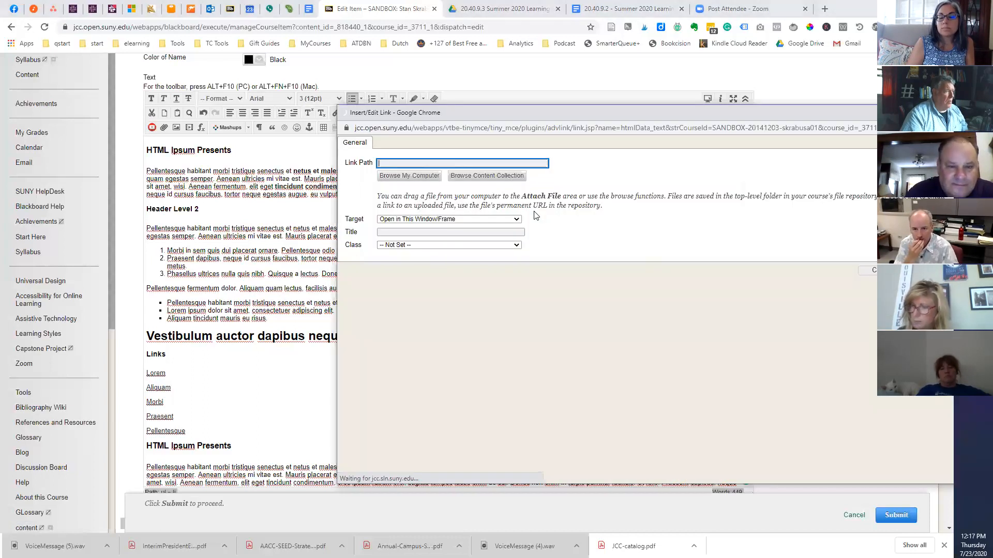
type("http://")
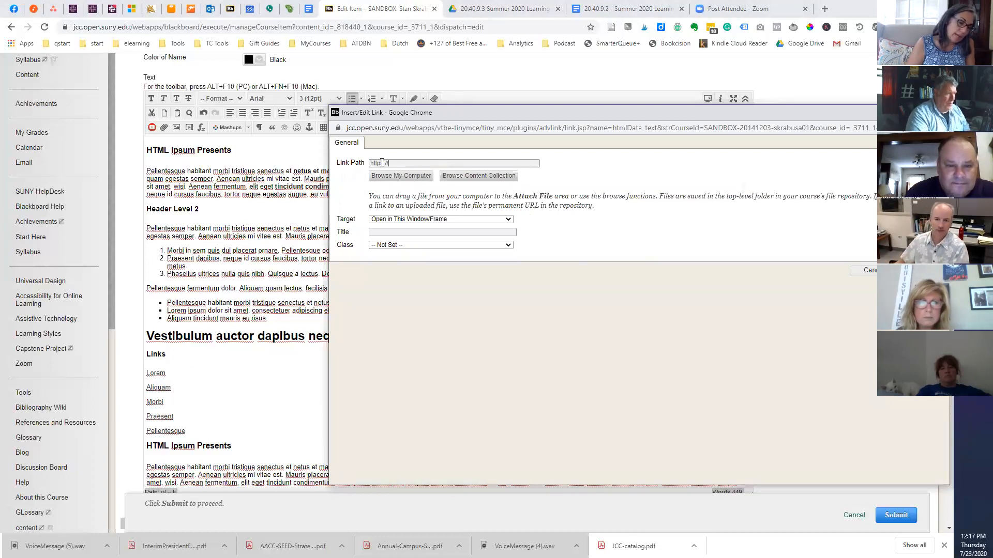
type("tel")
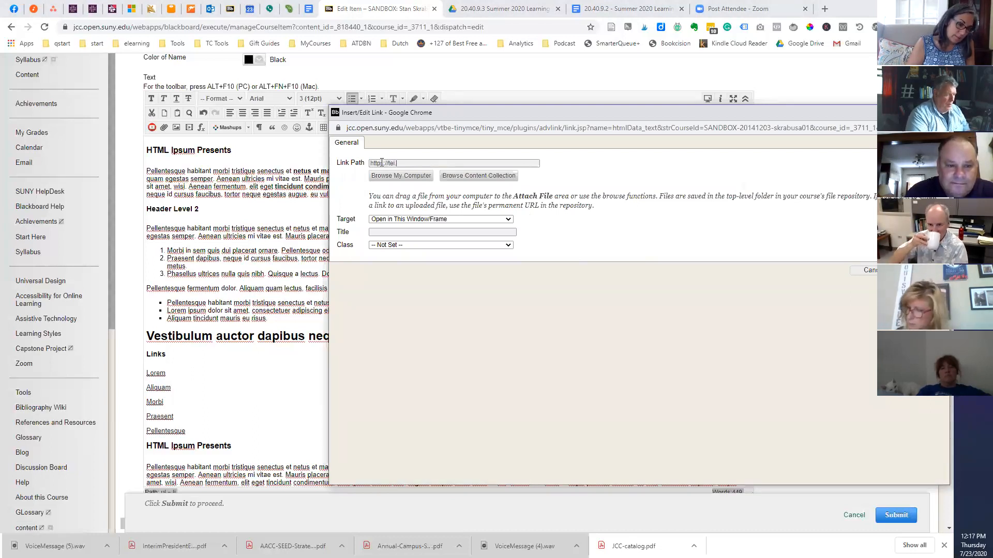
type(".sunyjcc")
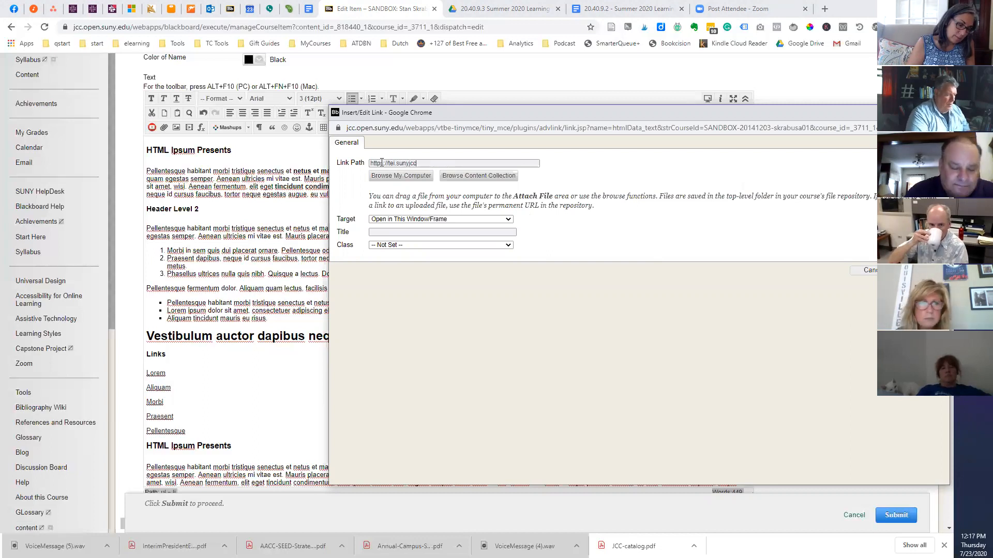
type("https://tei.sunyjcc.edu")
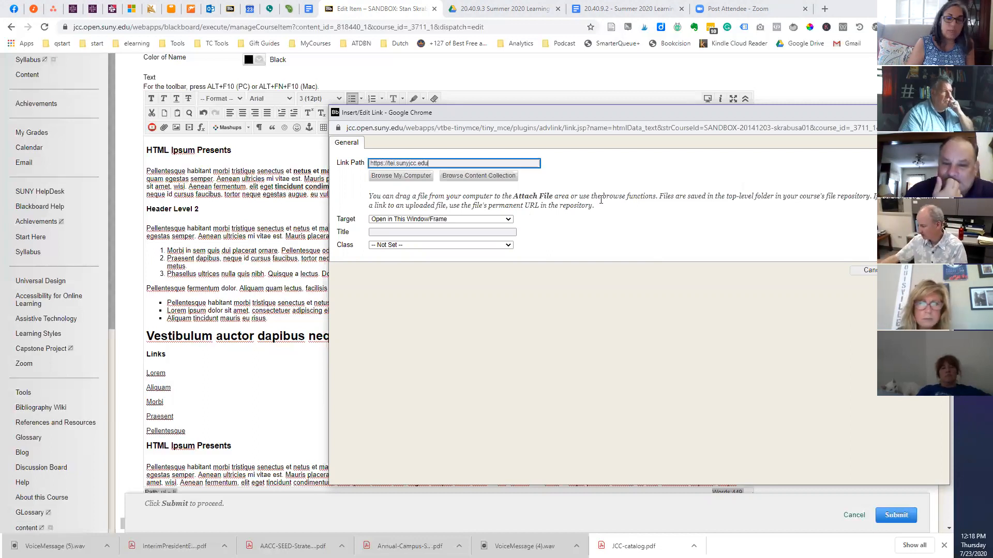
left_click(439, 218)
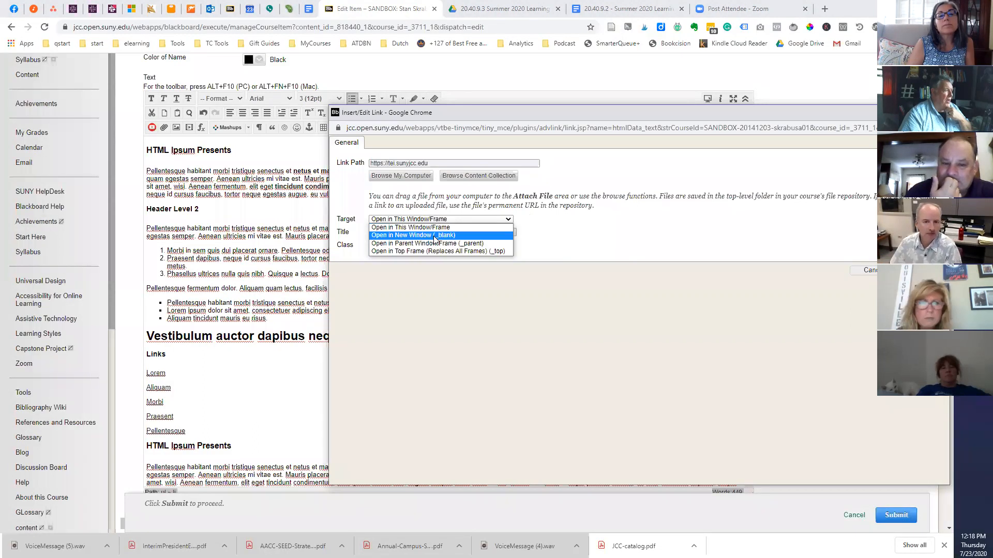
left_click(413, 234)
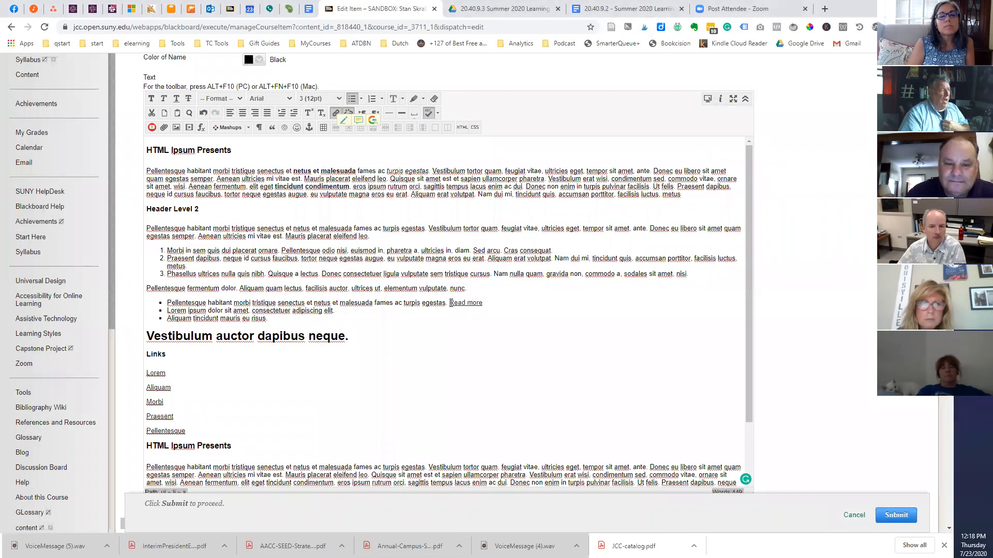
Step: Reuse the 'Read more' link so the second and third bullets also end with it
double_click(464, 303)
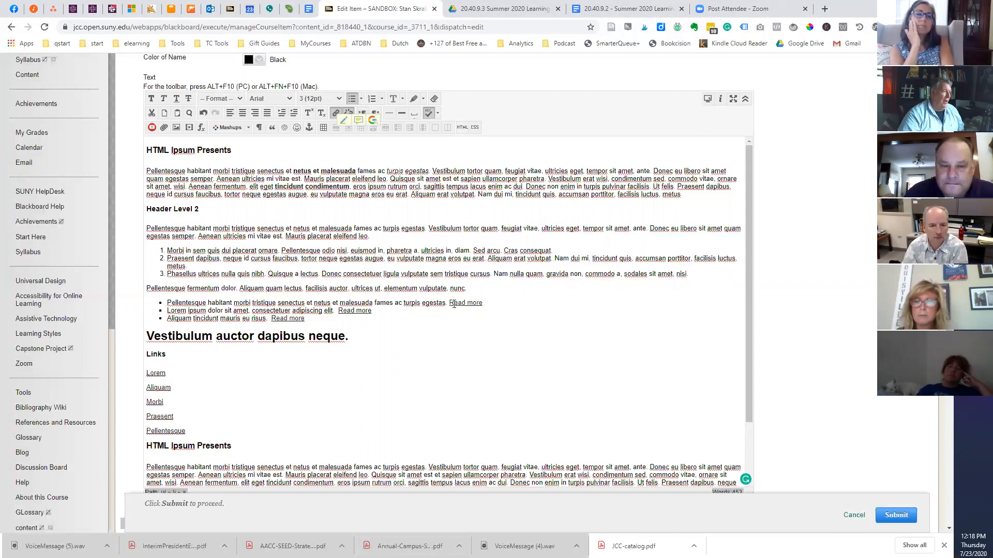
double_click(465, 303)
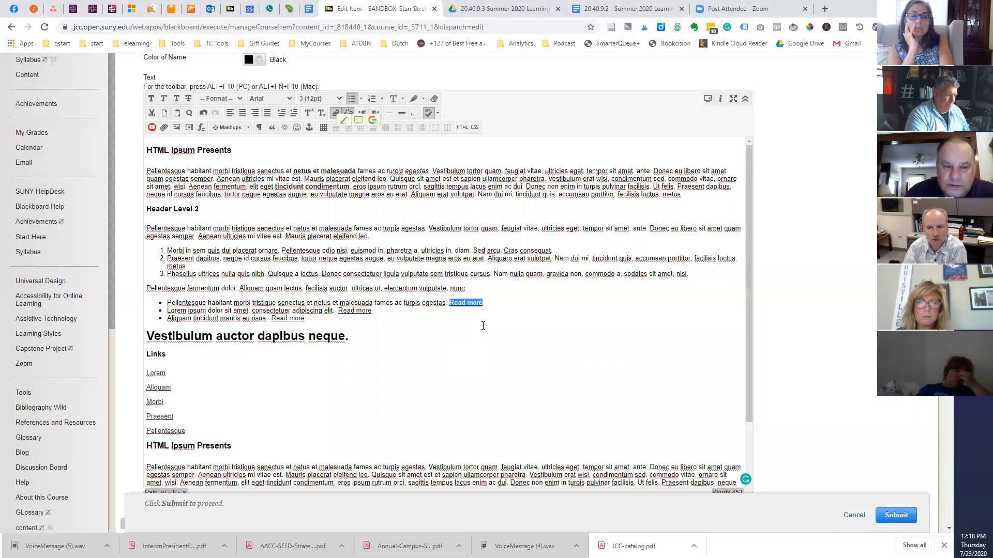
Step: Replace the first bullet's ending with 'Library Guide on 1865 history' and select it
type("Libra")
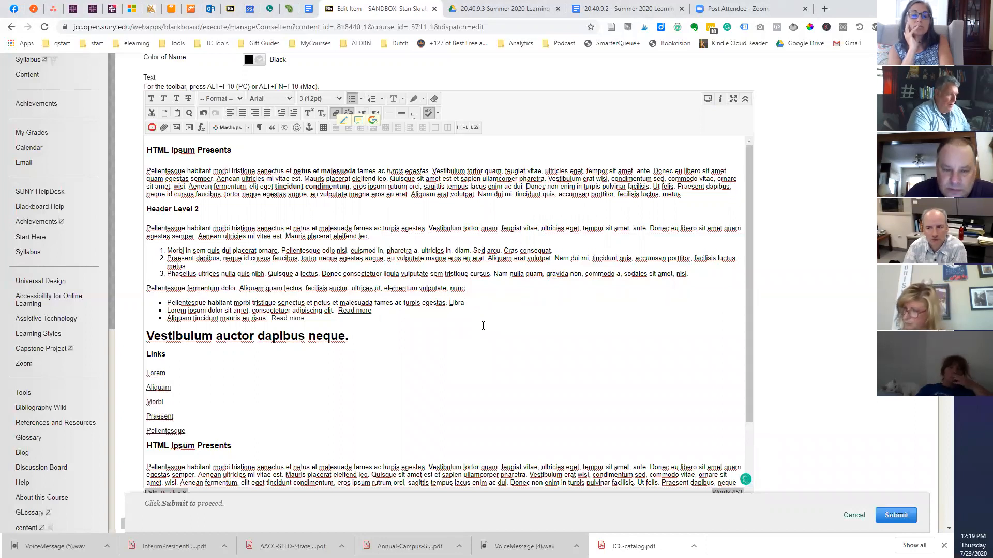
type("ry Guide")
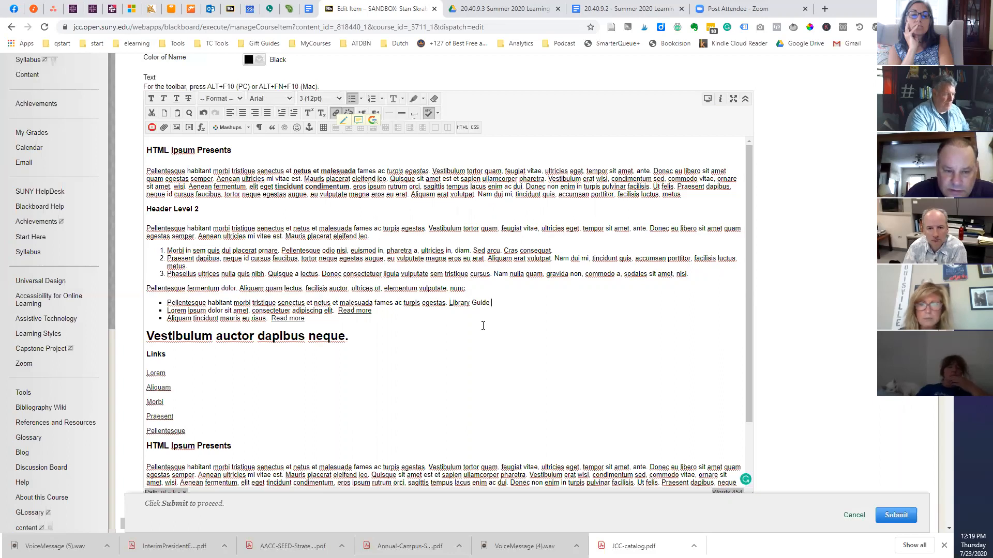
type("on 1")
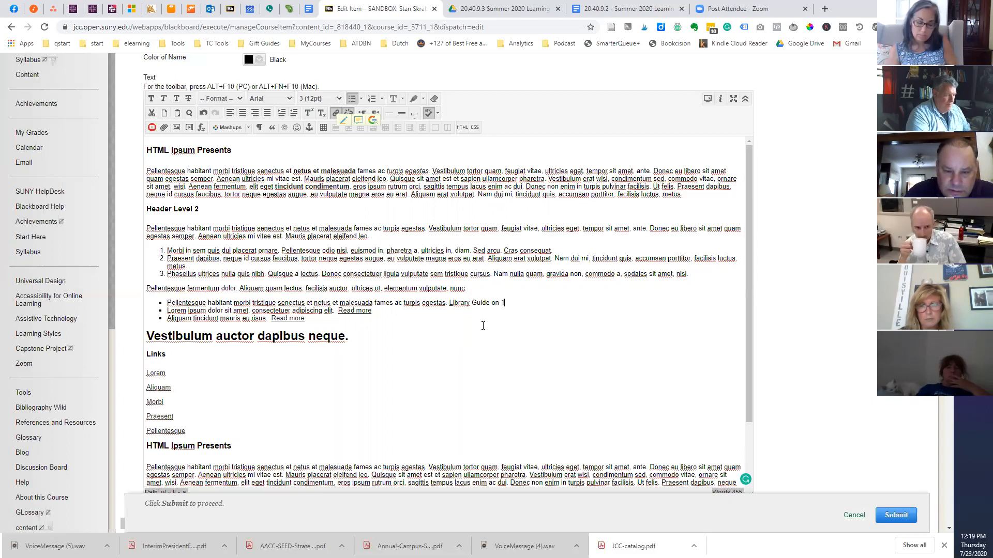
type("865")
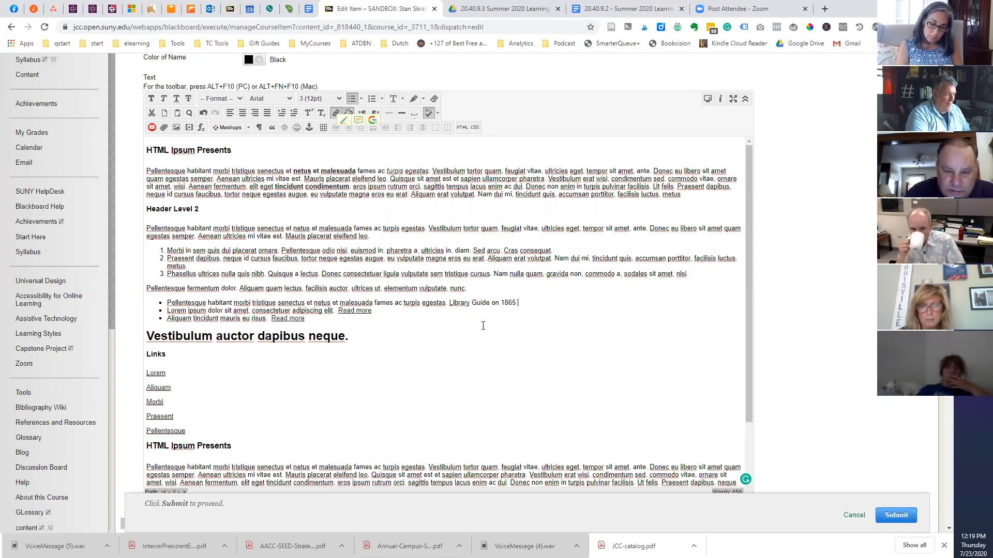
type("history")
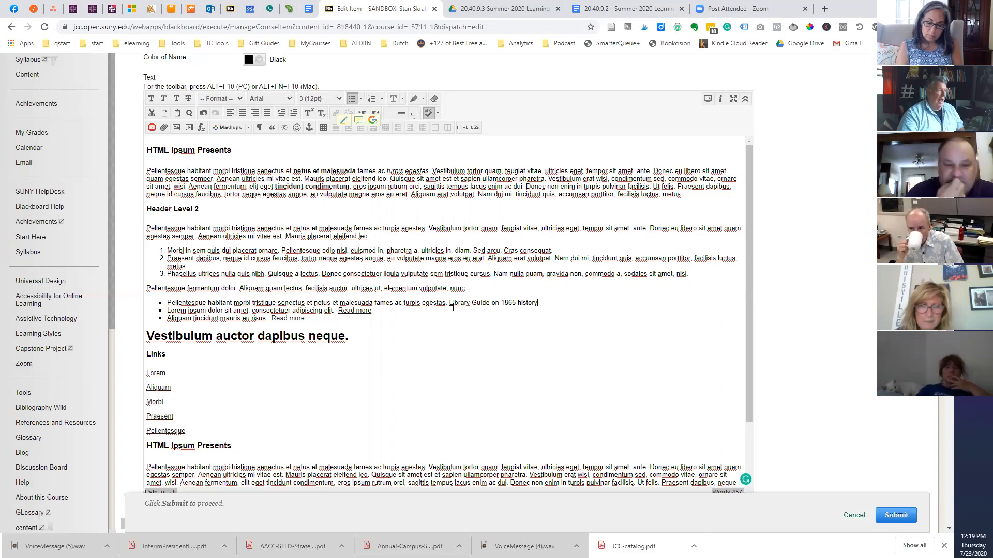
left_click_drag(448, 302, 538, 302)
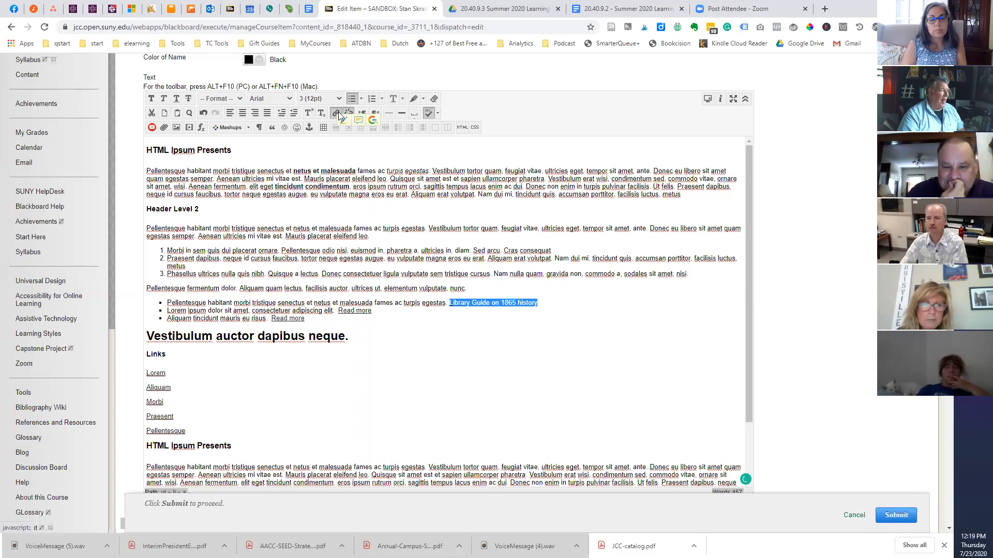
left_click(335, 113)
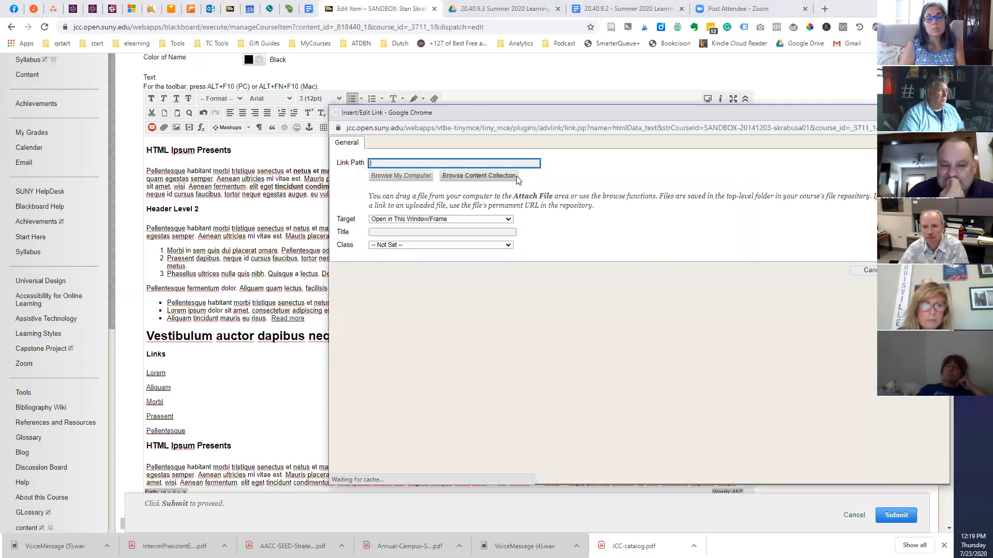
type("Read more")
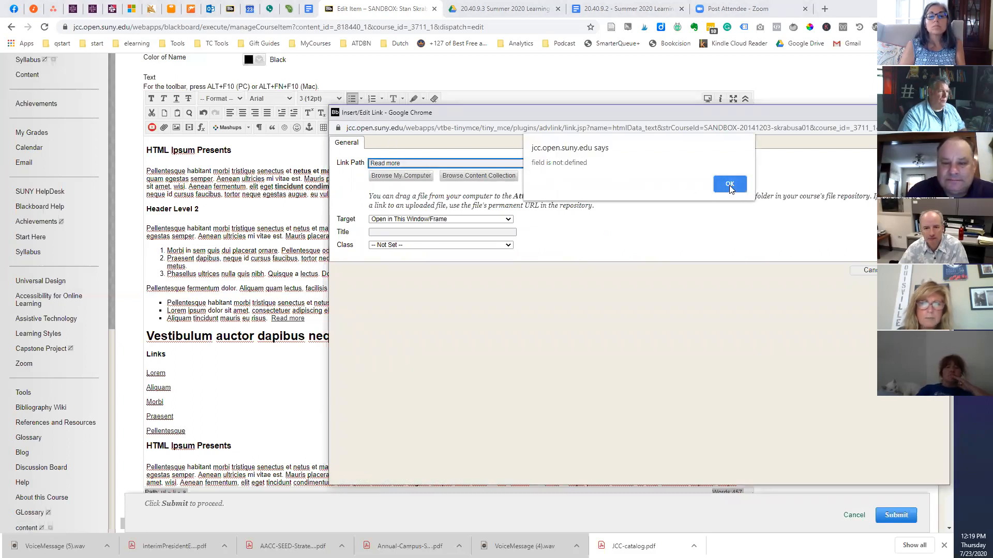
left_click(729, 184)
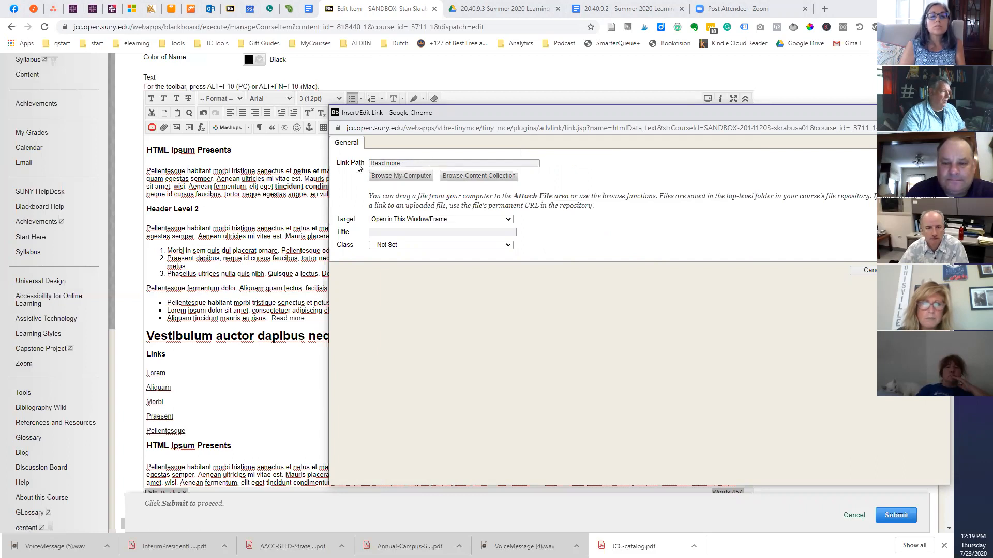
type("http")
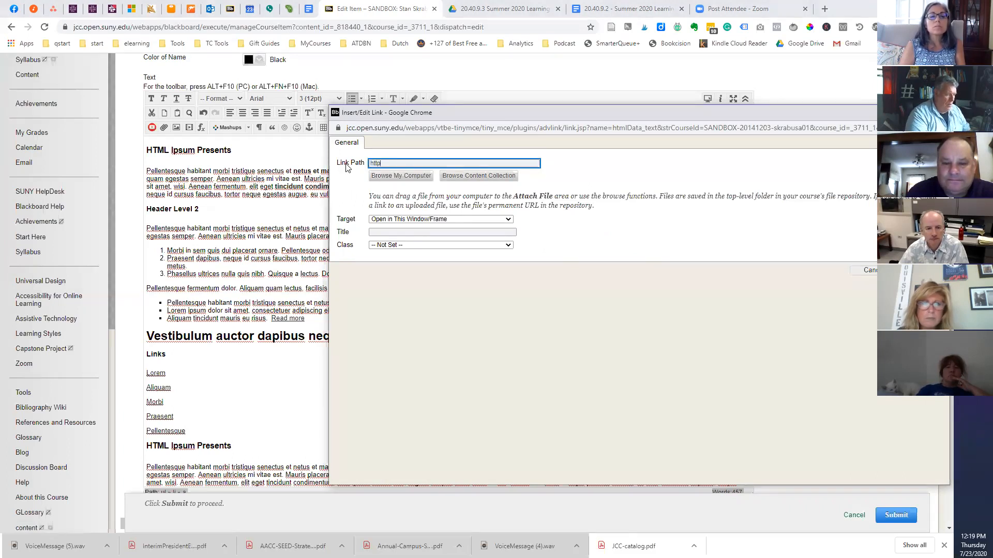
type("https://f")
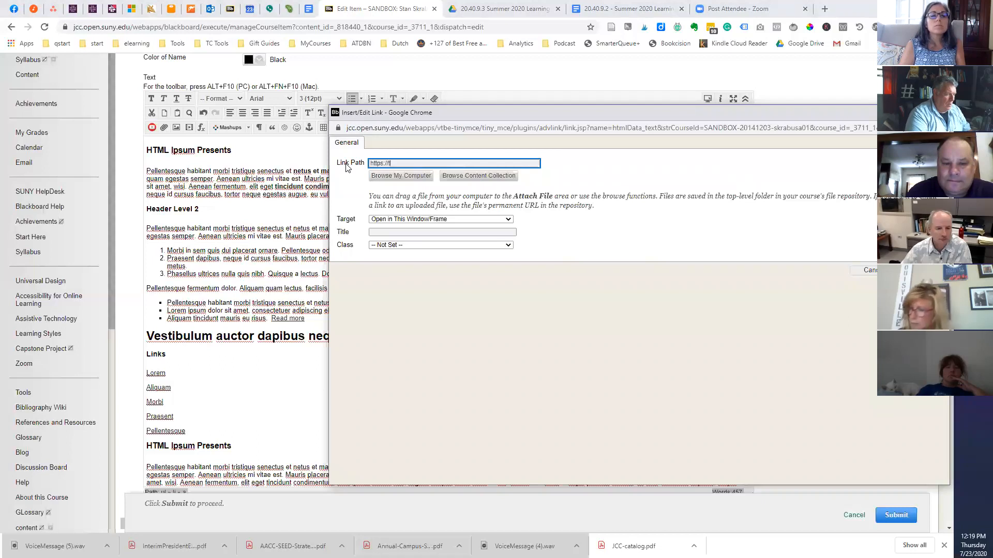
type("tei.sun")
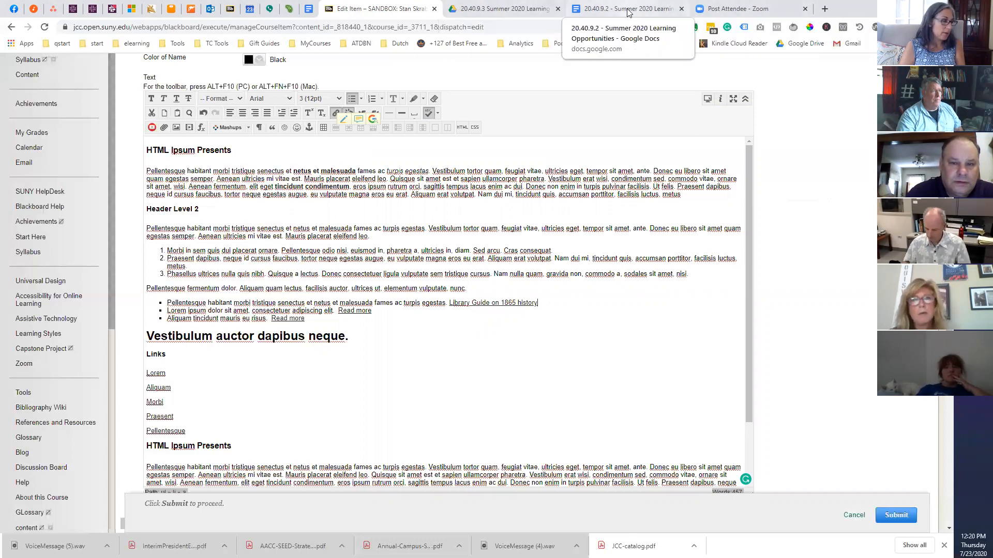
Step: Add 'Summer 2020 learning Initiatives' after the second bullet's Read more
left_click(624, 9)
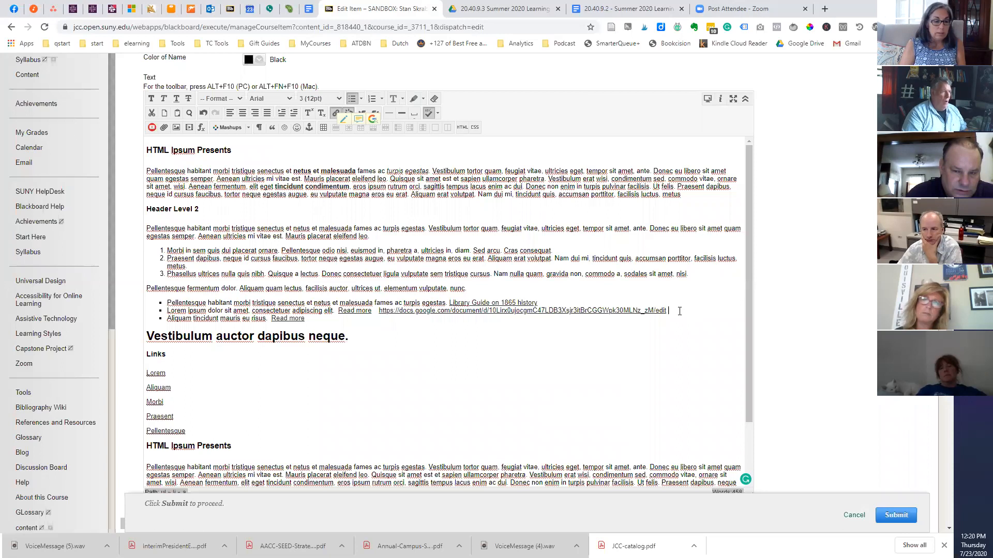
type("Sunm")
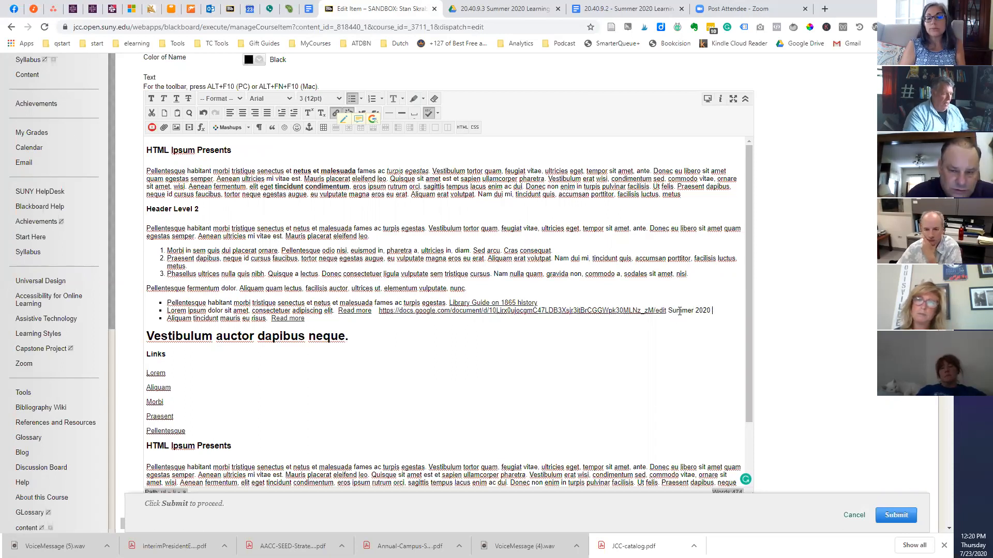
type("learning")
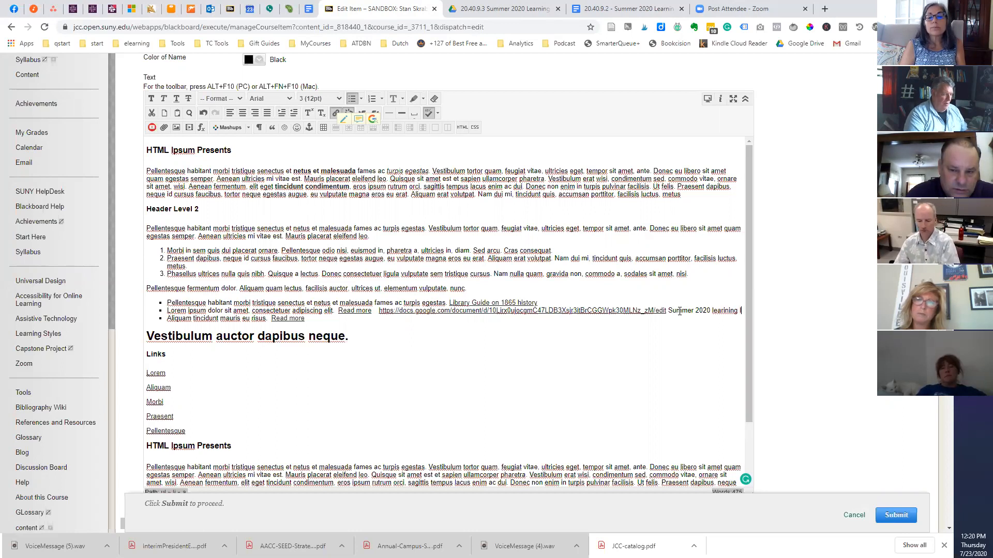
type("Initiatives")
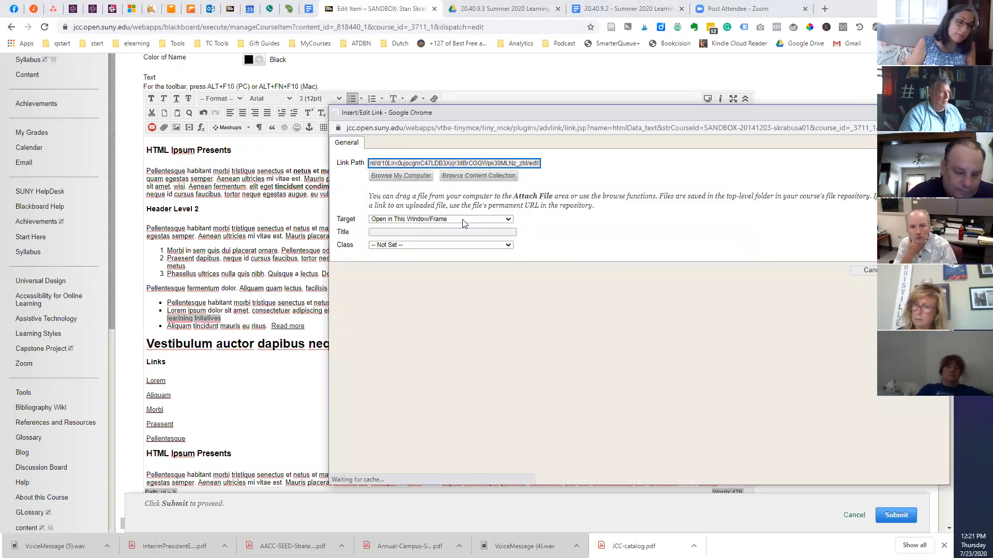
Step: Apply the Google Docs link to 'Summer 2020 learning Initiatives' in the second bullet
left_click(441, 218)
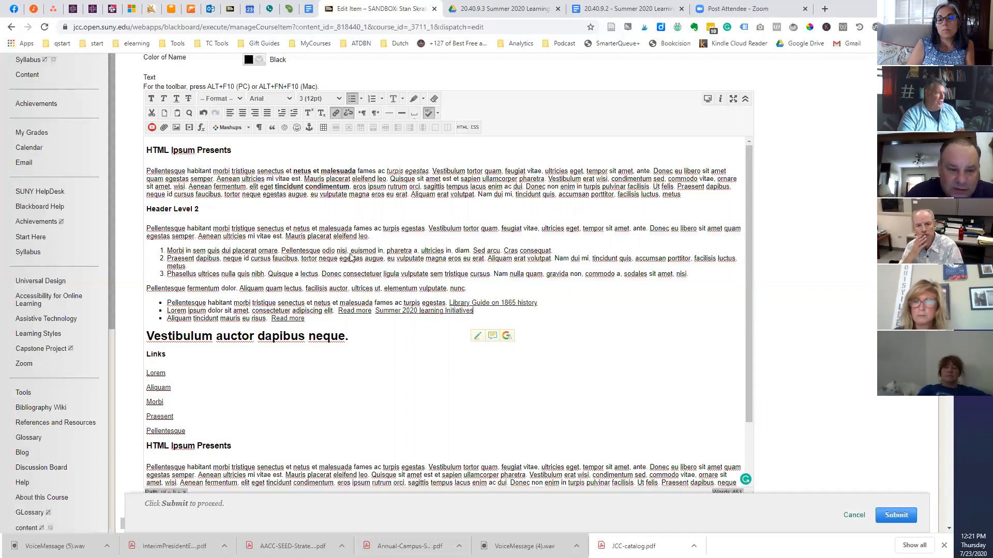
left_click_drag(292, 228, 338, 227)
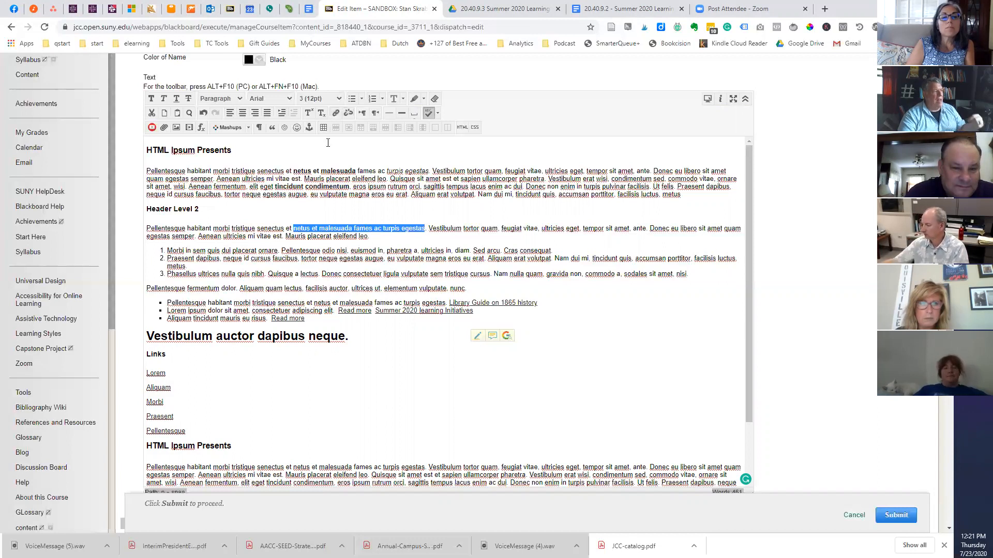
mouse_move(360, 295)
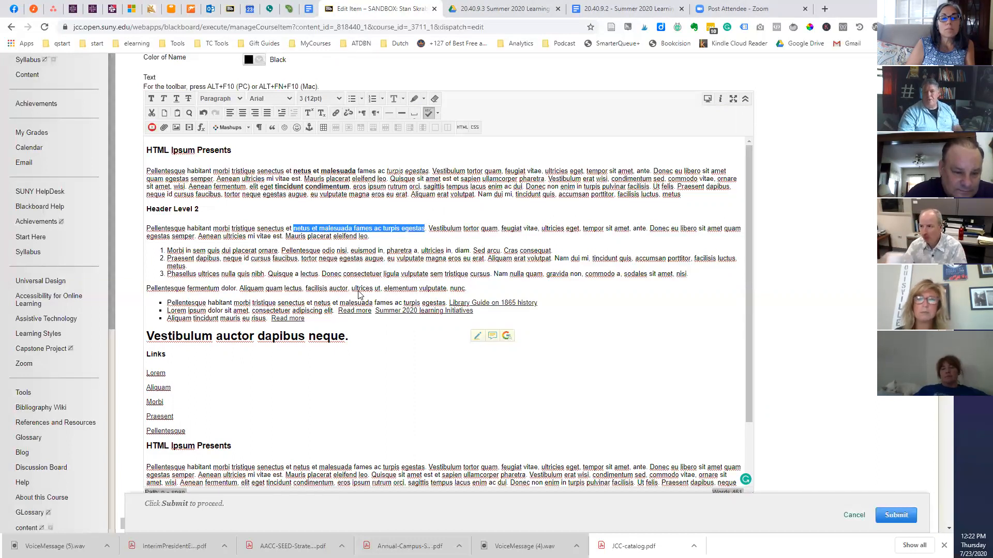
mouse_move(843, 442)
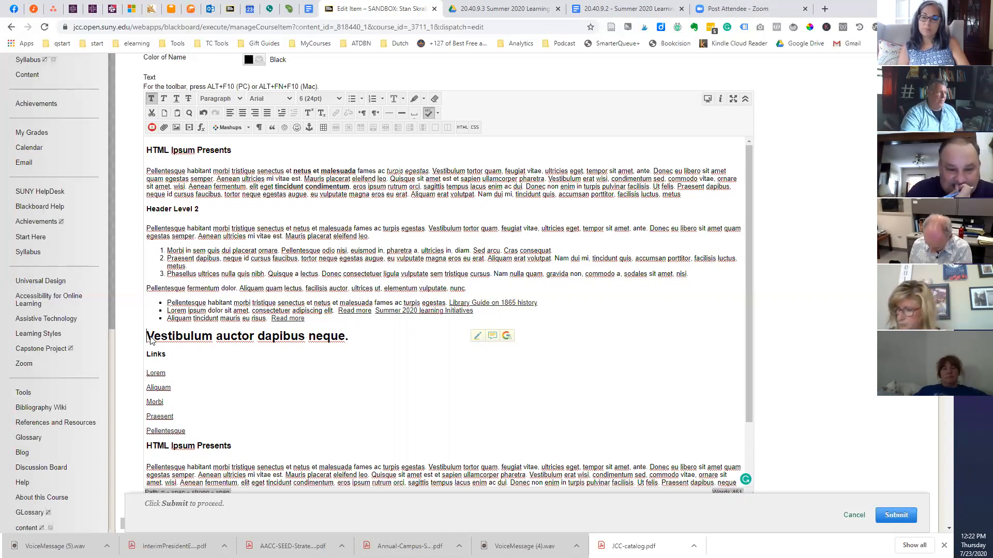
Step: Select the Vestibulum auctor dapibus neque heading and bring up the text colour choices
left_click_drag(145, 335, 329, 335)
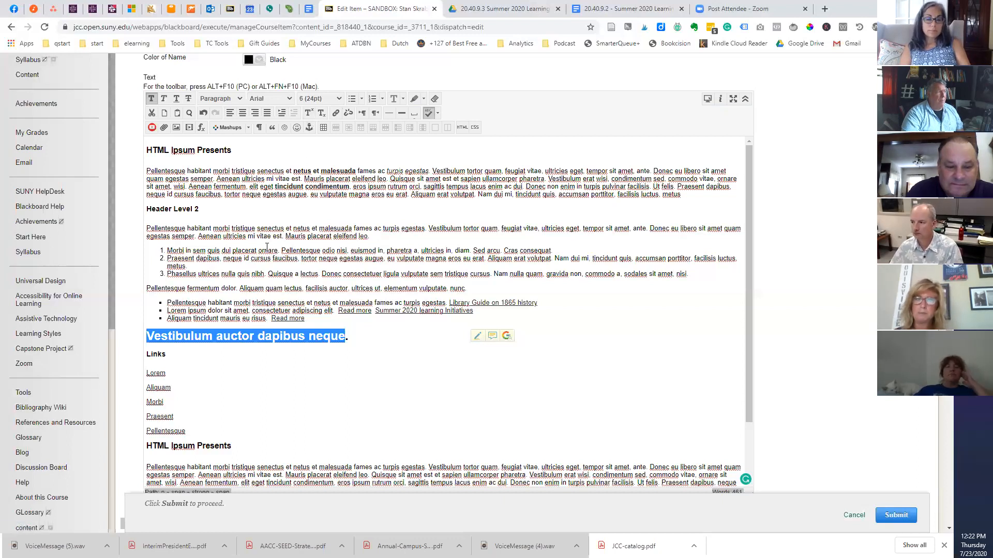
mouse_move(416, 99)
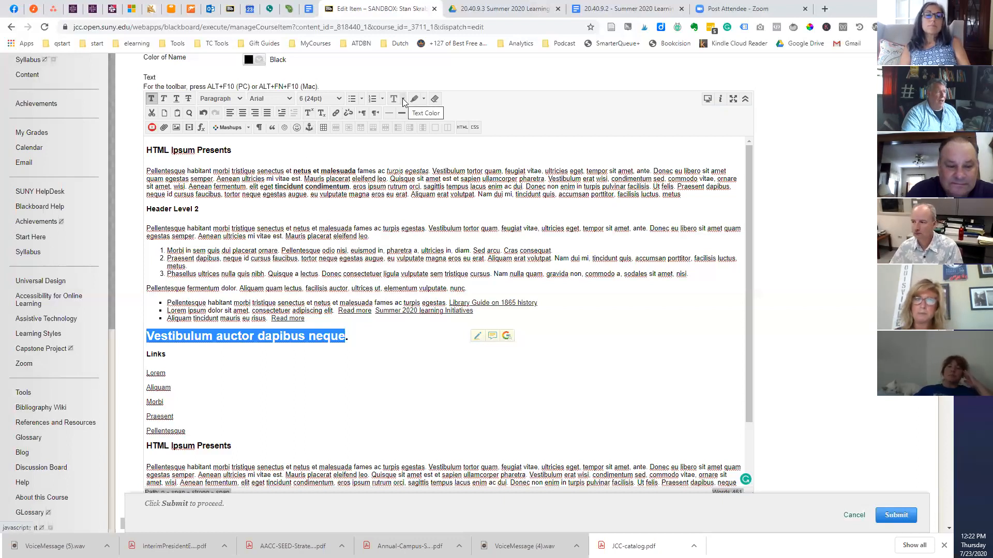
left_click(424, 99)
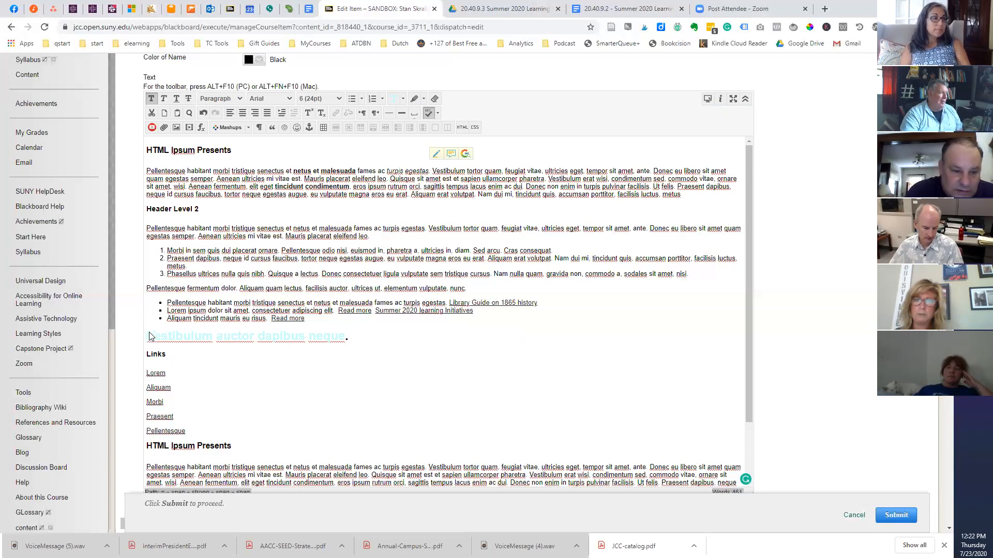
Step: Colour the whole Vestibulum heading dark green and place the cursor before it
triple_click(246, 337)
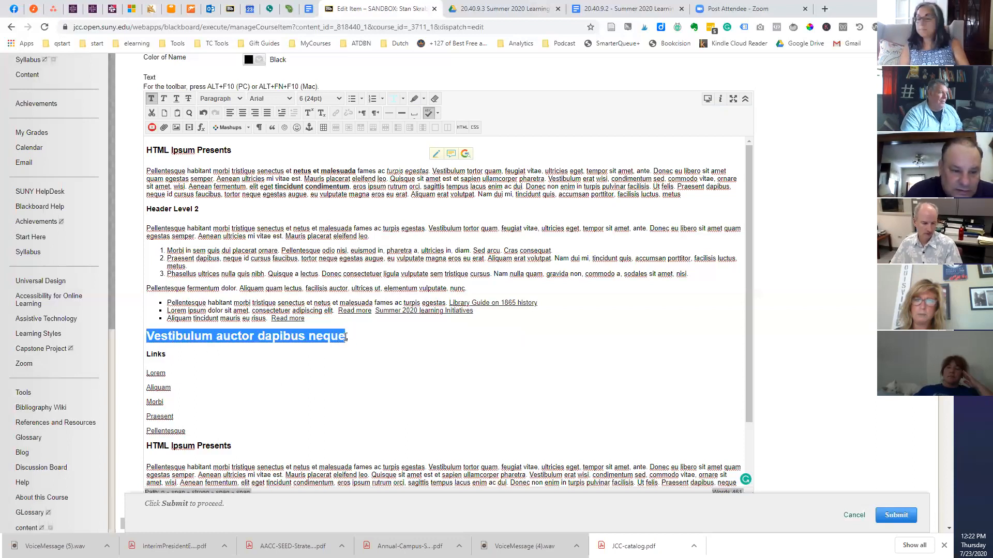
left_click(404, 99)
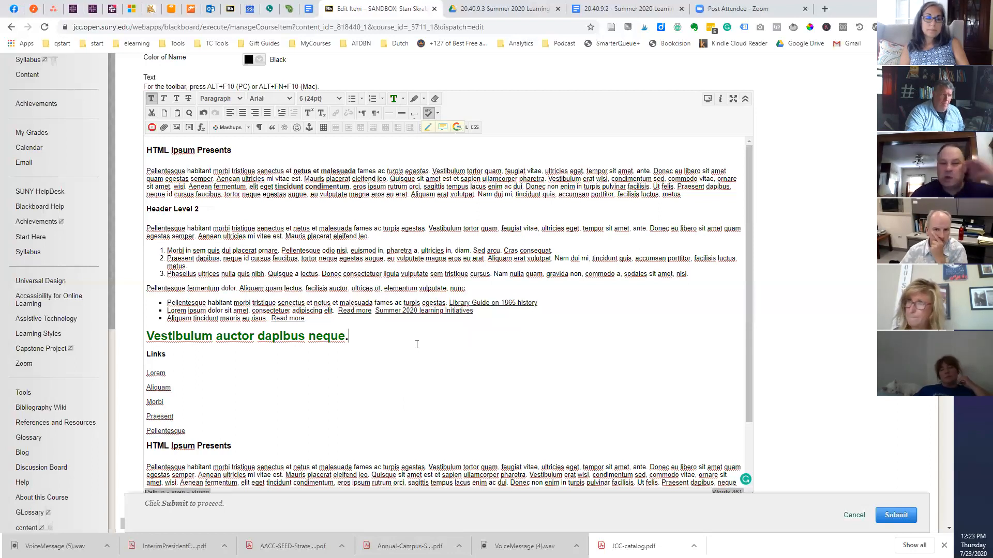
mouse_move(402, 385)
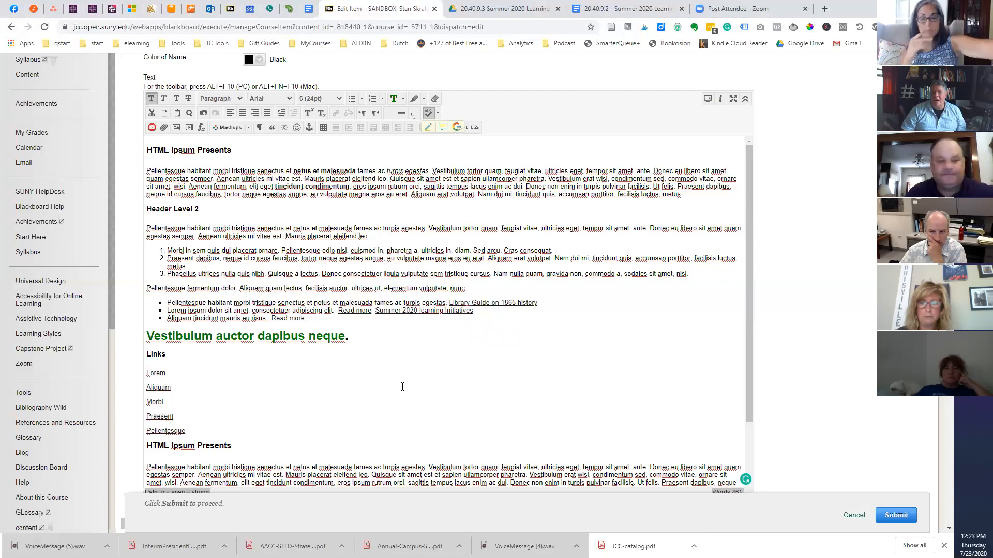
mouse_move(363, 393)
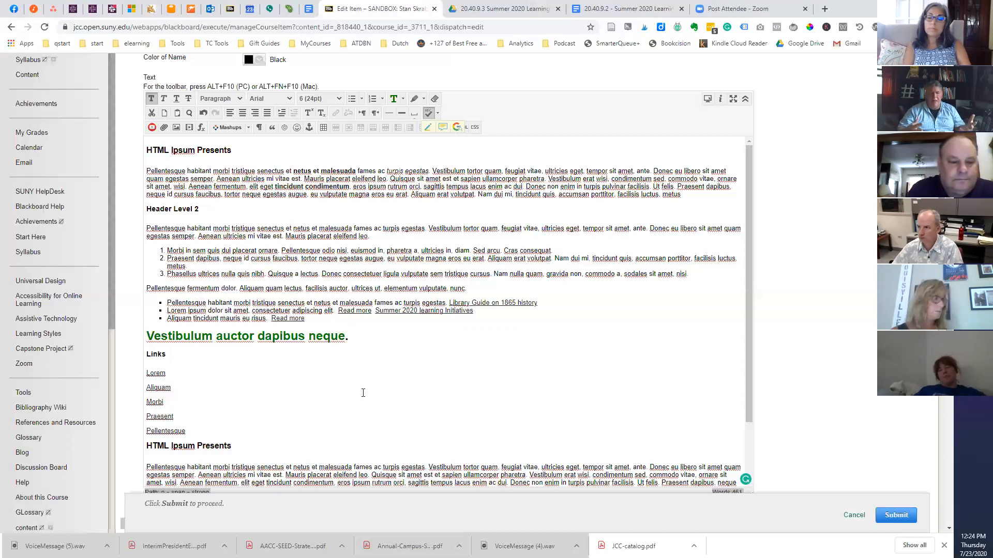
left_click(347, 335)
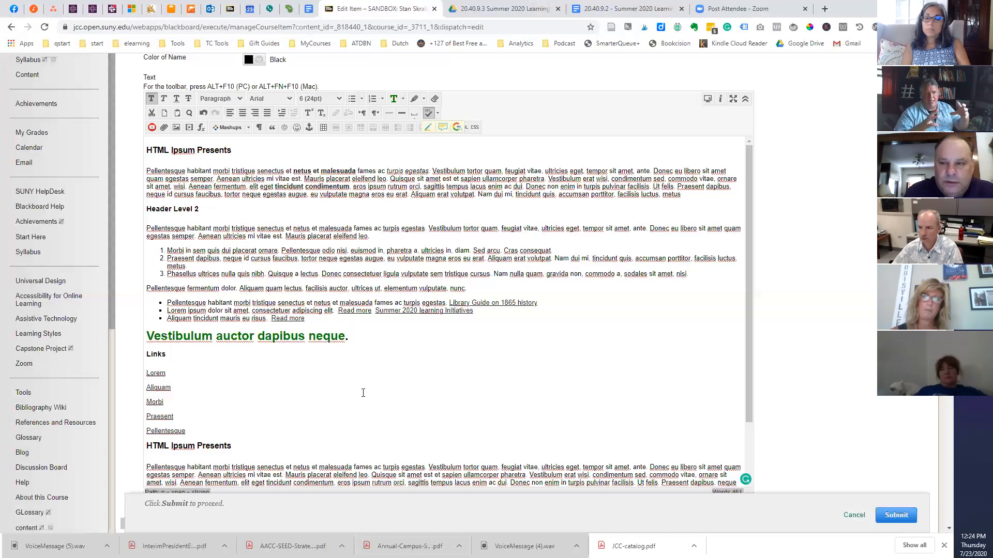
mouse_move(465, 372)
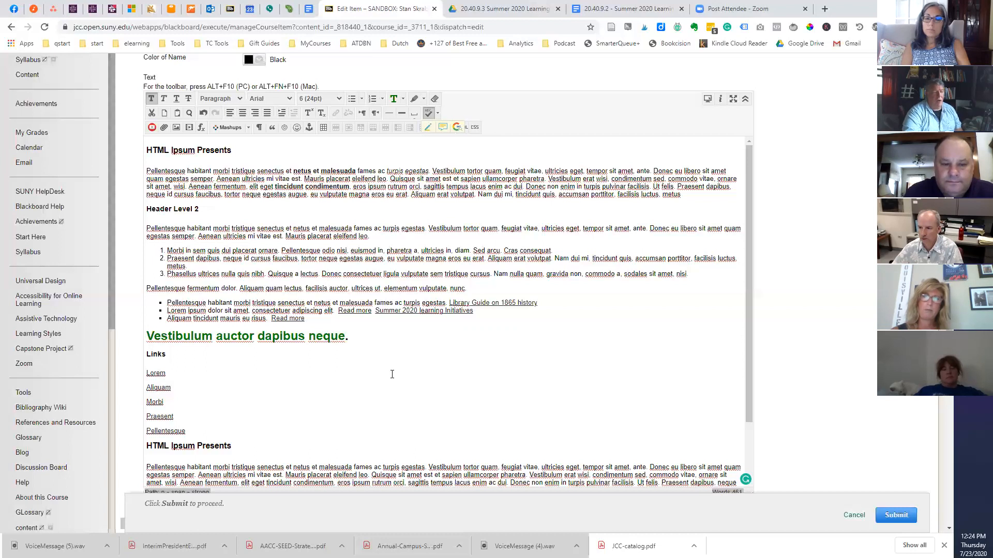
mouse_move(320, 363)
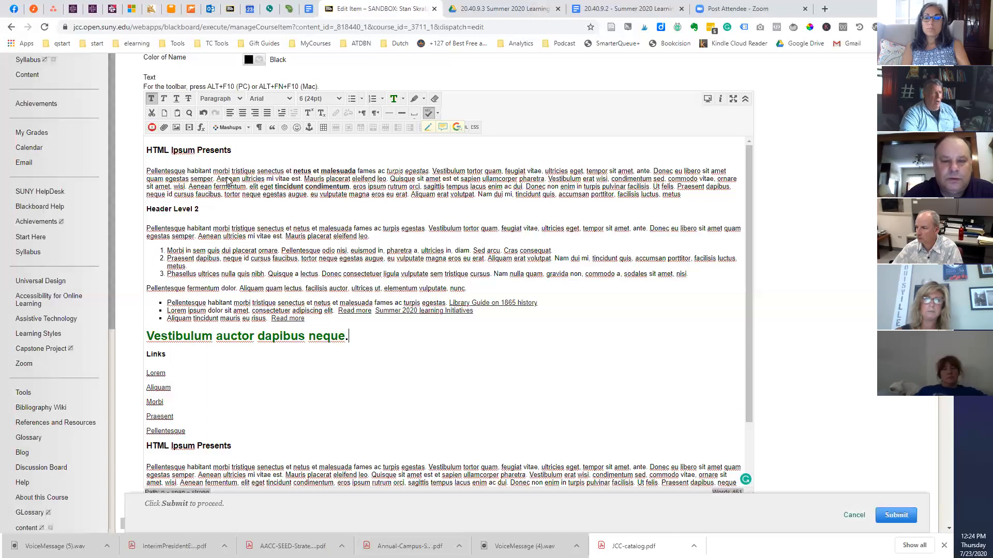
mouse_move(538, 383)
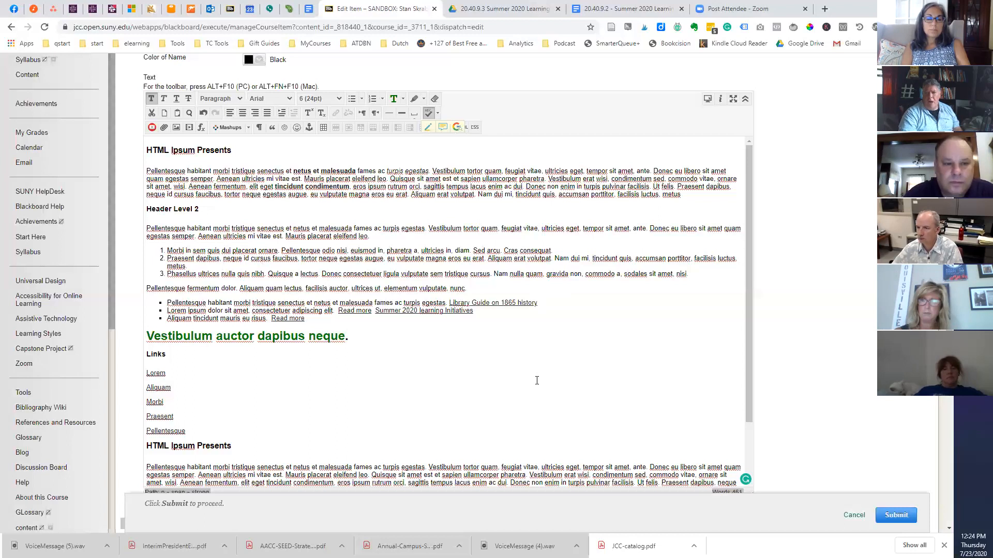
left_click(347, 335)
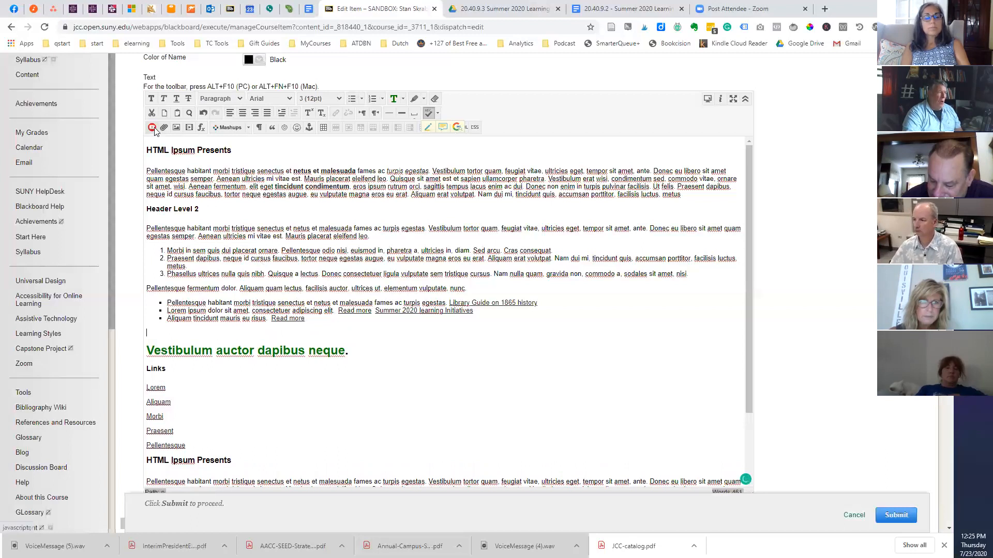
mouse_move(175, 127)
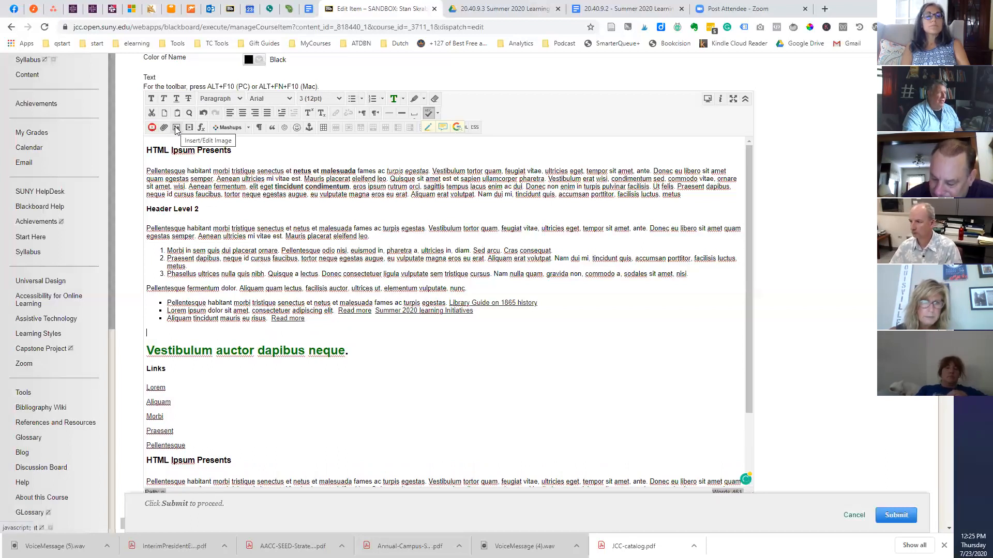
Step: Bring up the Insert/Edit Image window for the new line above the heading
left_click(176, 127)
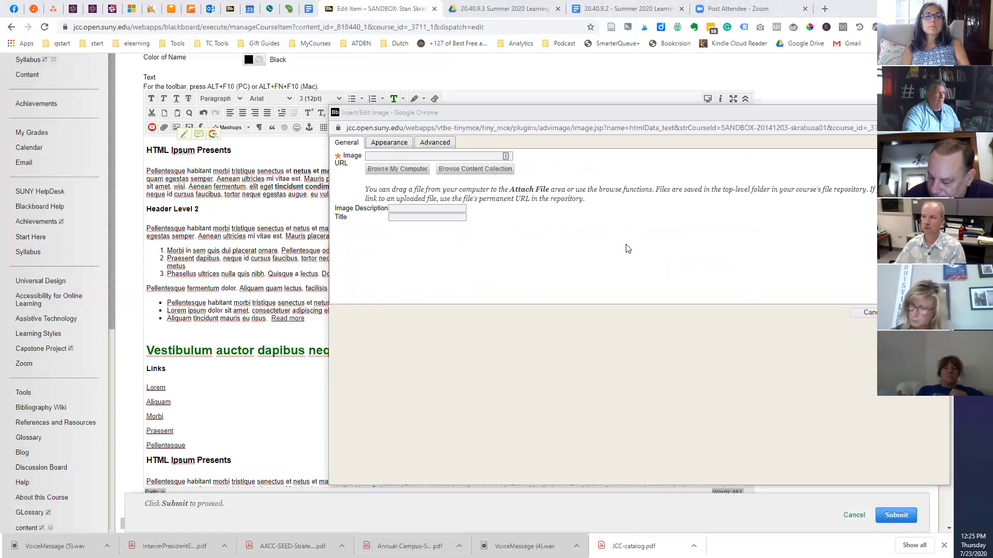
Step: Upload Eyetracking_heat_map_Wikipedia.jpg from Pictures > Humanizing course as the image
left_click(397, 169)
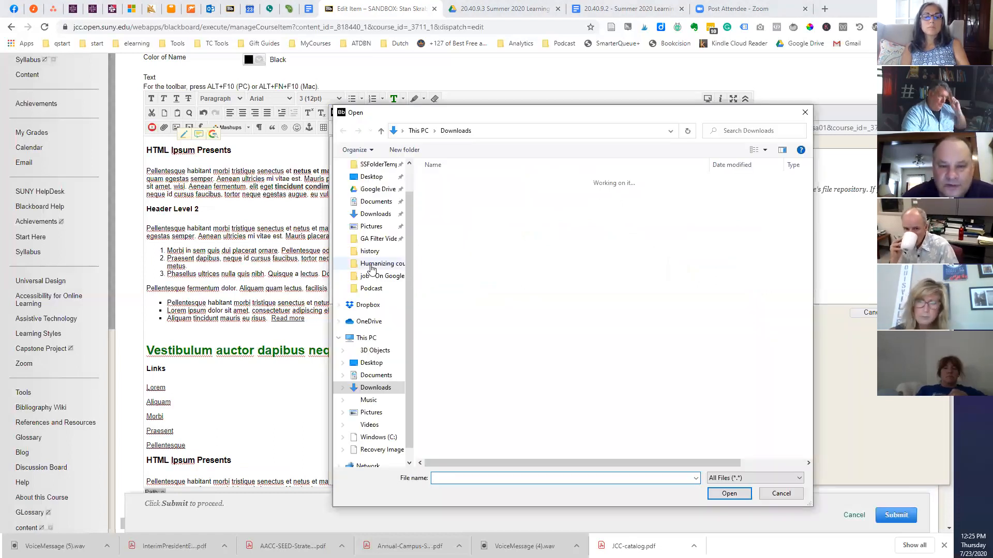
left_click(382, 264)
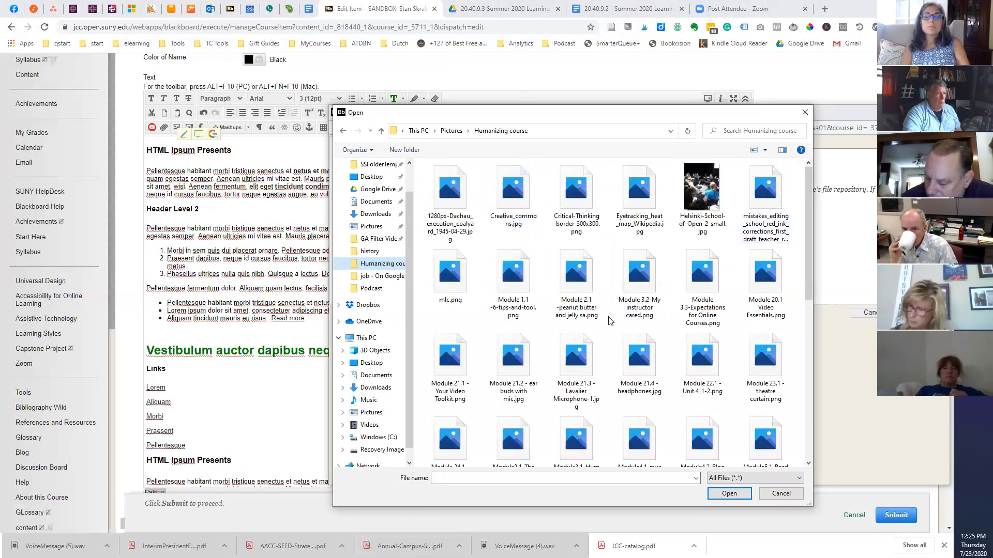
left_click(640, 272)
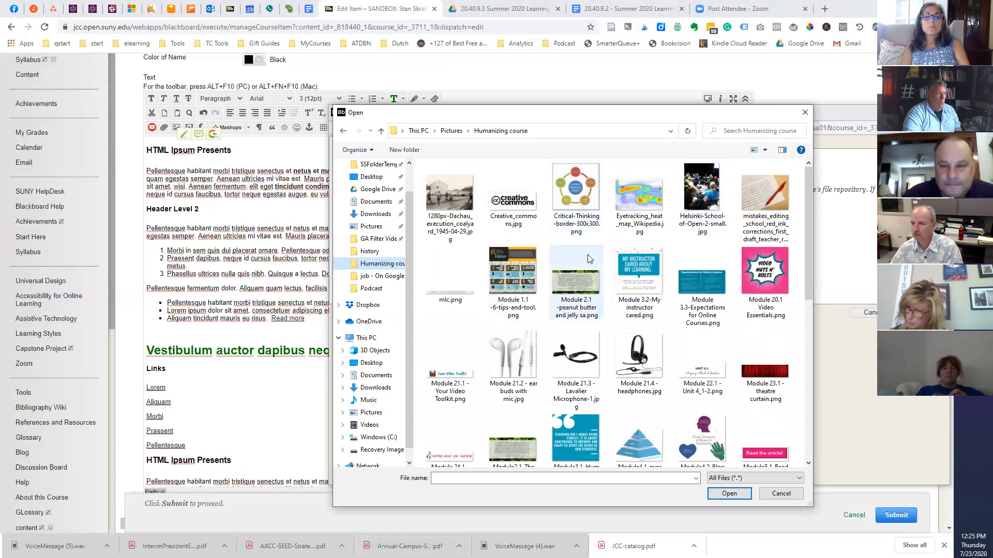
left_click(639, 189)
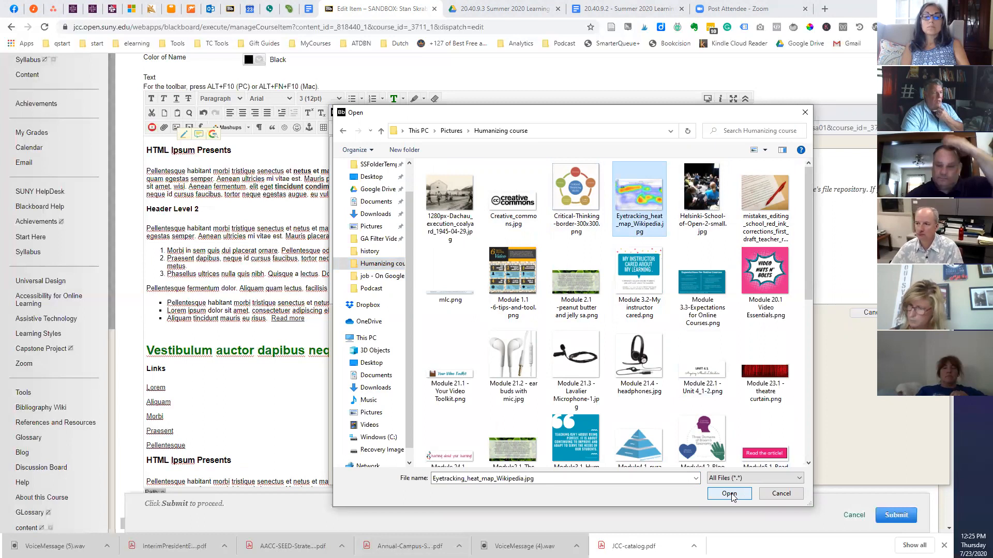
left_click(729, 494)
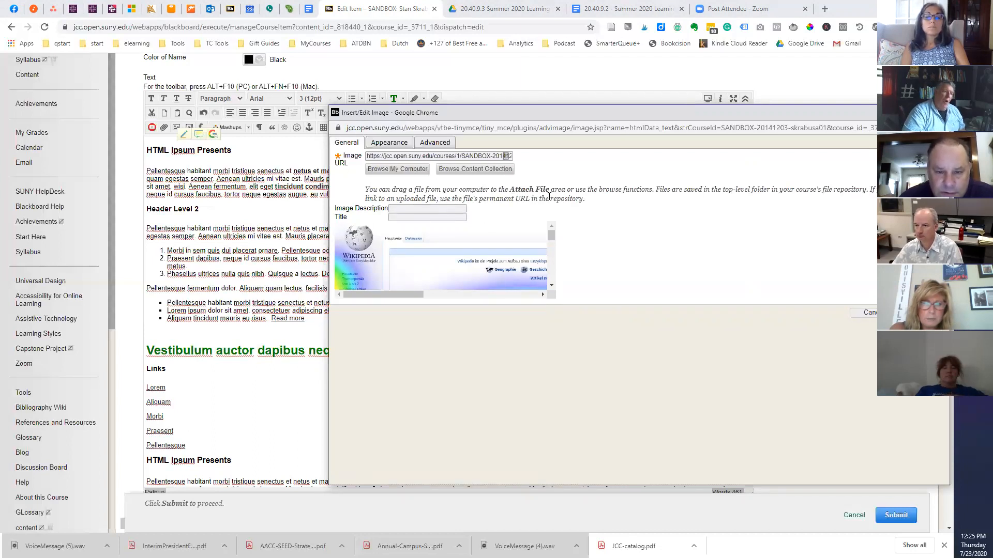
mouse_move(608, 198)
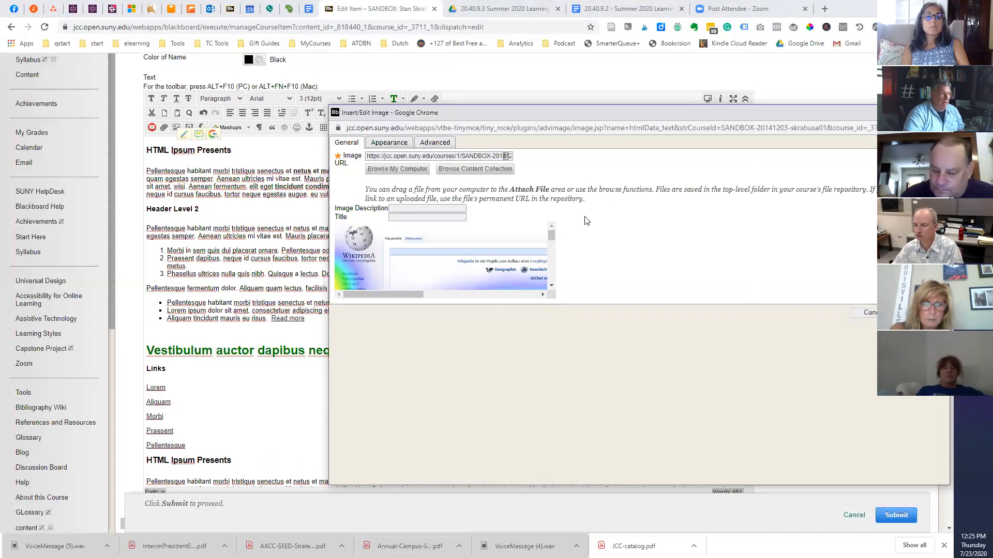
mouse_move(559, 307)
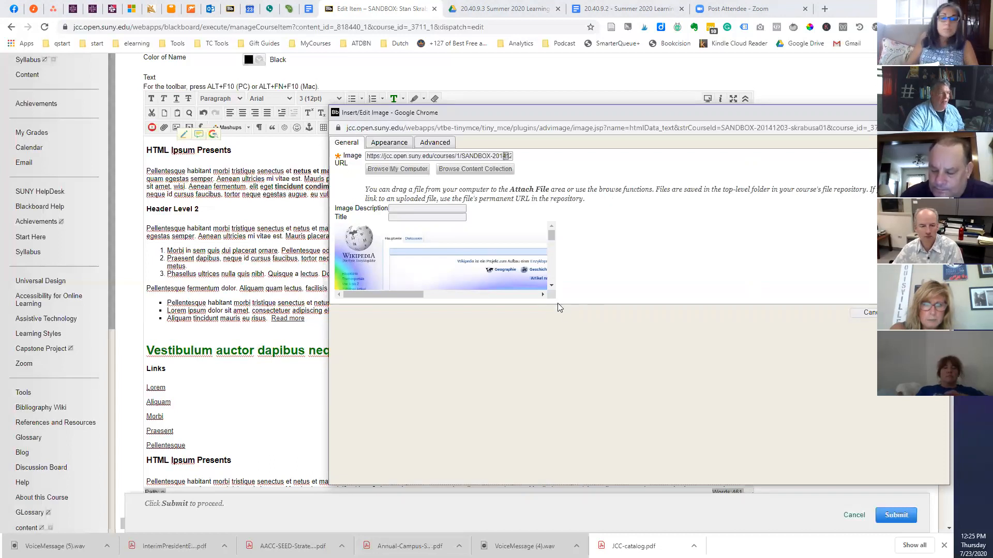
Step: Enter the description "heat map of a wikipedia page" for the Wikipedia heat map image
left_click(427, 209)
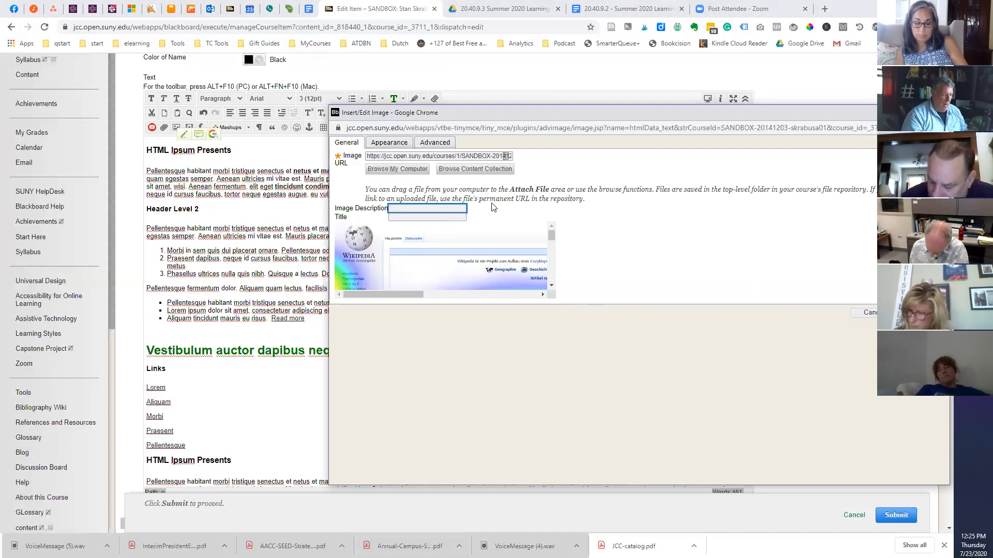
type("Image!")
type("eat map of a wikipedia page")
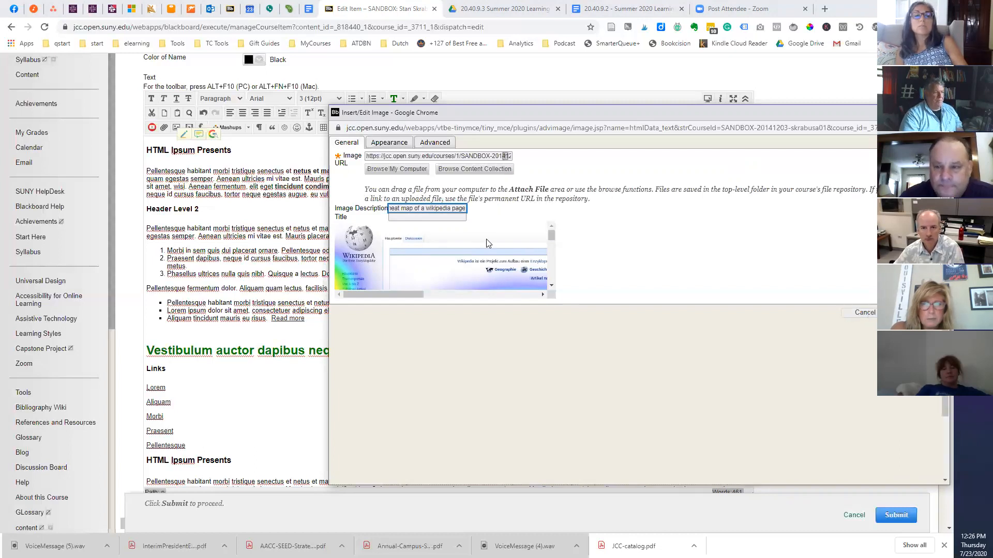
mouse_move(817, 262)
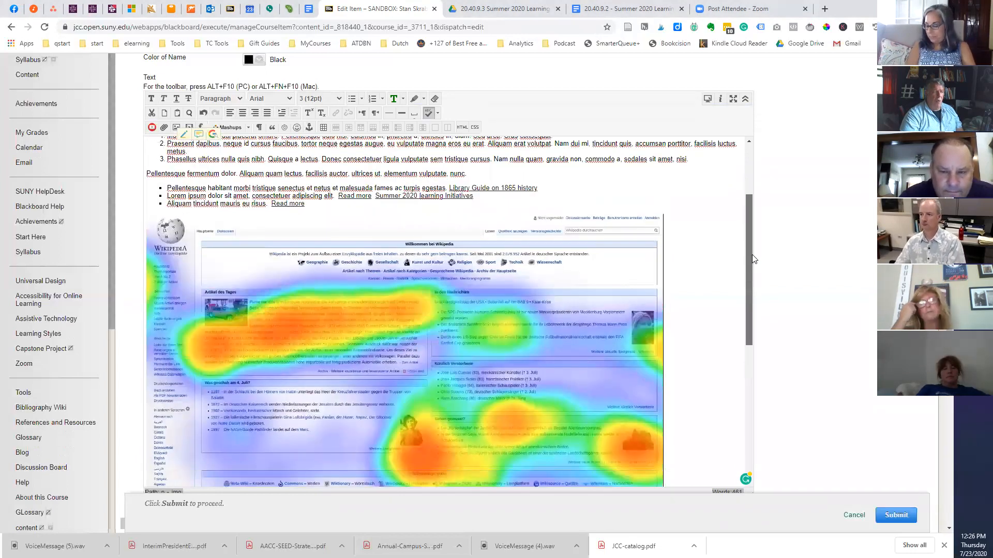
Step: Reopen the inserted heat map image's settings from its context menu and review its description
scroll("down", 3)
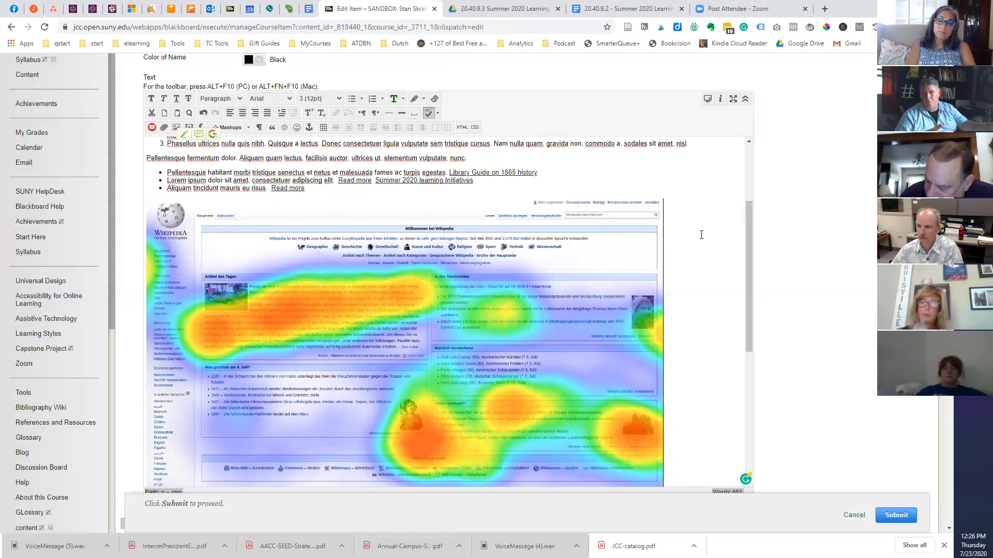
mouse_move(408, 340)
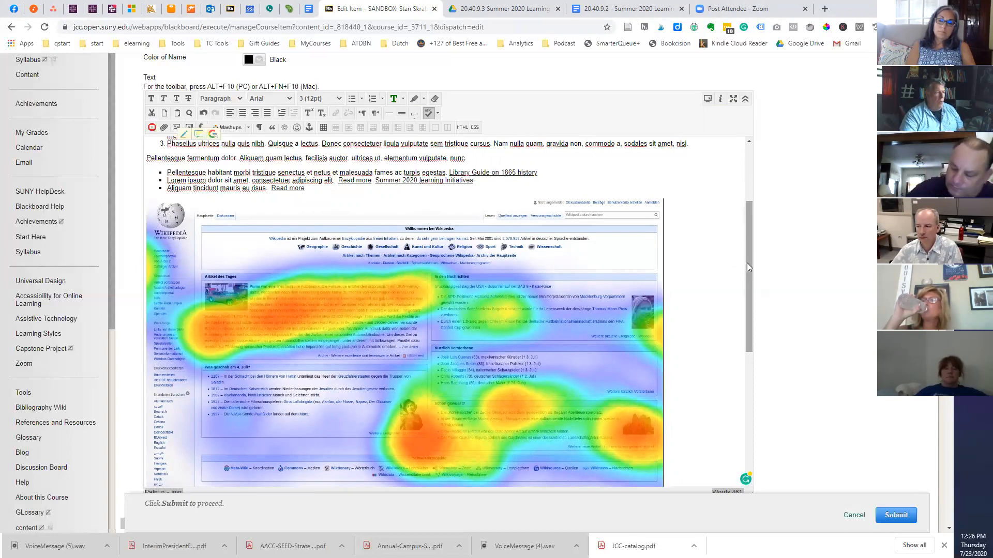
scroll("down", 3)
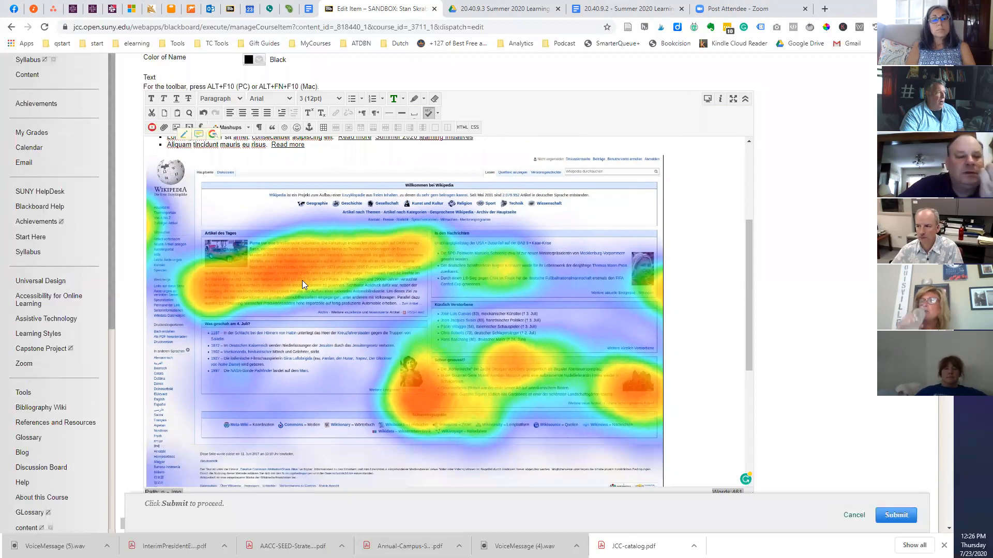
right_click(304, 286)
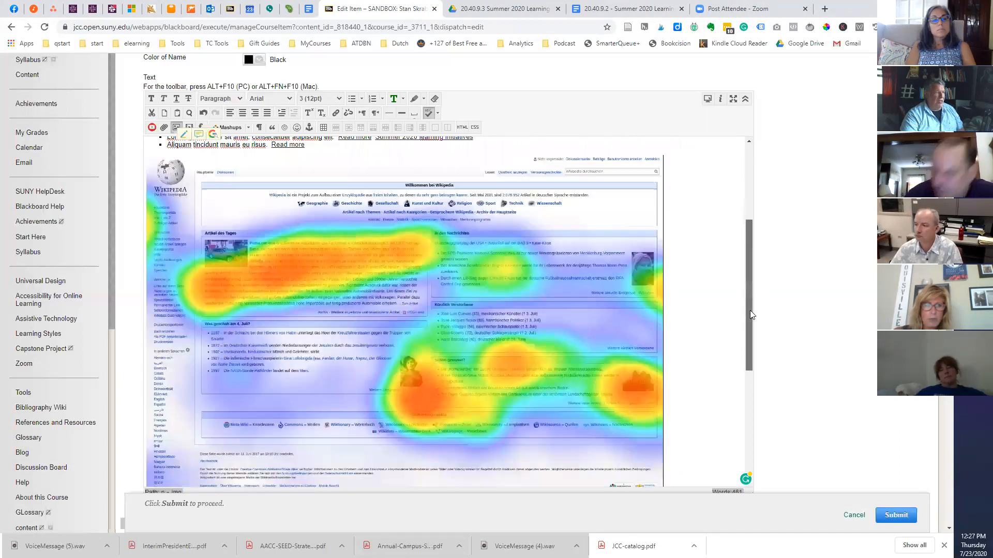
scroll("down", 3)
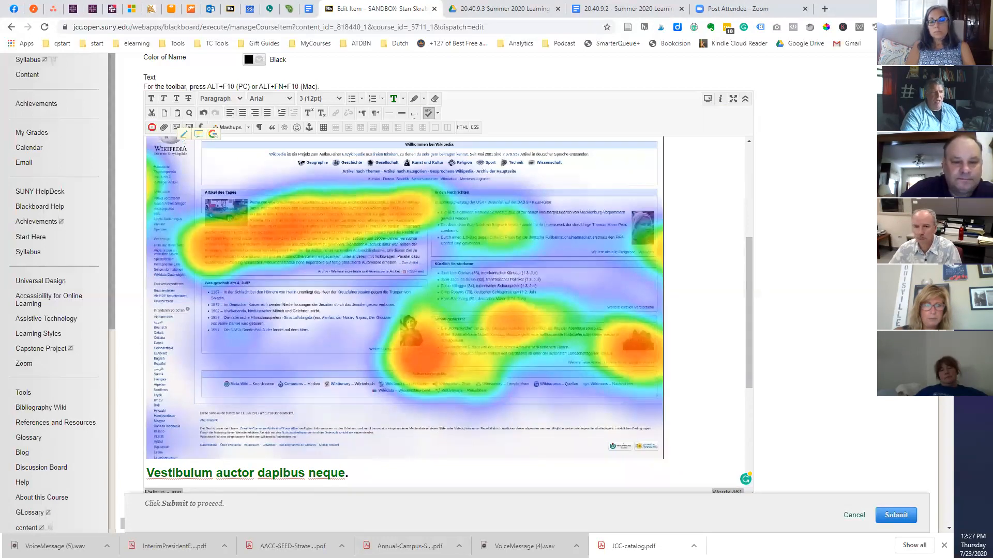
scroll("down", 3)
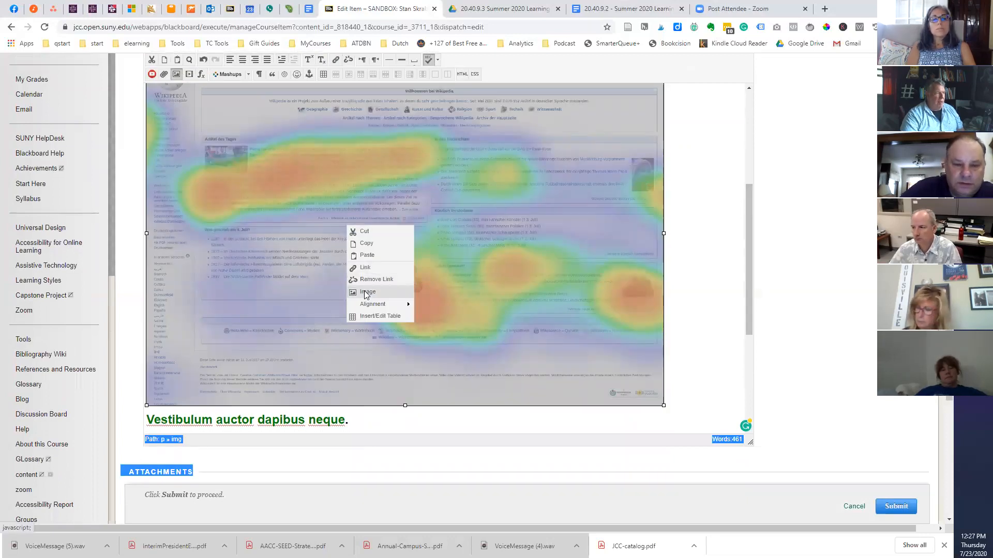
left_click(367, 292)
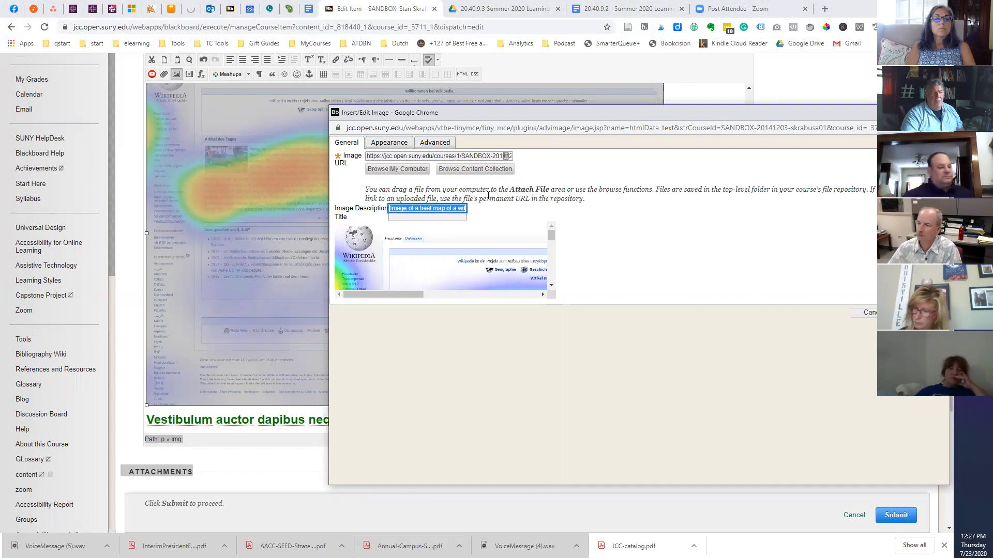
left_click(427, 208)
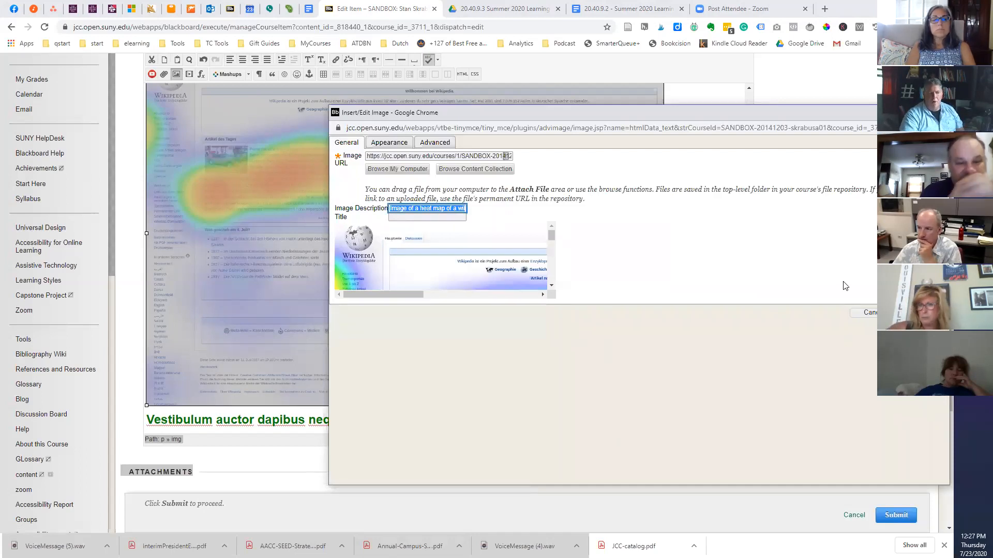
Step: Cancel the heat map image's settings and move to an insertion point further down the item text
left_click(871, 312)
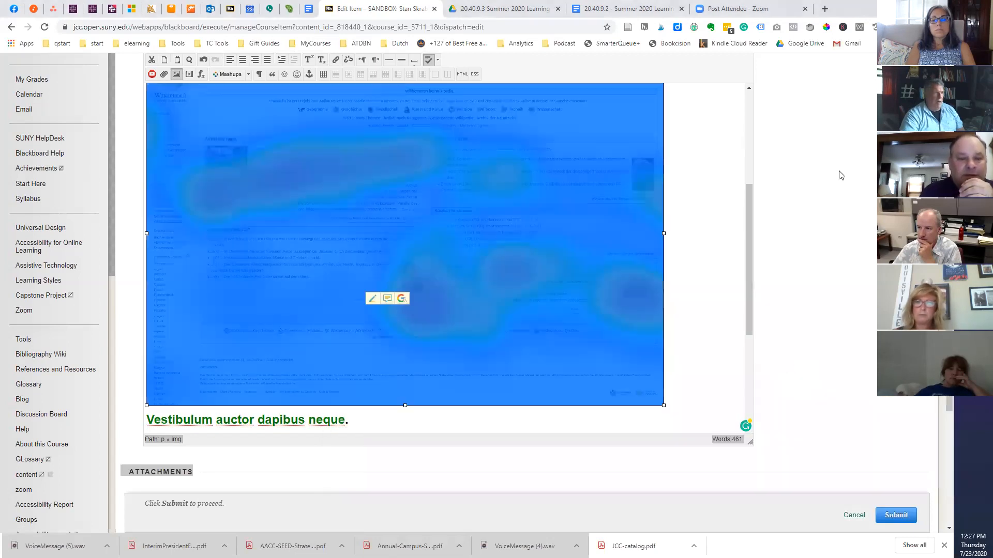
scroll("down", 3)
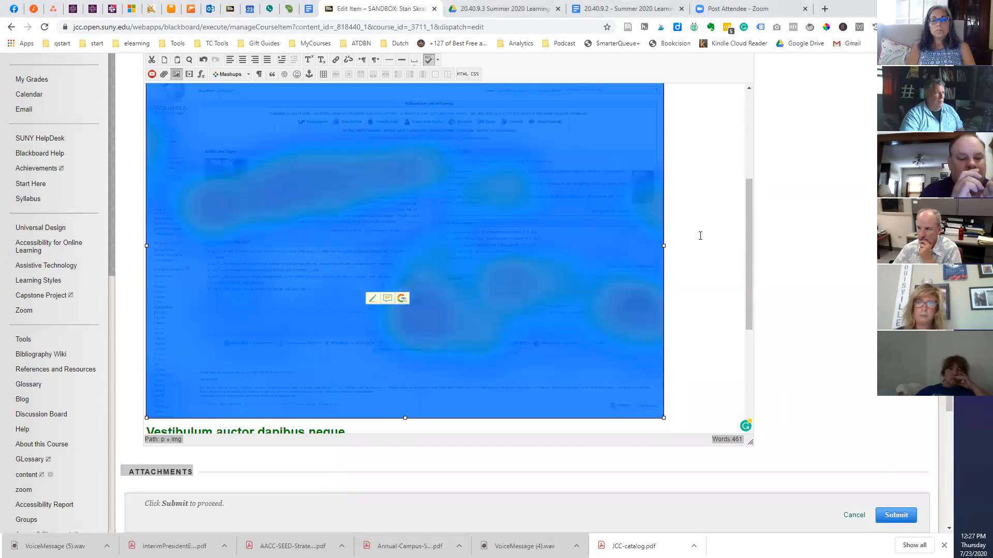
scroll("down", 3)
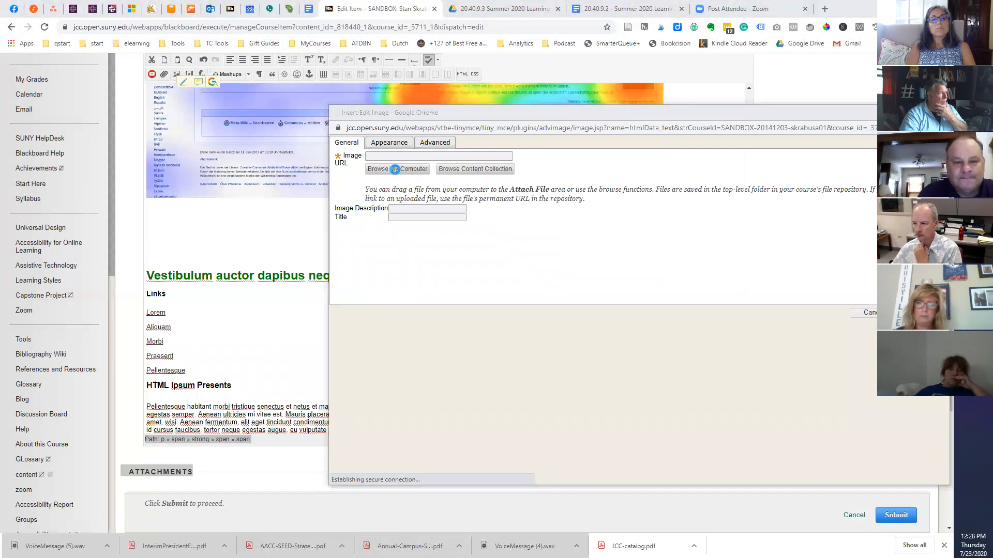
Step: Load Module 22.1 - Unit 4_1-2.png from the Humanizing course folder as the image source
left_click(414, 168)
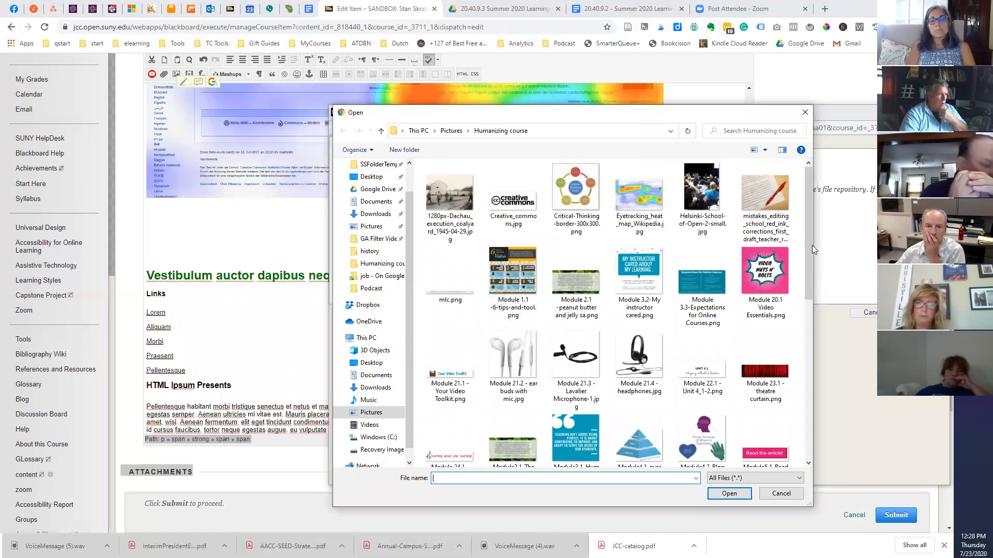
left_click(575, 189)
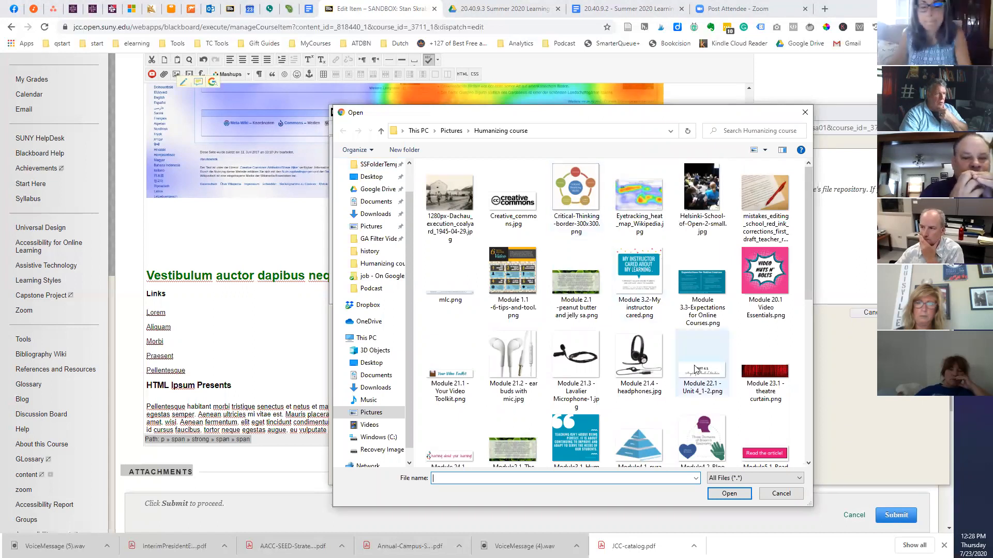
left_click(701, 364)
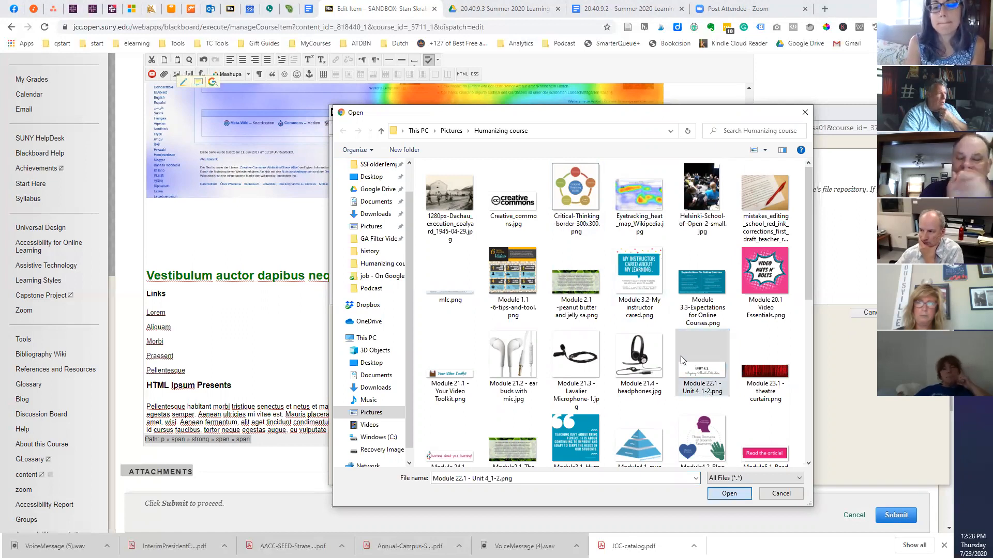
left_click(728, 494)
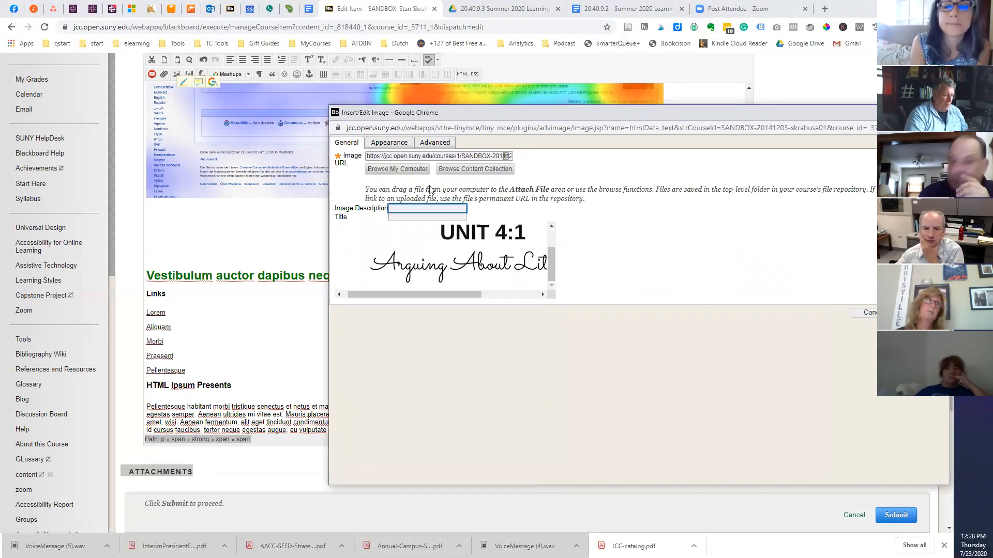
Step: Describe the image as Unit 4 and insert it above the Vestibulum auctor dapibus neque heading
type("Unit 4")
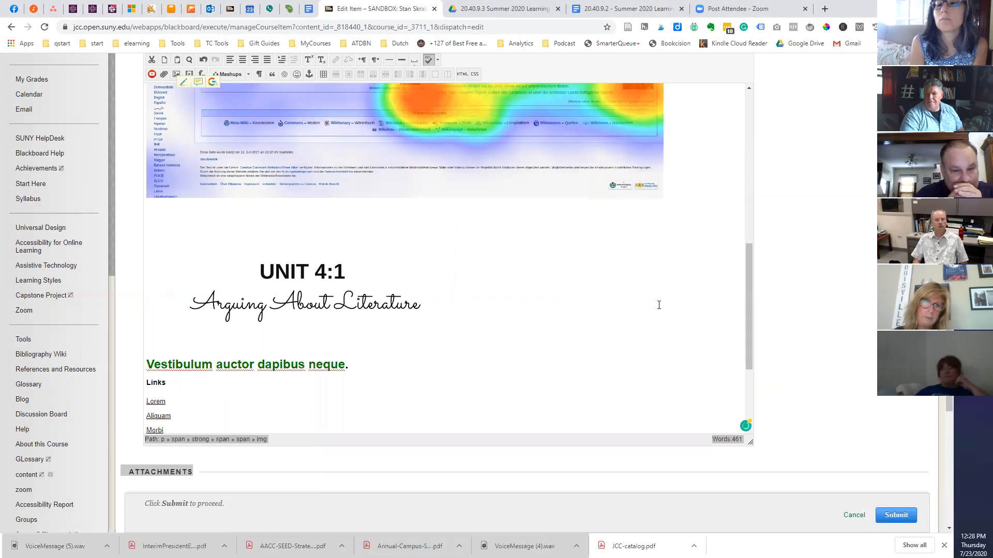
mouse_move(722, 316)
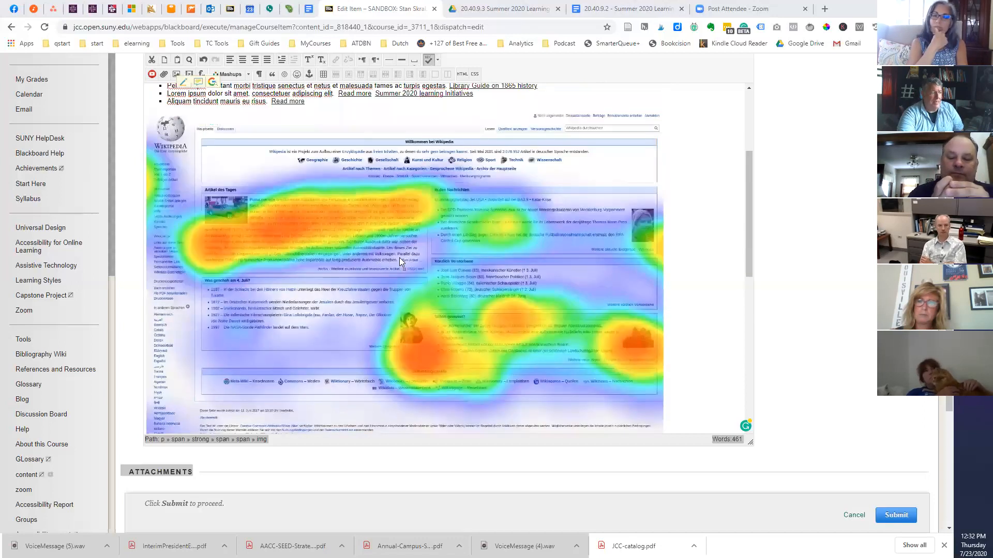
Step: Submit the edited Accessibility 2 item and return to the course Content page
scroll("down", 3)
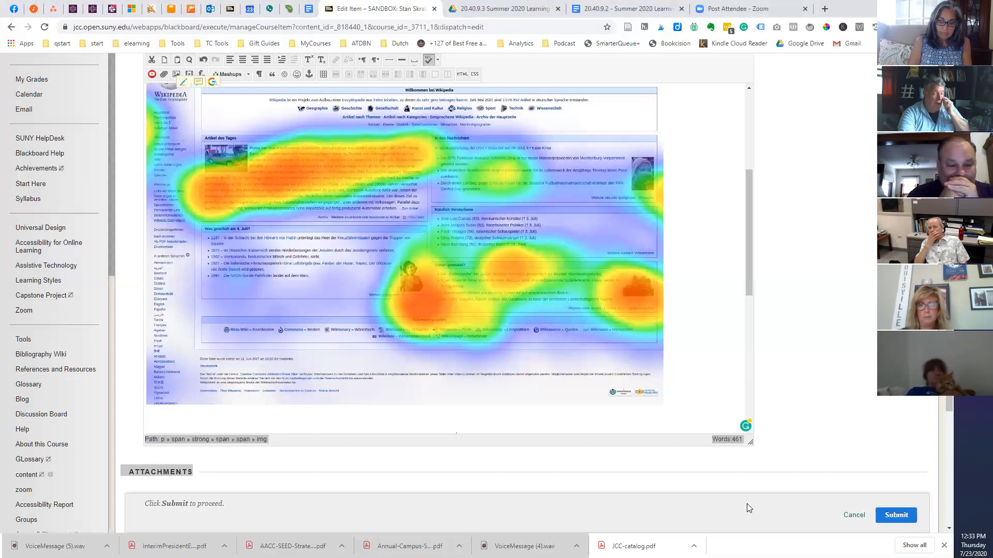
left_click(896, 515)
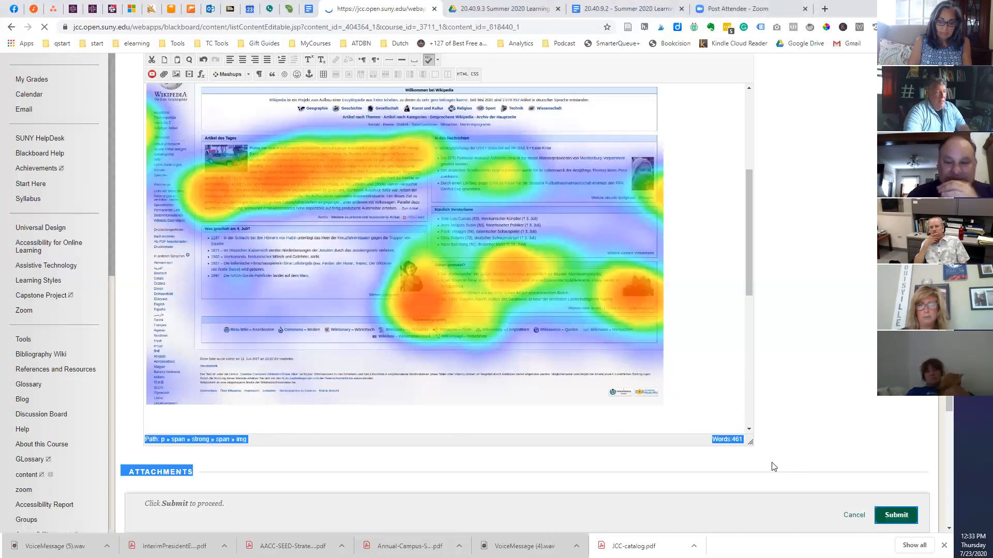
left_click(895, 515)
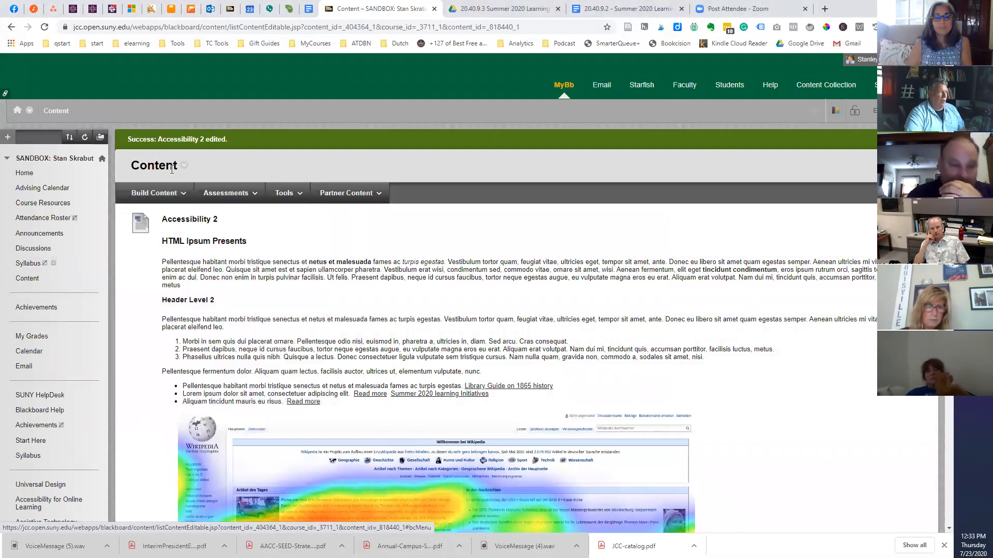
Step: Choose Image from the Build Content menu to start a new image item
left_click(154, 192)
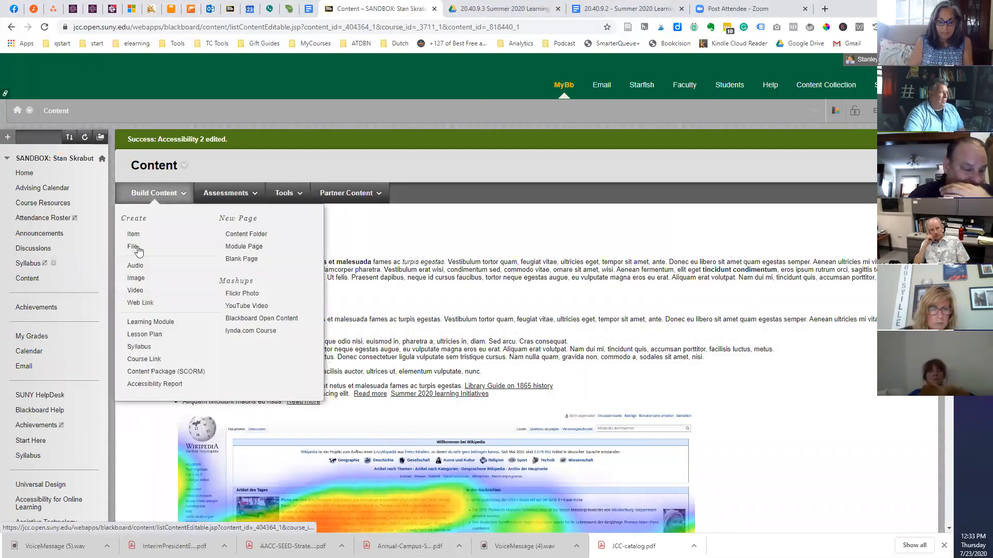
mouse_move(136, 279)
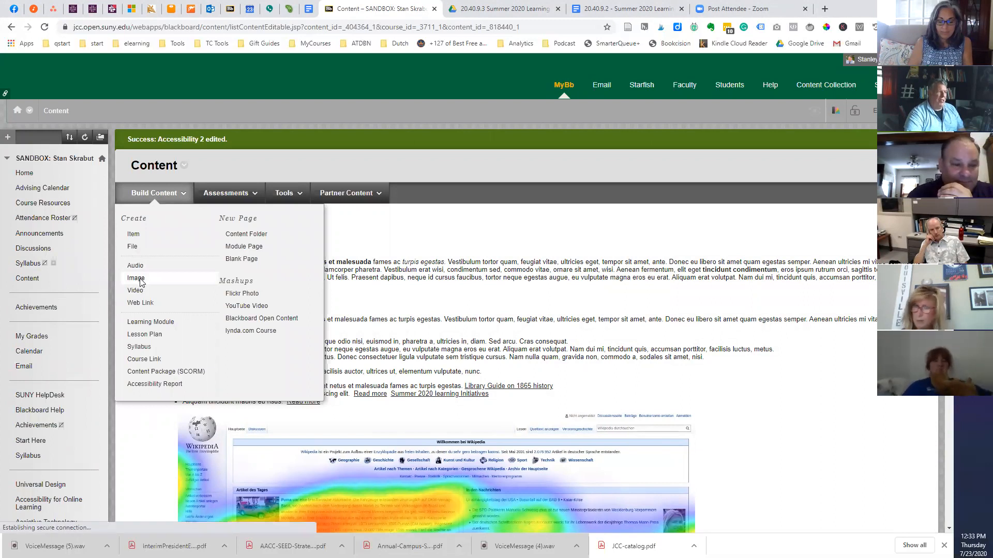
left_click(137, 279)
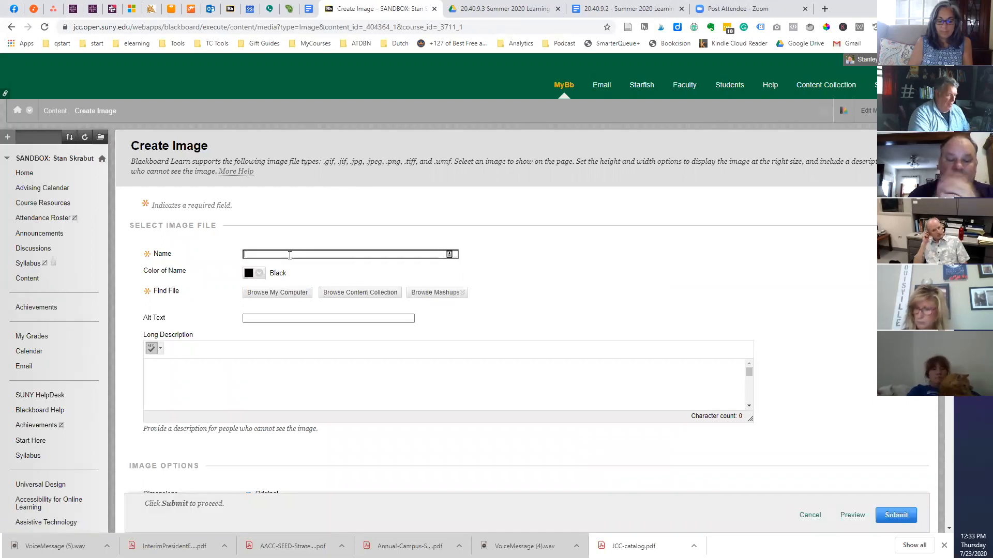
Step: Name the new image "My heat map" and attach Eyetracking_heat_map_Wikipedia.jpg from the computer
type("My heat me")
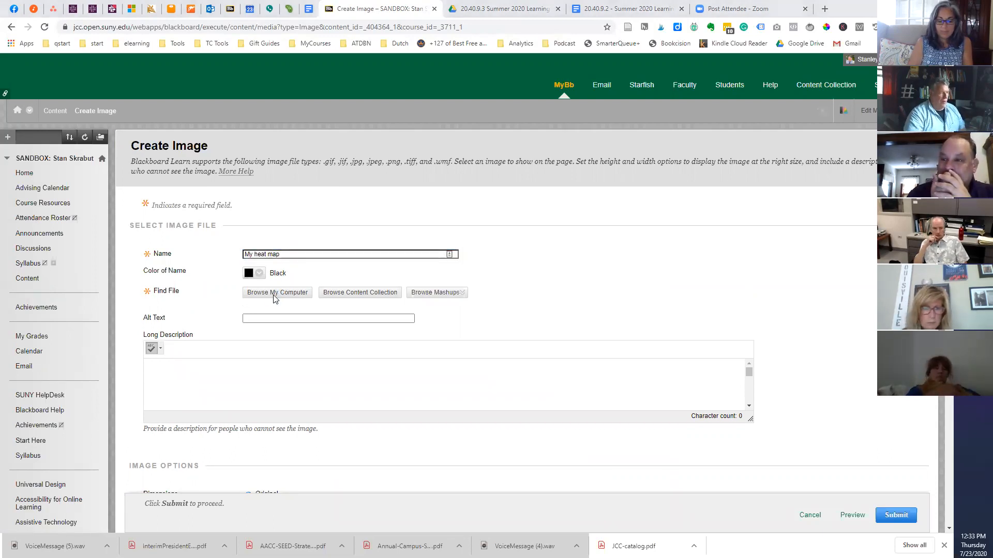
left_click(276, 292)
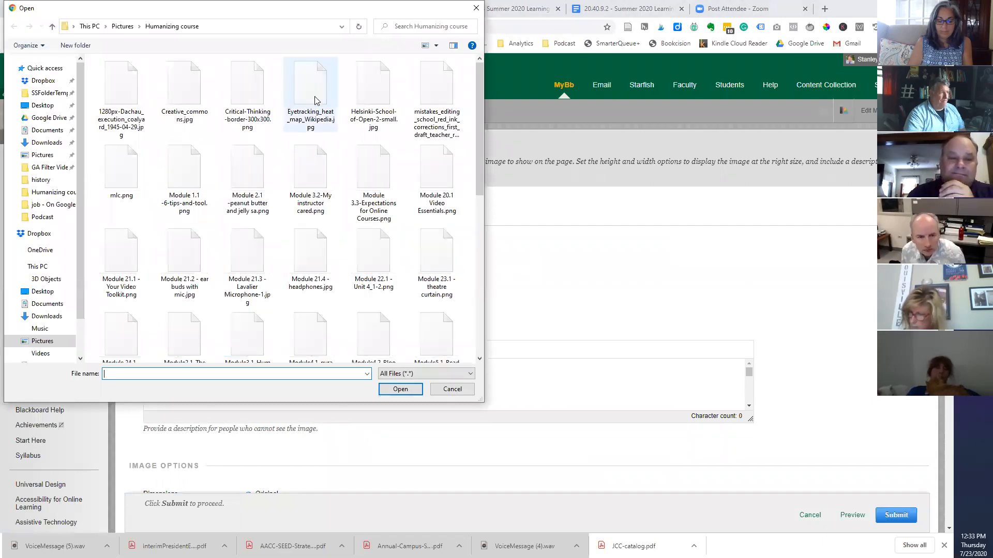
left_click(310, 89)
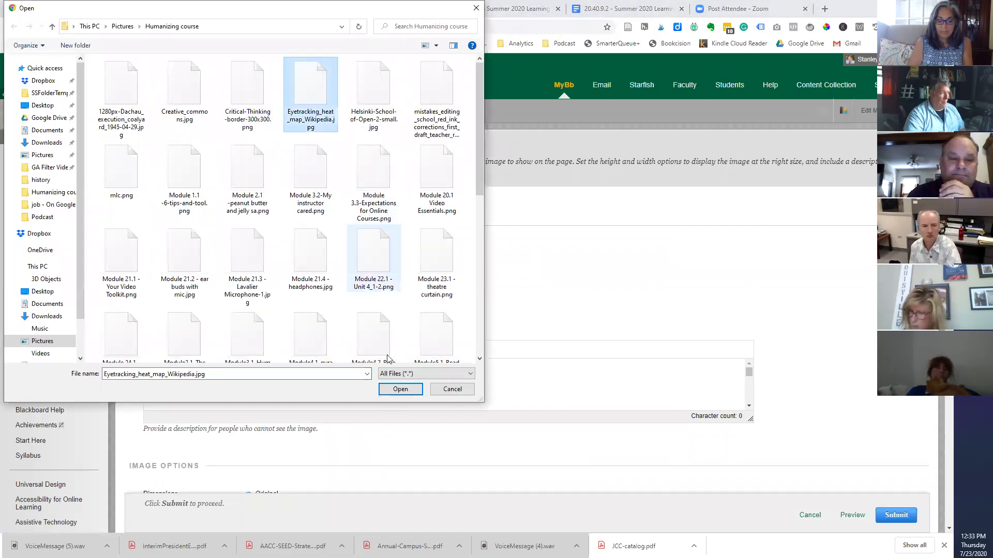
left_click(399, 389)
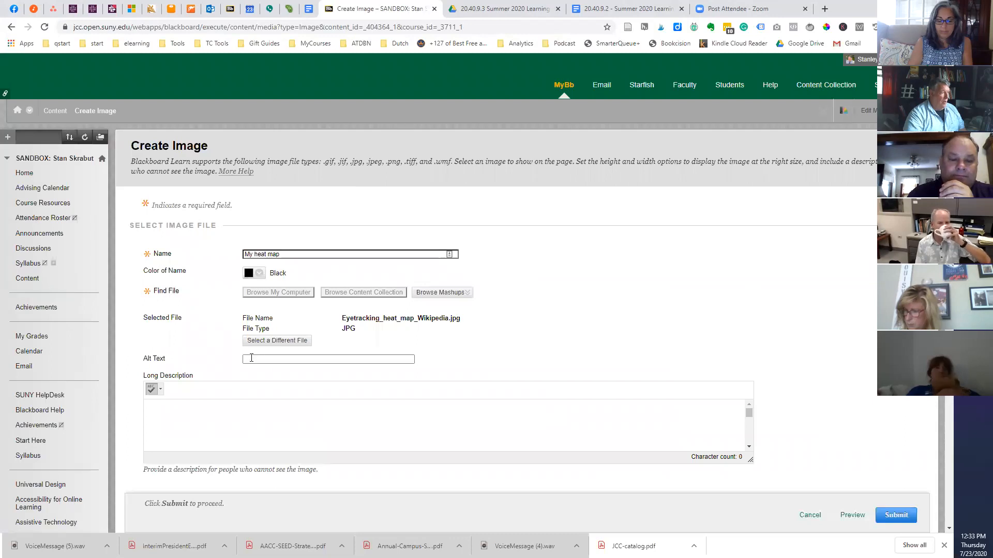
Step: Give the image alt text "An image of a heat map" and a long description, then submit it
left_click(328, 358)
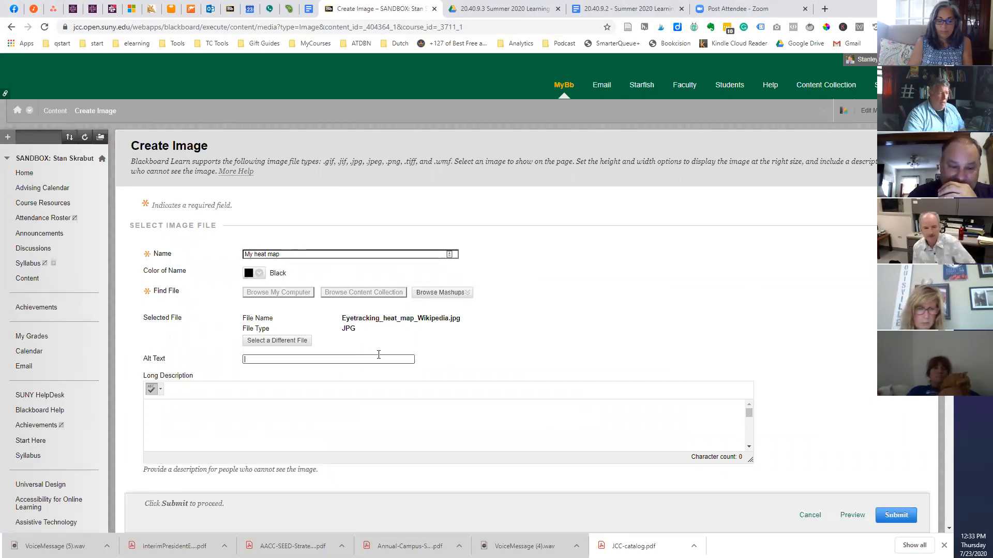
scroll("down", 3)
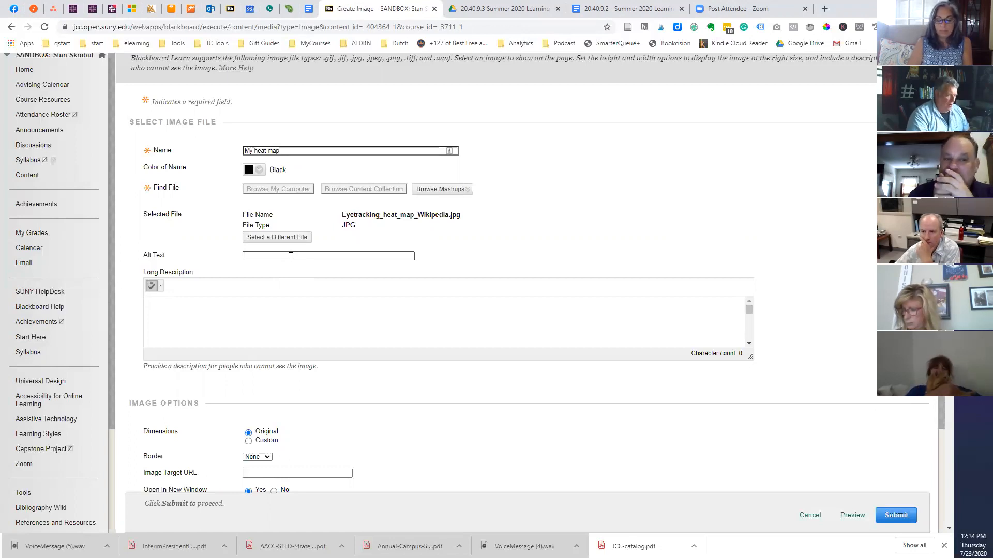
type("An image of a heat map")
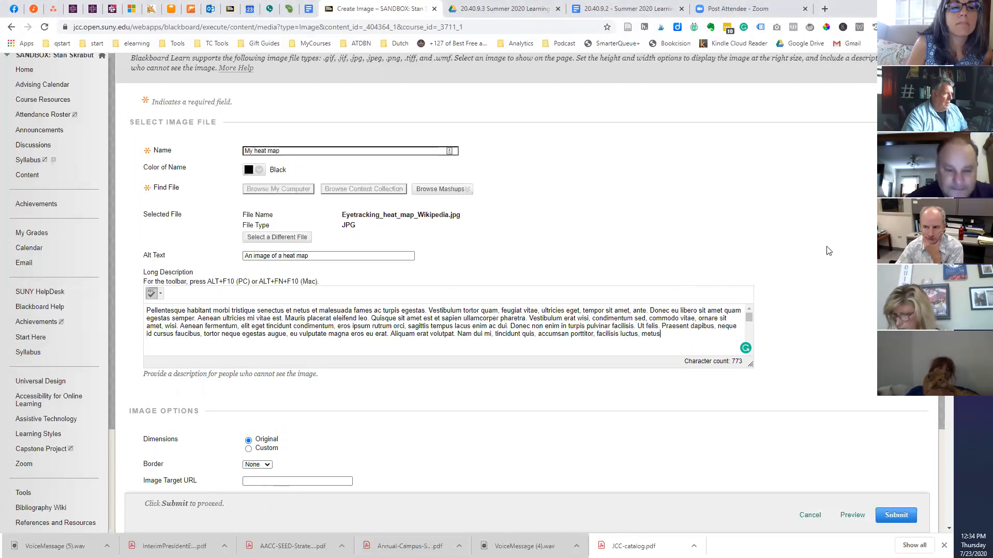
scroll("down", 3)
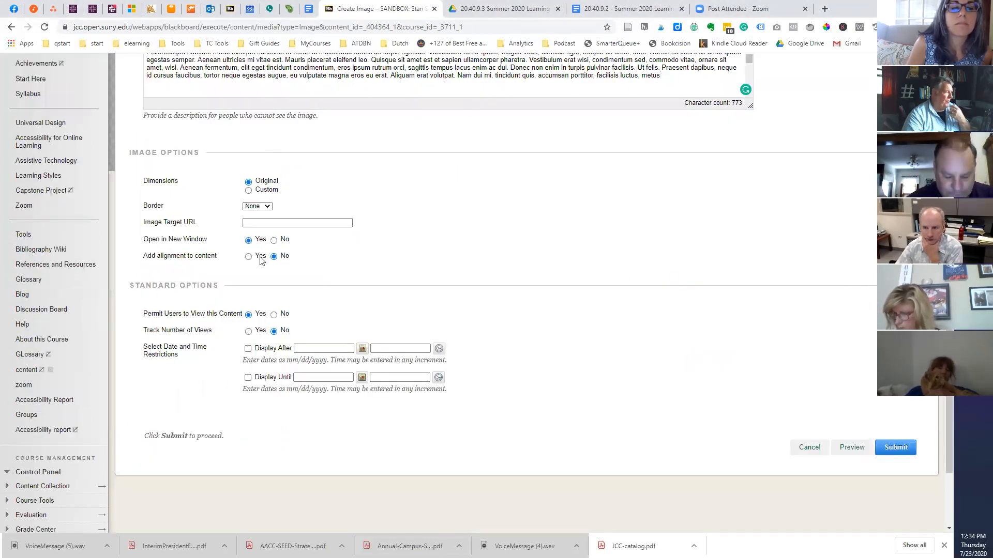
left_click(895, 447)
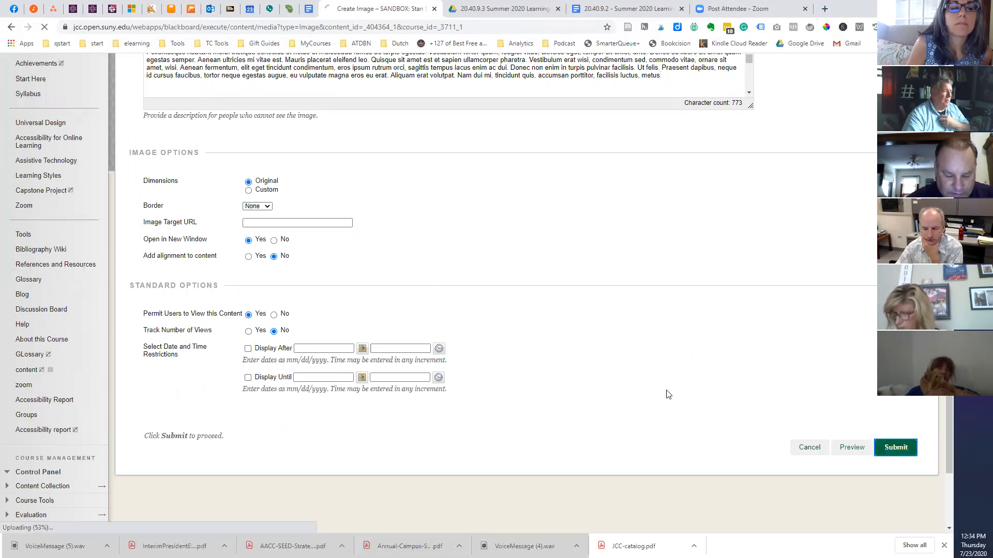
left_click(894, 447)
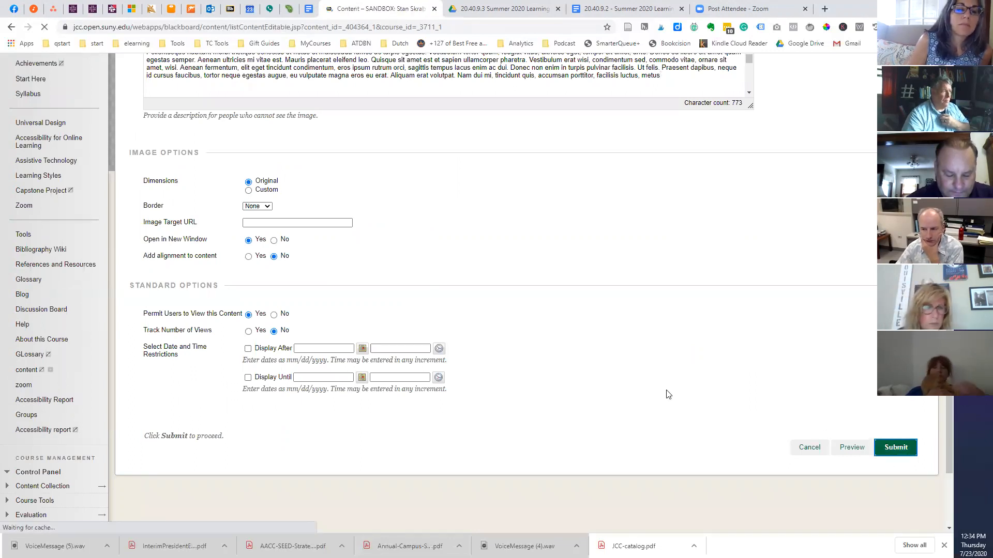
Step: Review the posted My heat map image and its description on the Content page
left_click(895, 448)
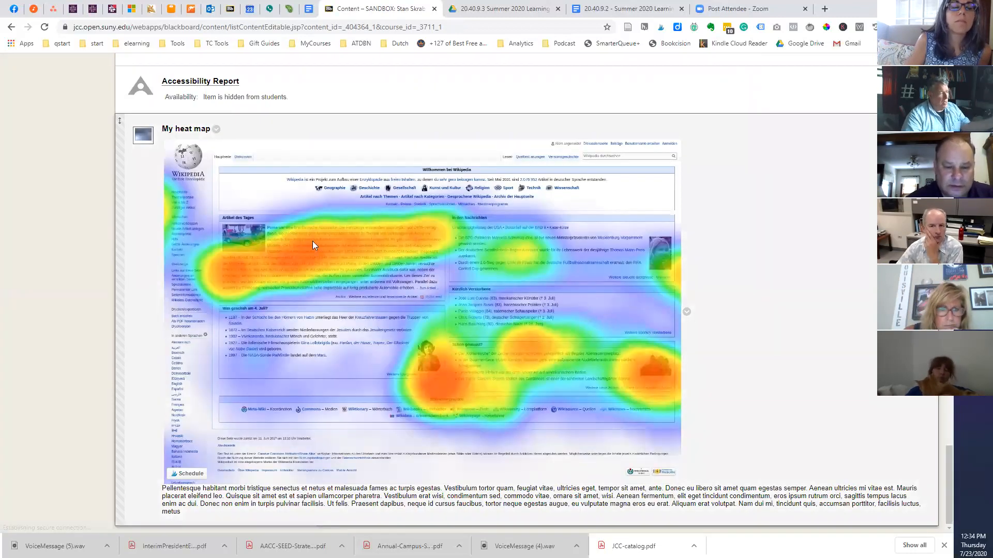
mouse_move(167, 131)
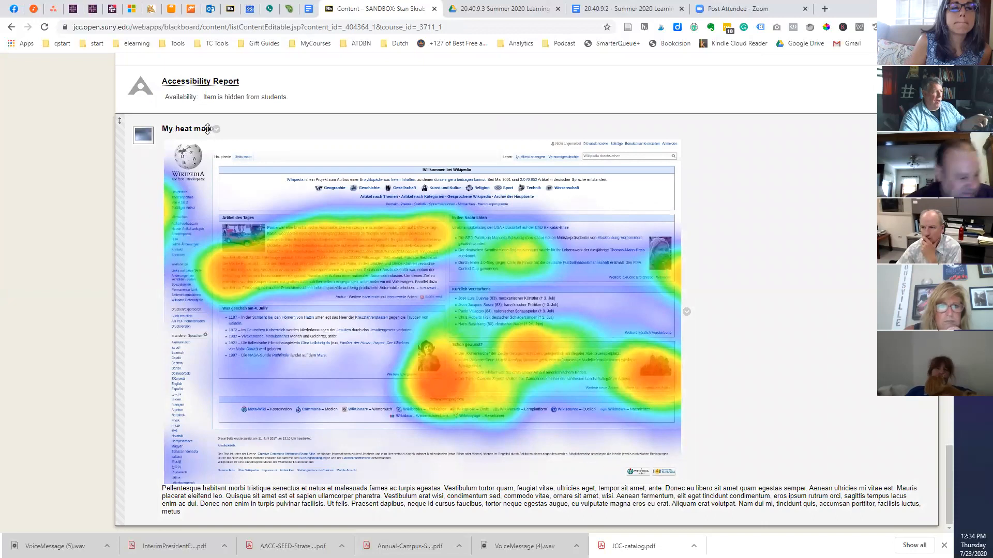
mouse_move(213, 184)
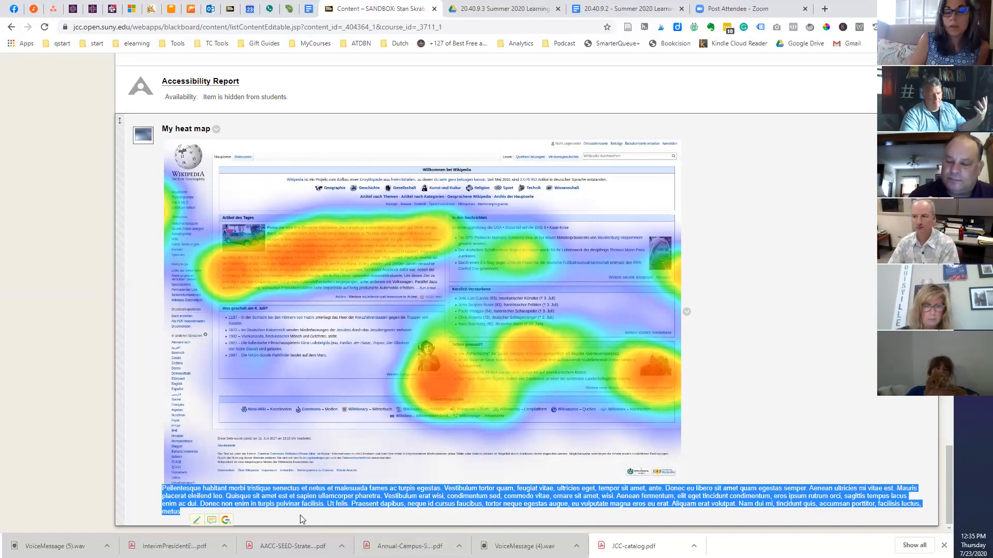
mouse_move(768, 280)
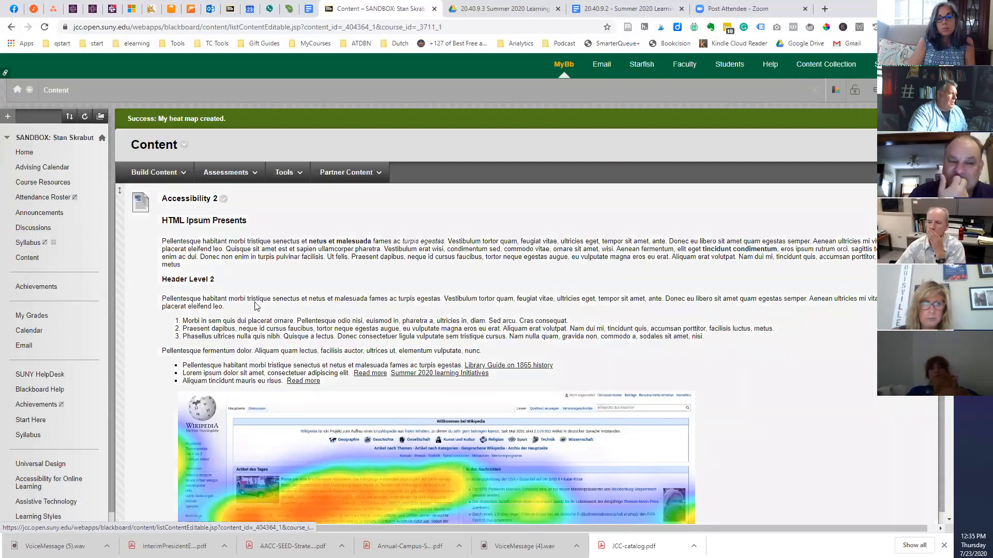
scroll("down", 3)
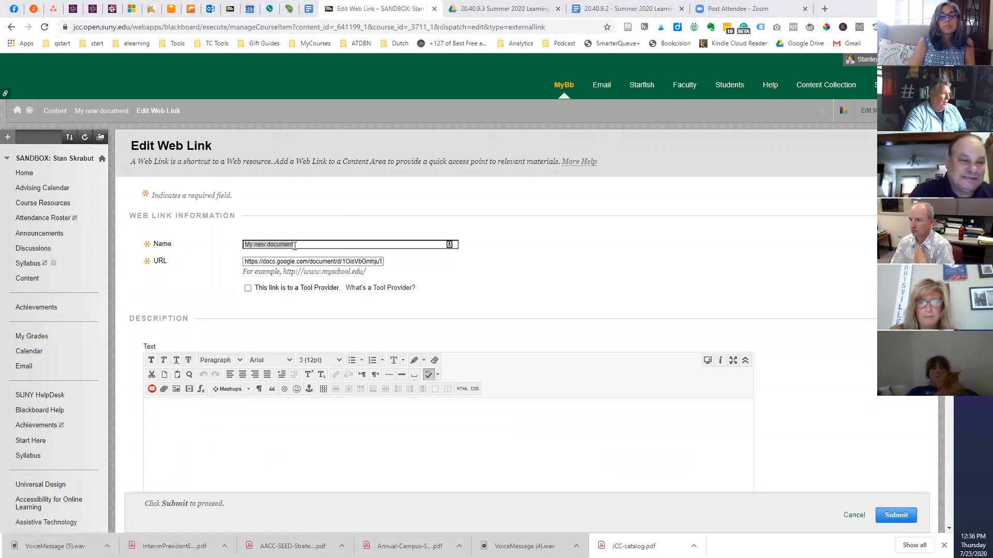
Step: Enter the name 'Assignment #2 – Case study on Accessibility' and submit the web link
type("Assignment #2 – Case study on Accessibility")
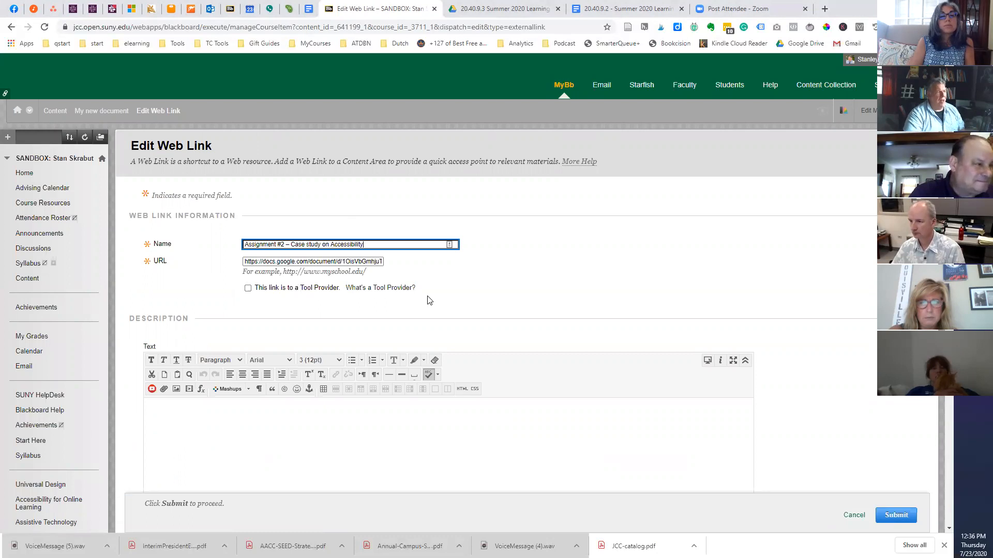
mouse_move(552, 266)
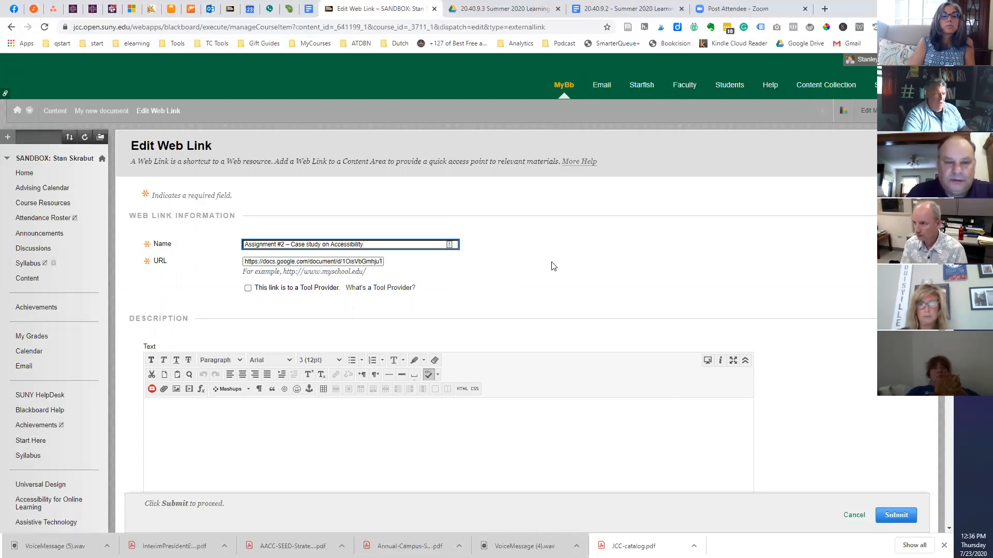
scroll("down", 3)
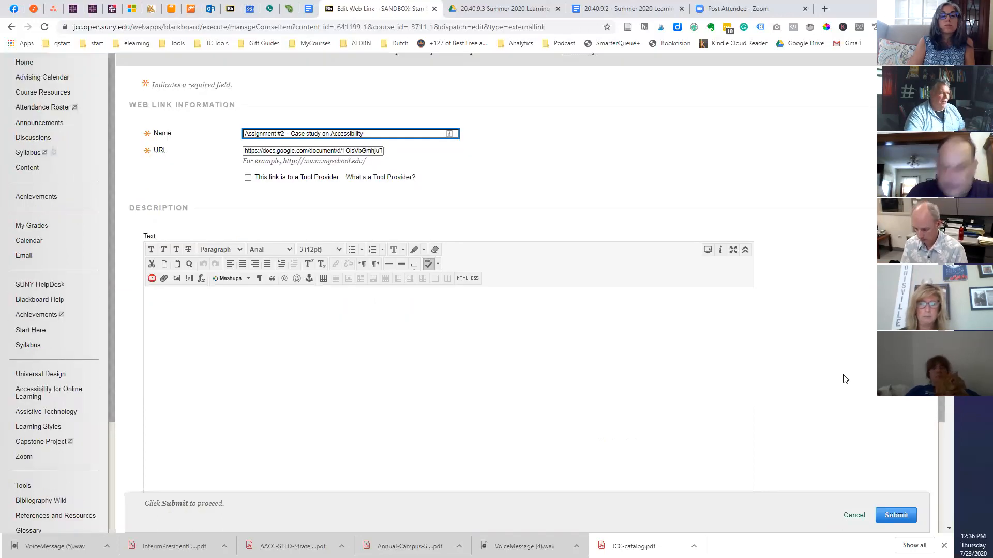
scroll("down", 3)
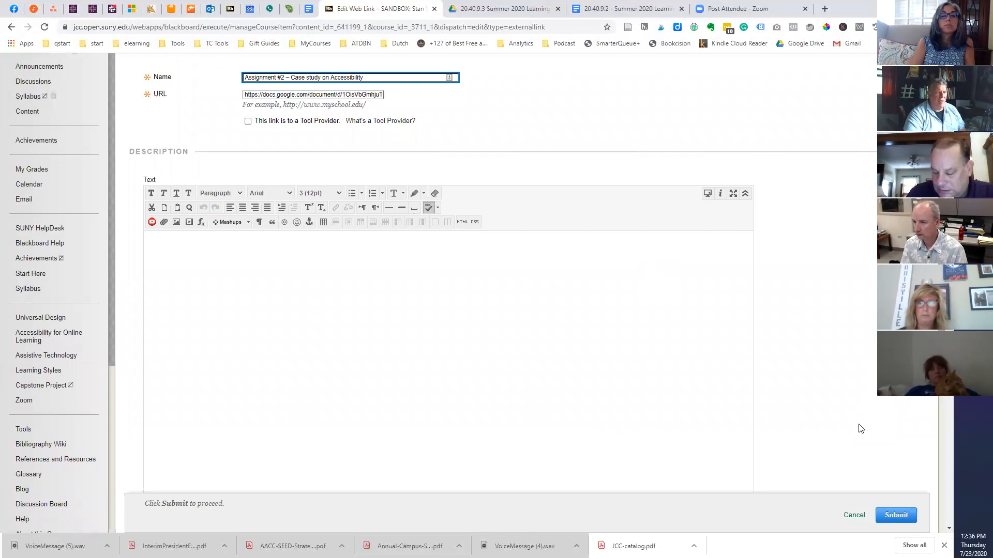
scroll("down", 3)
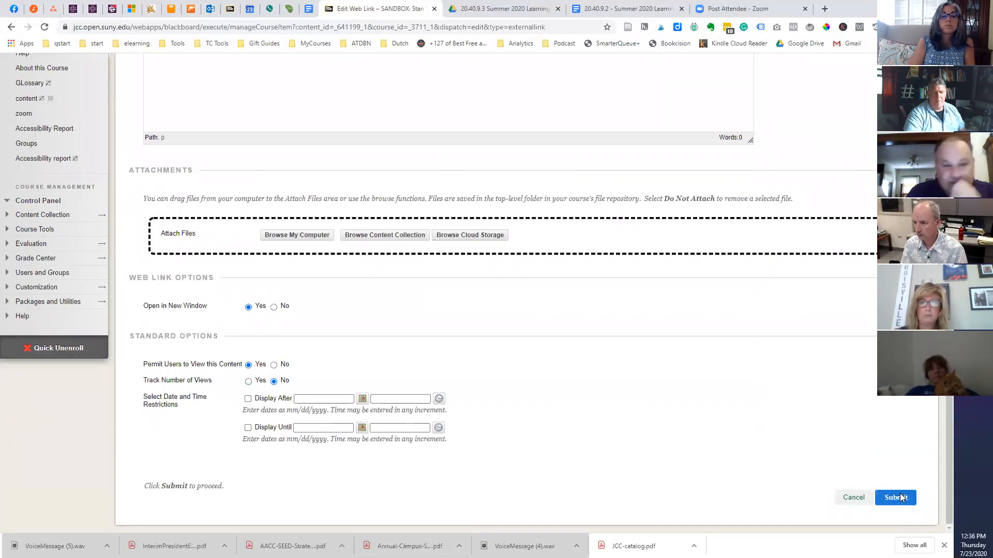
left_click(895, 497)
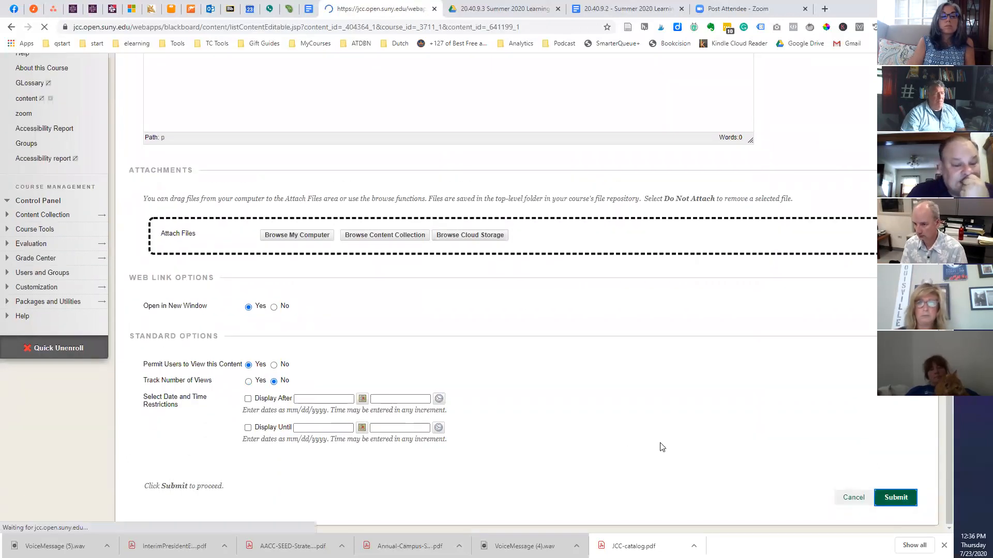
Step: Review the Content list now showing 'Assignment #2 – Case study on Accessibility'
left_click(896, 497)
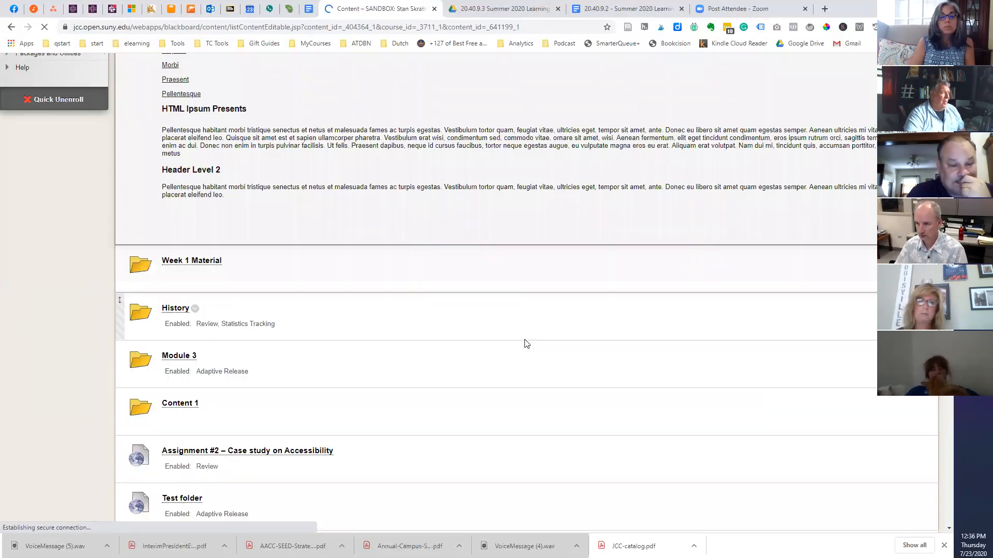
scroll("down", 3)
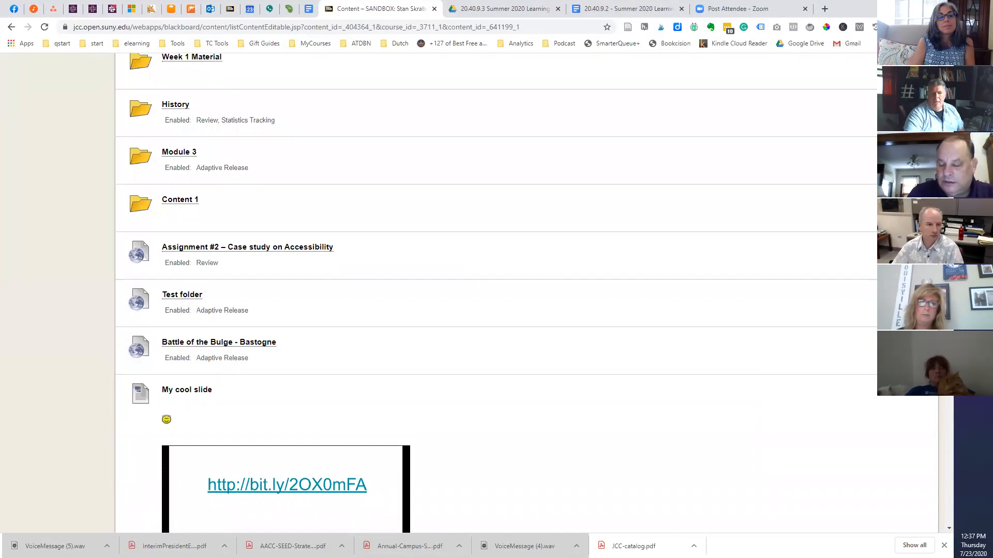
mouse_move(182, 295)
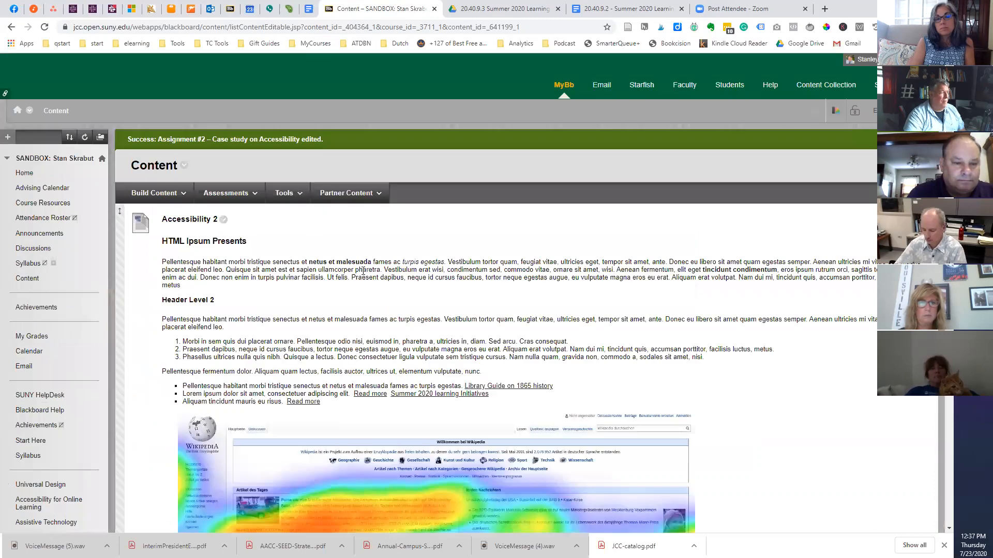
Step: Work in Accessibility 2's body text with the HTML Ipsum heading, paragraph and Header Level 2
scroll("down", 3)
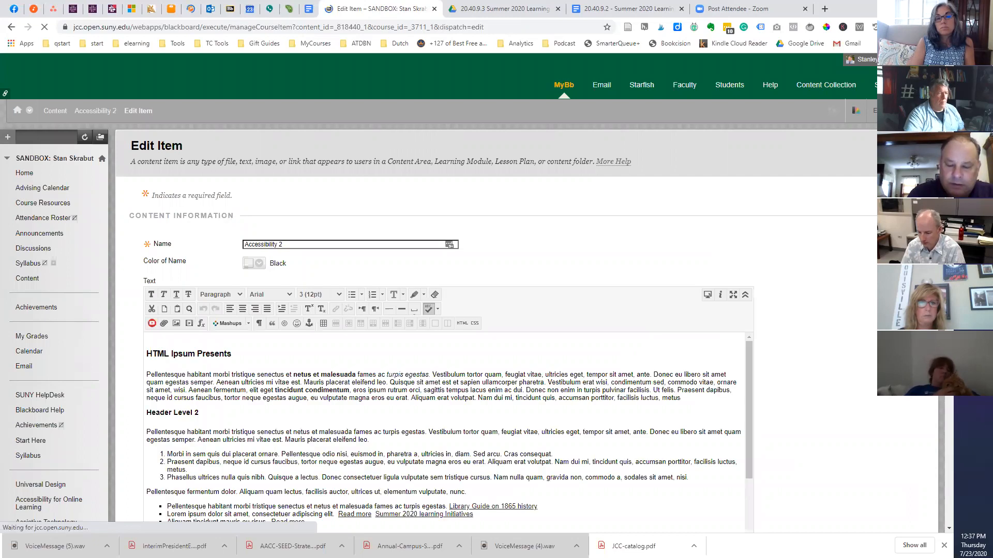
scroll("down", 3)
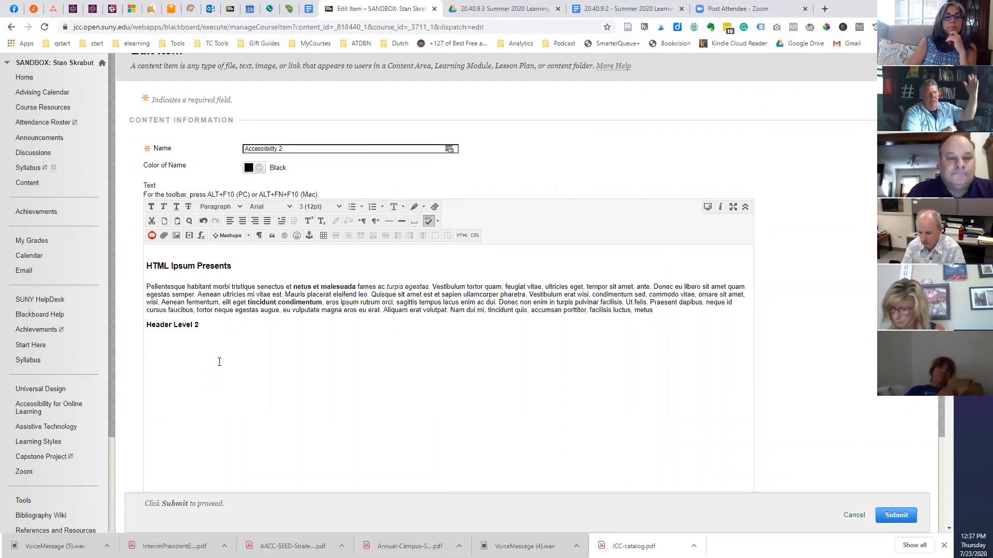
left_click(147, 344)
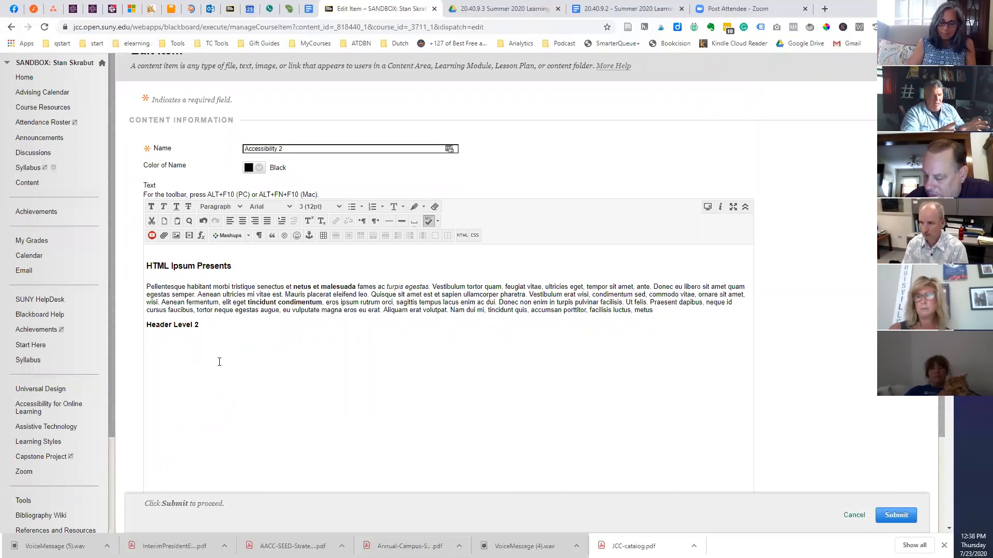
left_click(147, 344)
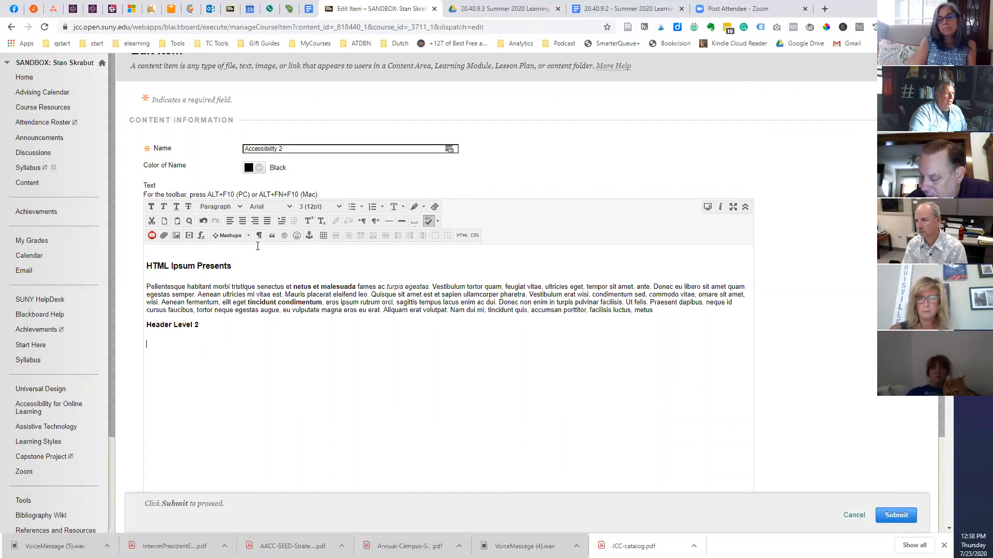
mouse_move(322, 235)
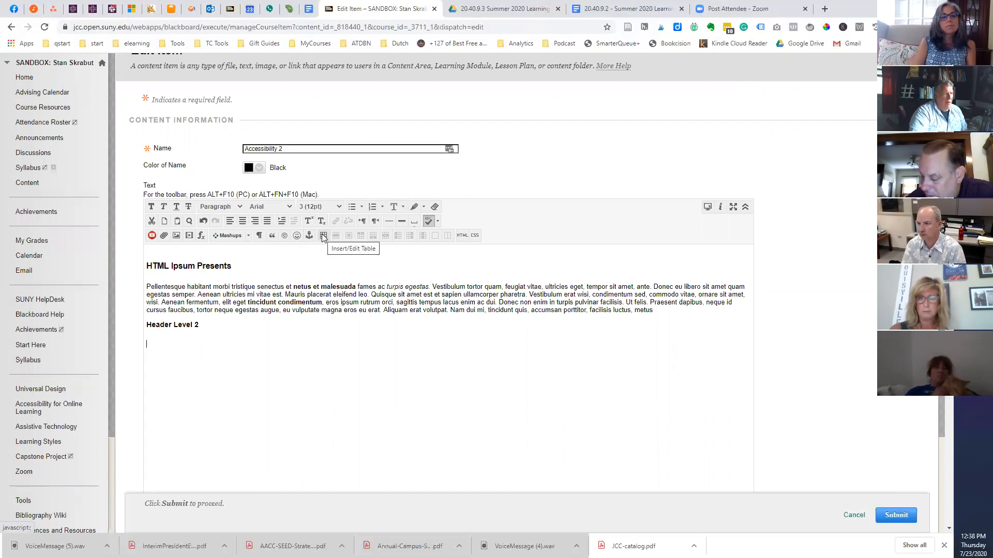
Step: Insert a table with 4 rows below the Header Level 2 subheading
left_click(323, 235)
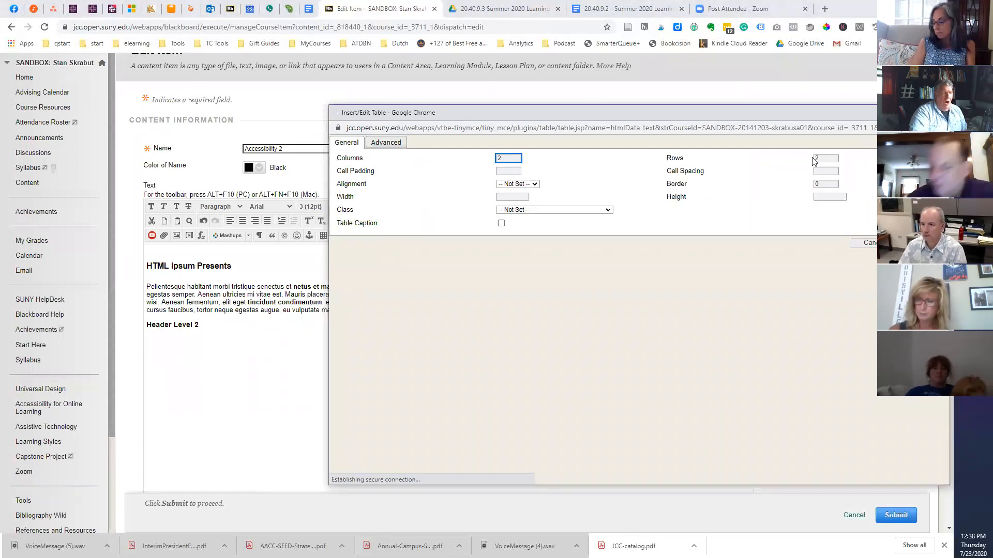
left_click(825, 158)
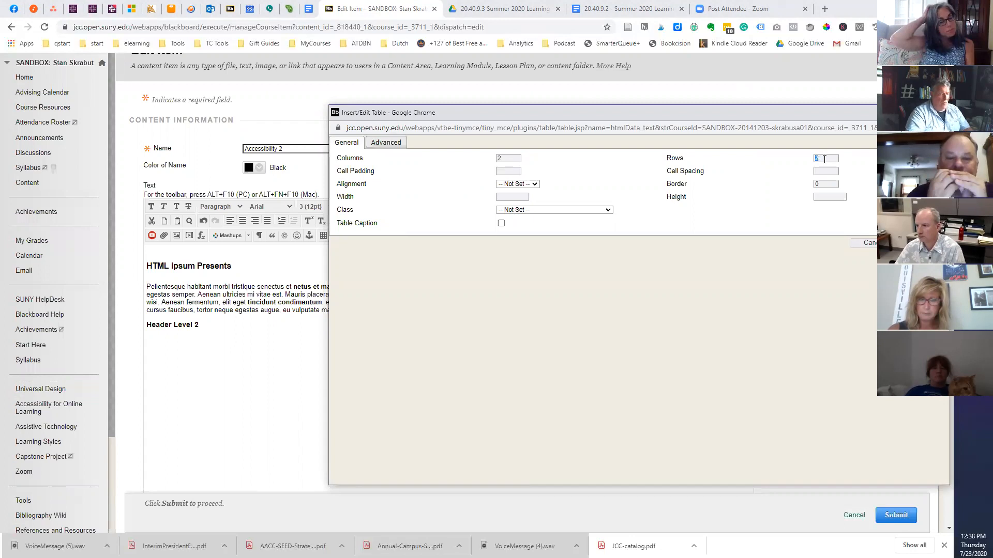
type("4")
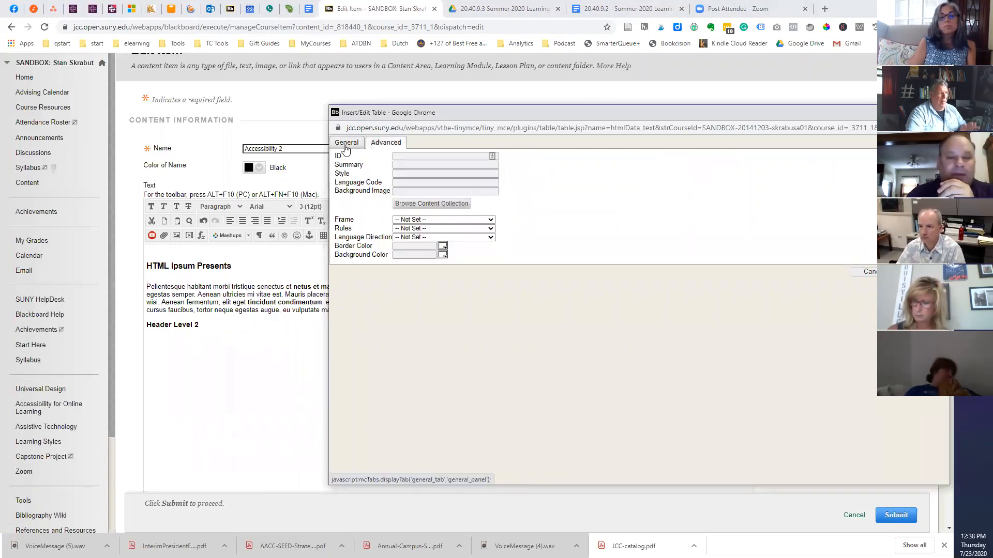
left_click(346, 142)
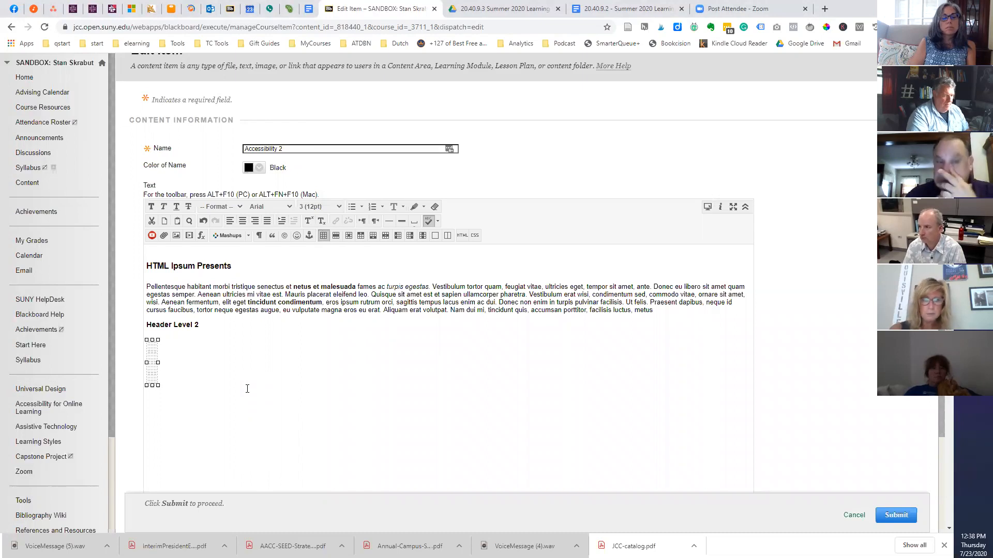
Step: Label the table's first row Col 1, Col 2, Col 3 and select the whole table
scroll("down", 3)
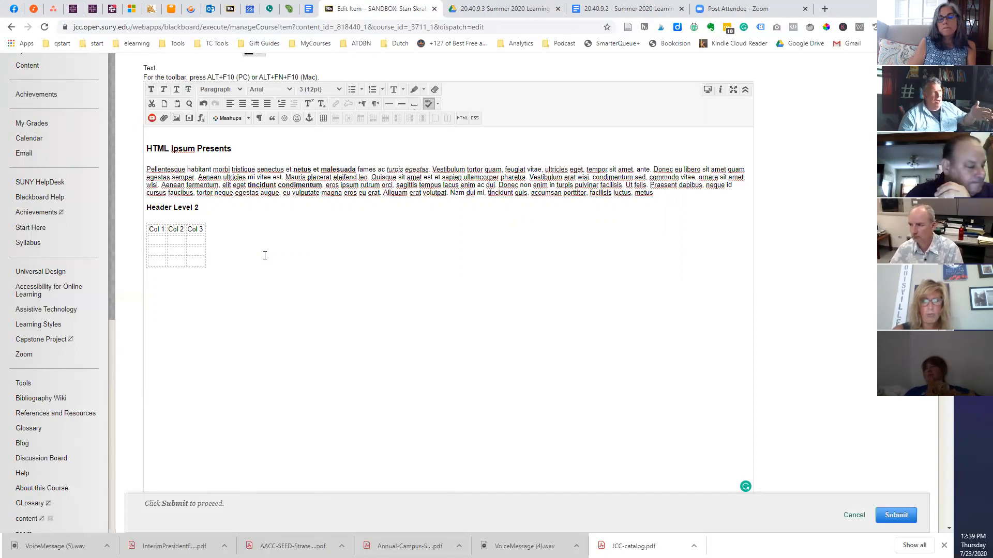
left_click(146, 272)
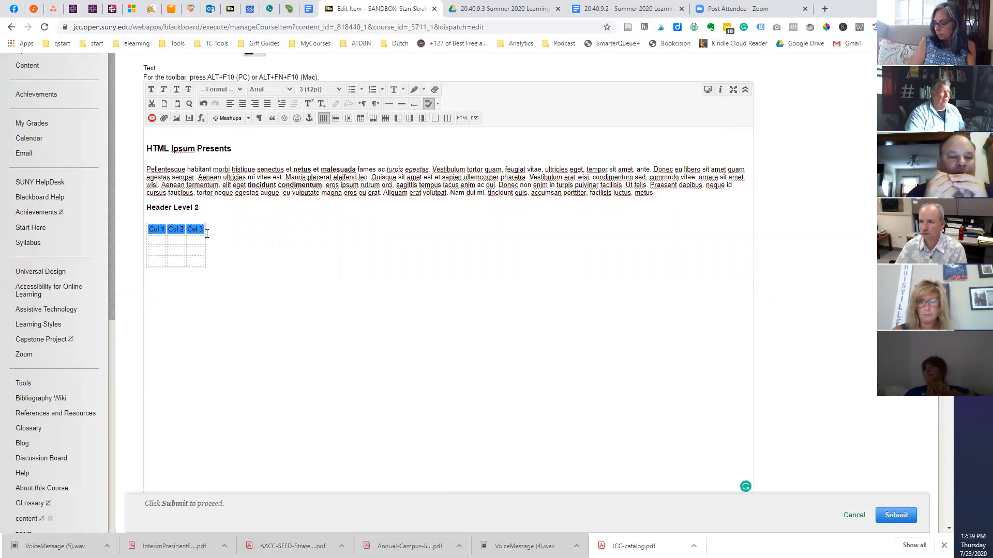
left_click(176, 229)
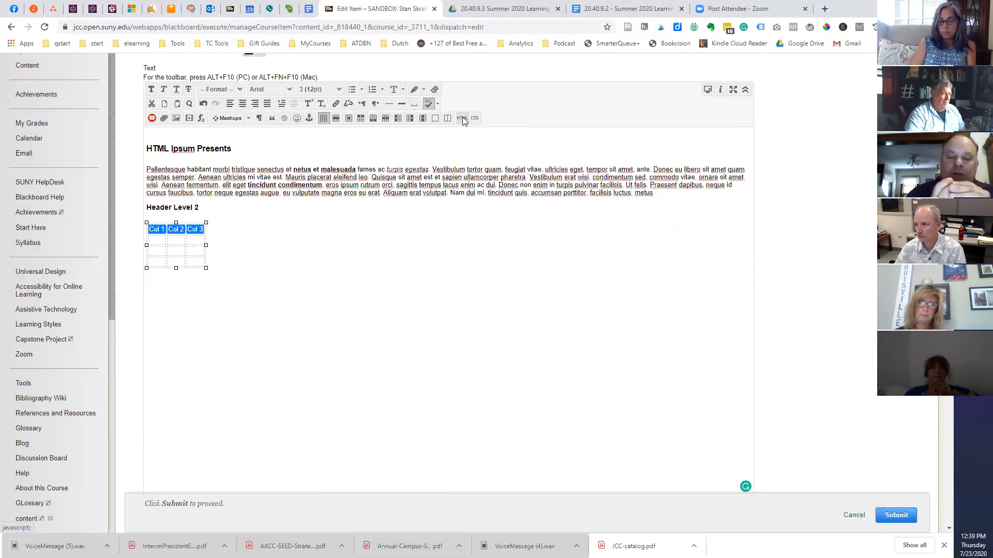
Step: In the HTML code view, change the first row's td cells to th header cells and update
left_click(461, 118)
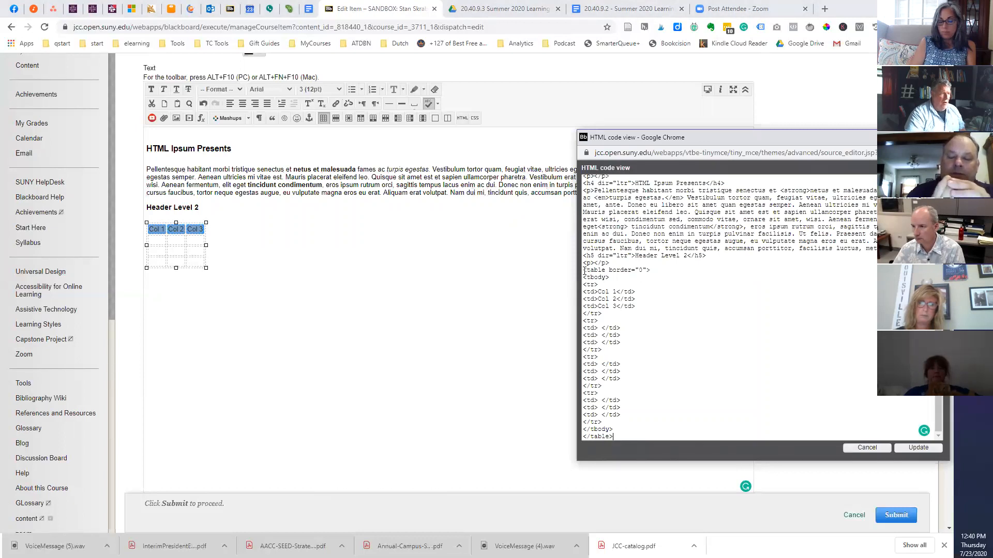
left_click_drag(583, 270, 614, 437)
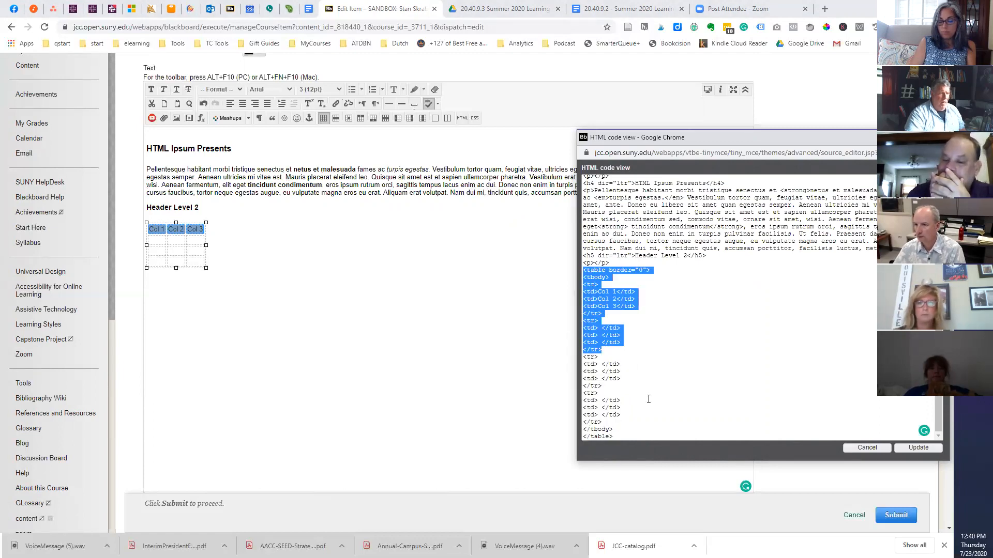
left_click(653, 302)
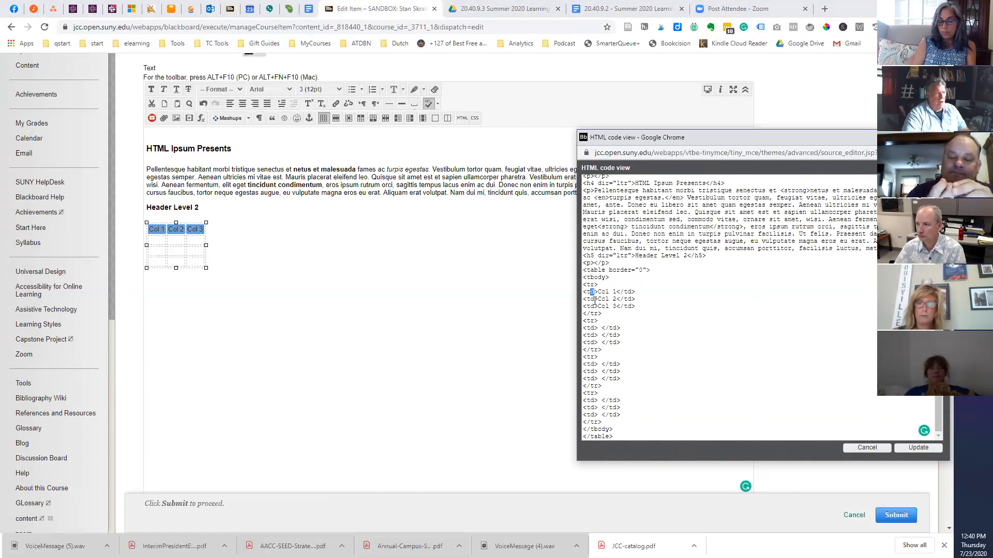
mouse_move(605, 303)
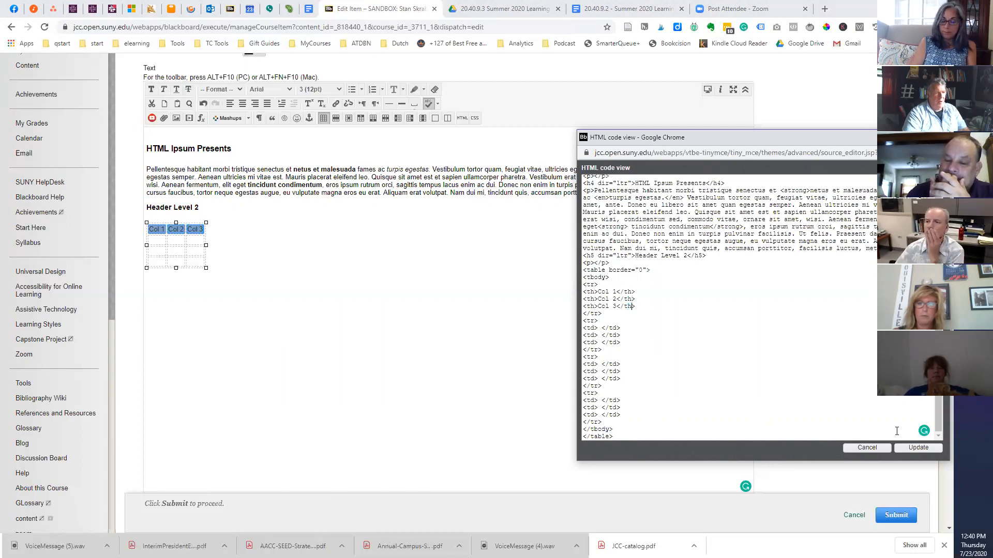
left_click(917, 448)
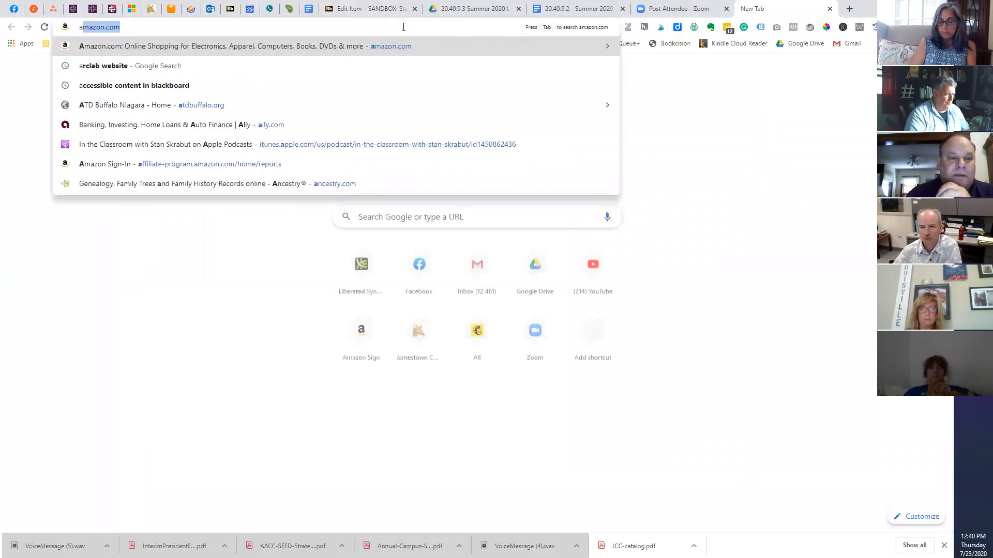
Step: Search Google for 'accessible table generator' and choose the adamwills.io result
type("accessible content in blackboard")
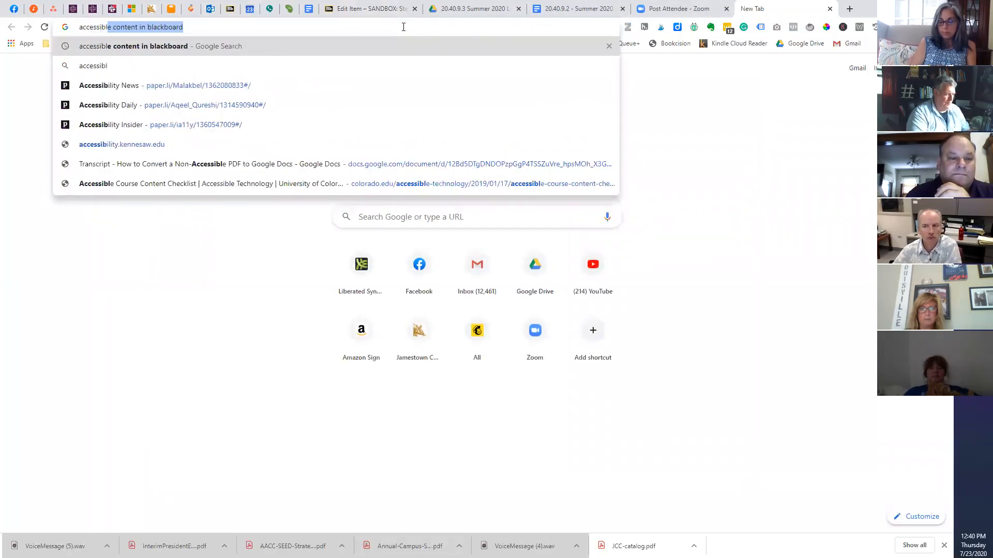
type("accessible tables")
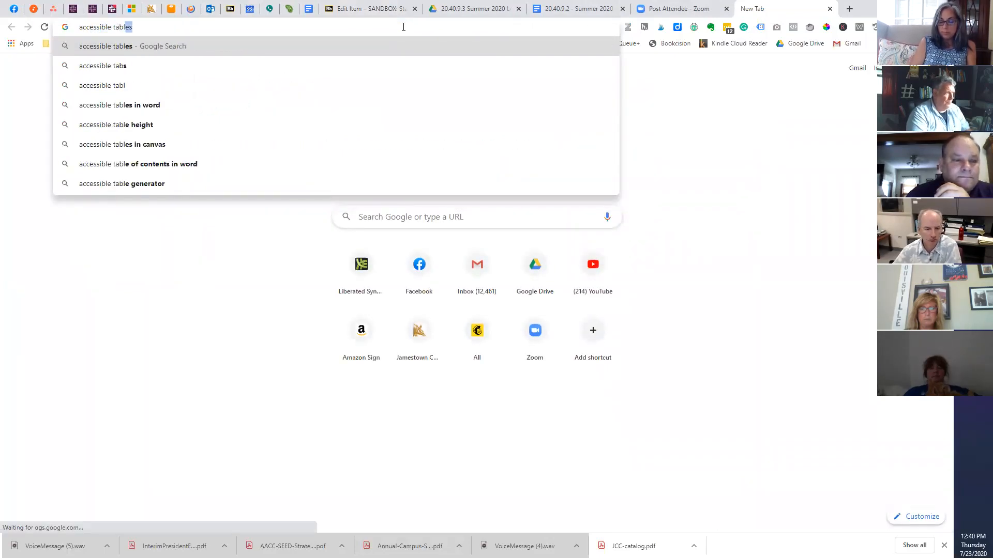
key("Backspace")
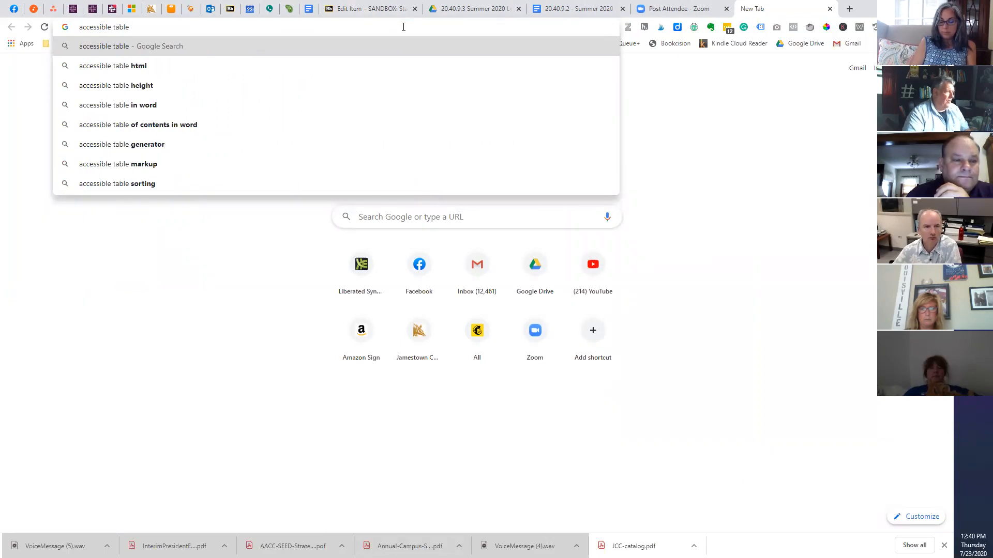
left_click(121, 144)
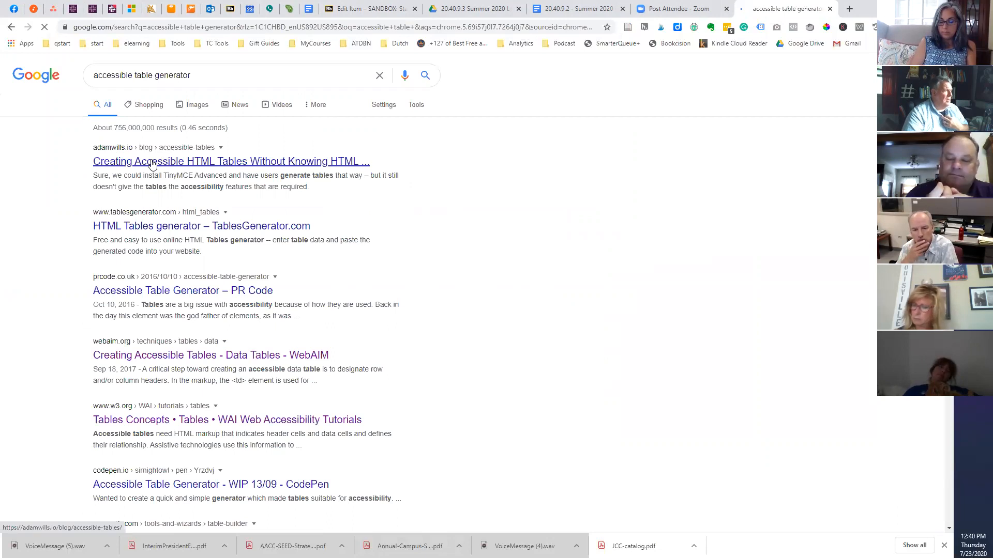
left_click(231, 161)
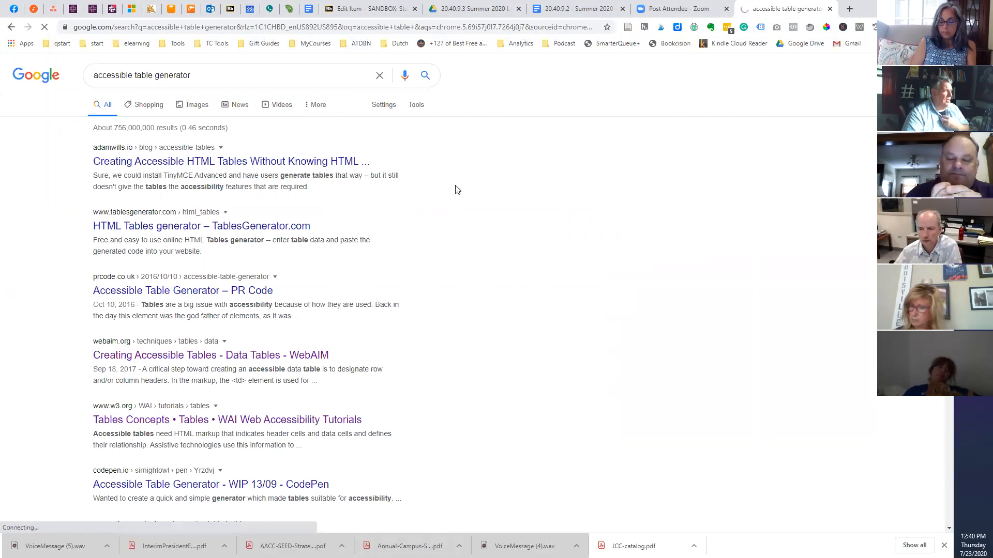
Step: Read through the adamwills.io accessible HTML tables article to its end
left_click(230, 161)
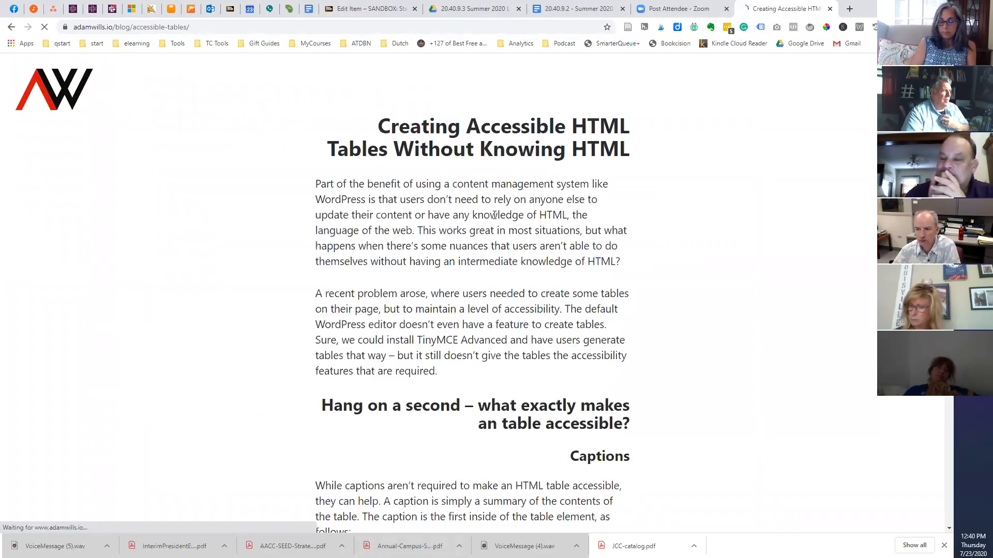
scroll("down", 3)
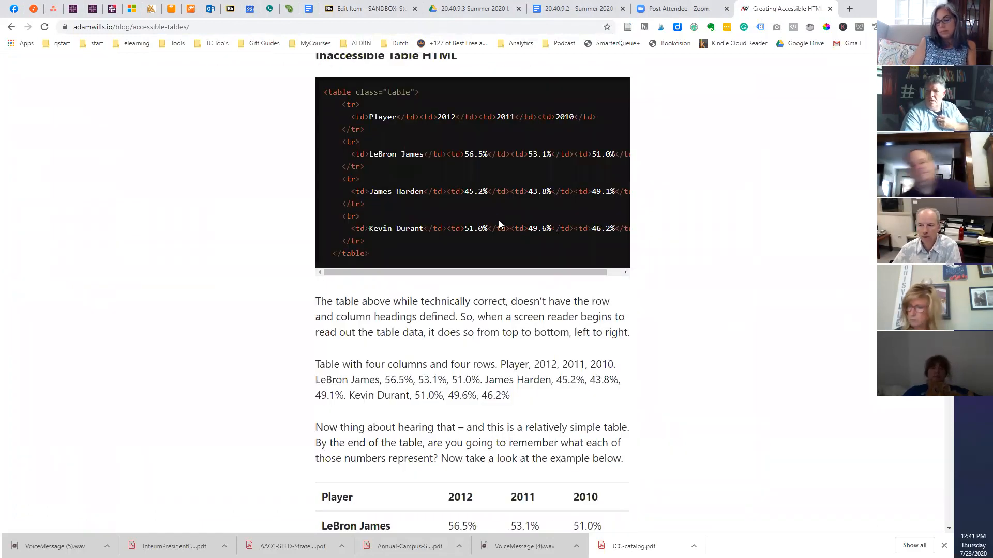
scroll("down", 3)
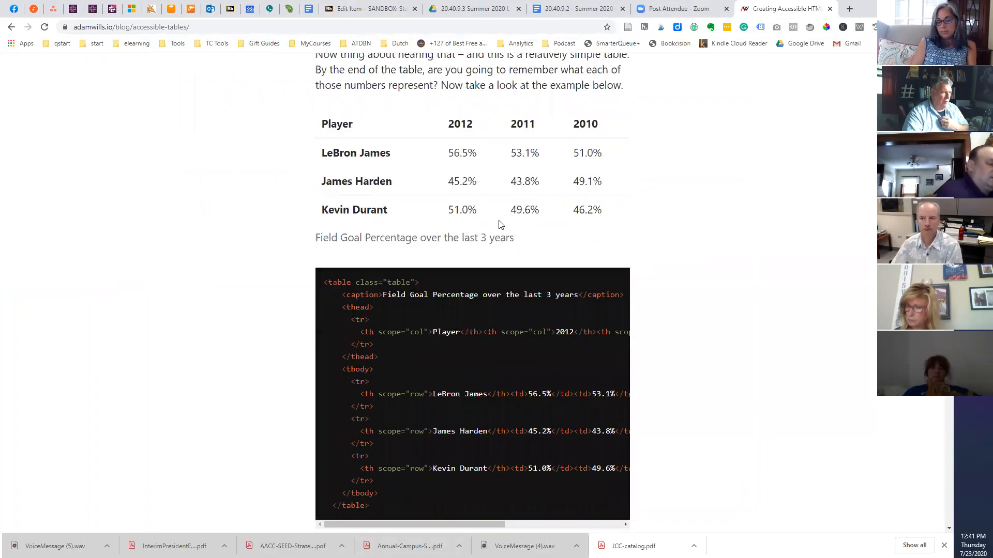
scroll("down", 3)
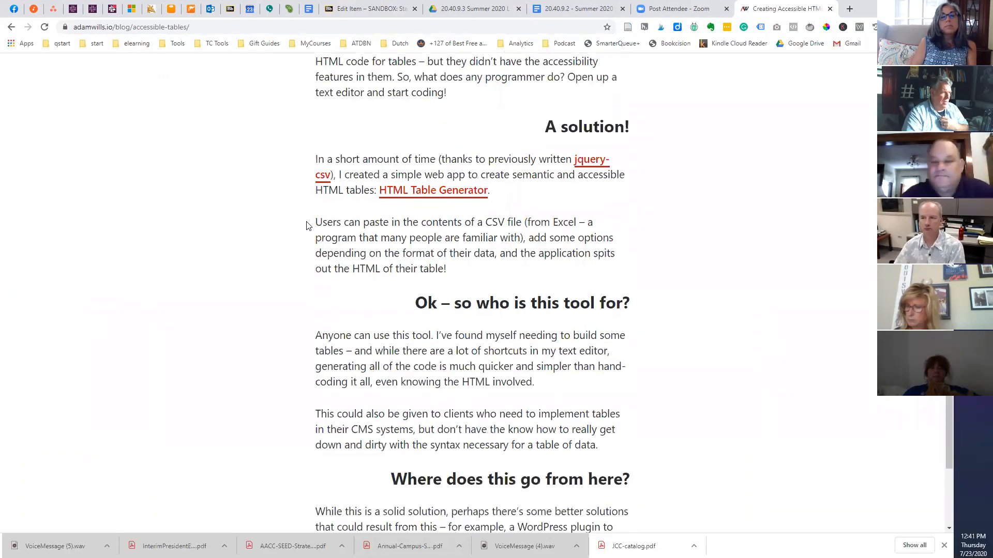
scroll("down", 3)
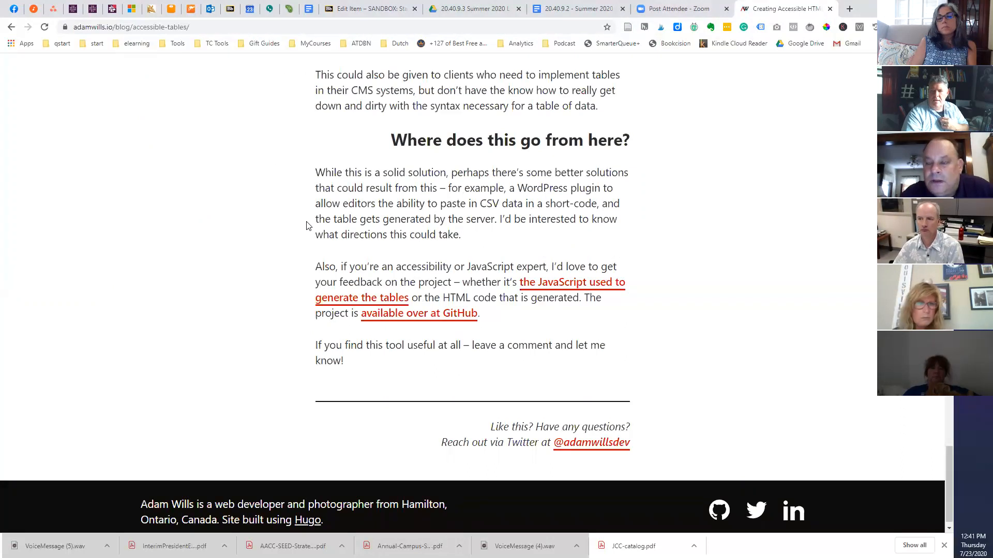
scroll("down", 3)
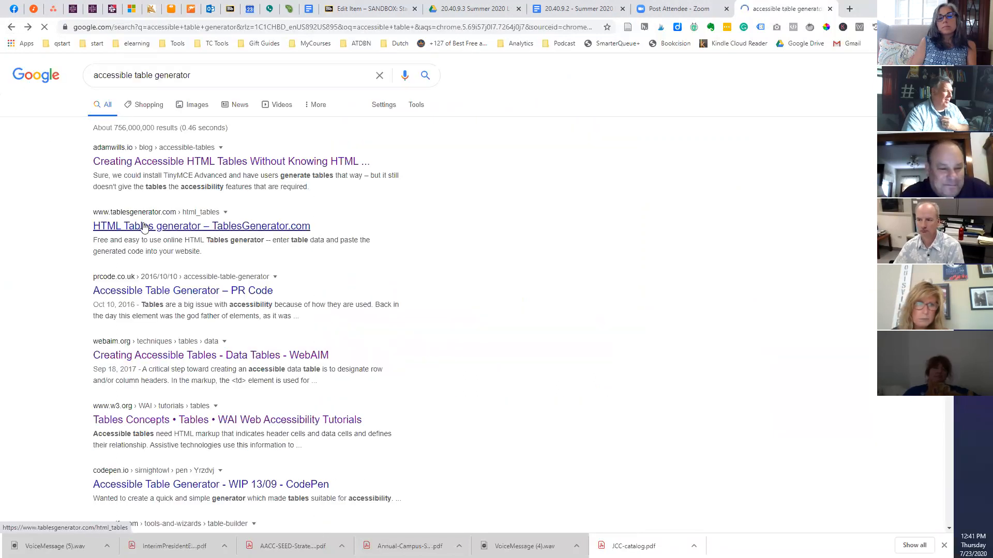
Step: Look over TablesGenerator.com's HTML table page, then return to the Blackboard tab
left_click(202, 226)
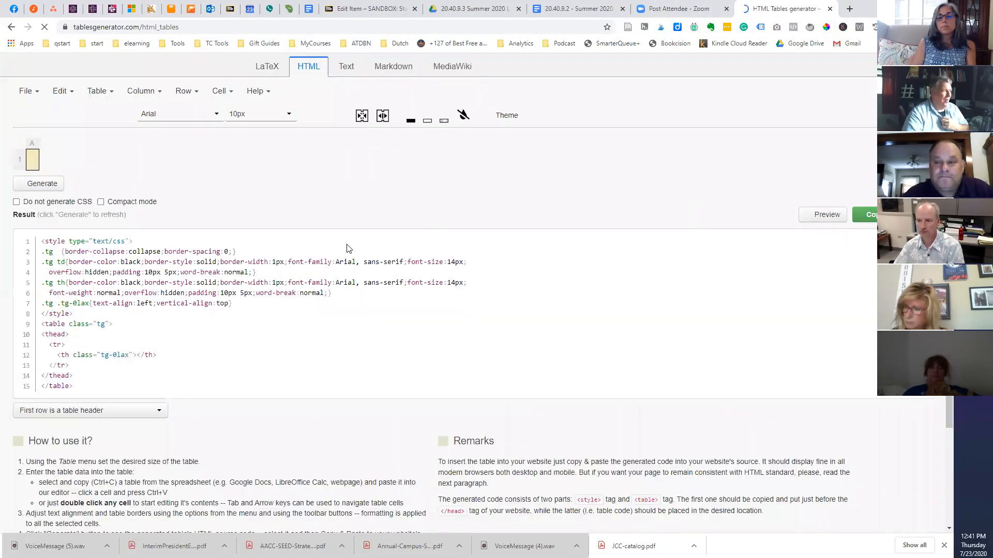
scroll("down", 3)
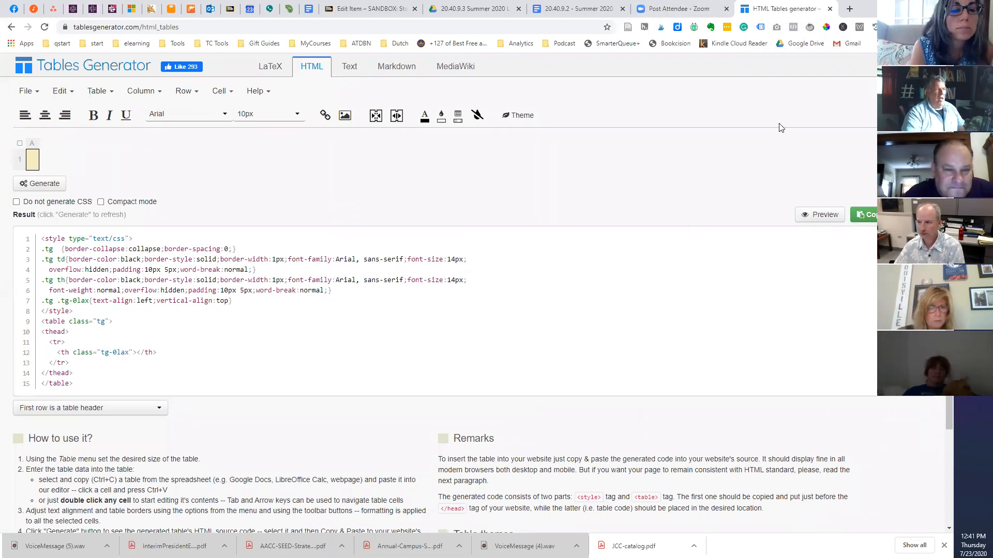
left_click(369, 10)
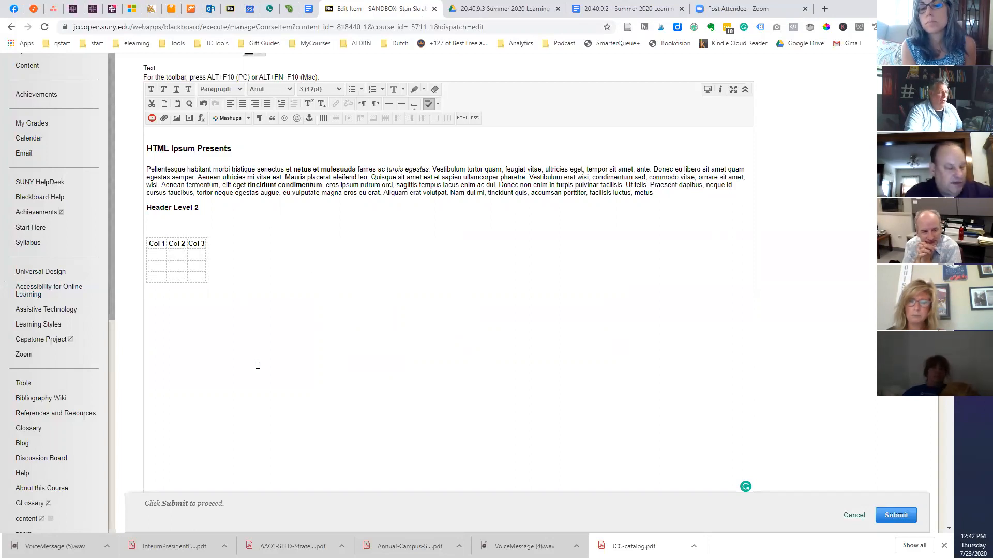
Step: Place the insertion point on the empty line below the Col 1–3 table
left_click(146, 301)
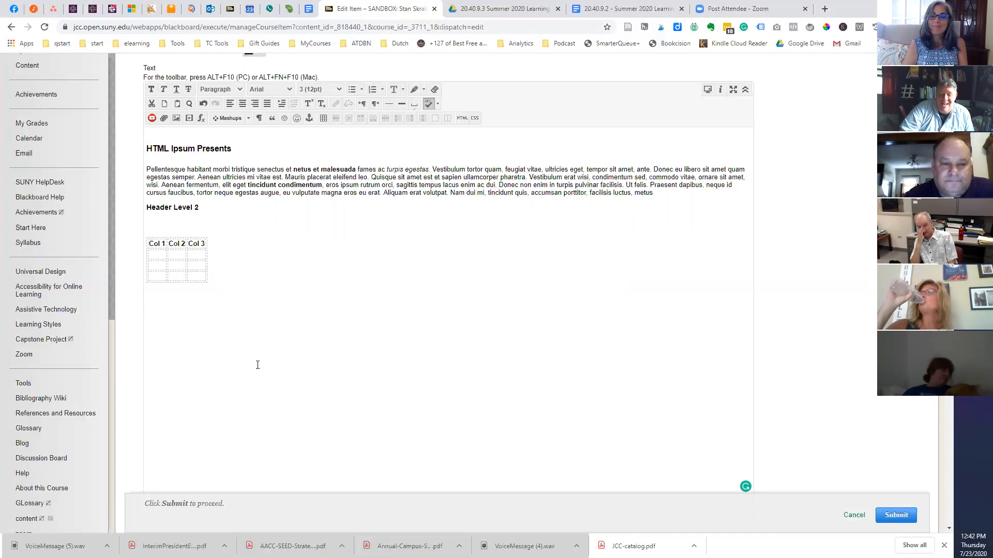
left_click(146, 301)
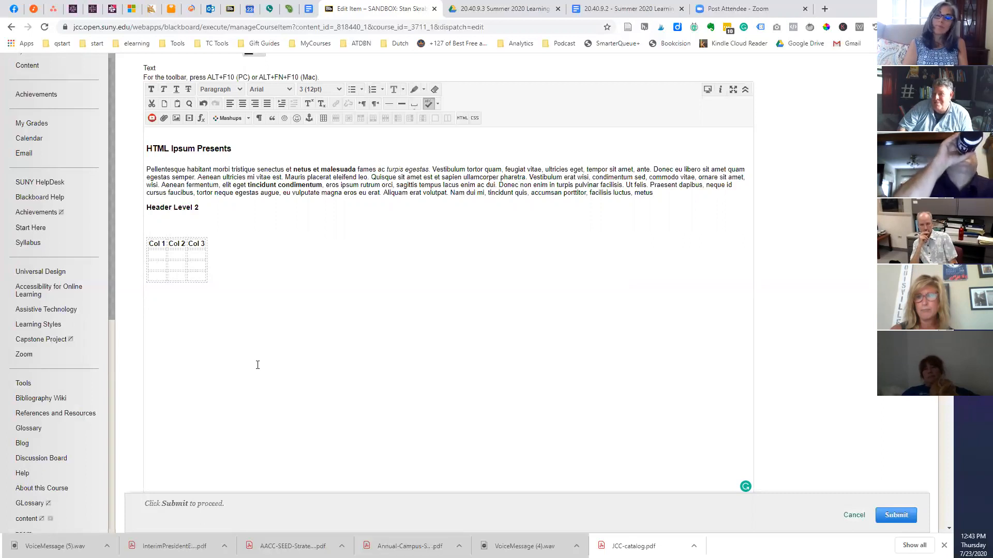
left_click(146, 301)
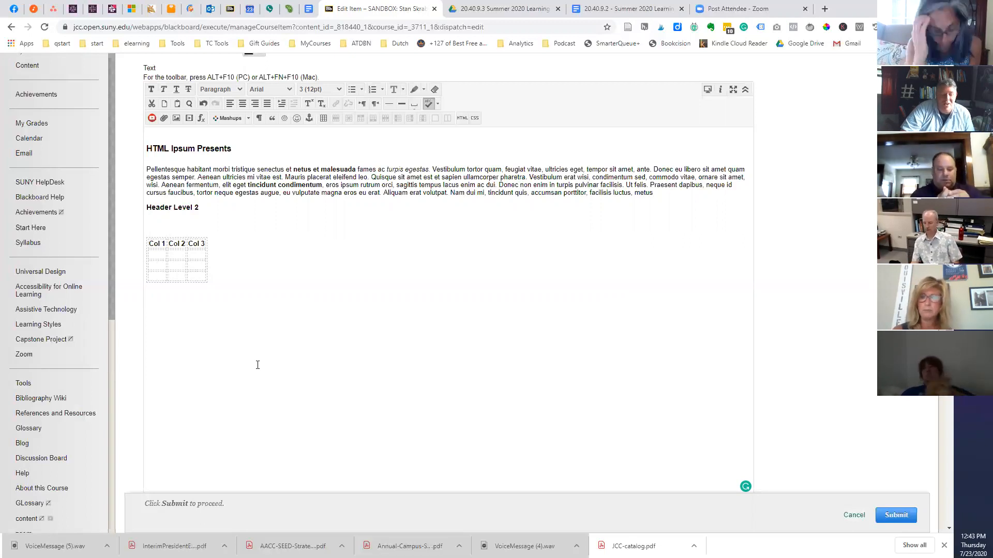
left_click(146, 301)
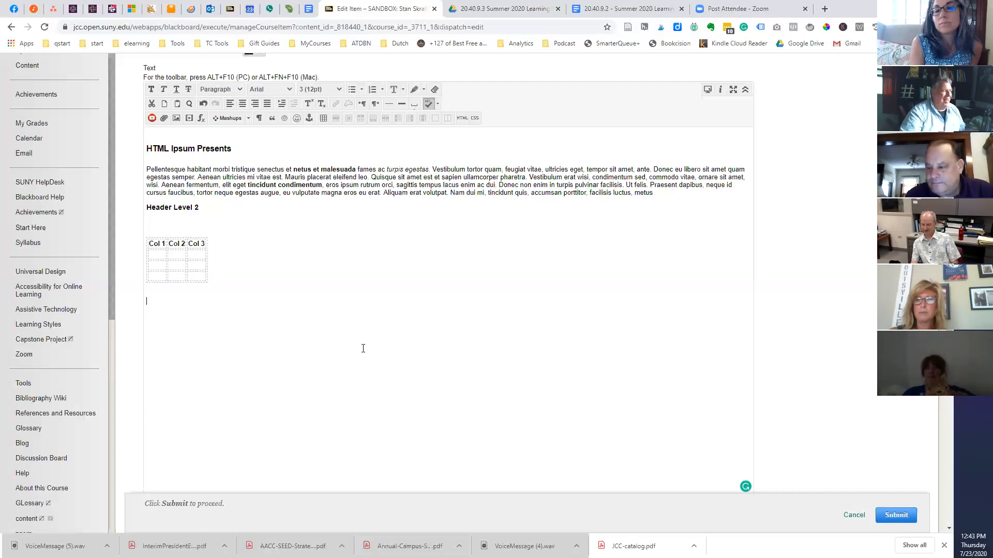
mouse_move(948, 429)
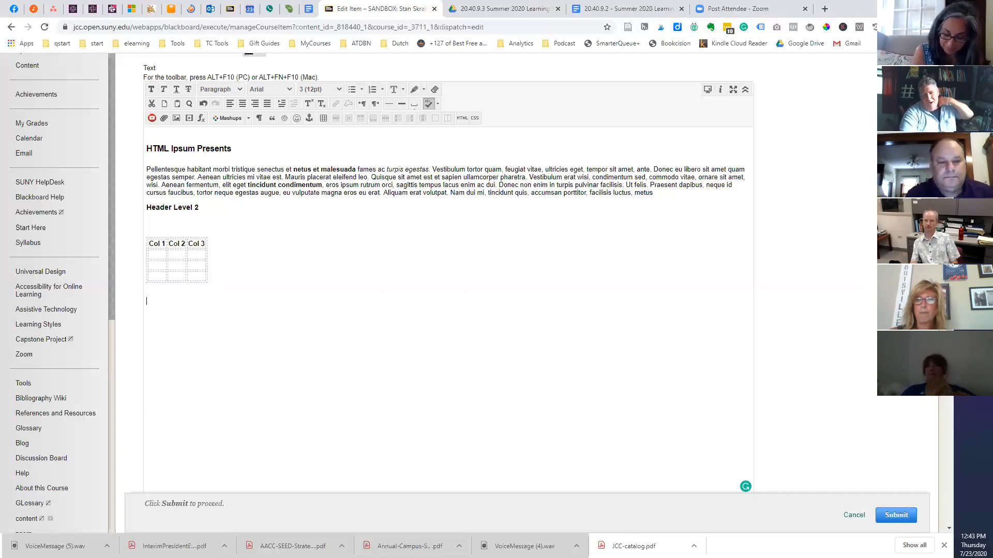
mouse_move(844, 352)
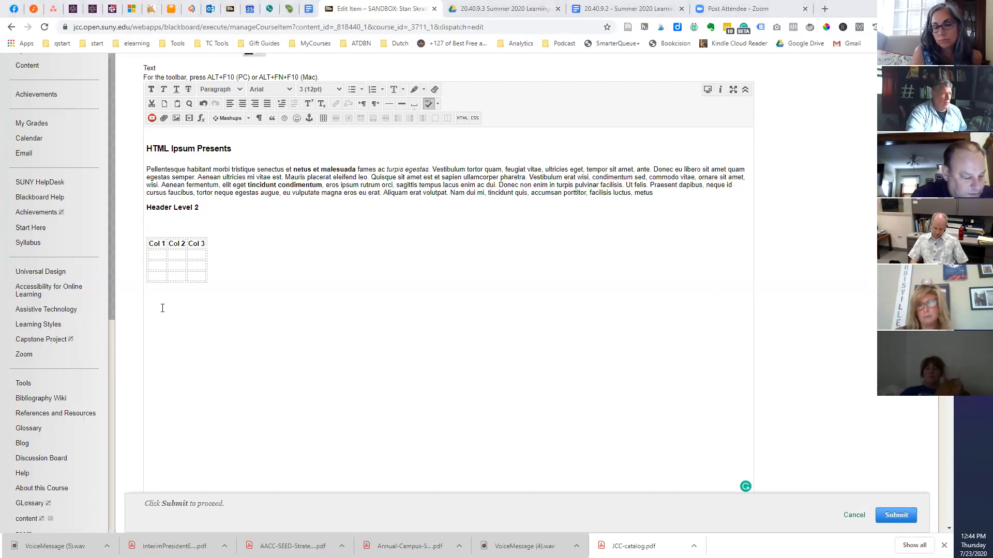
mouse_move(237, 308)
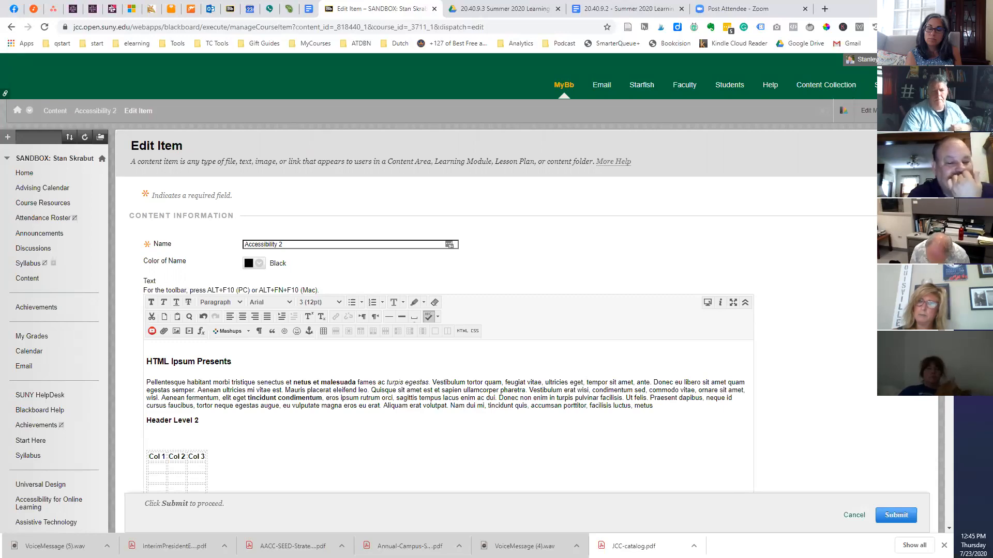
Step: Scroll down the Edit Item page toward the Course Tools list in the left panel
scroll("down", 3)
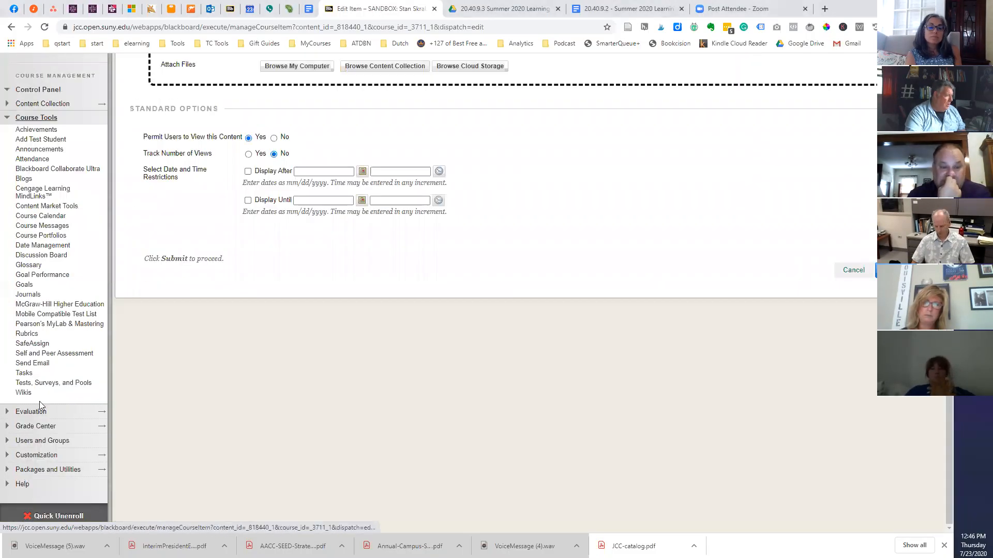
Step: Visit Tests, Surveys, and Pools, then return to the course Content area
left_click(53, 383)
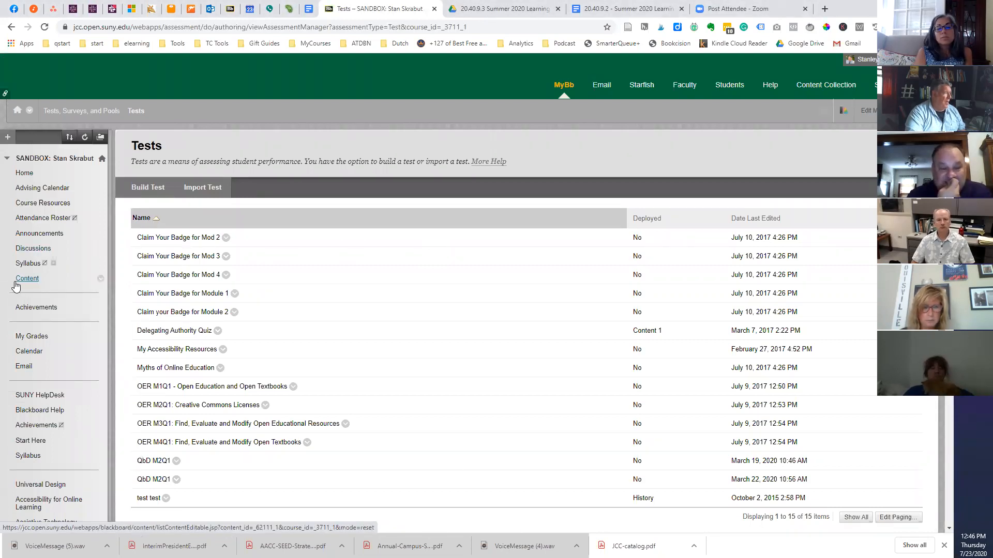
left_click(27, 278)
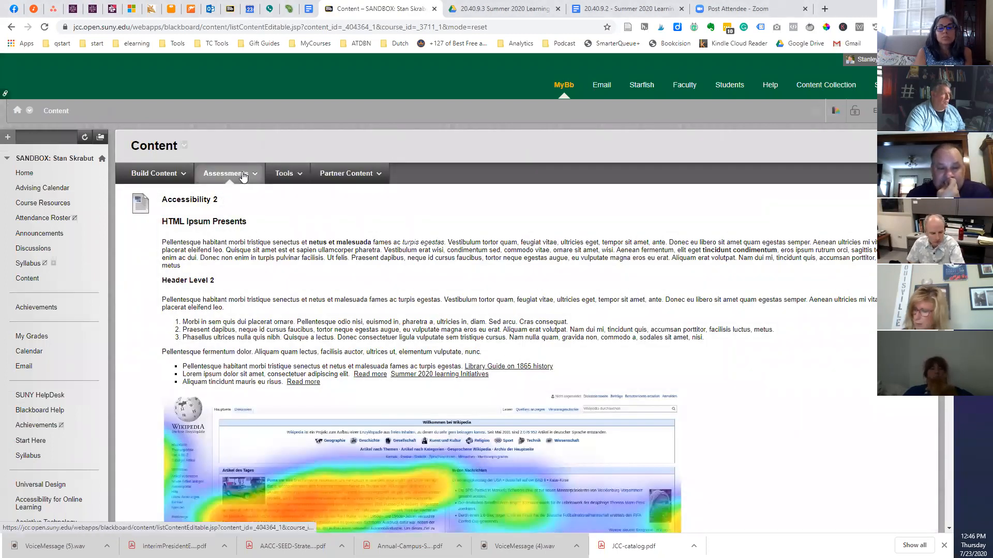
Step: Choose Test from the Assessments menu on the Content page
left_click(226, 173)
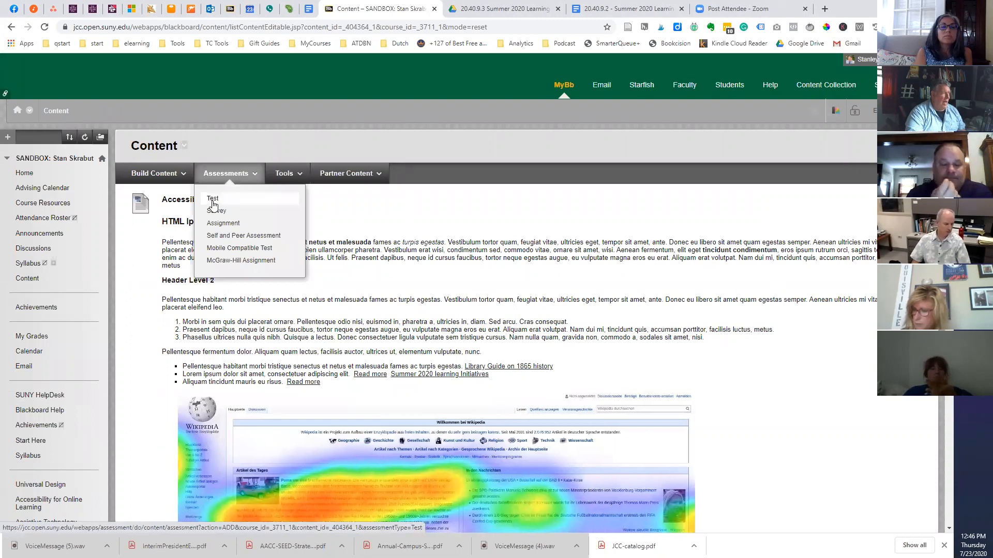
left_click(212, 199)
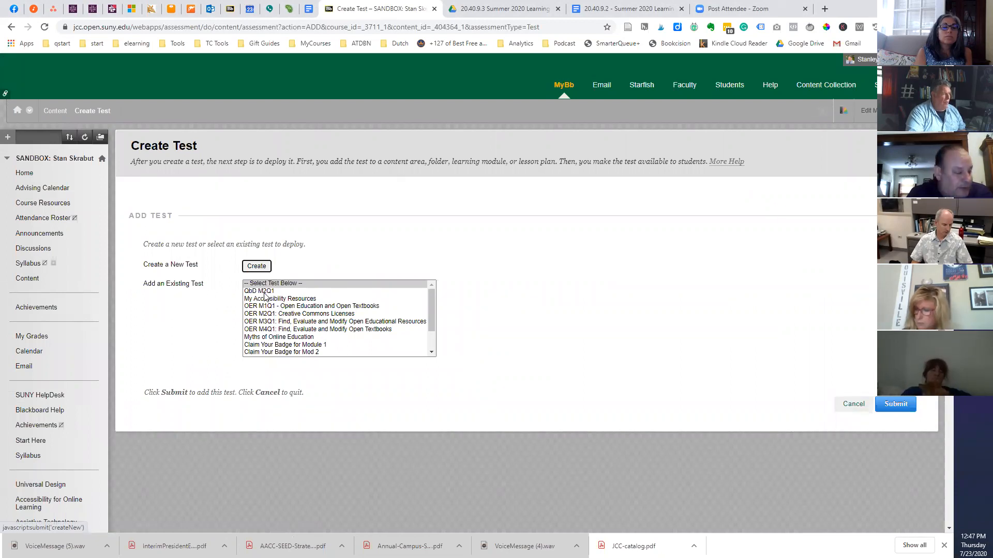
Step: Select the existing QbD M2Q1 test and submit to reach its Test Options page
left_click(258, 290)
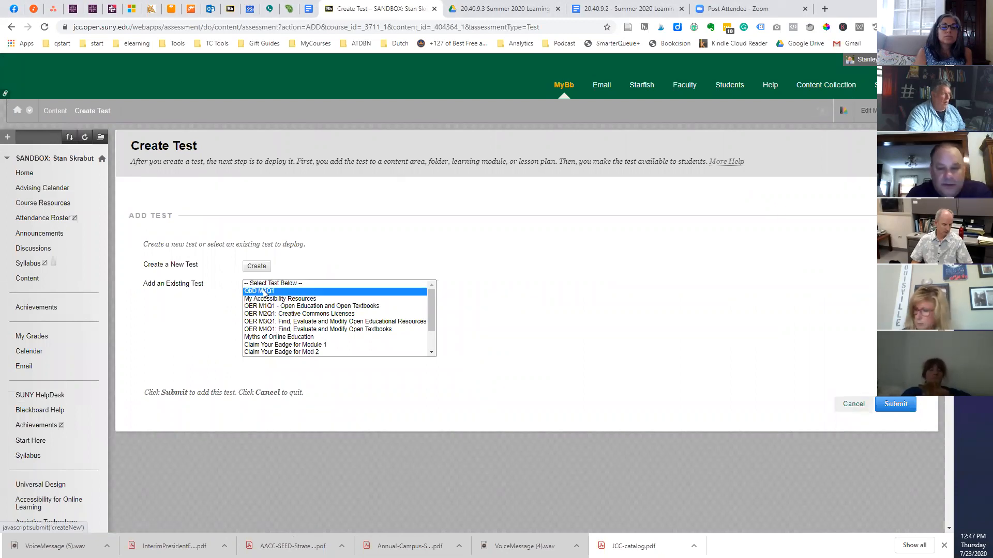
left_click(894, 404)
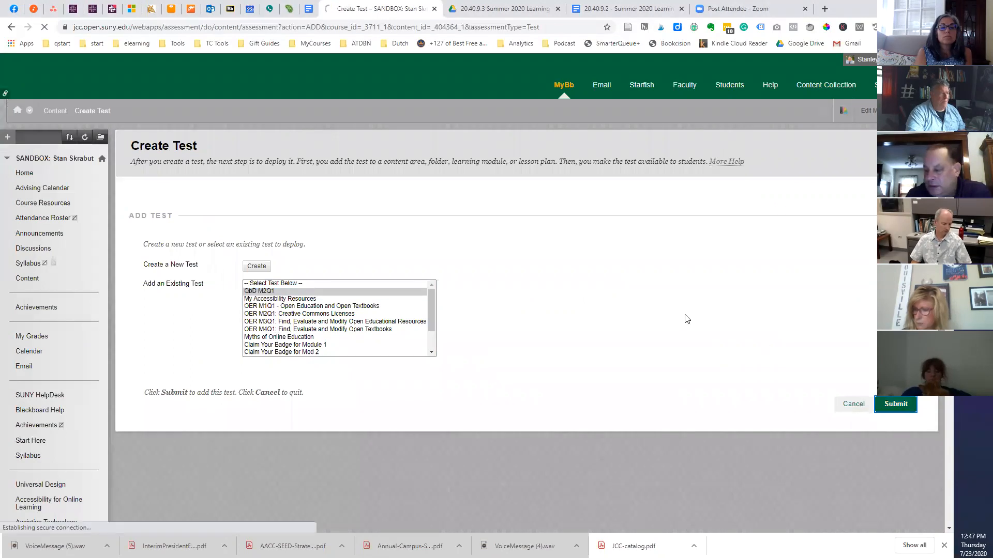
left_click(895, 404)
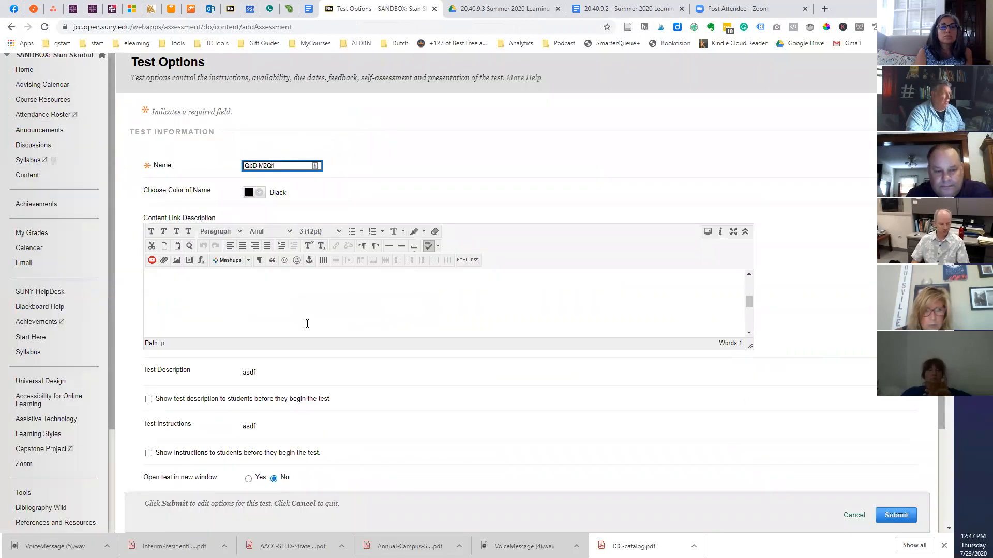
Step: Scroll through QbD M2Q1's Test Options down to the Test Availability Exceptions section
scroll("down", 3)
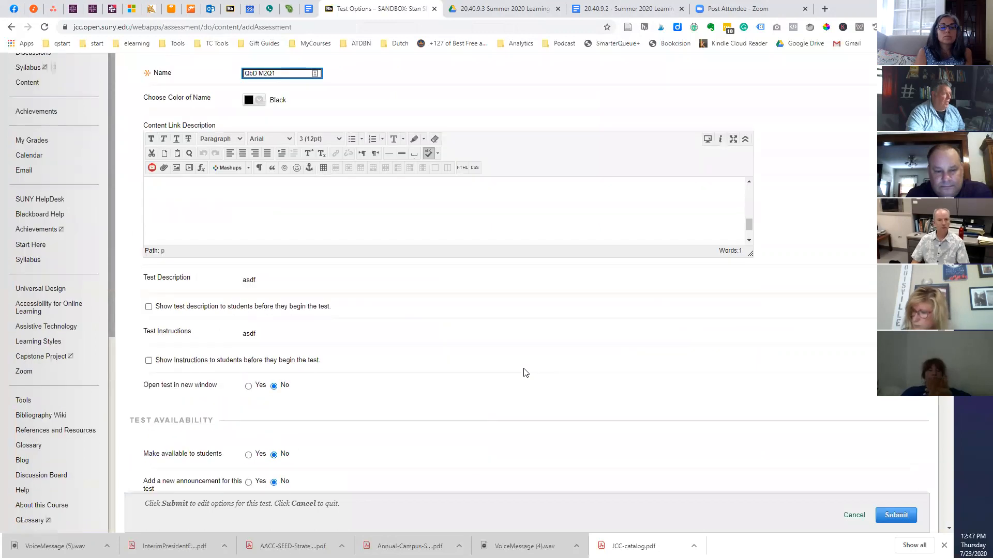
scroll("down", 3)
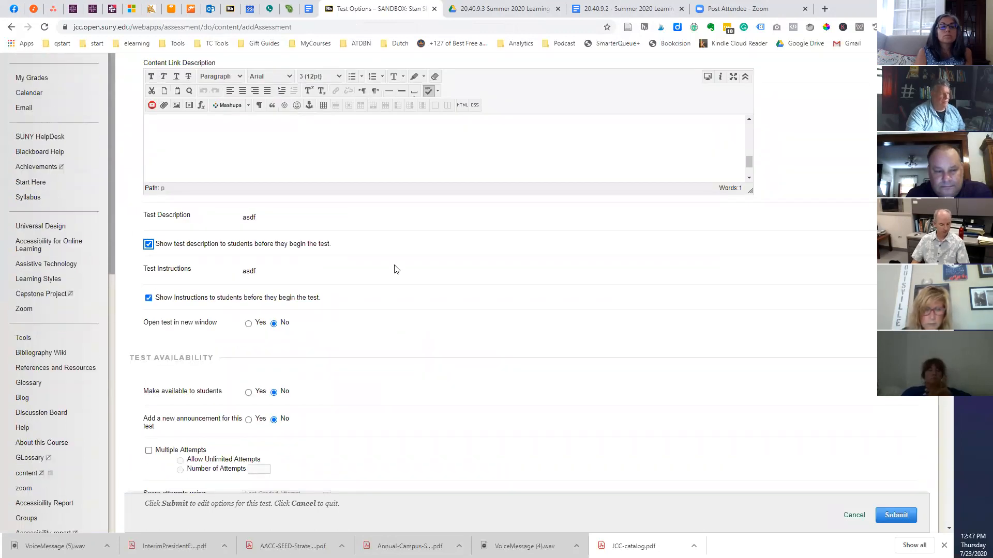
scroll("down", 3)
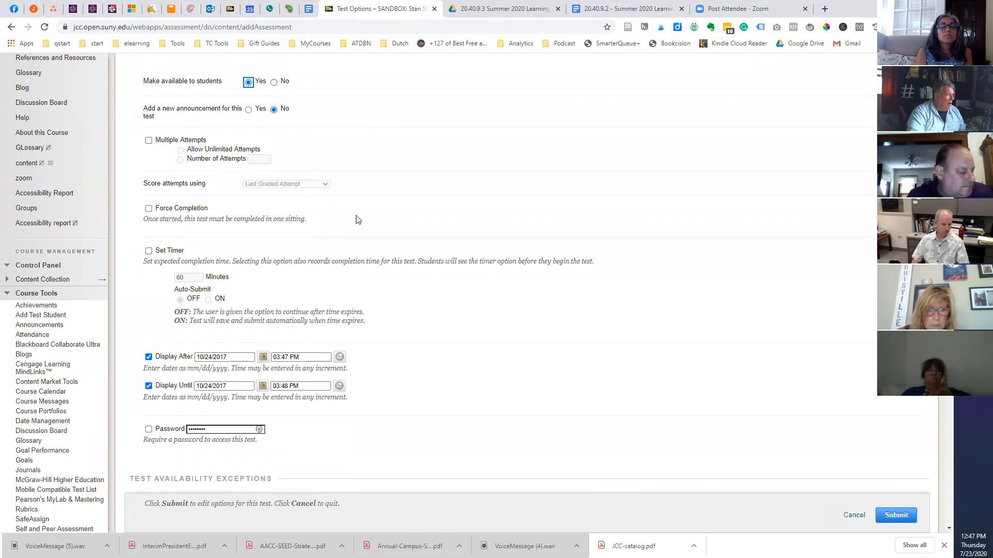
scroll("down", 3)
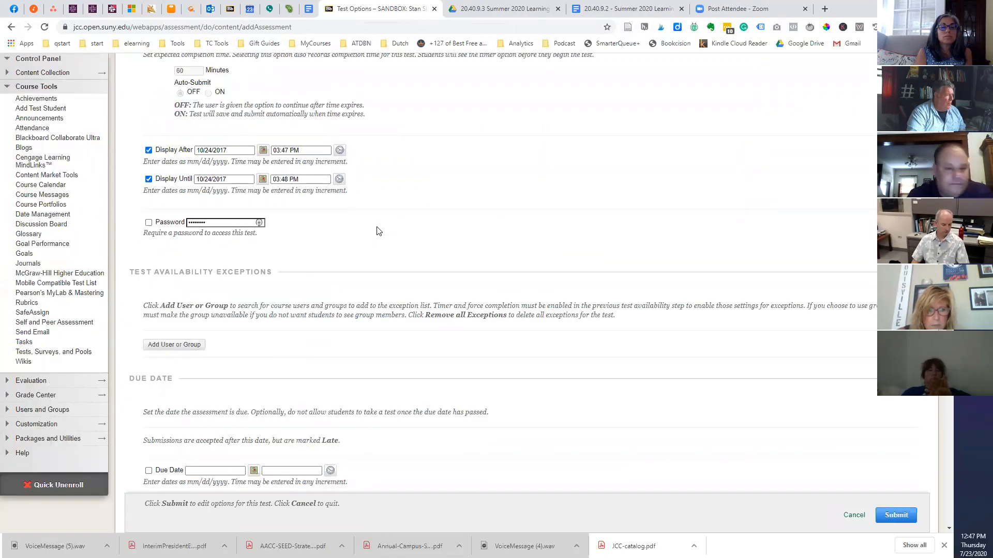
scroll("down", 3)
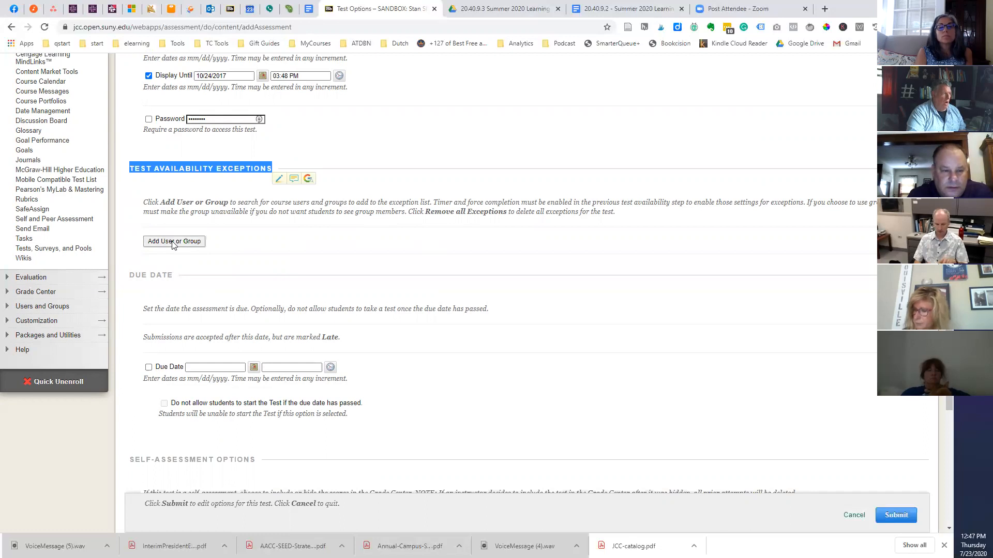
Step: Add Stanley (Test Student) Skrabut as an availability exception and bring up its custom dates
left_click(174, 241)
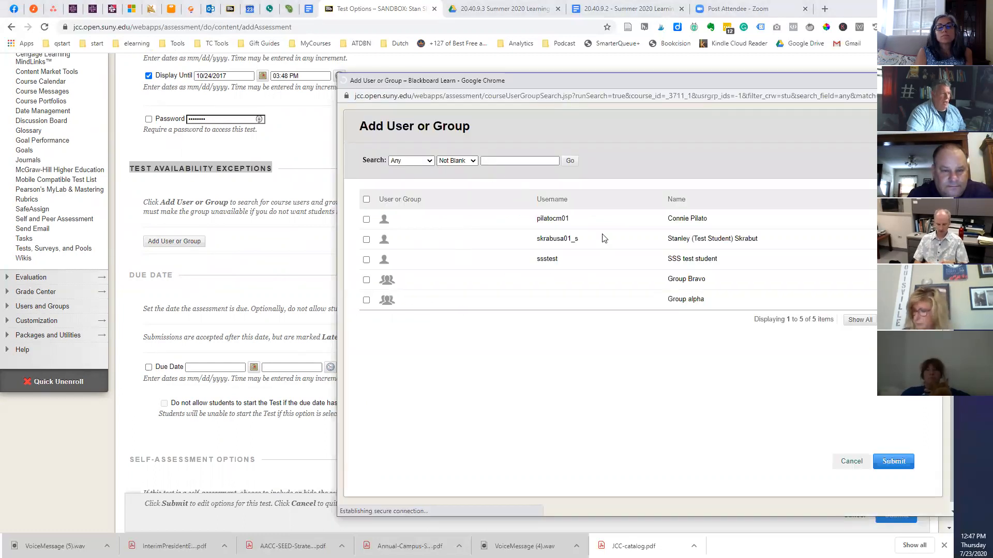
left_click(366, 239)
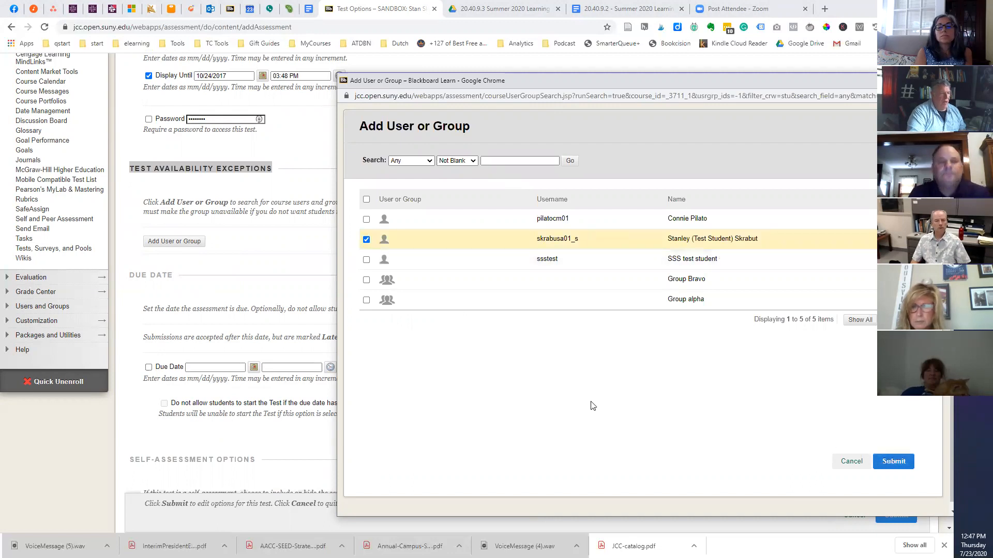
left_click(892, 461)
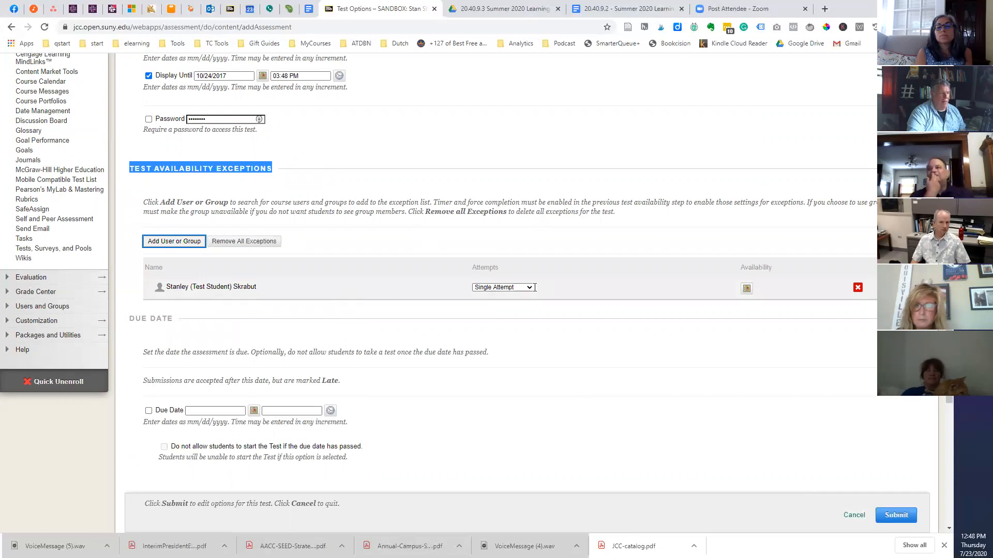
left_click(503, 287)
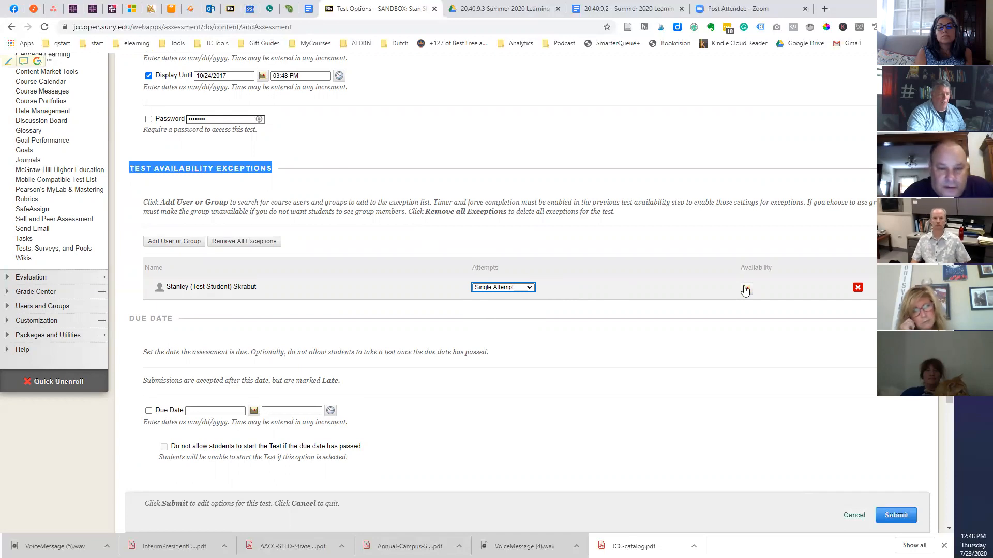
left_click(746, 289)
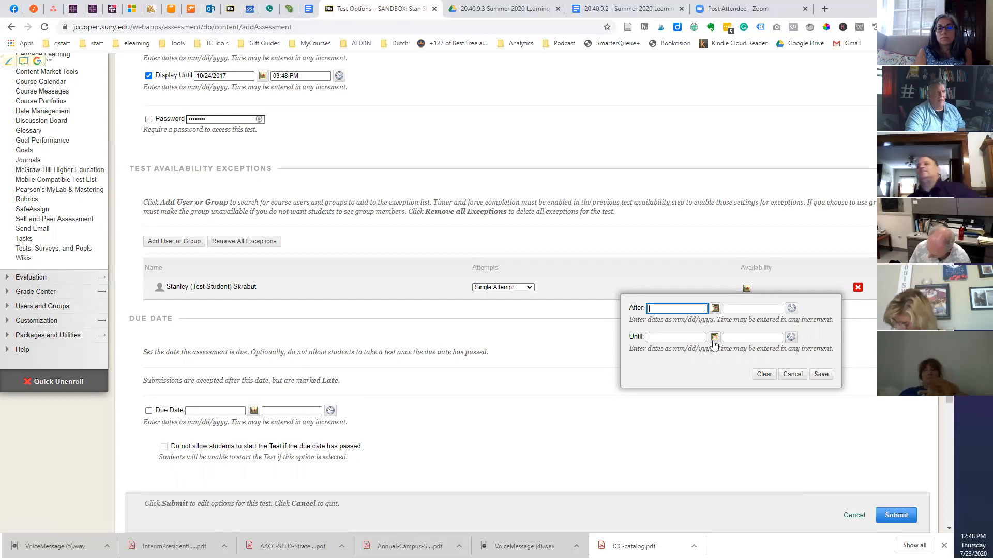
mouse_move(800, 347)
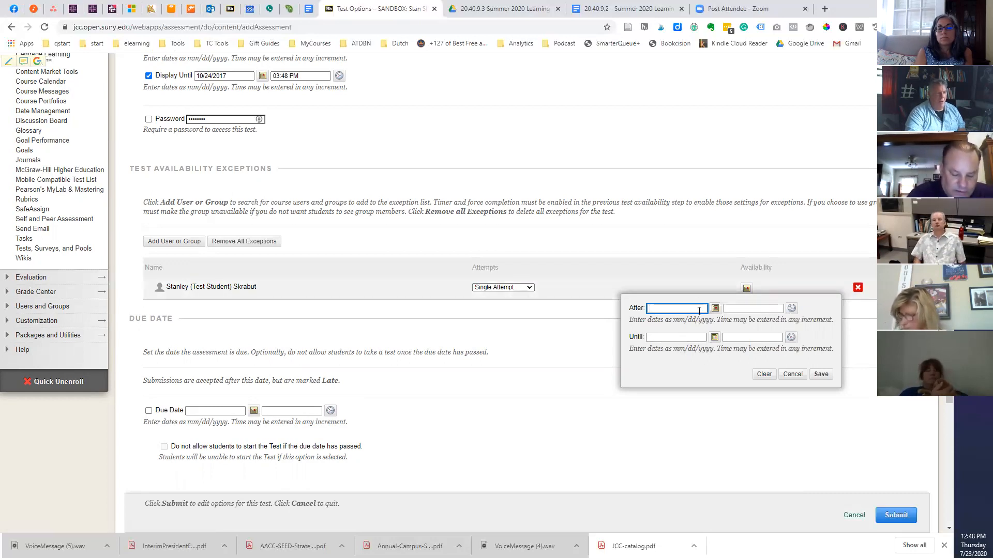
Step: Set the exception's start date to 07/24/2020 from the calendar
left_click(714, 308)
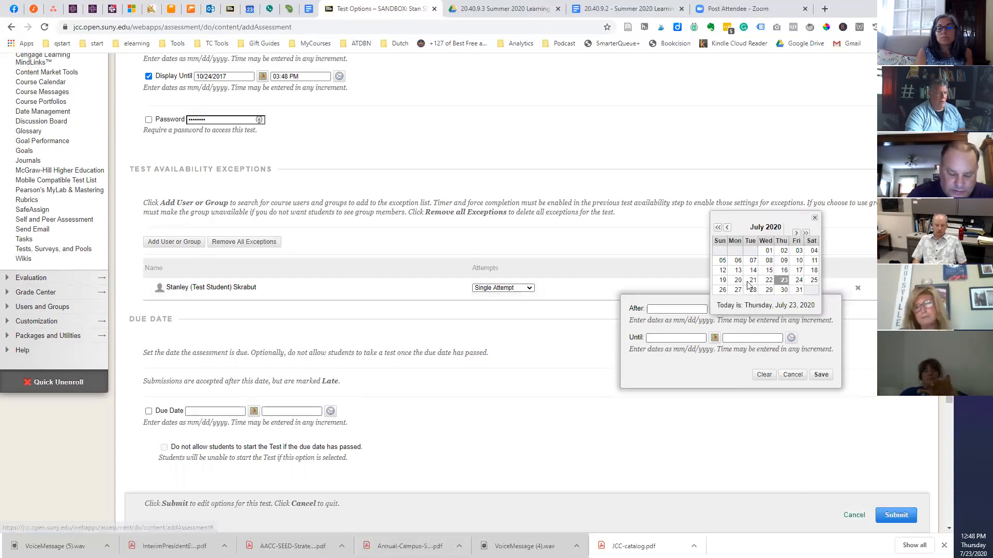
left_click(798, 280)
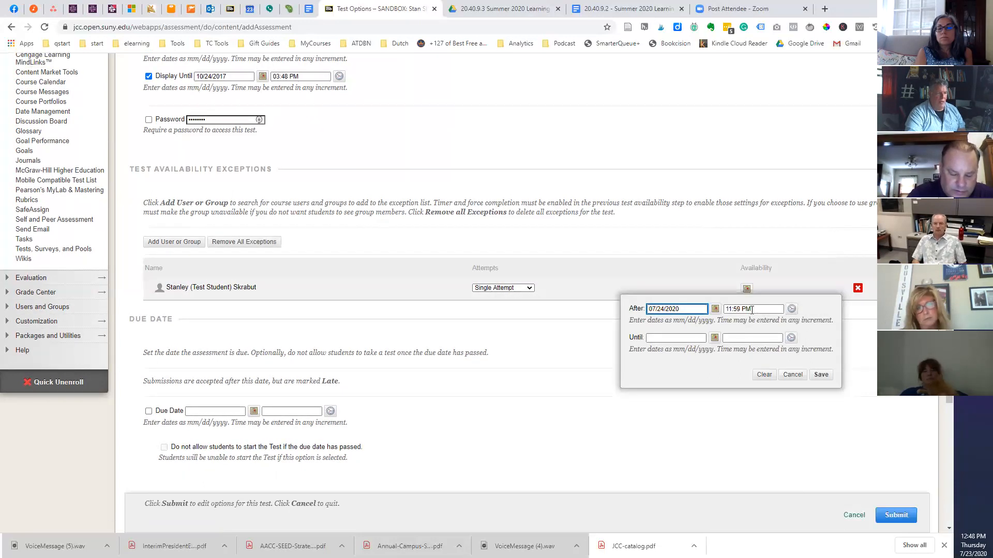
left_click(791, 310)
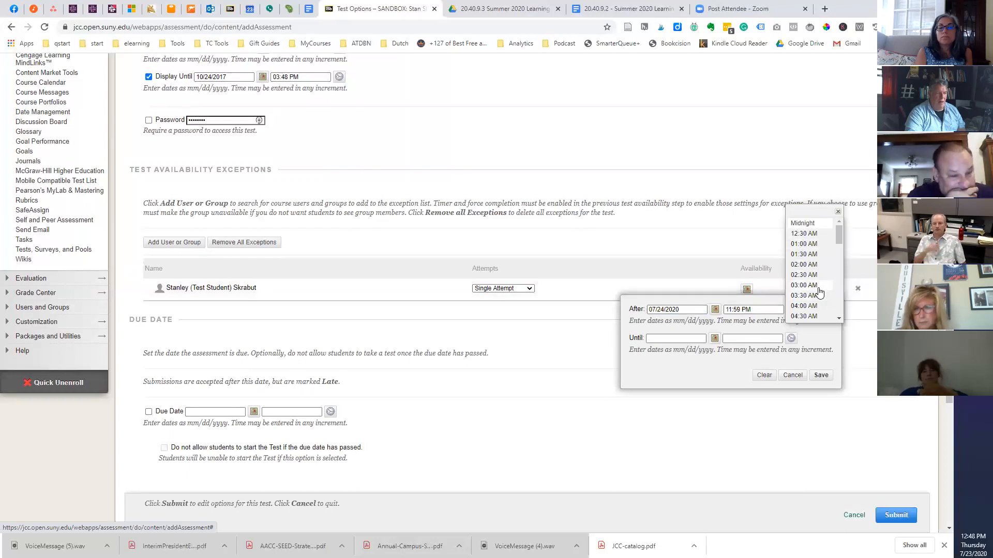
scroll("down", 3)
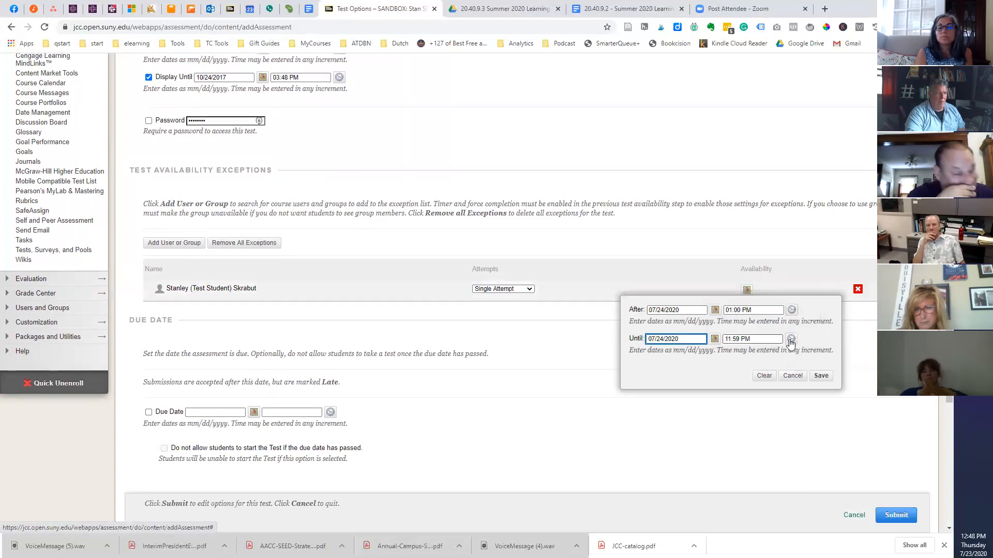
Step: Set the end time to 01:45, correct AM to PM after the date warning, and save the window
left_click(792, 340)
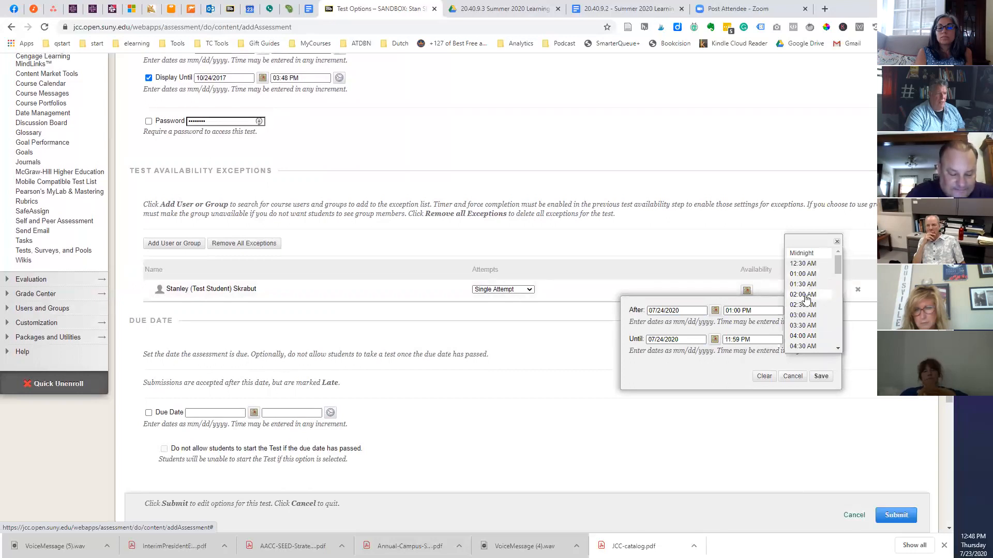
left_click(803, 283)
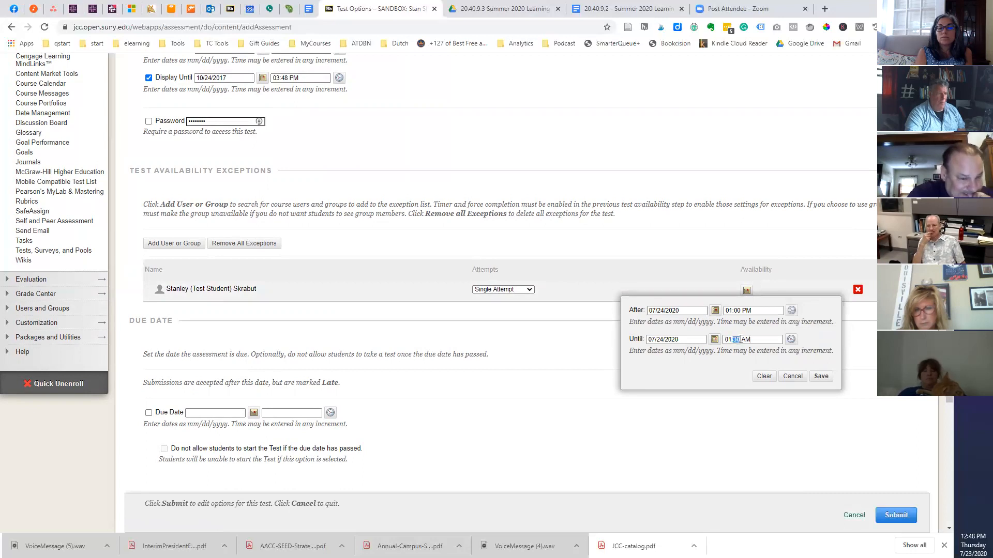
type("01:45 AM")
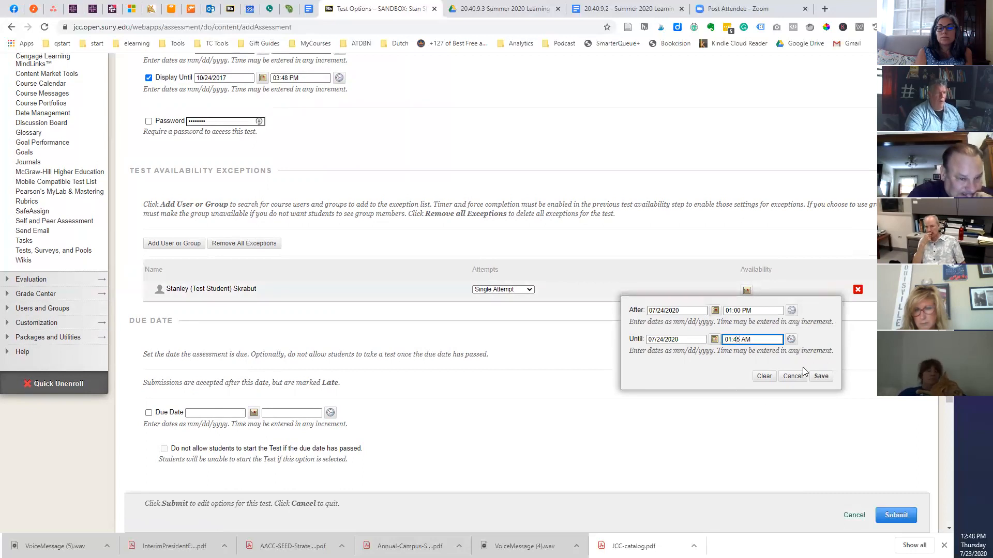
left_click(820, 375)
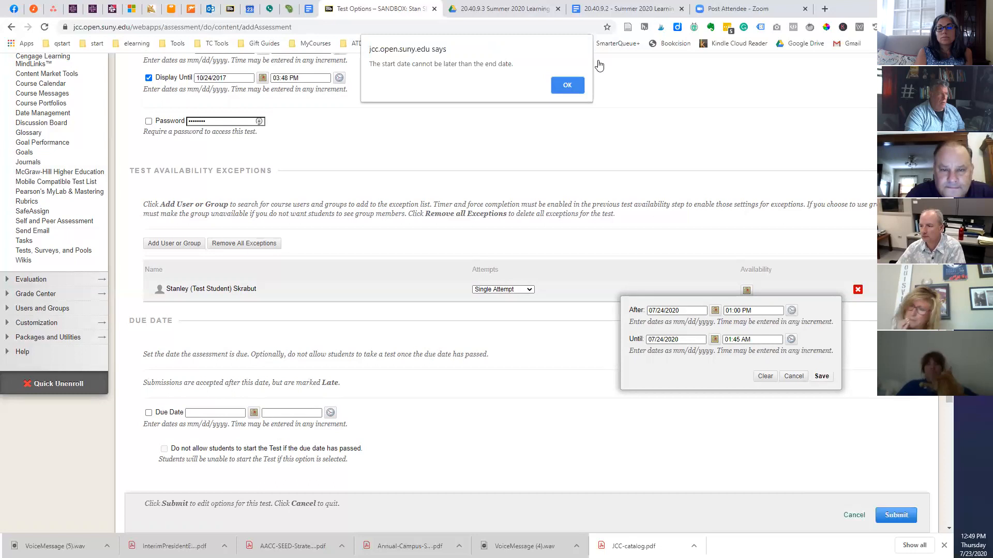
left_click(565, 85)
type("P")
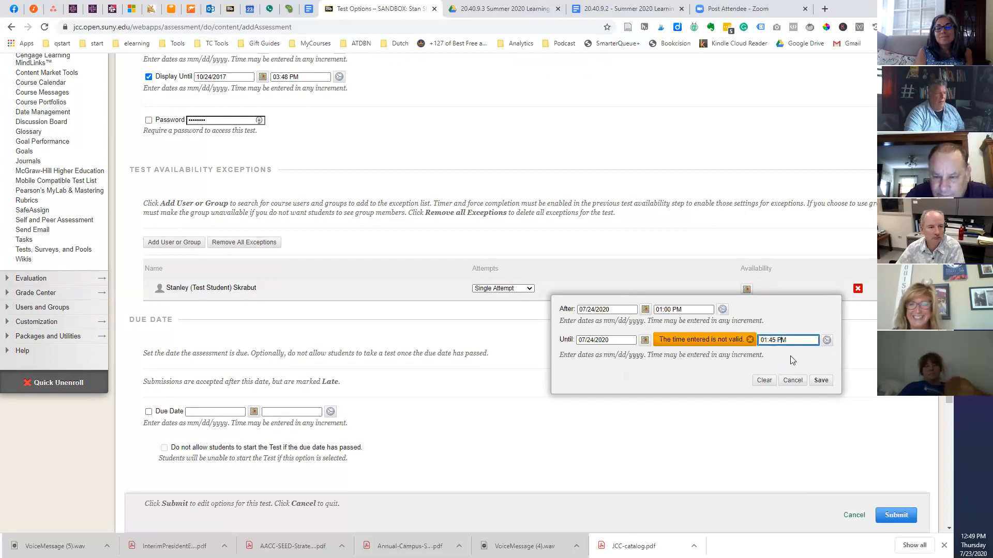
left_click(820, 380)
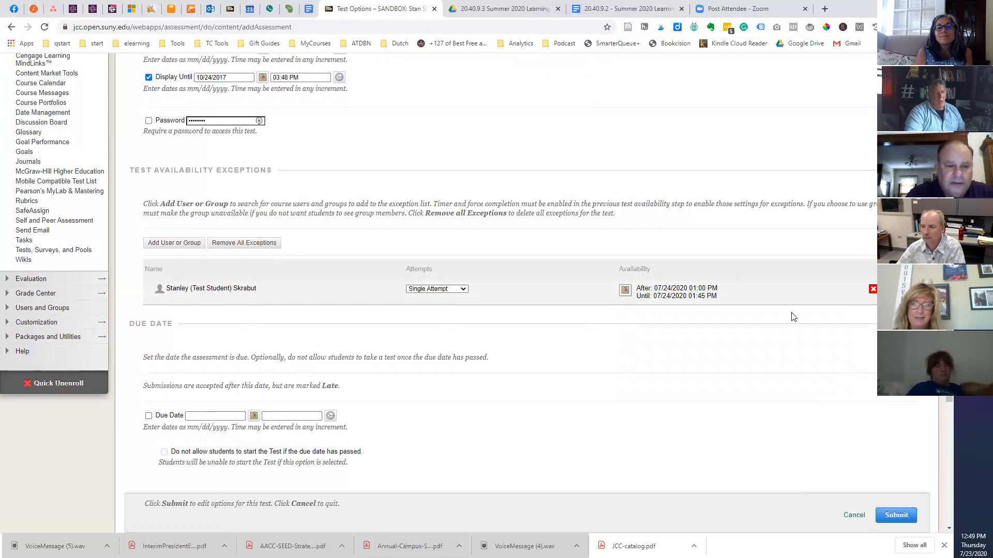
mouse_move(460, 326)
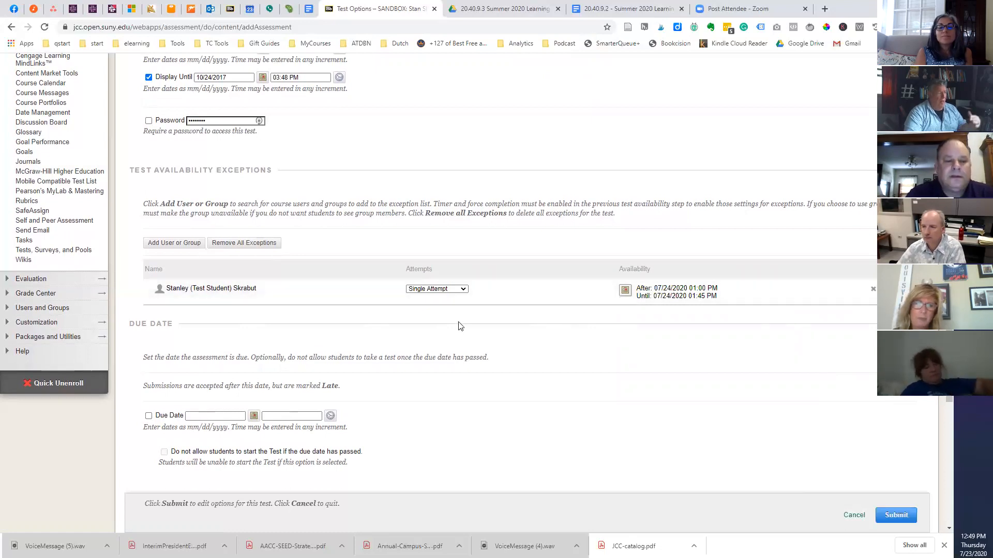
Step: Submit QbD M2Q1's edited test options so the Content page confirms the change
scroll("down", 3)
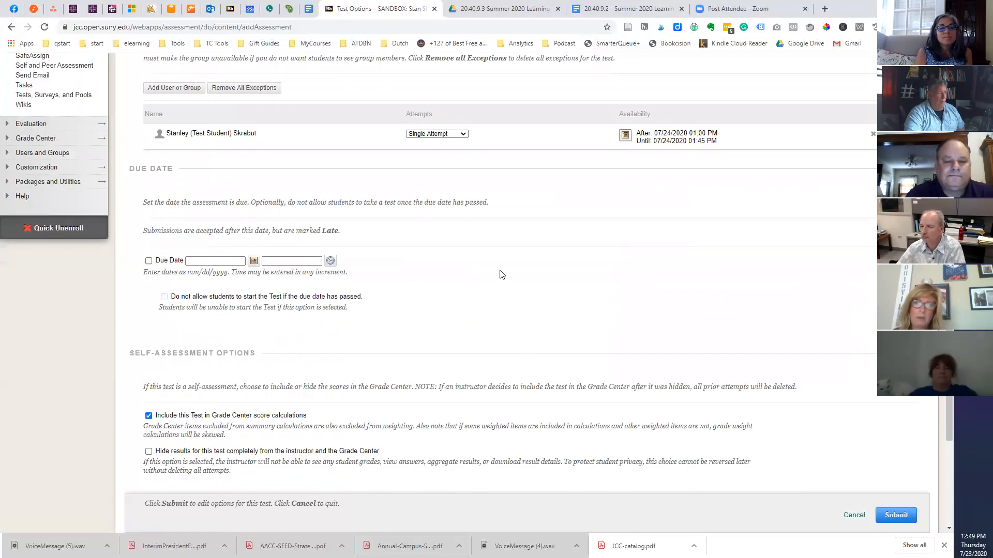
scroll("down", 3)
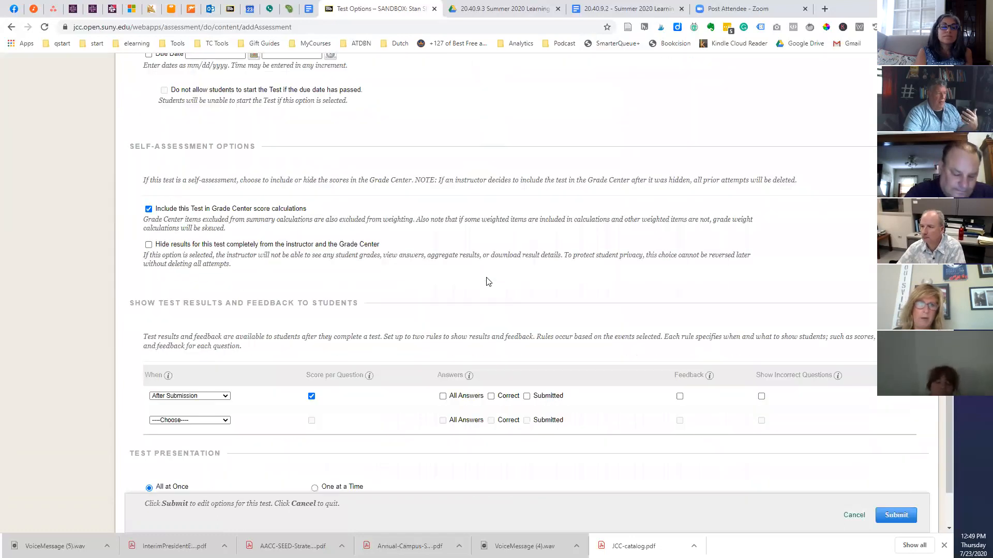
scroll("up", 3)
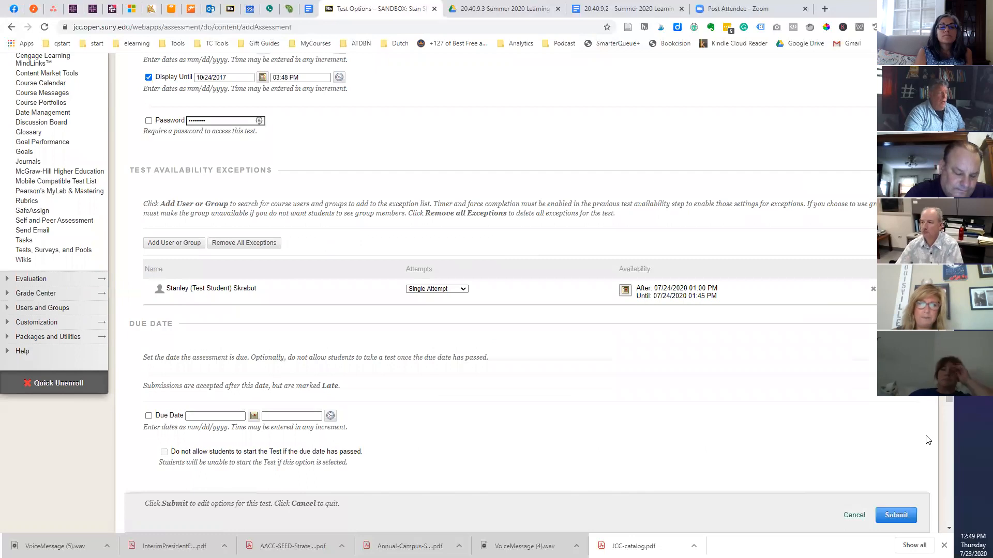
mouse_move(438, 372)
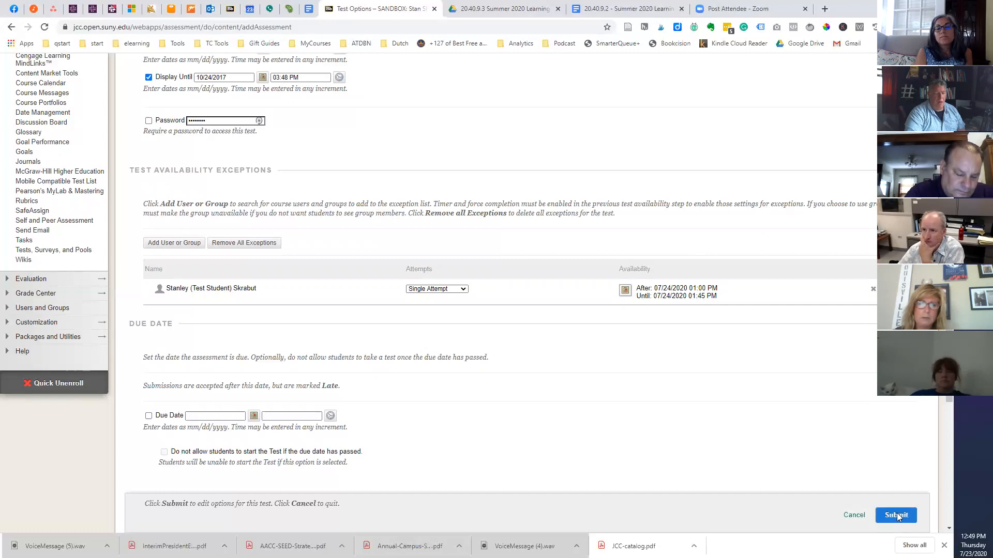
left_click(895, 515)
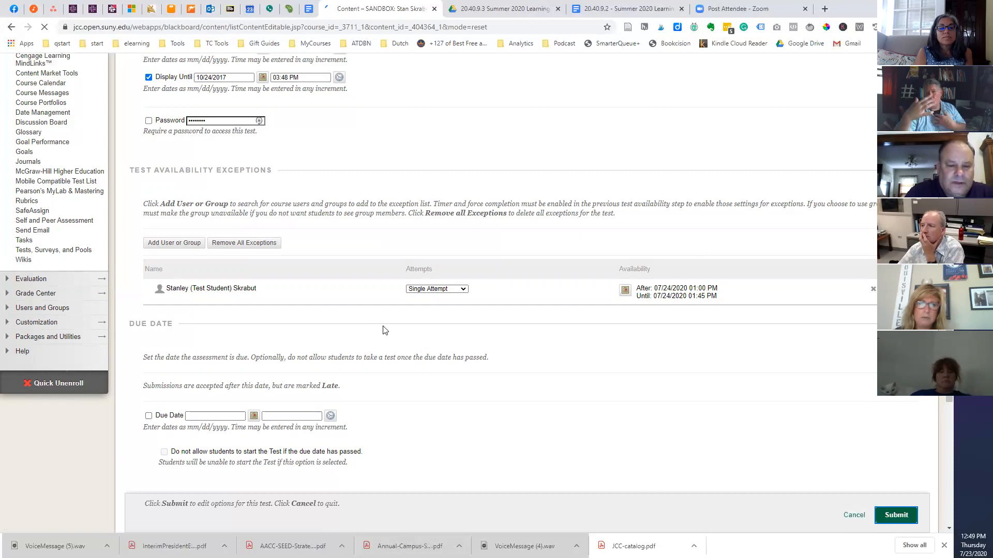
left_click(895, 515)
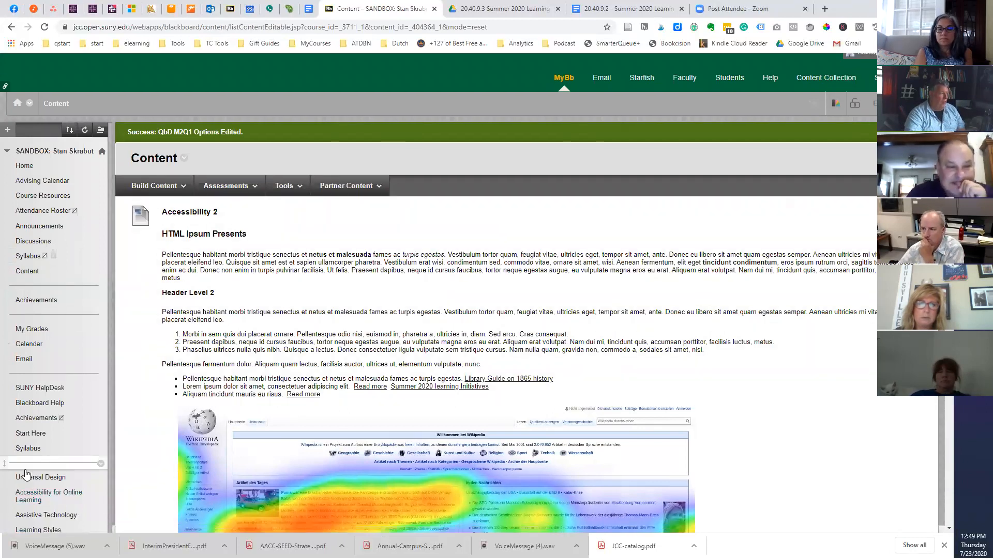
Step: Collapse Course Tools, expand Users and Groups, and go to the course Groups page
scroll("down", 3)
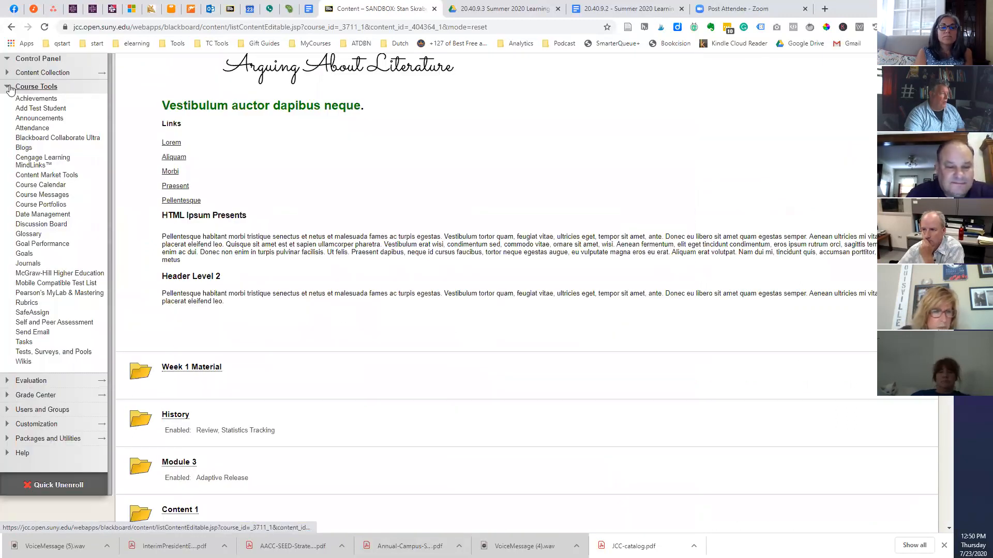
left_click(35, 87)
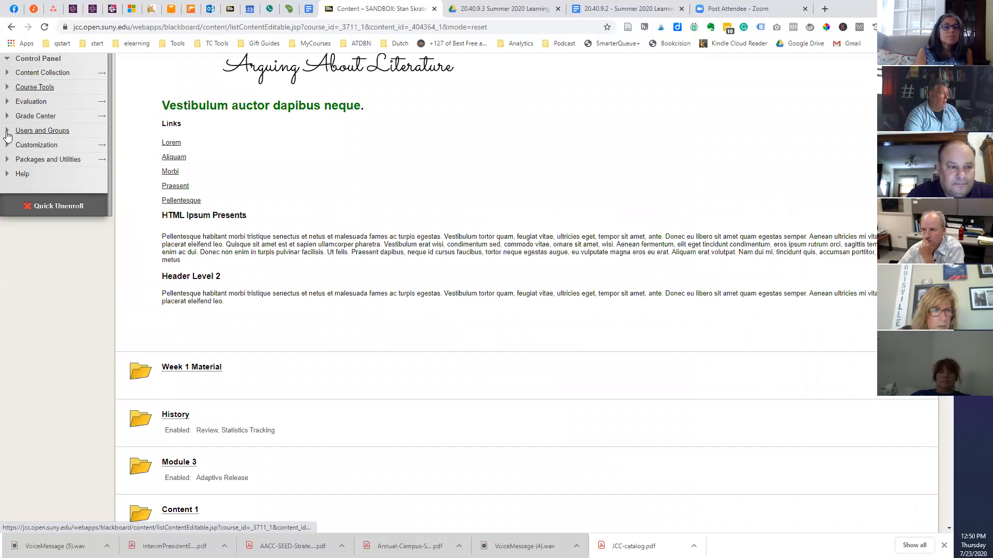
left_click(43, 130)
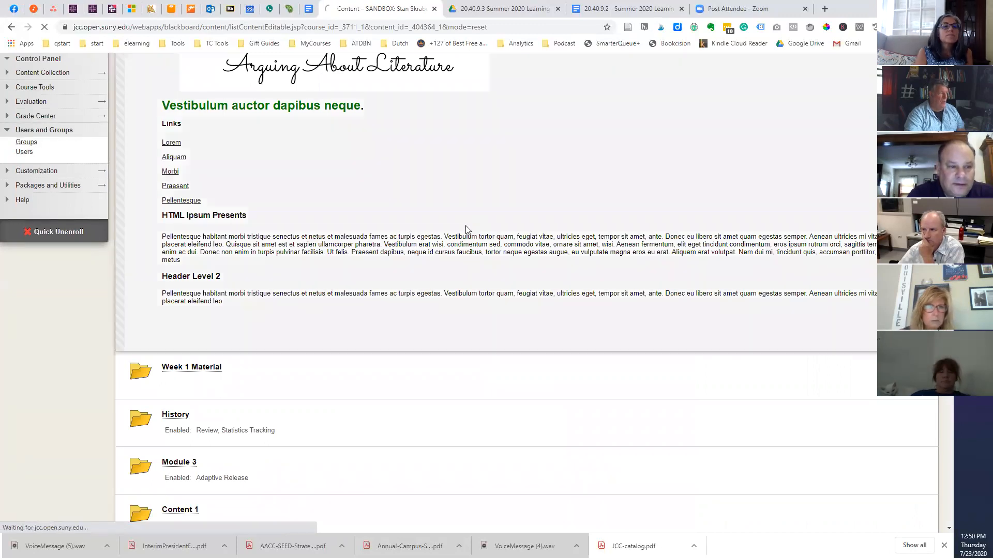
left_click(26, 142)
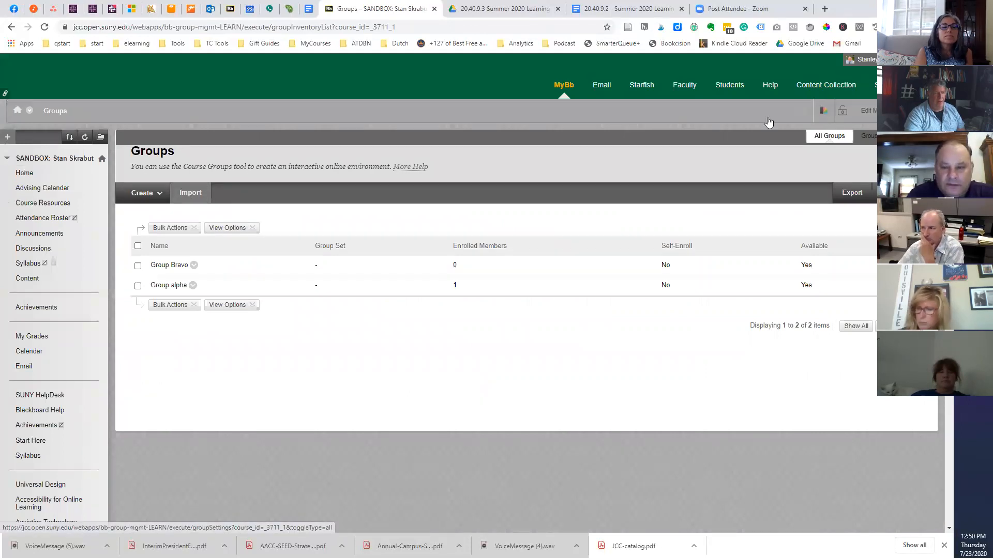
mouse_move(111, 179)
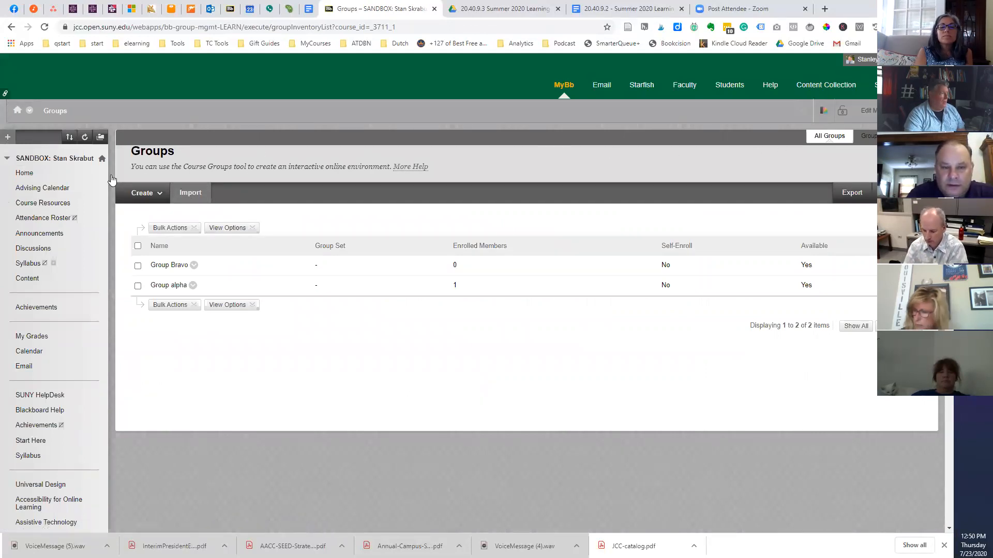
Step: Start a single manually enrolled group and name it 'test'
left_click(142, 192)
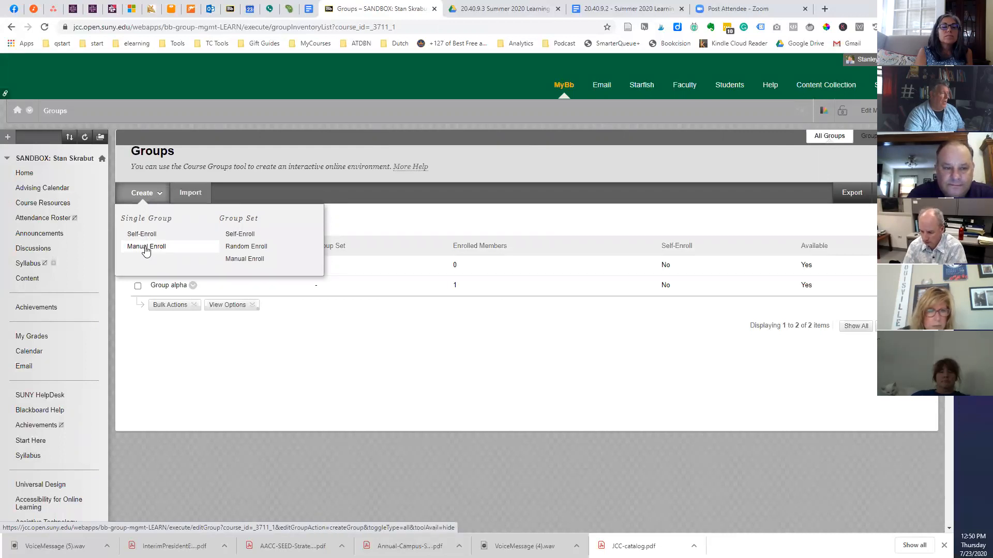
mouse_move(151, 248)
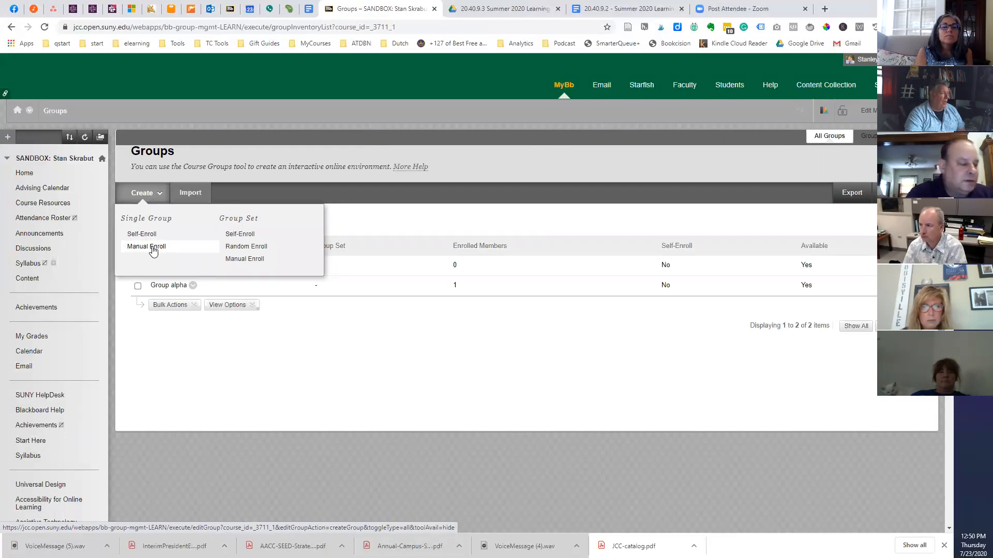
left_click(146, 246)
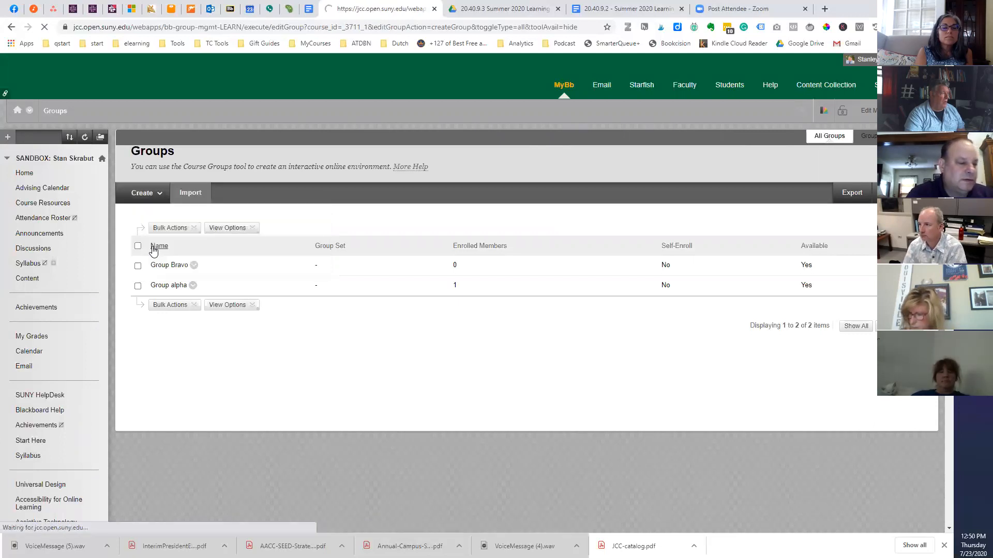
left_click(142, 193)
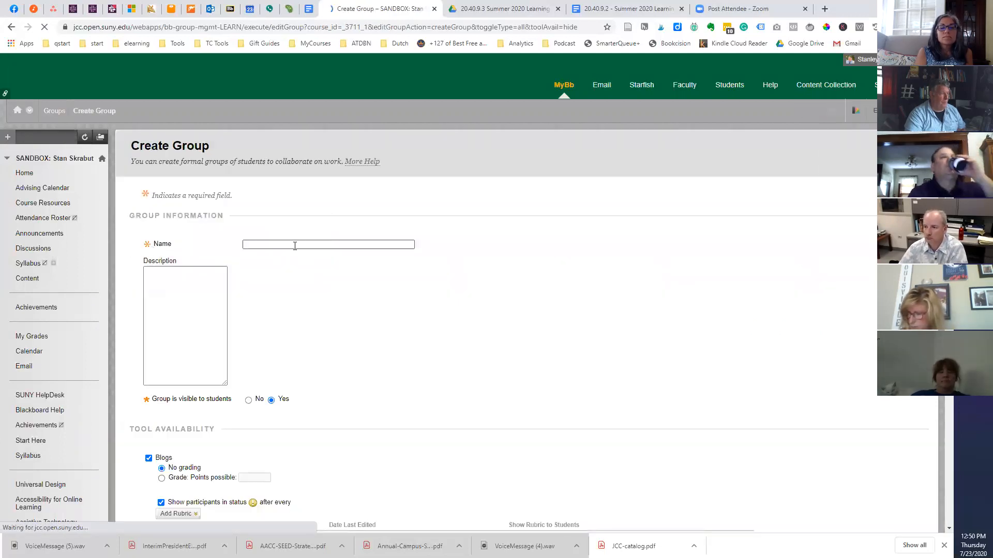
type("test")
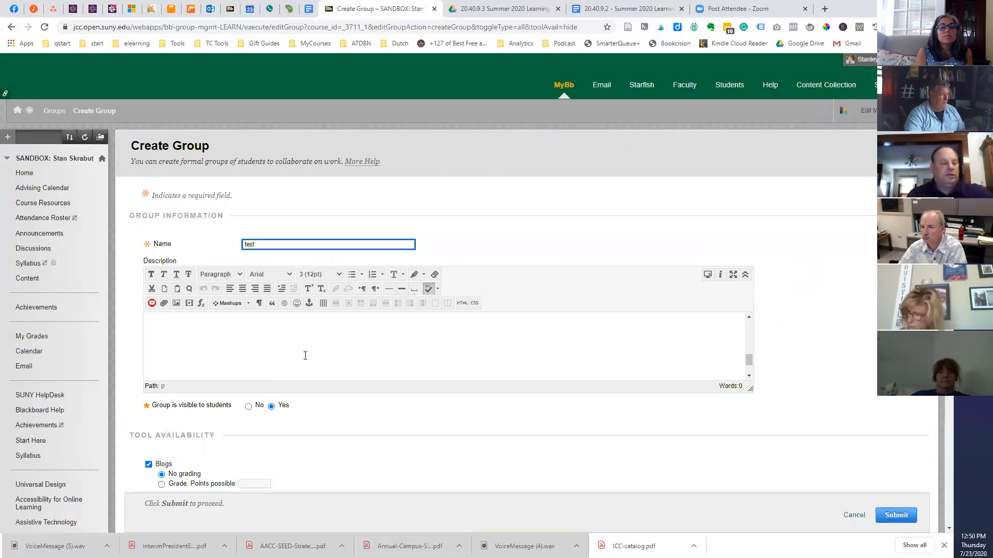
Step: Set 'Group is visible to students' to No and move down to the Membership section
left_click(435, 417)
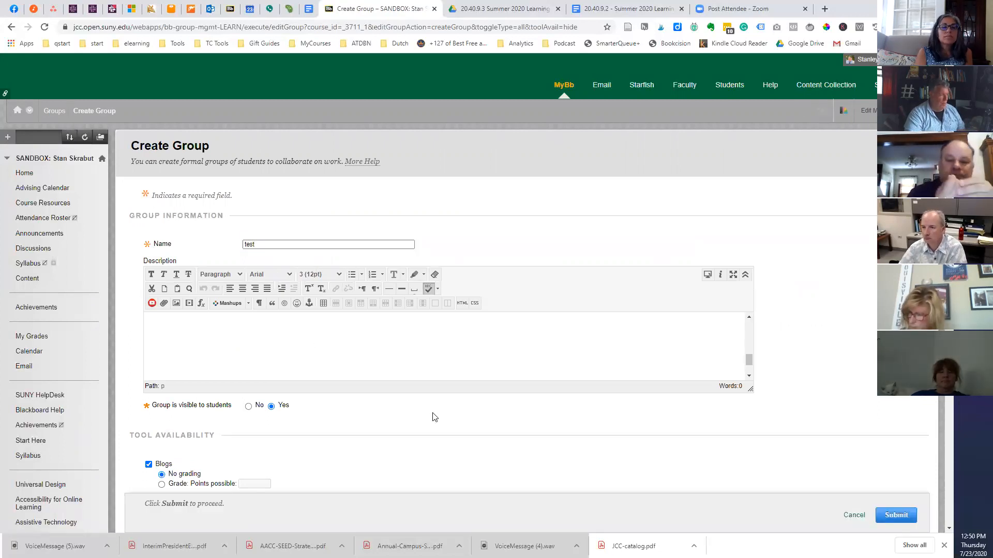
mouse_move(354, 379)
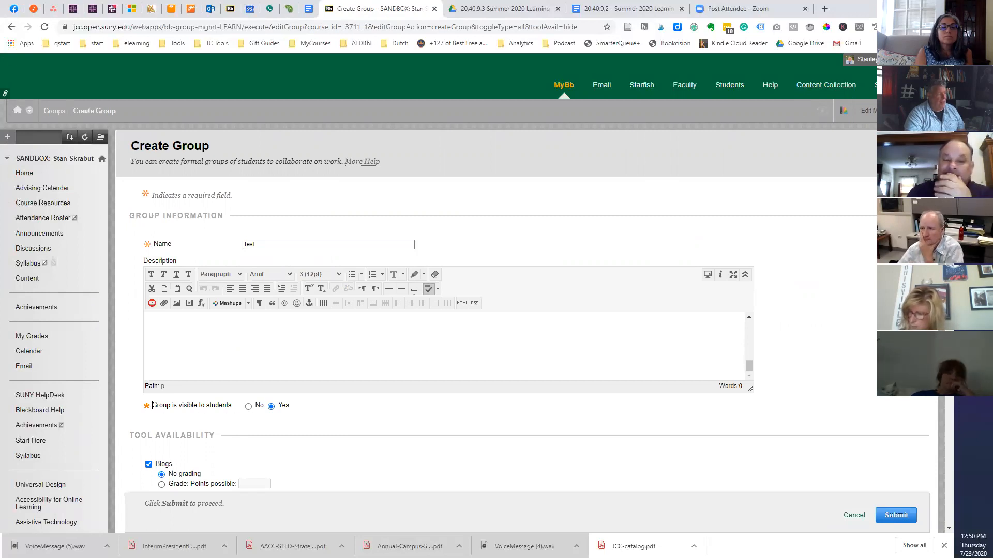
double_click(192, 405)
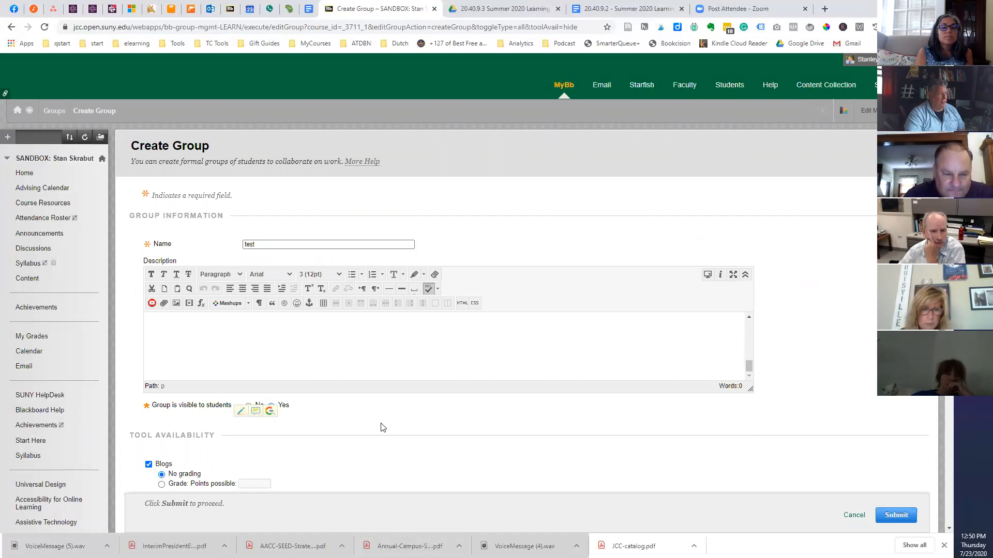
left_click(248, 405)
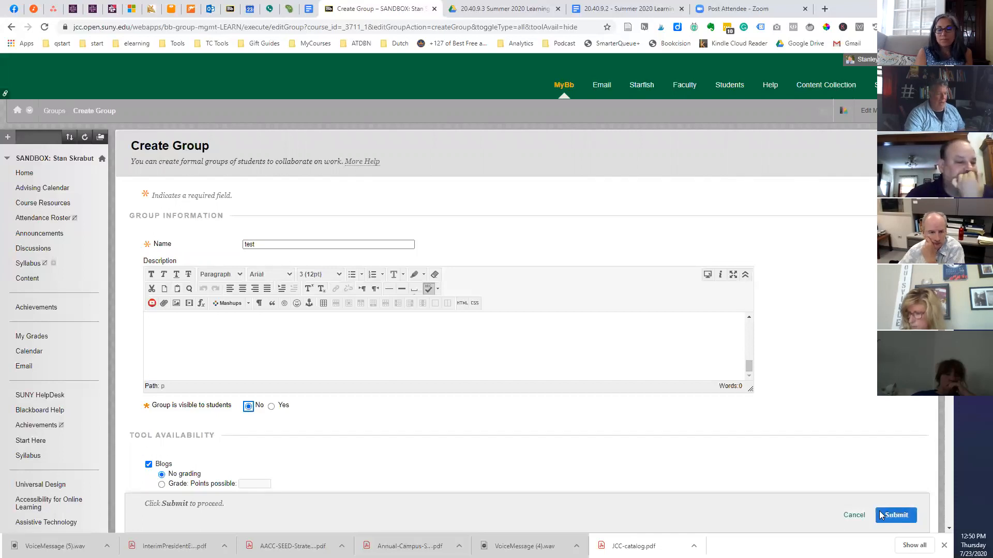
scroll("down", 3)
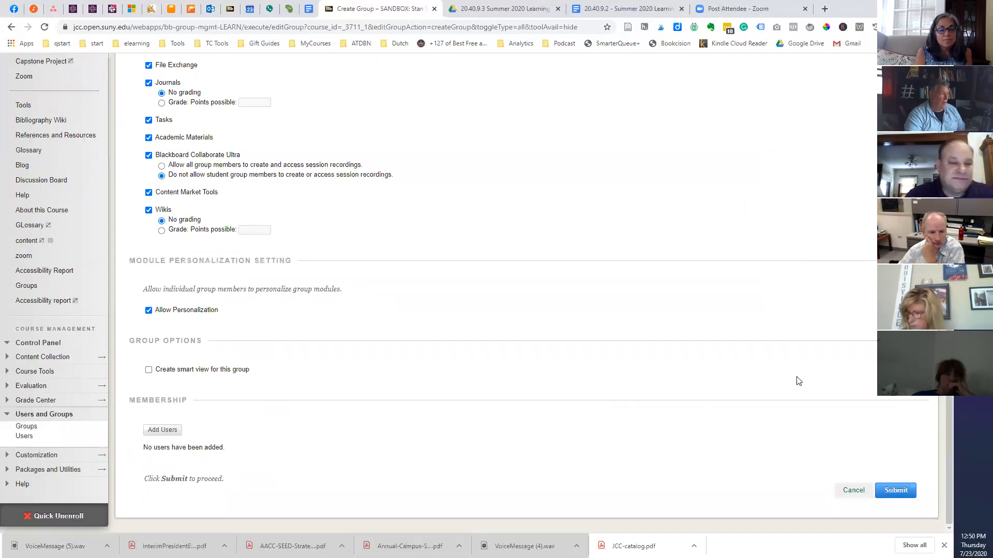
mouse_move(589, 360)
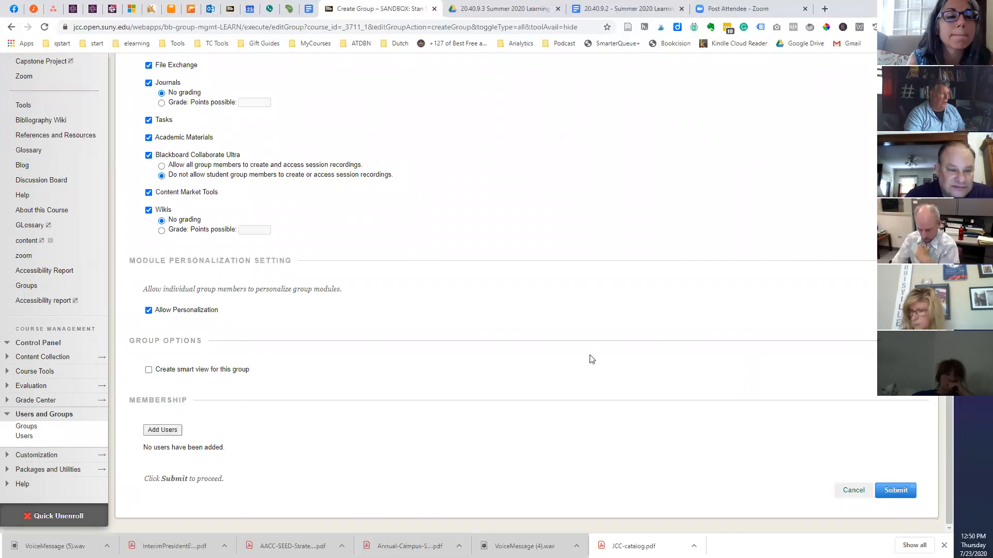
Step: Add the test student (skrabusa01_s) and SSS test accounts as members and submit the 'test' group
left_click(163, 431)
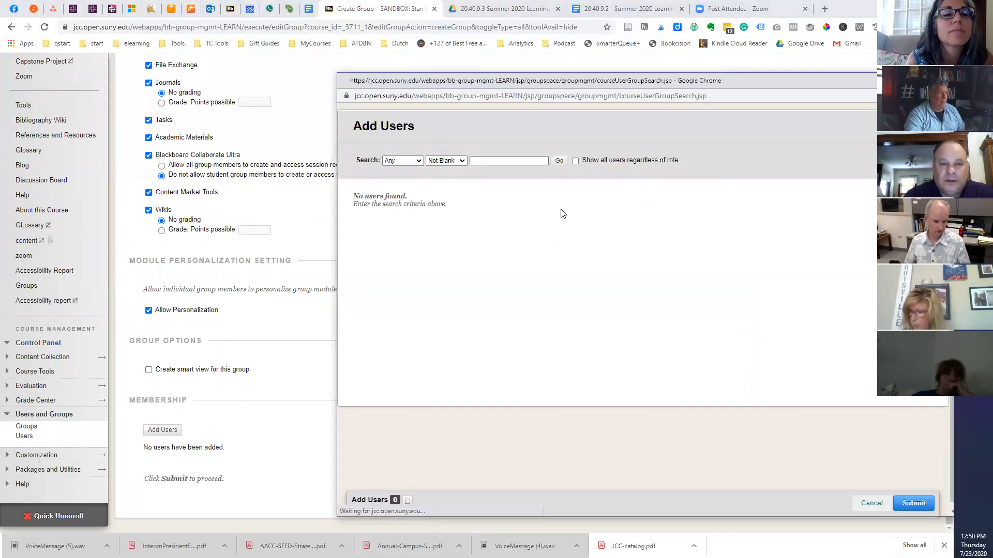
left_click(559, 160)
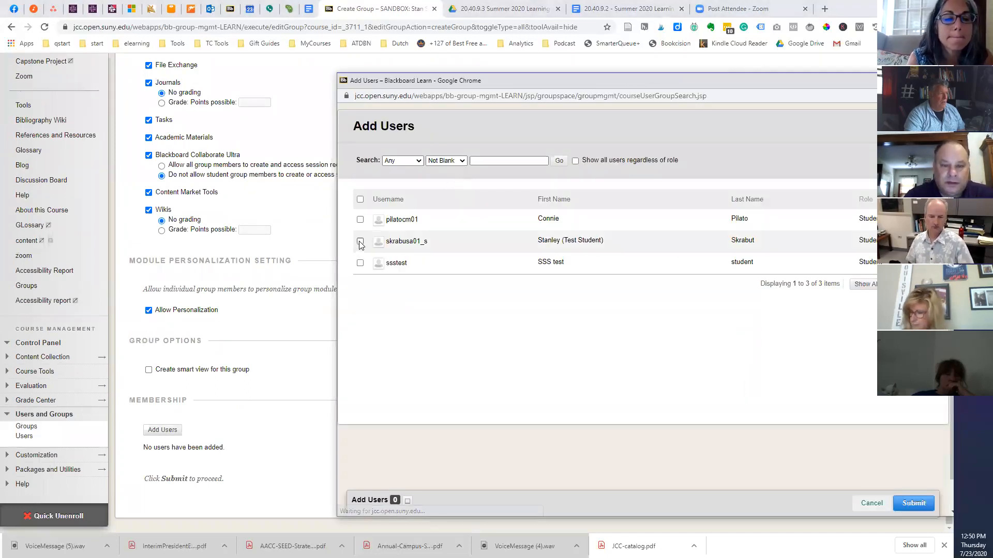
left_click(360, 241)
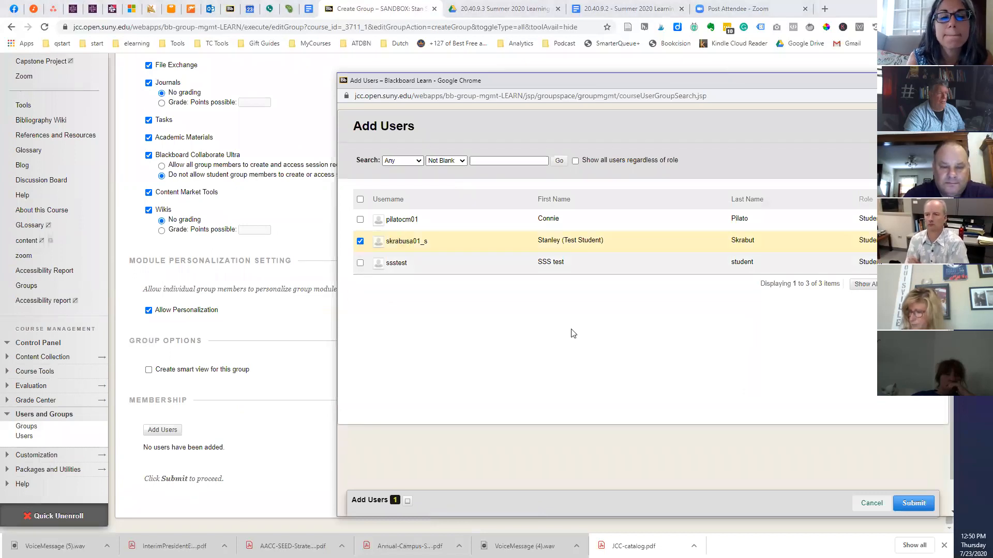
left_click(360, 261)
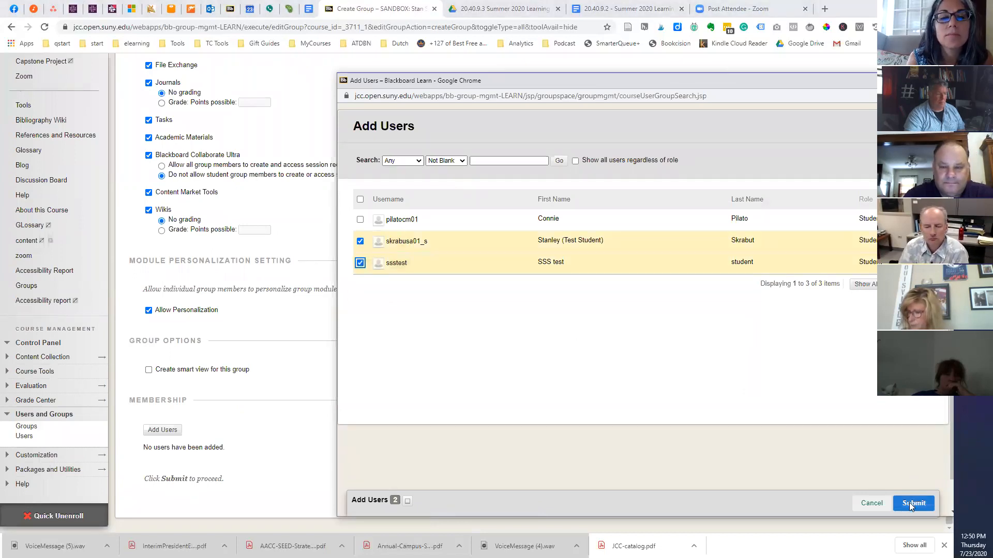
left_click(912, 503)
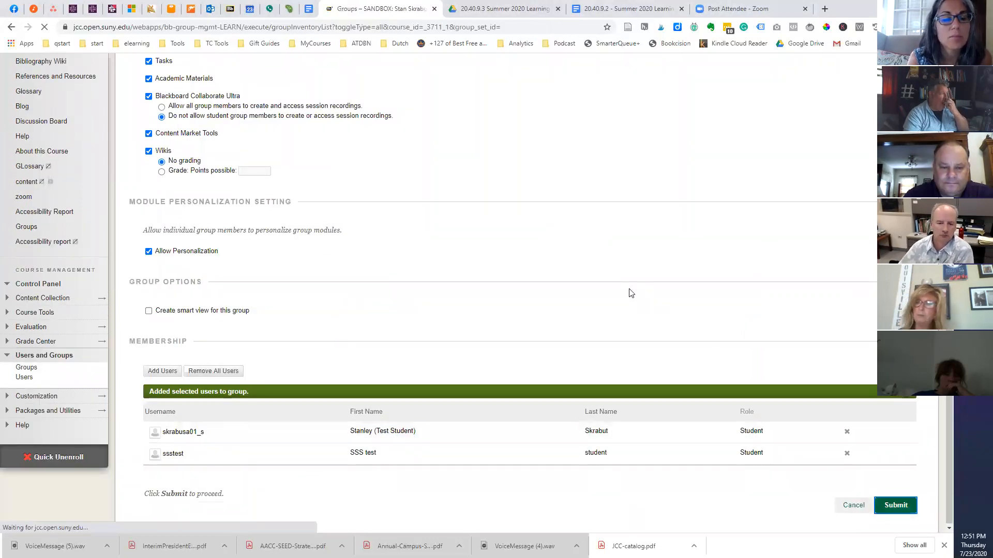
left_click(895, 505)
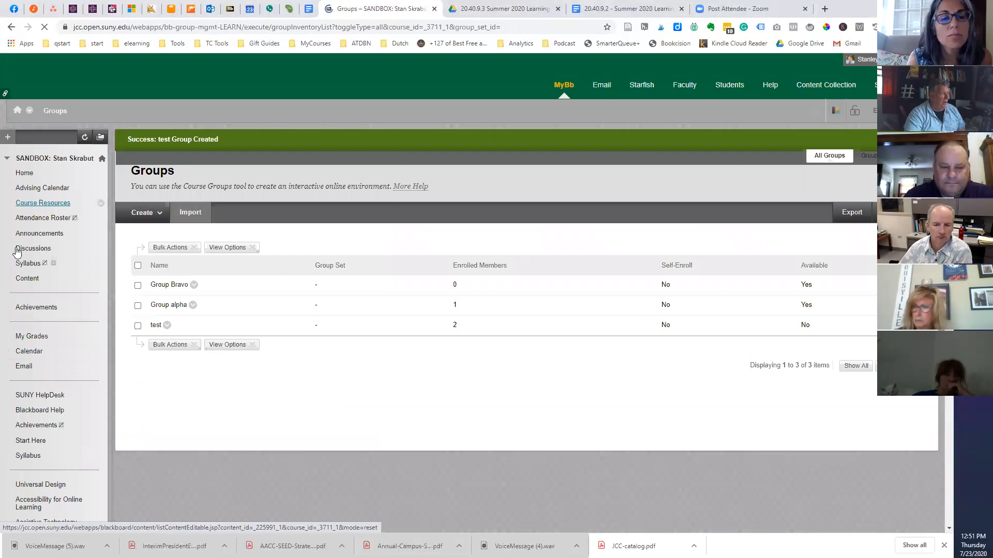
Step: Deploy the existing My Accessibility Resources test into the Content area via Assessments > Test
left_click(26, 278)
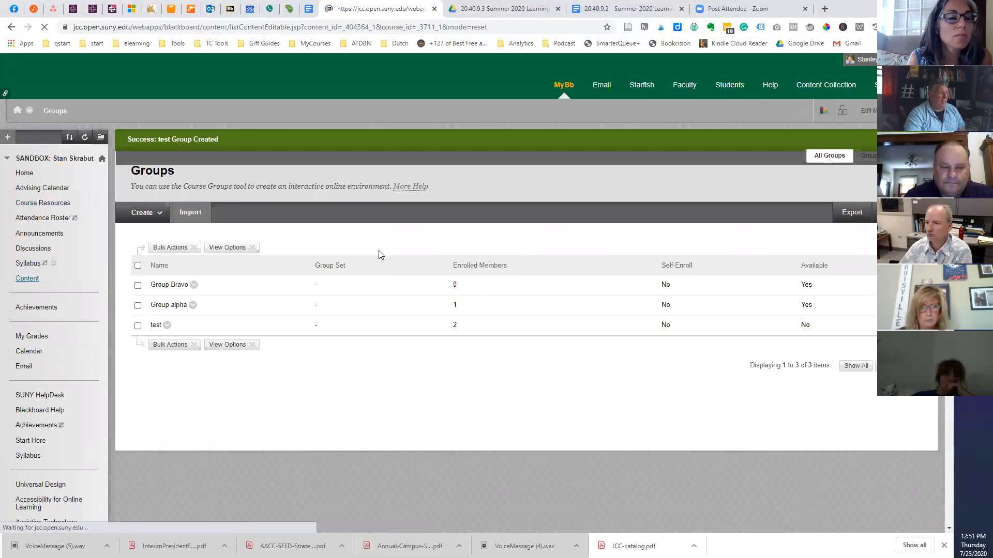
left_click(27, 279)
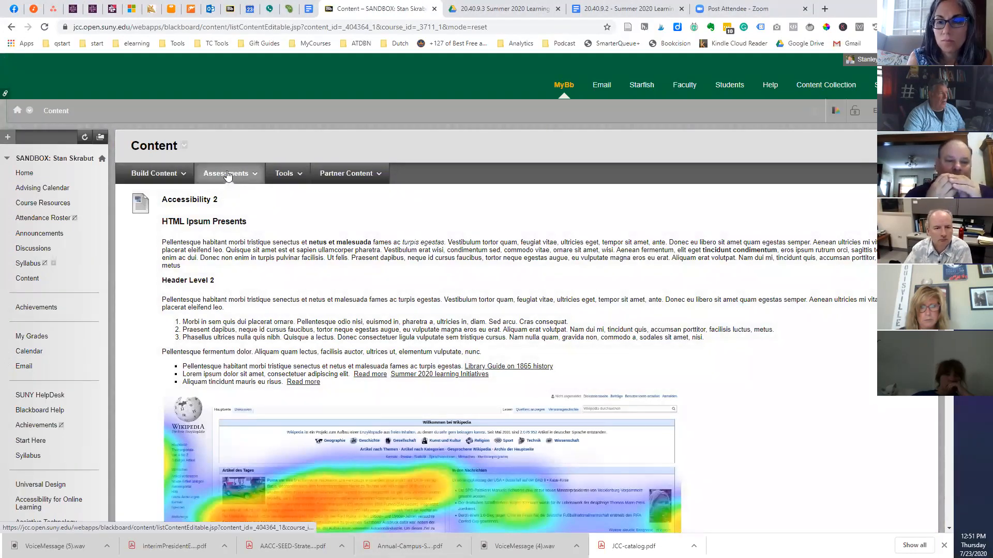
left_click(226, 173)
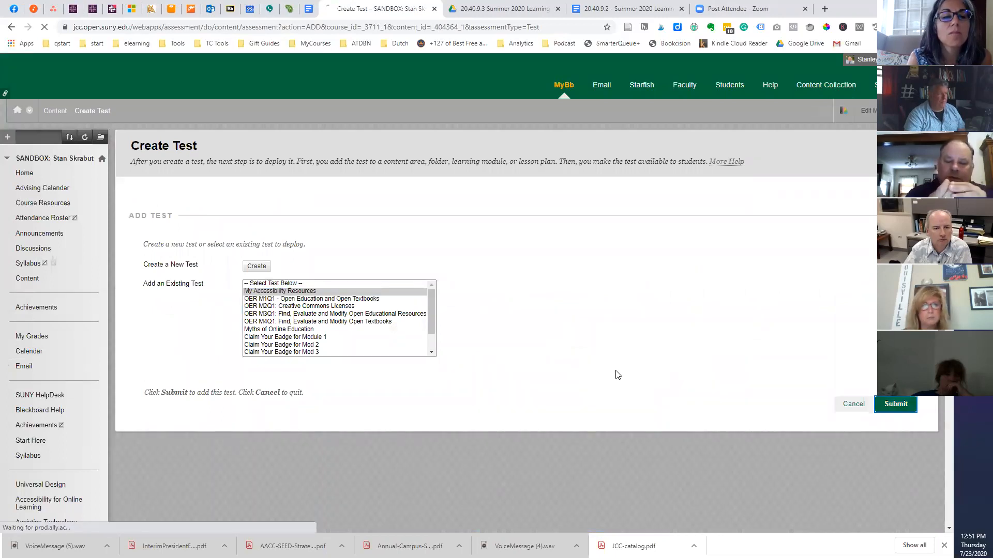
left_click(895, 405)
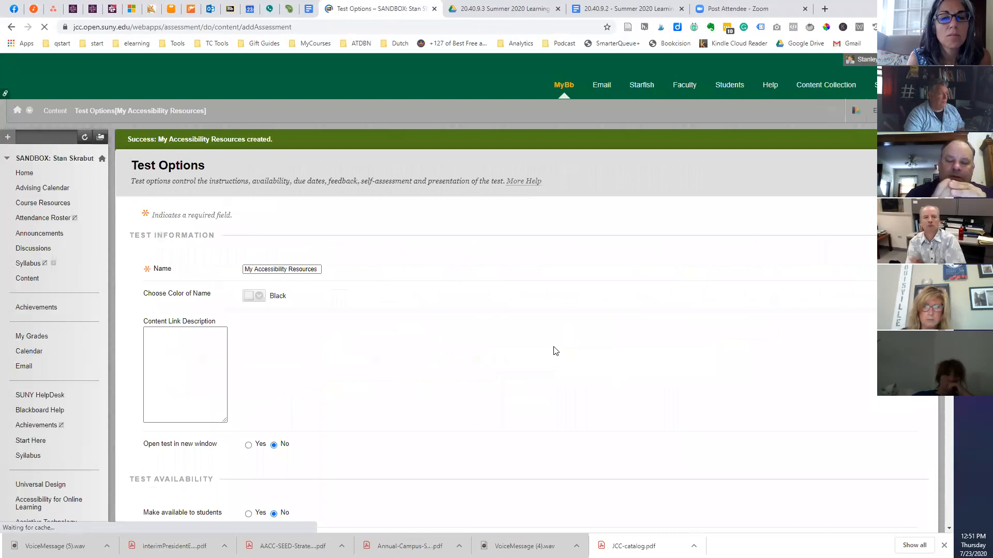
Step: Add the 'test' group as a Test Availability Exception on My Accessibility Resources
scroll("down", 3)
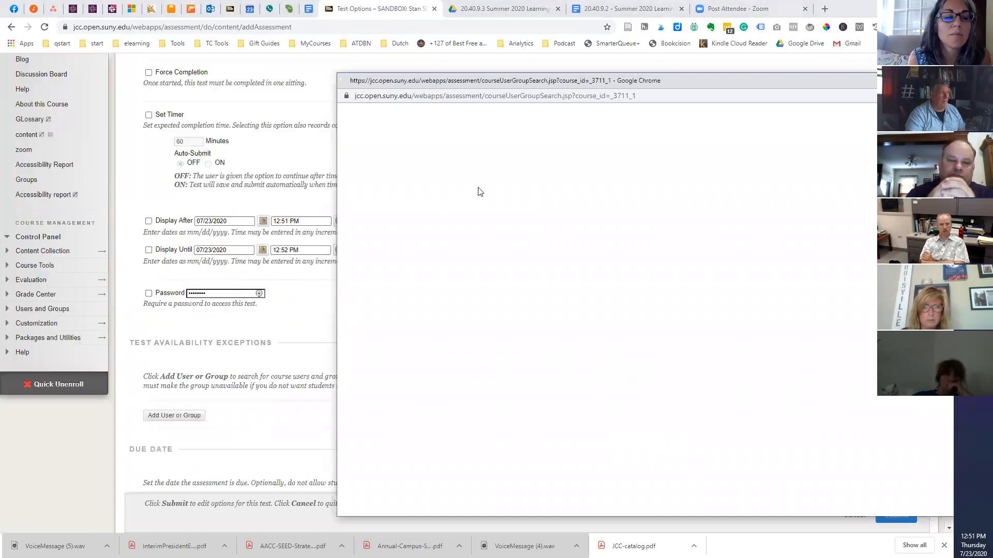
left_click(174, 416)
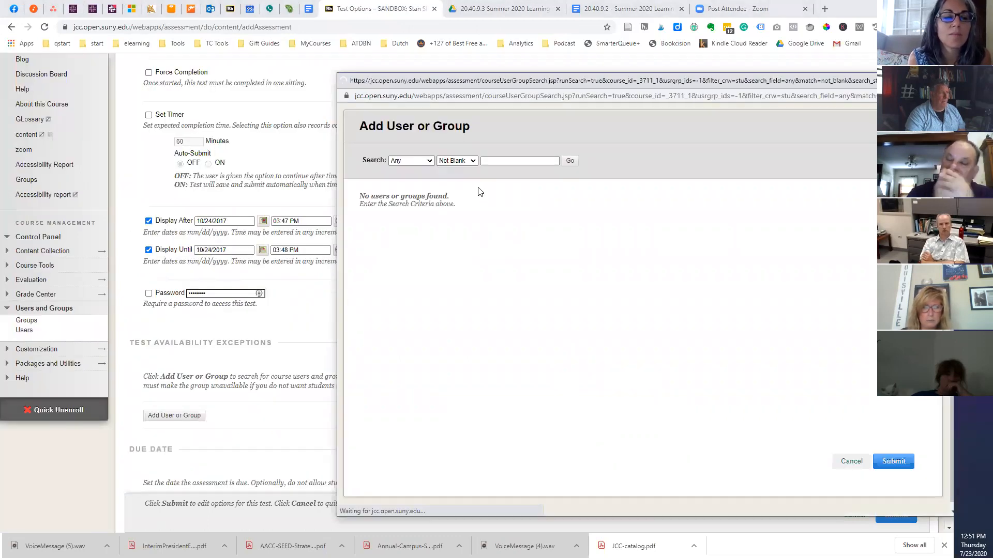
left_click(569, 160)
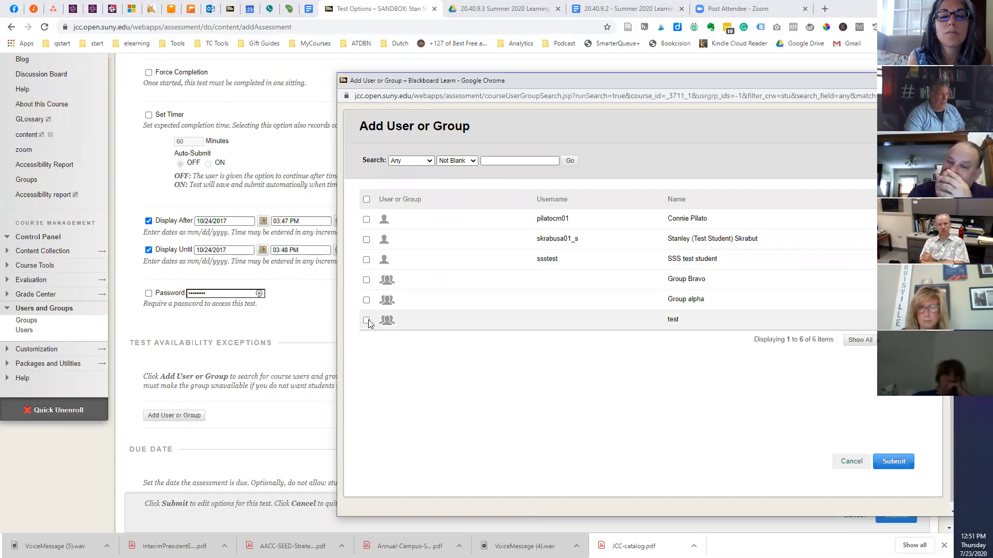
left_click(366, 320)
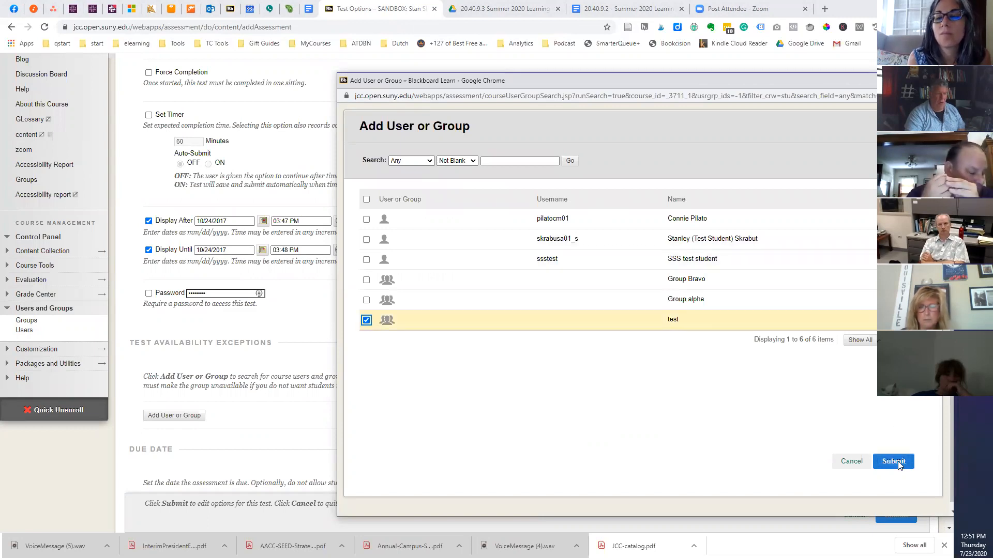
left_click(893, 461)
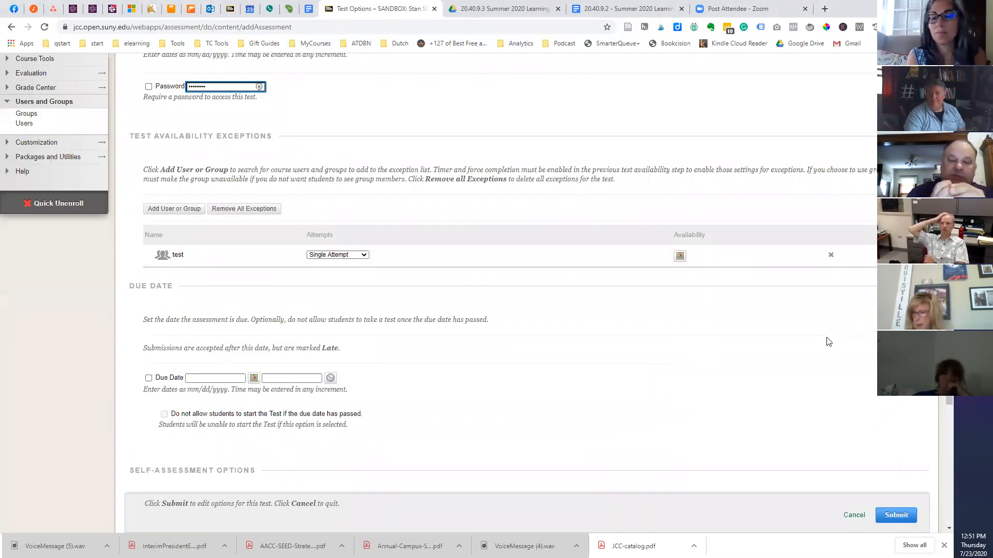
mouse_move(721, 273)
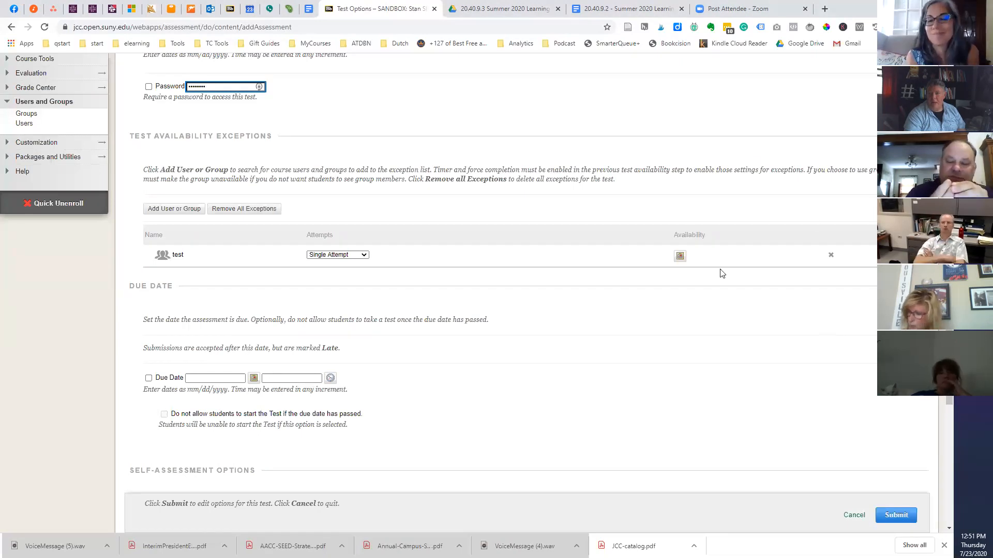
Step: Review Due Date through Test Presentation settings, then cancel without saving
scroll("down", 3)
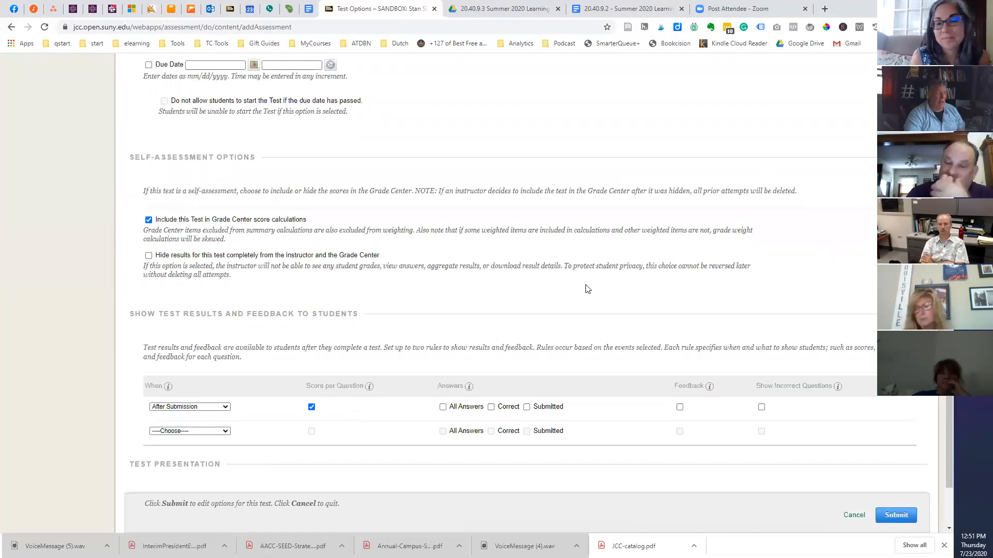
scroll("down", 3)
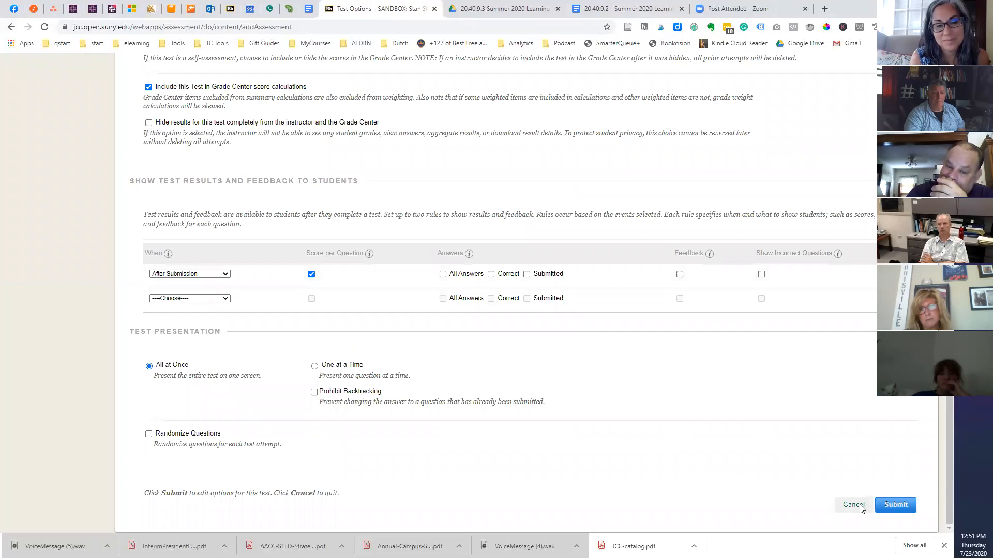
left_click(894, 504)
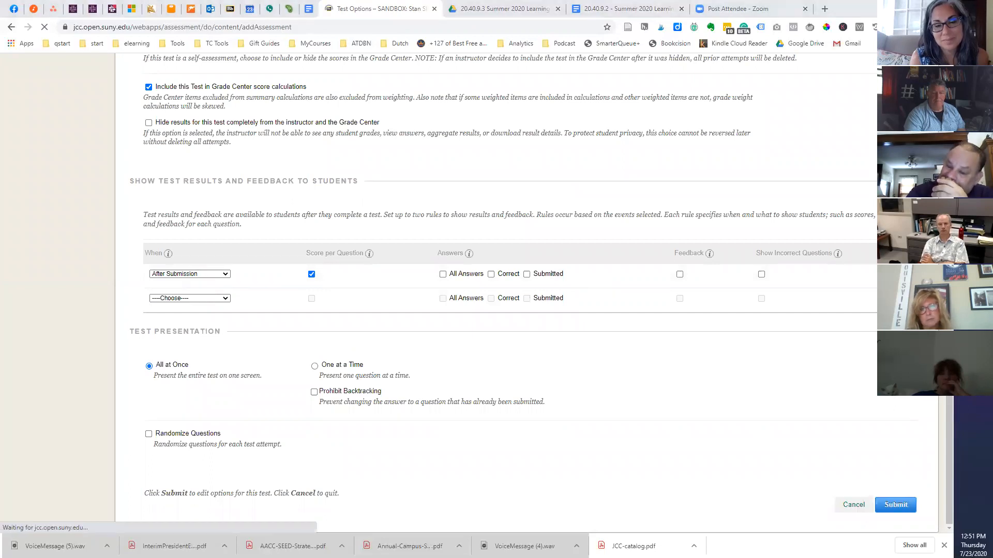